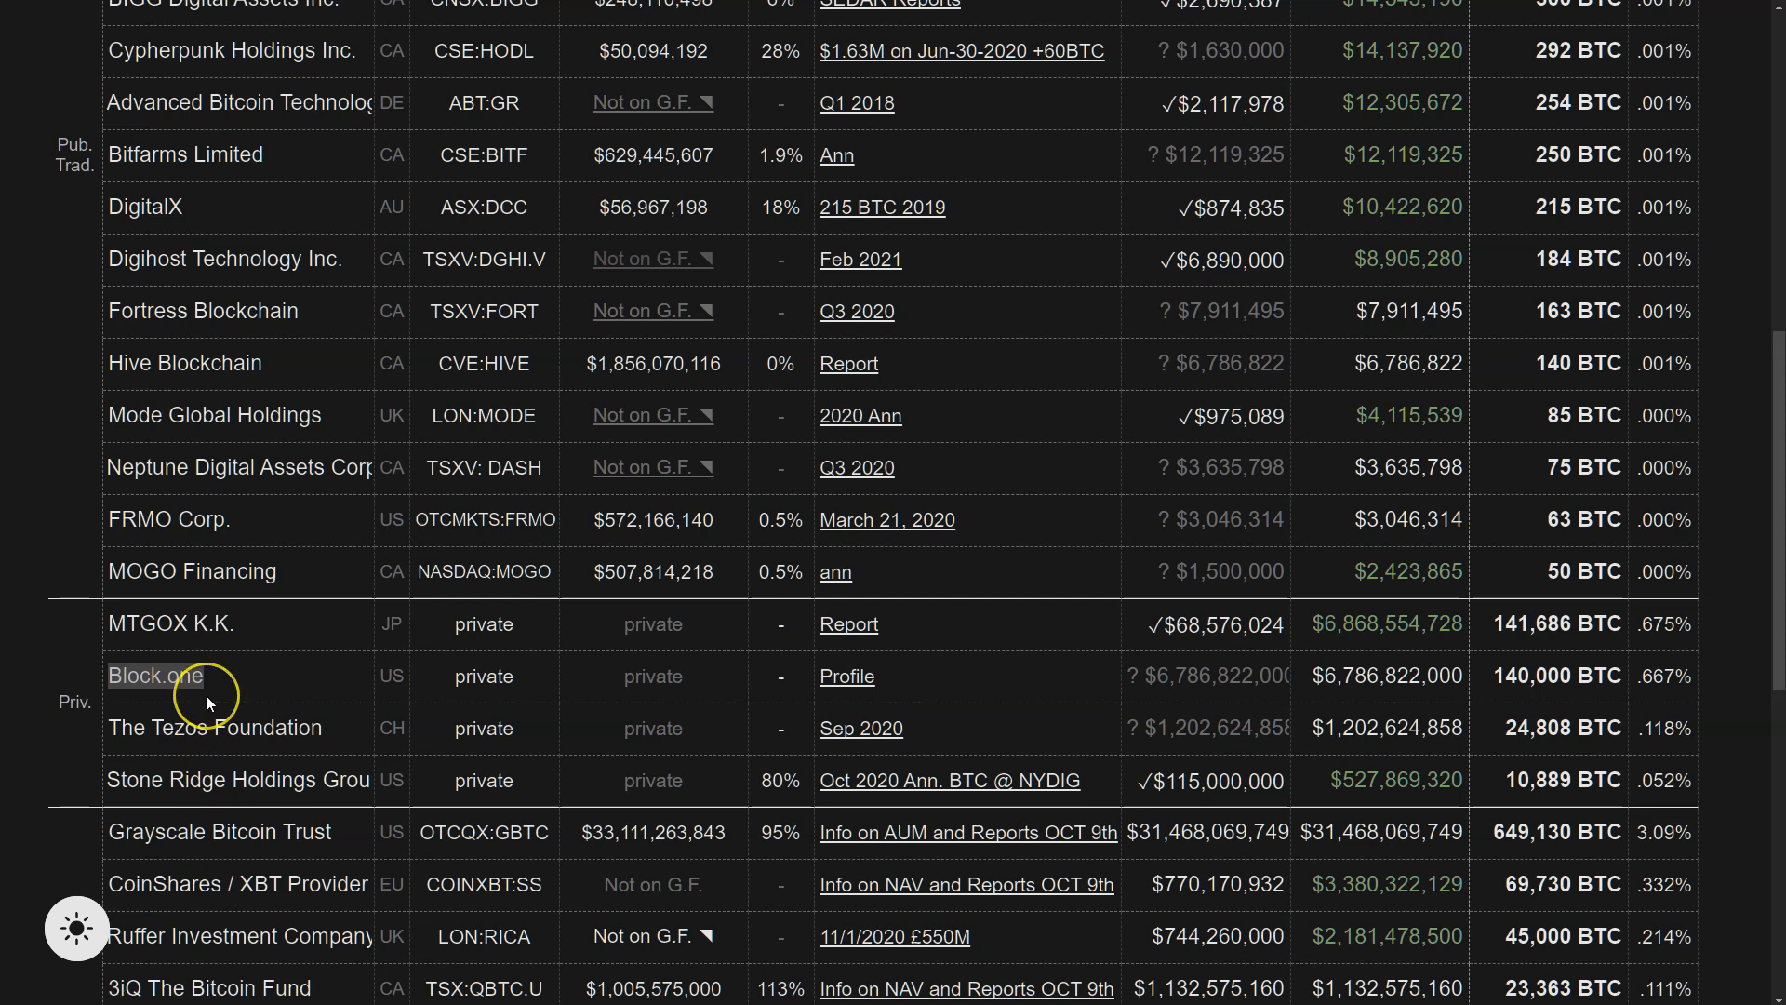
mouse_move(1364, 681)
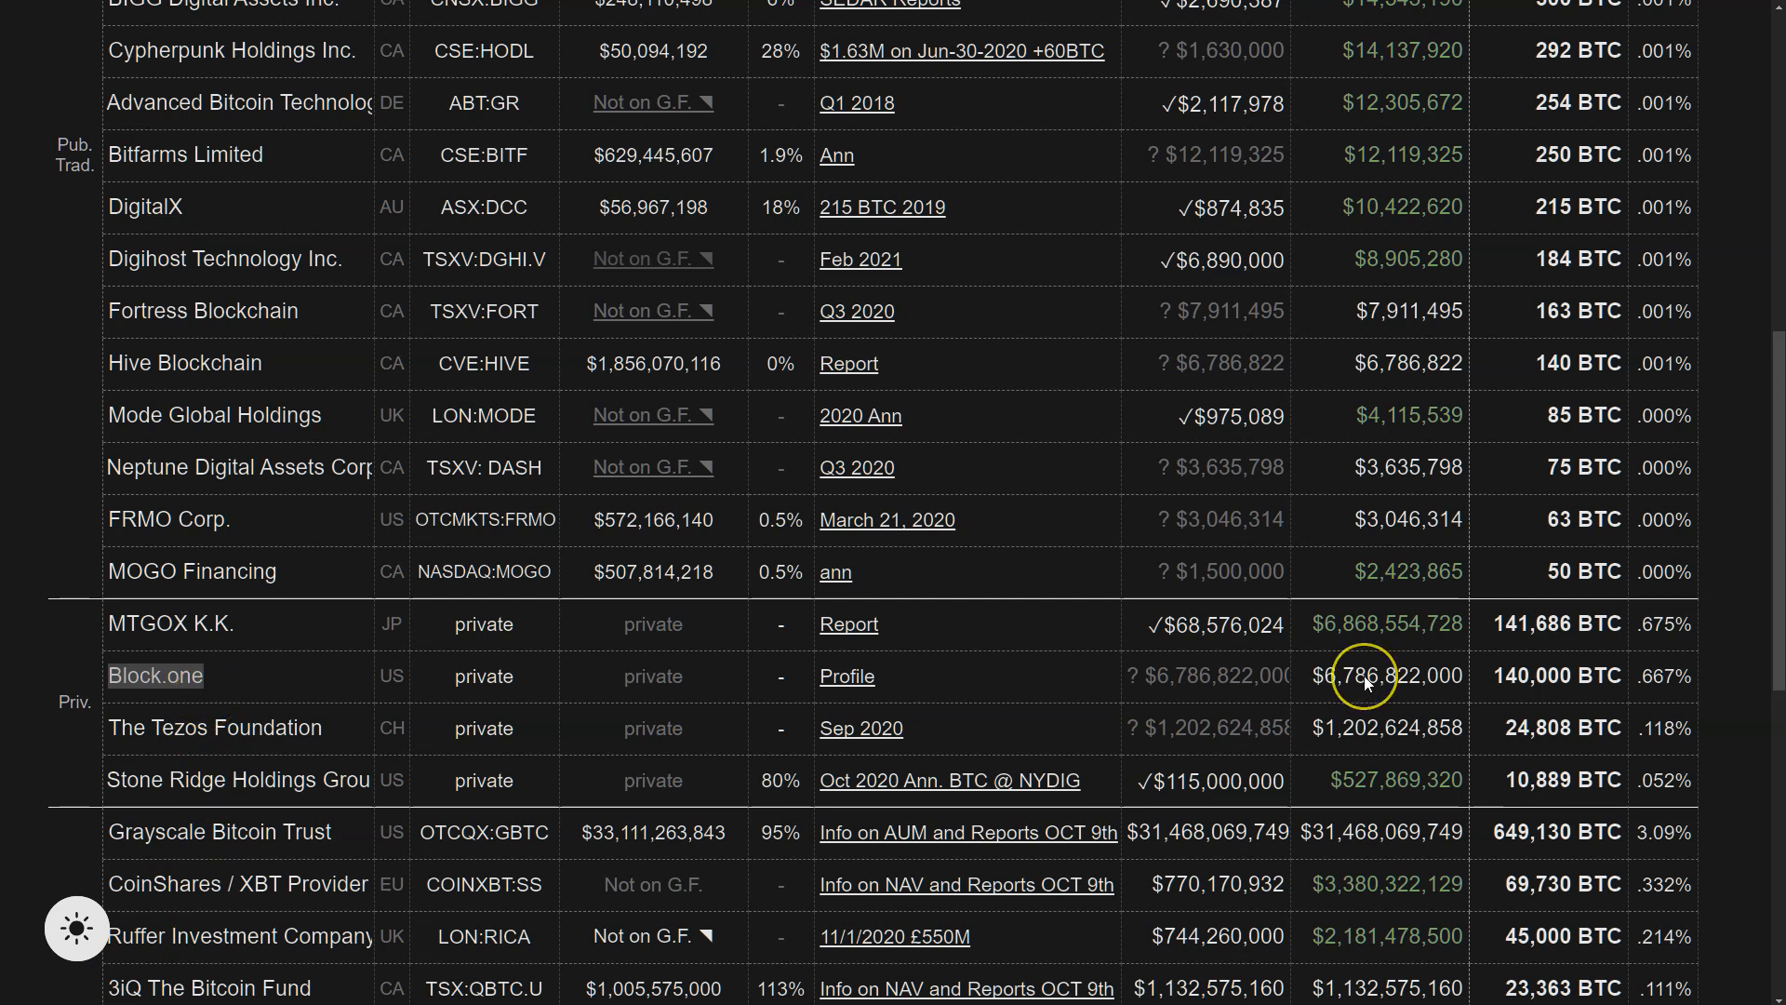
mouse_move(1319, 681)
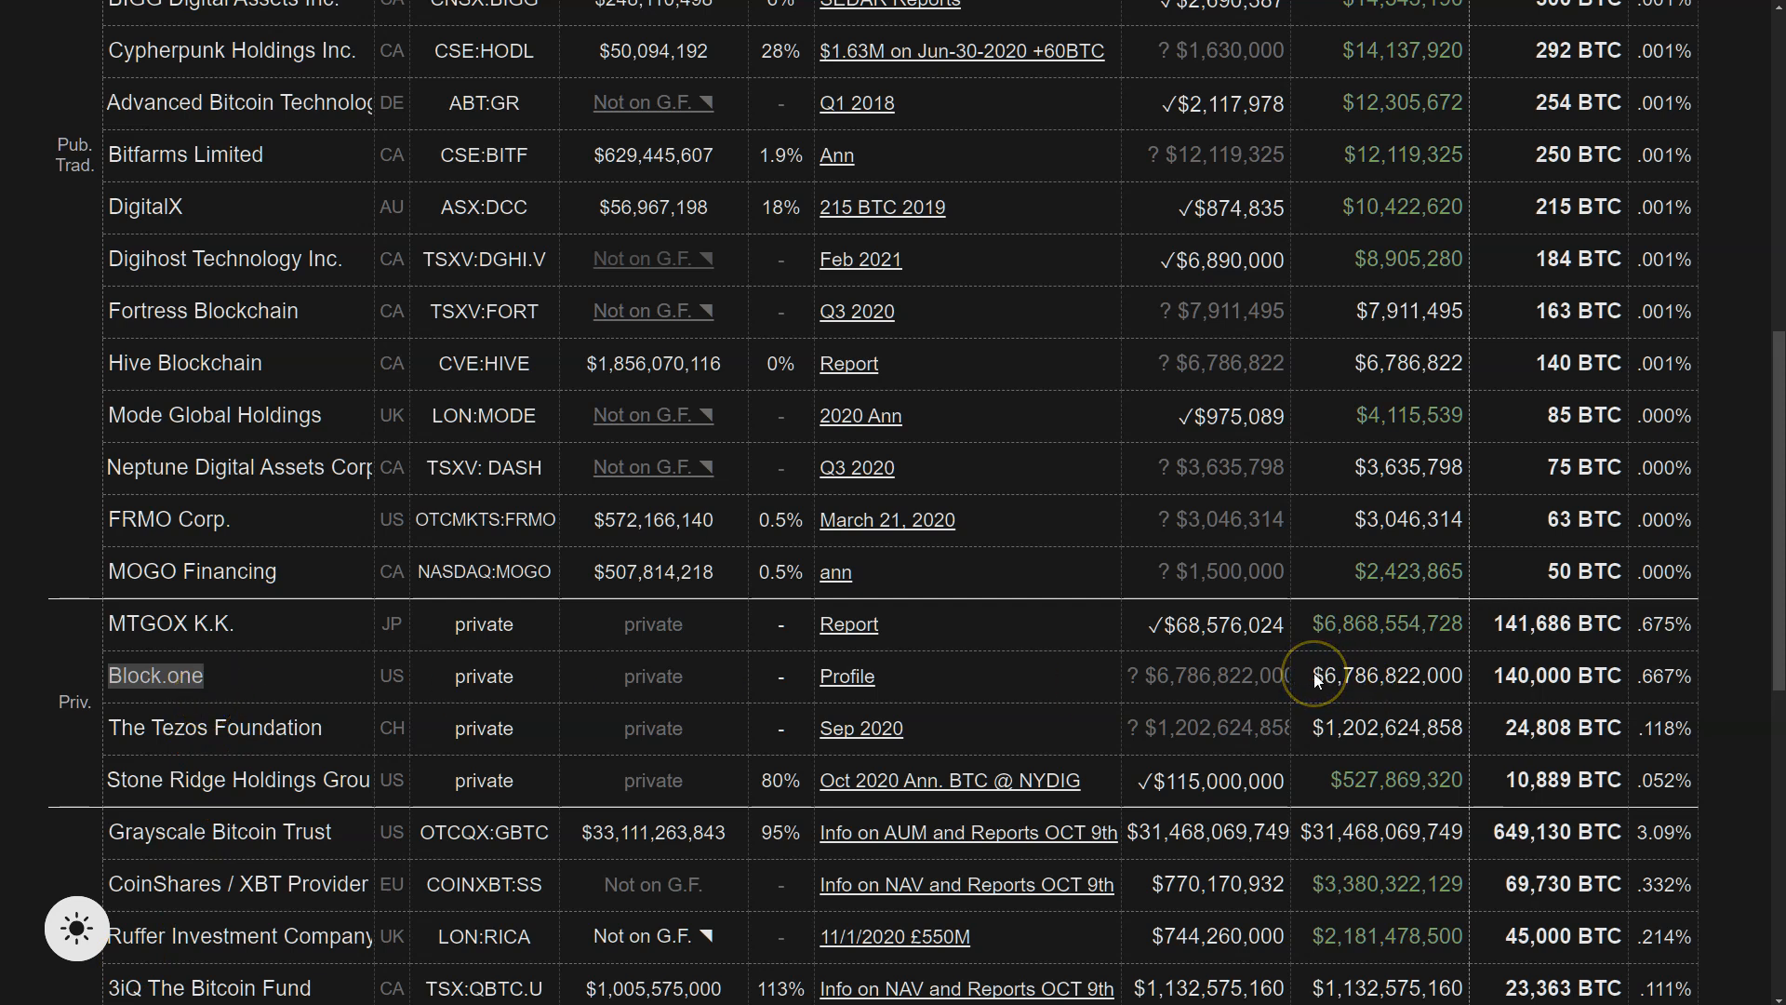
Step: Browse the EOS on-chain data and dapp ranking pages, scrolling through the listings
double_click(1561, 675)
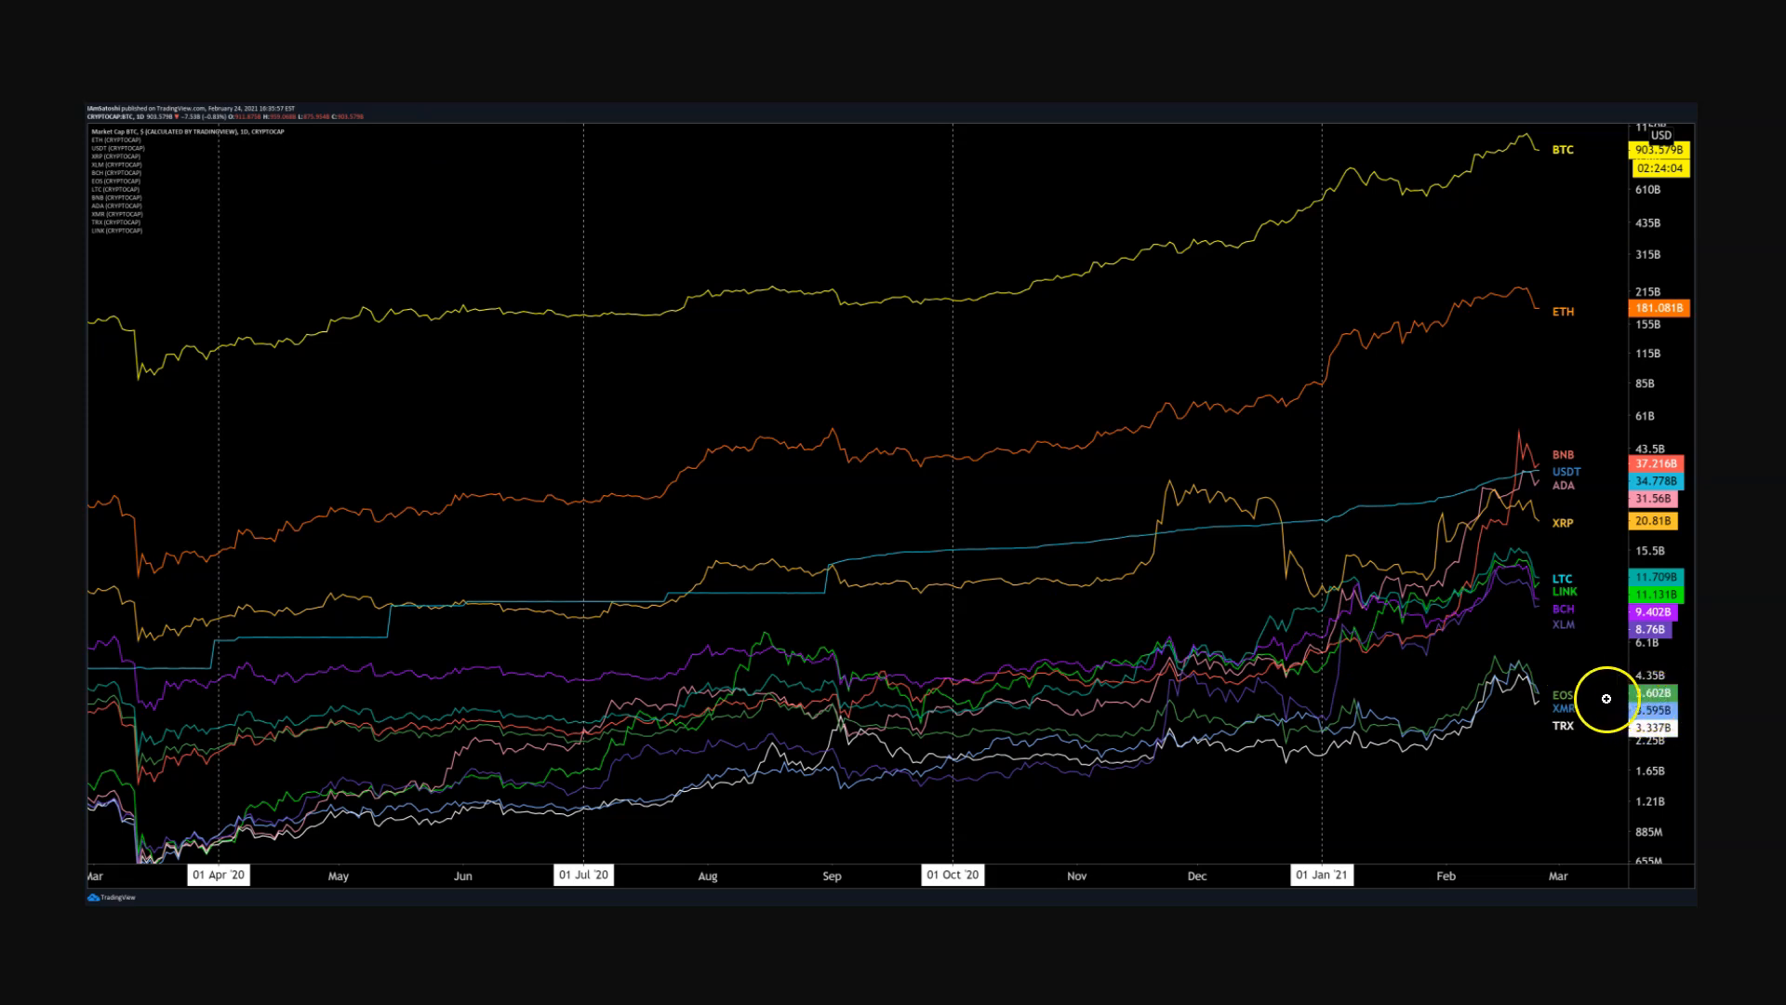
mouse_move(1581, 700)
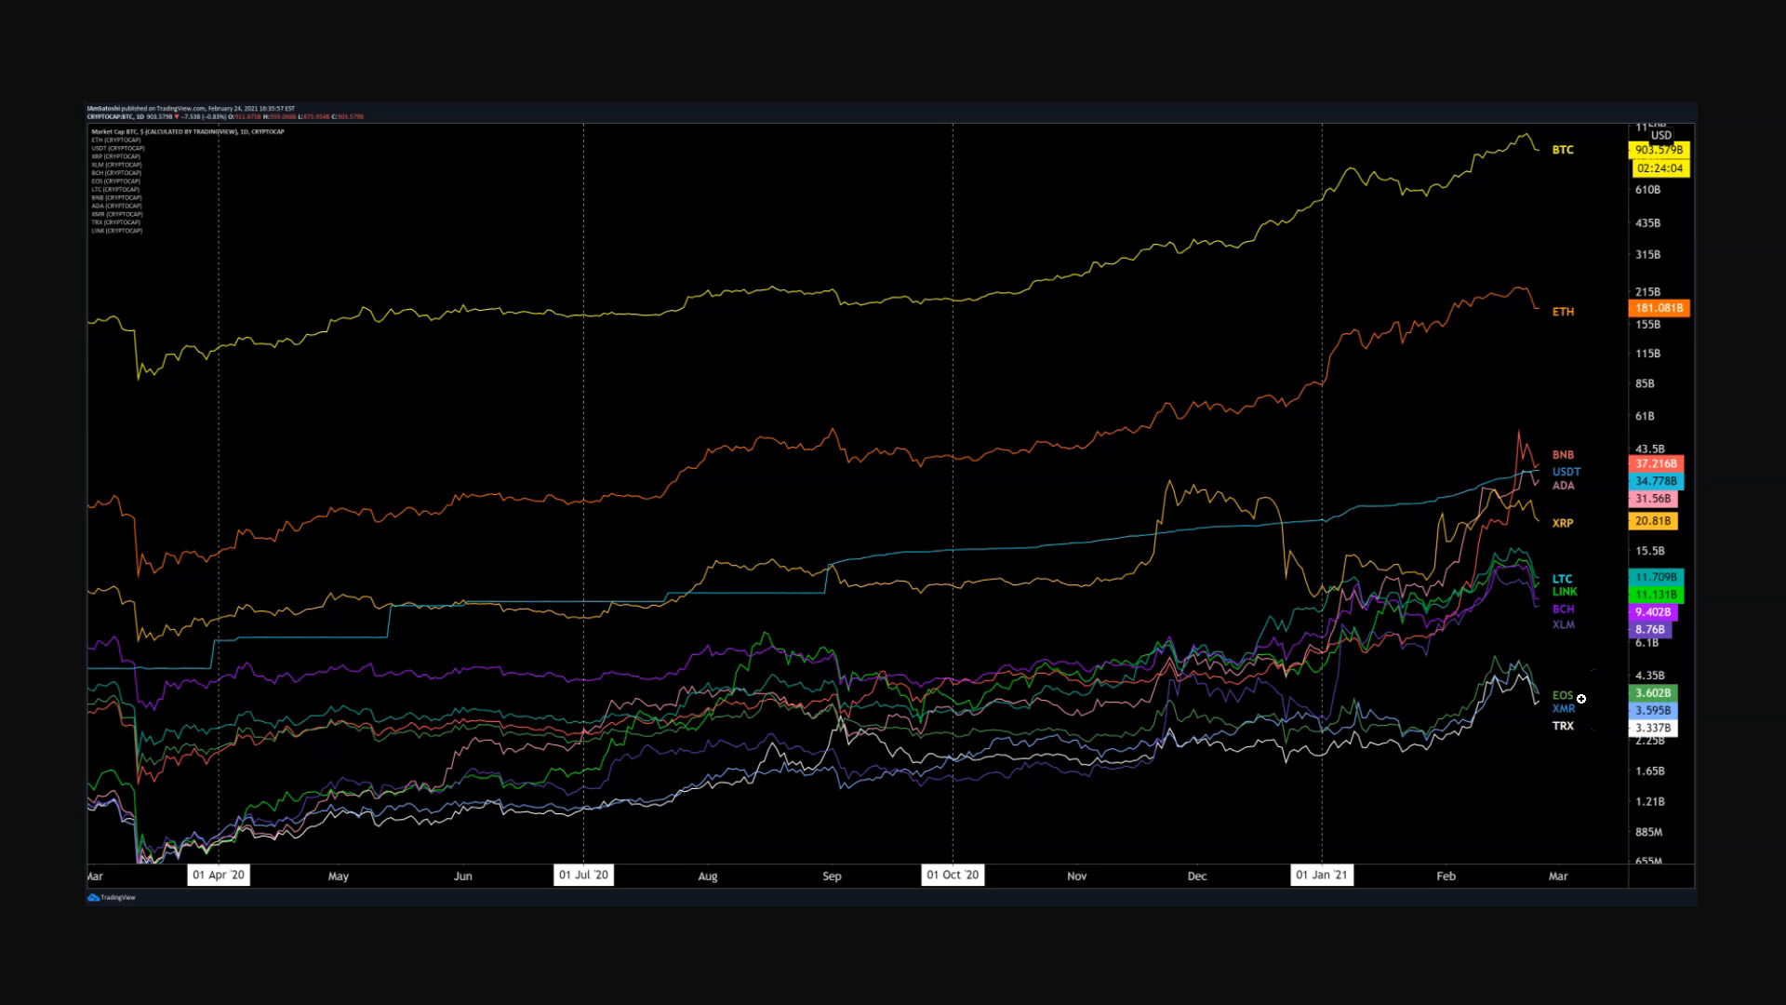
click(1210, 703)
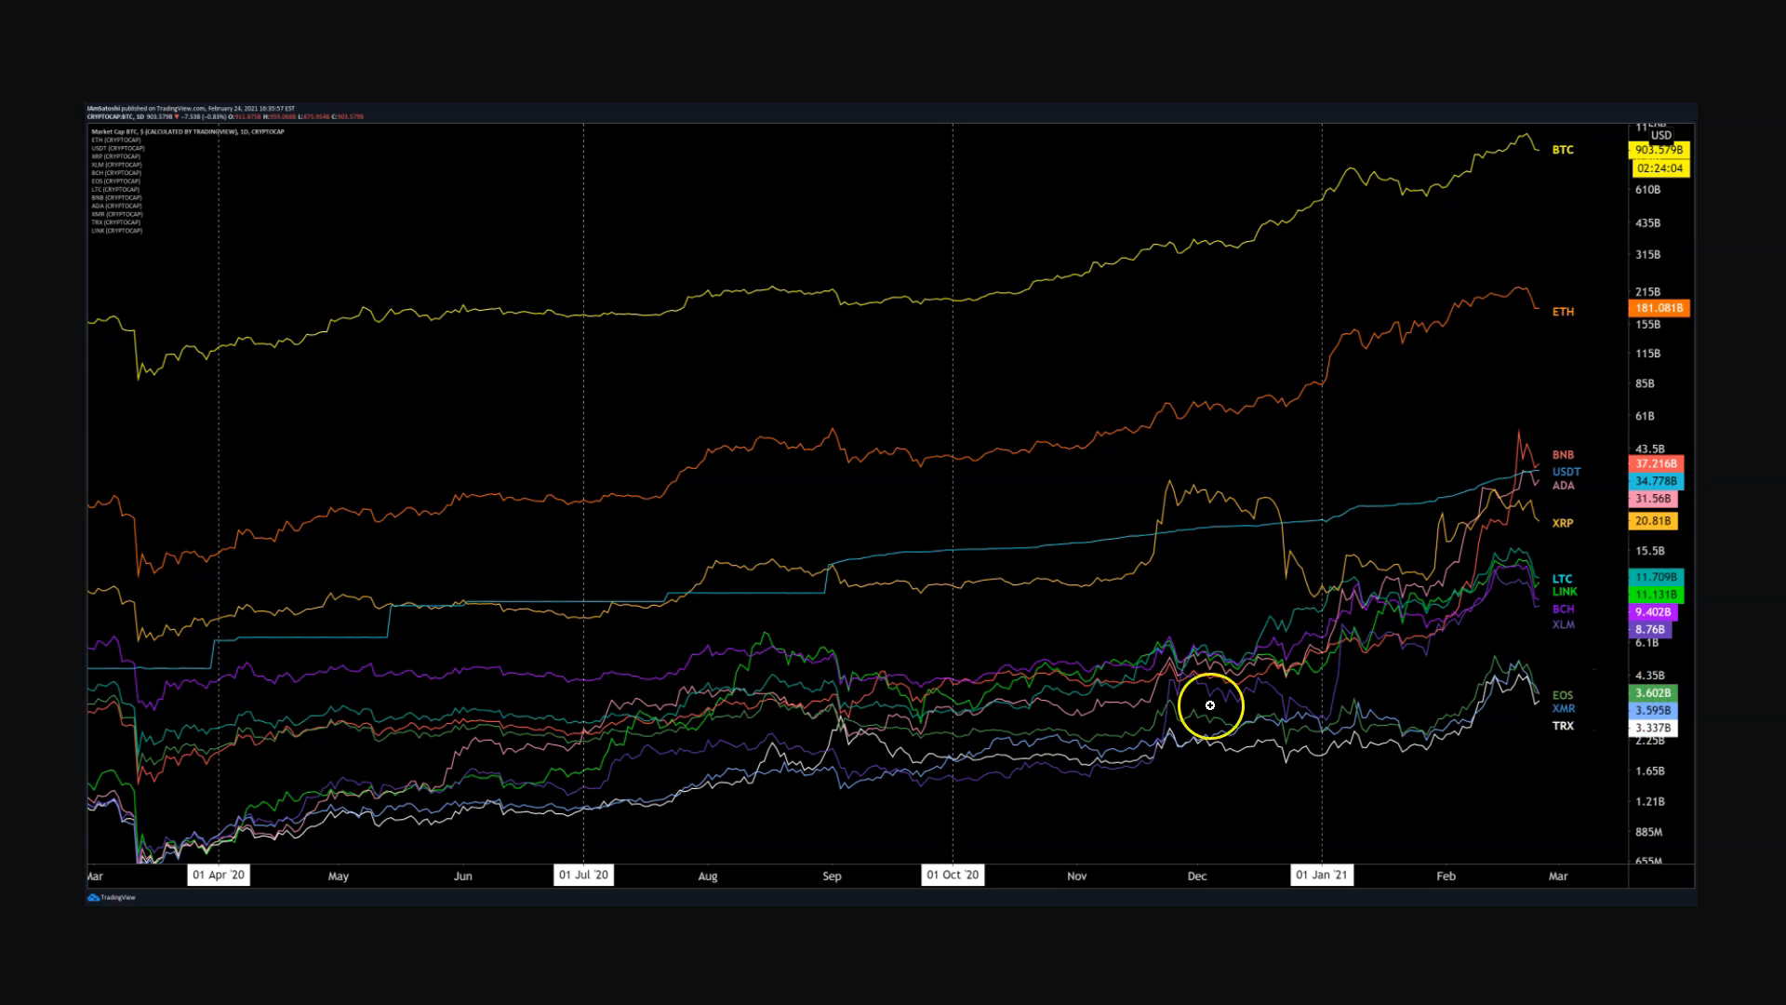
mouse_move(1600, 731)
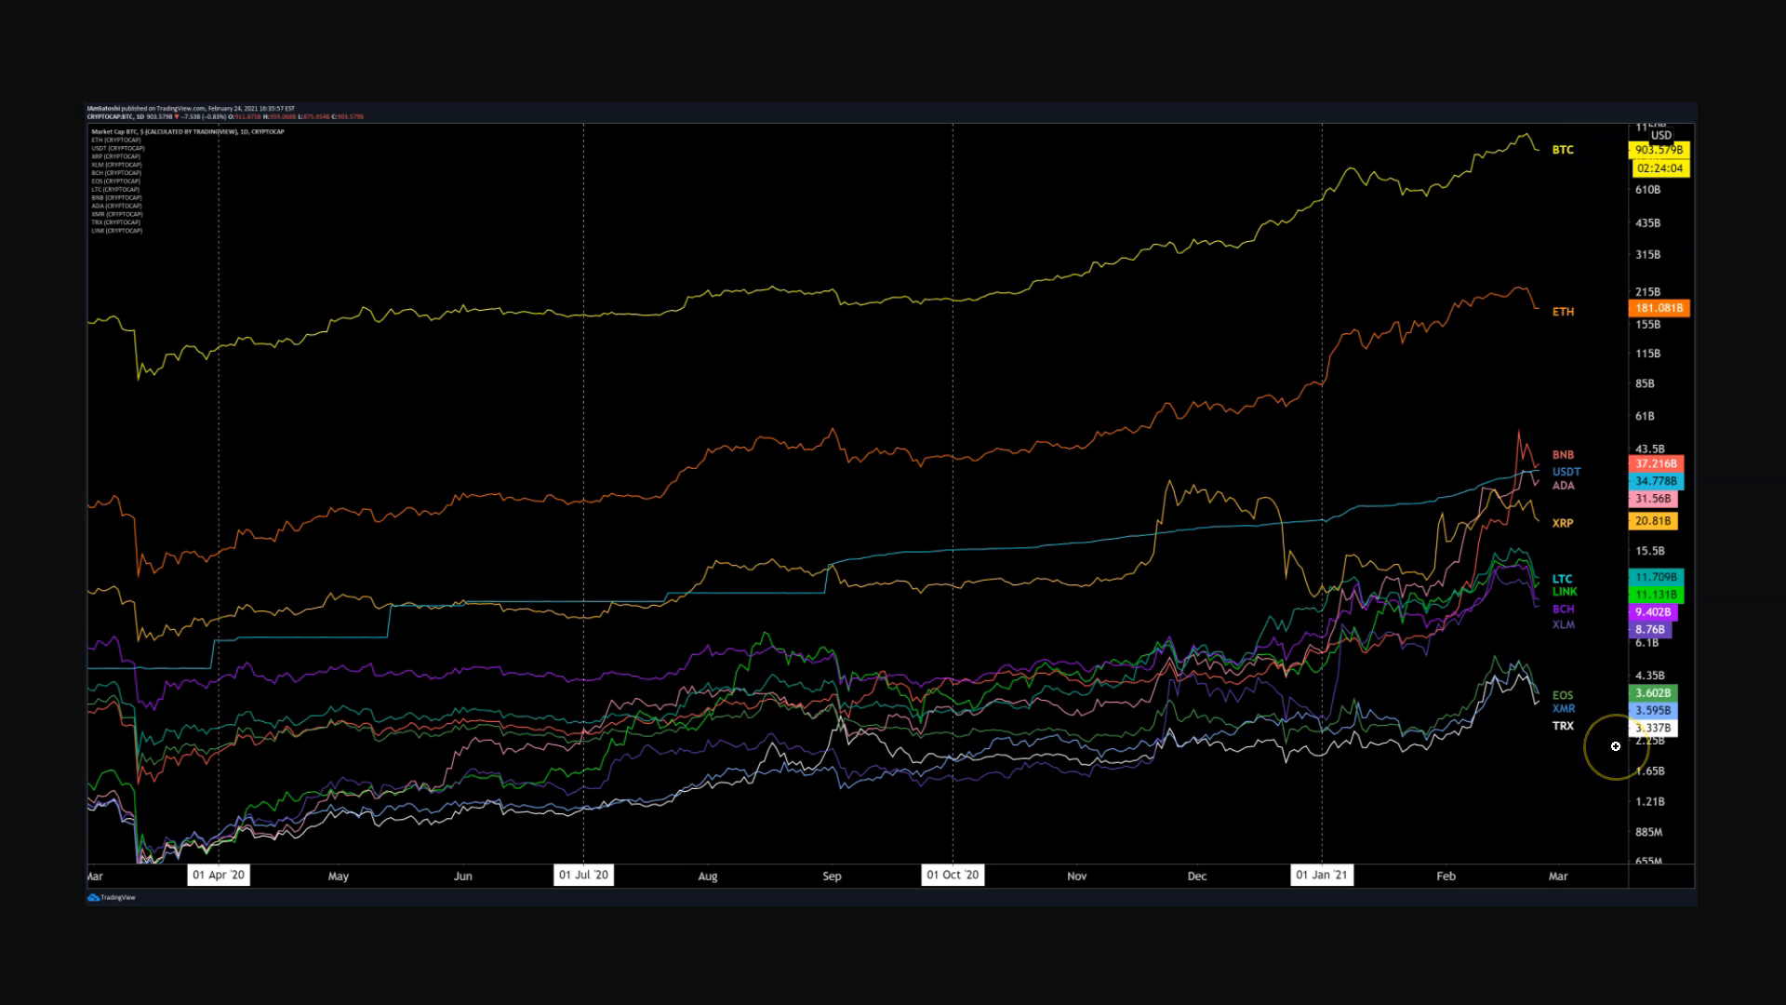
mouse_move(1691, 752)
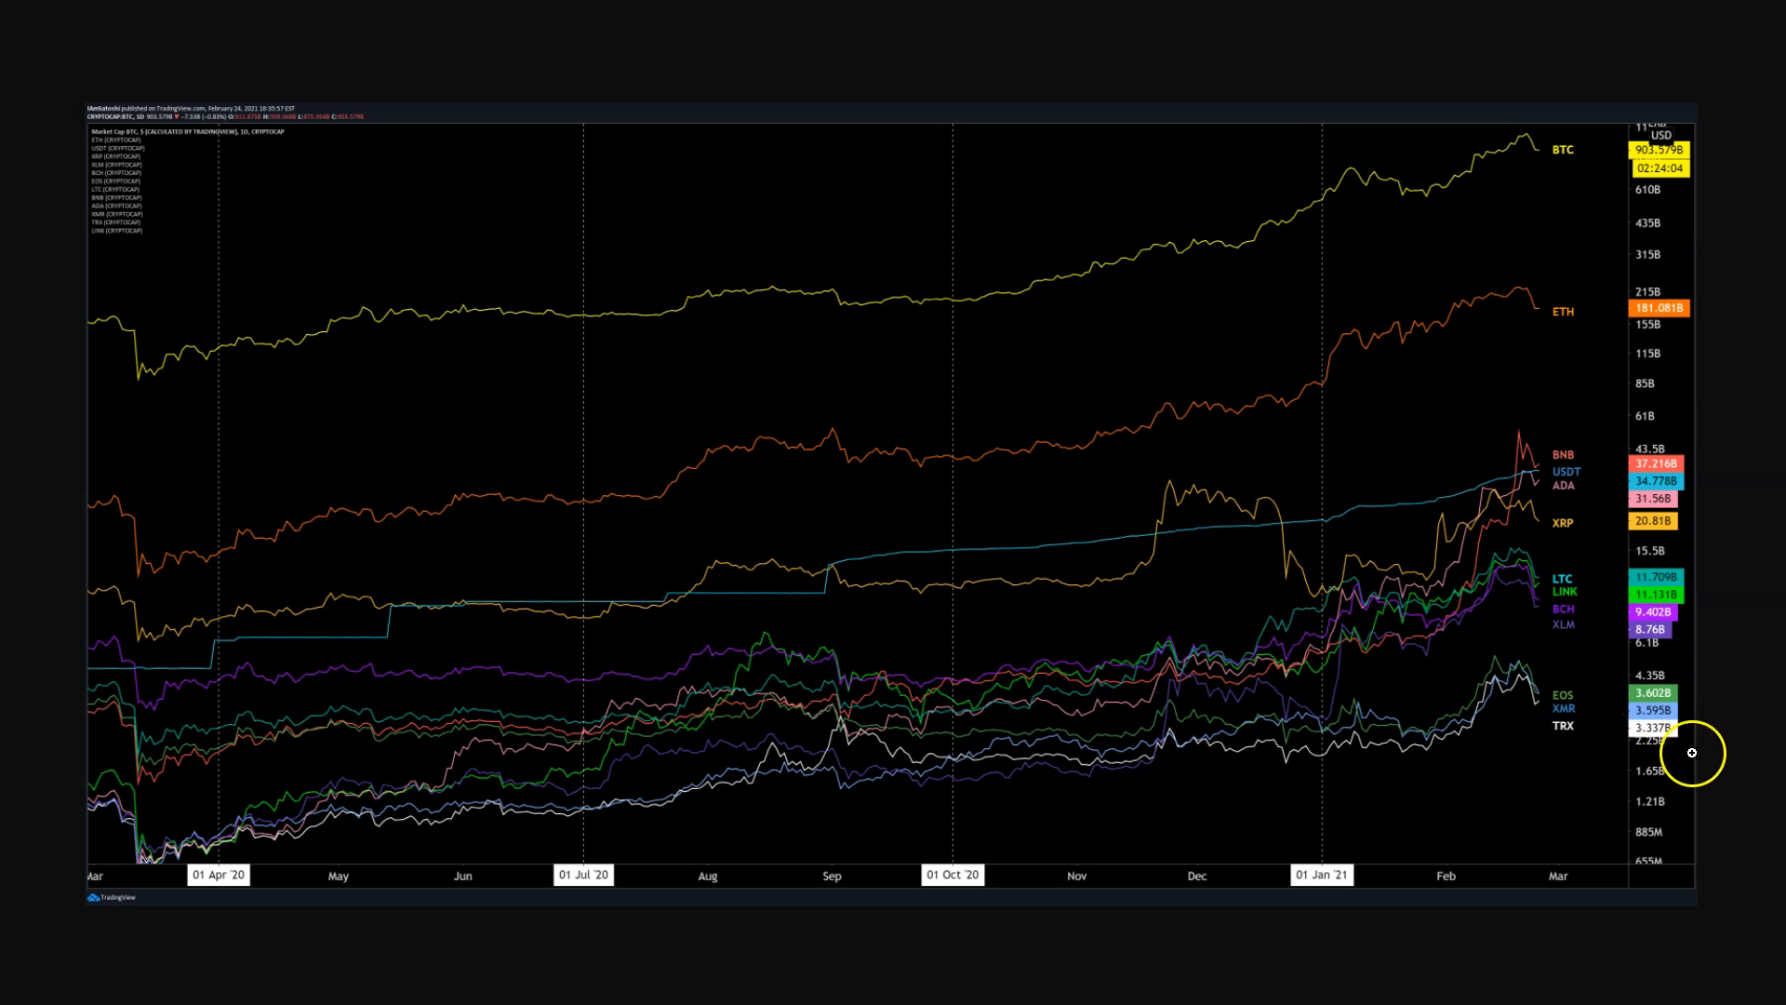
mouse_move(1652, 735)
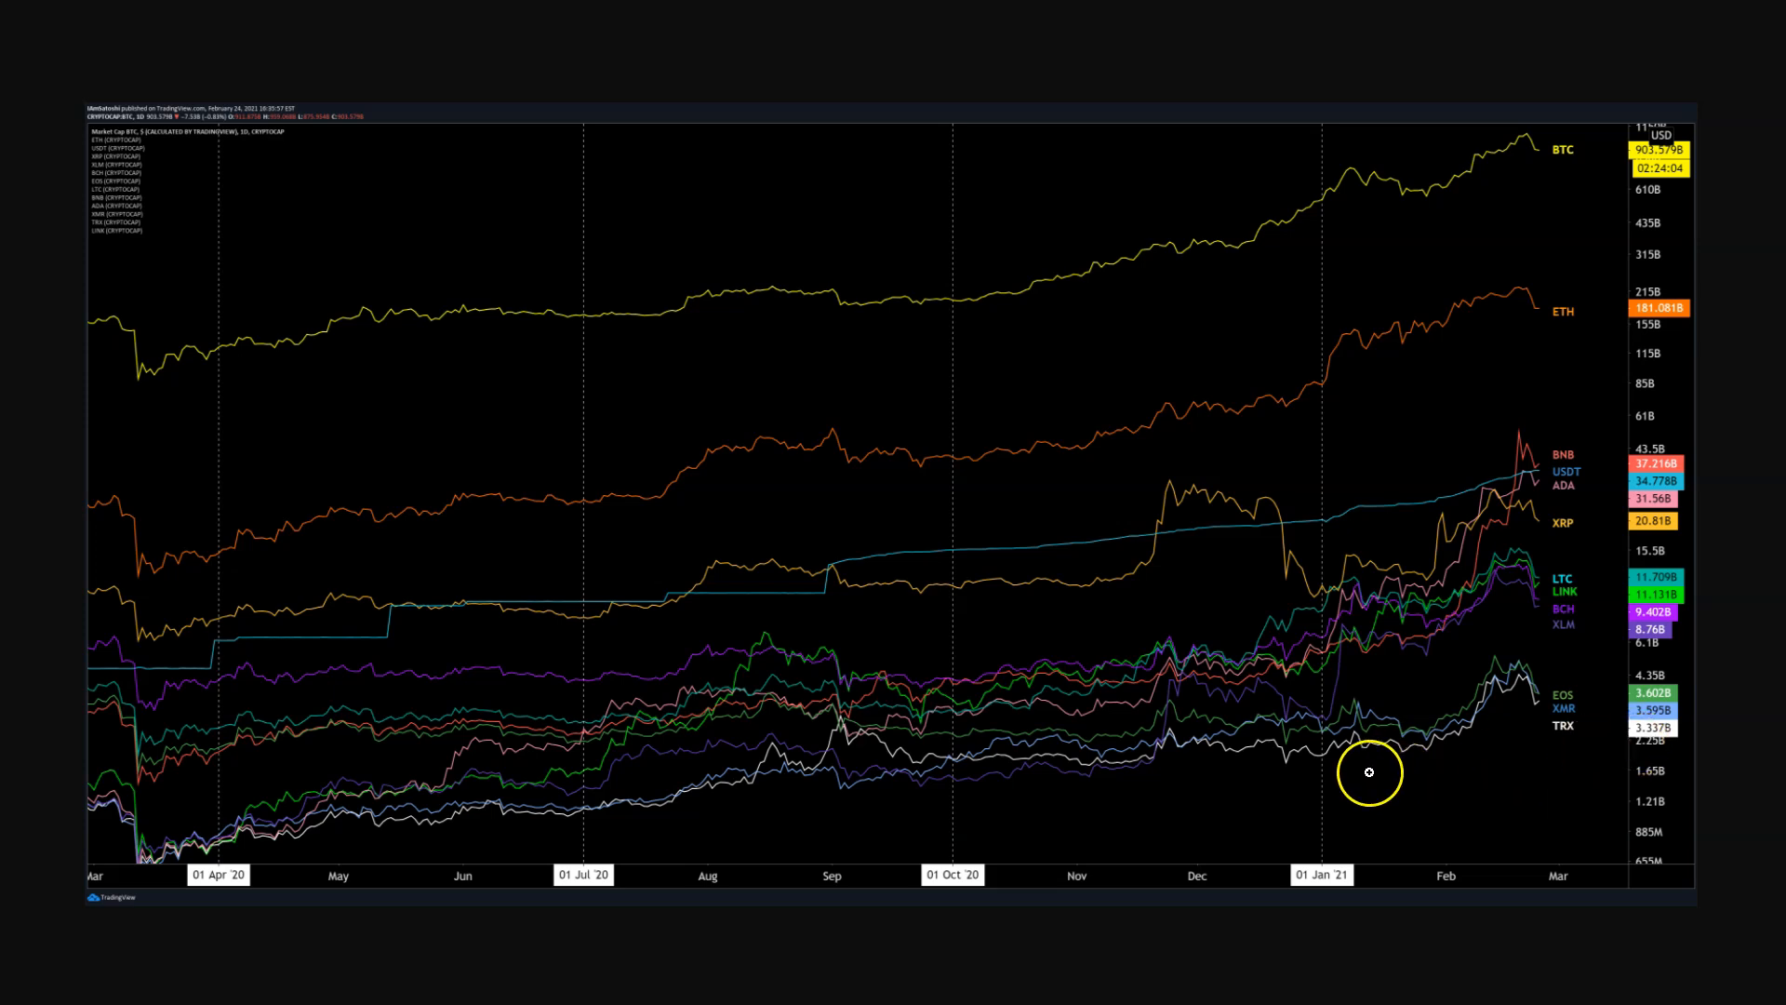
mouse_move(1328, 772)
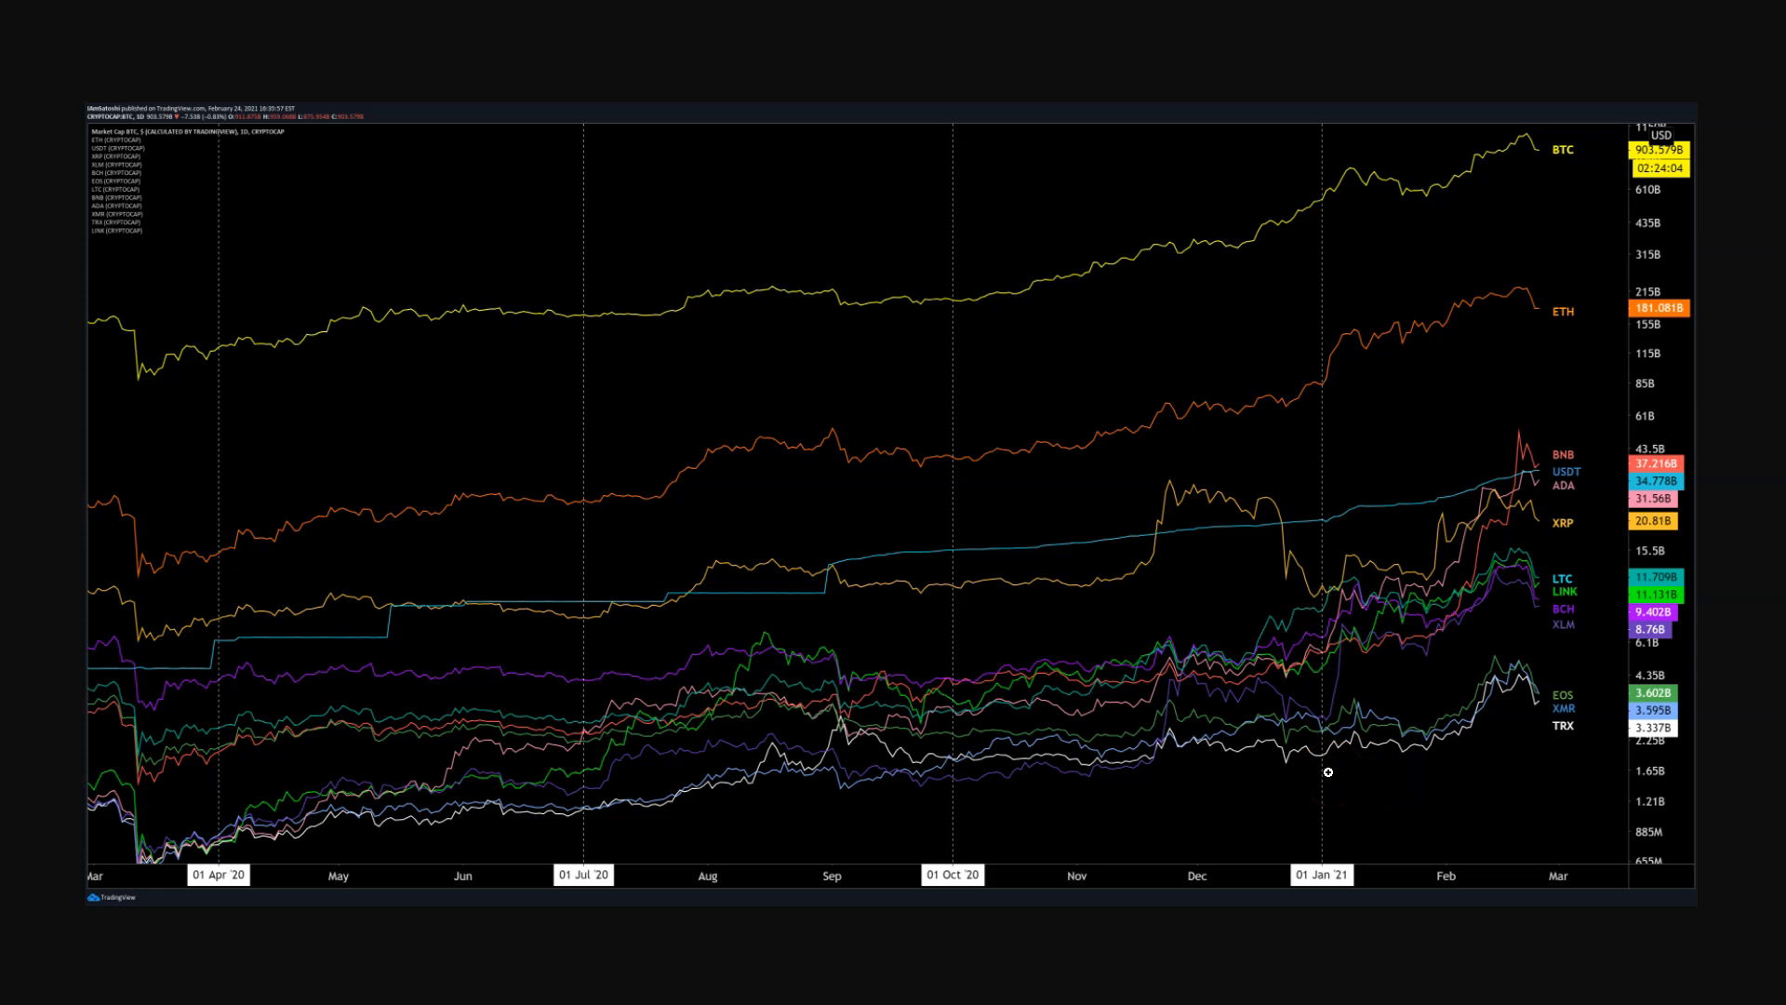
click(1300, 770)
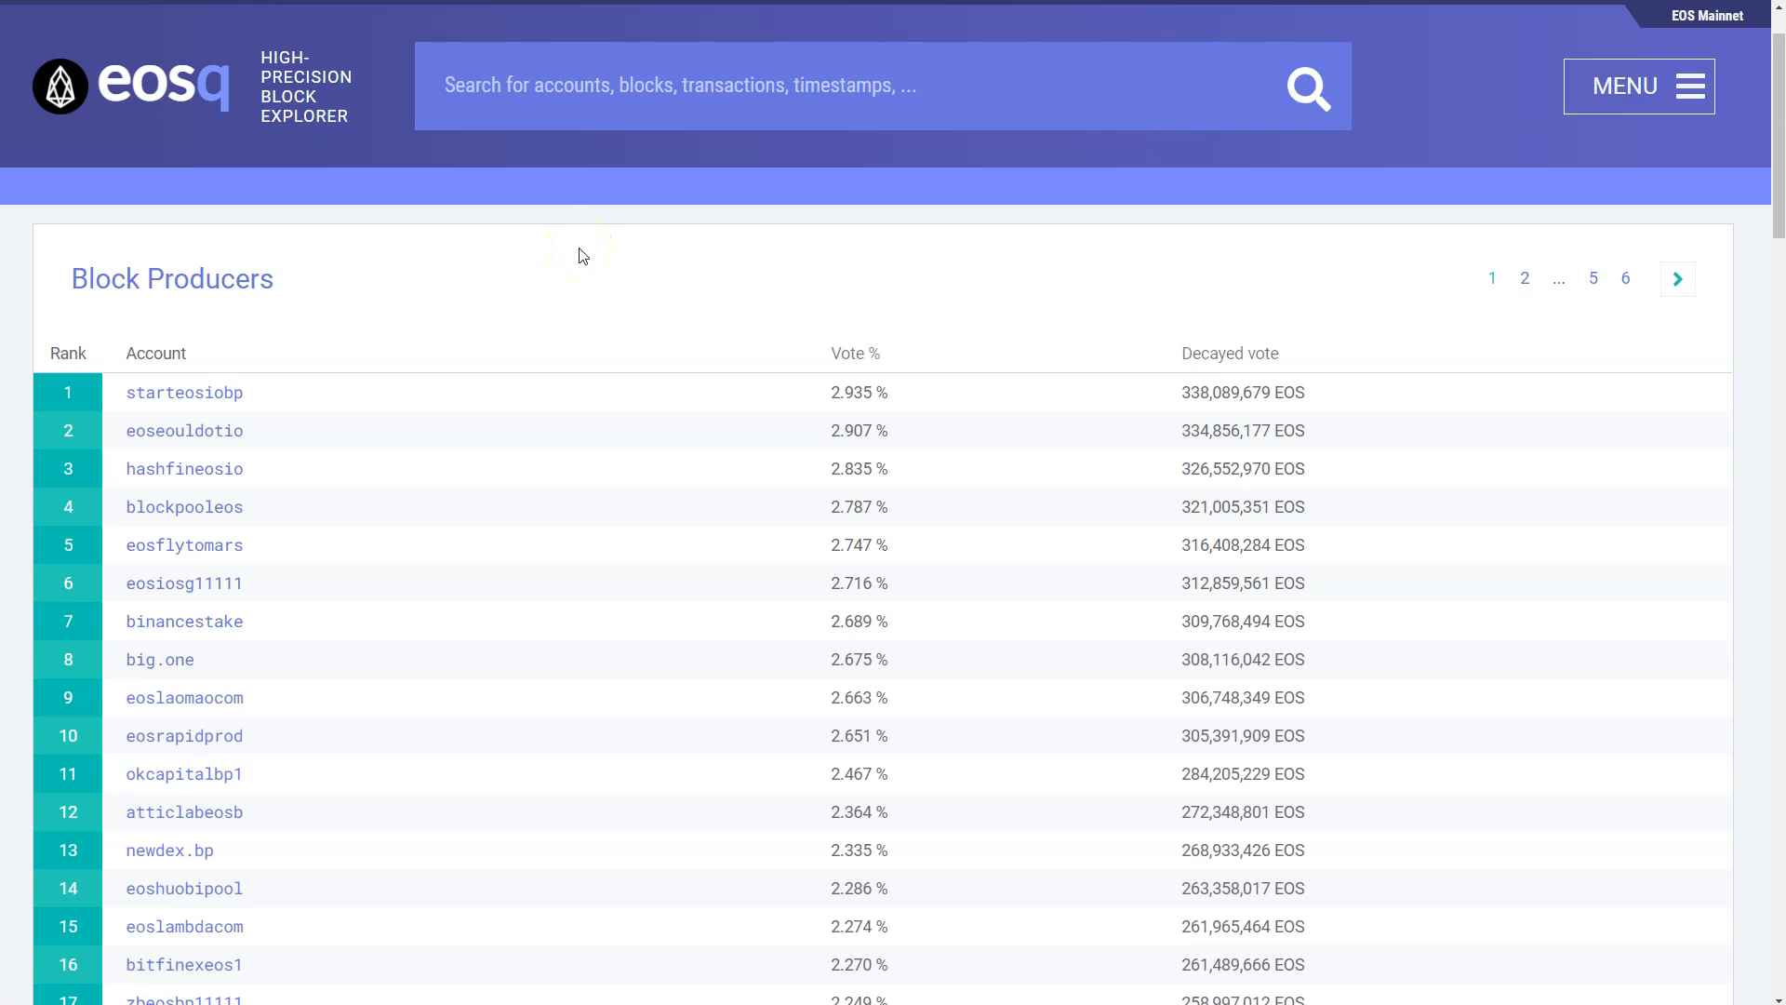
scroll(down, 3)
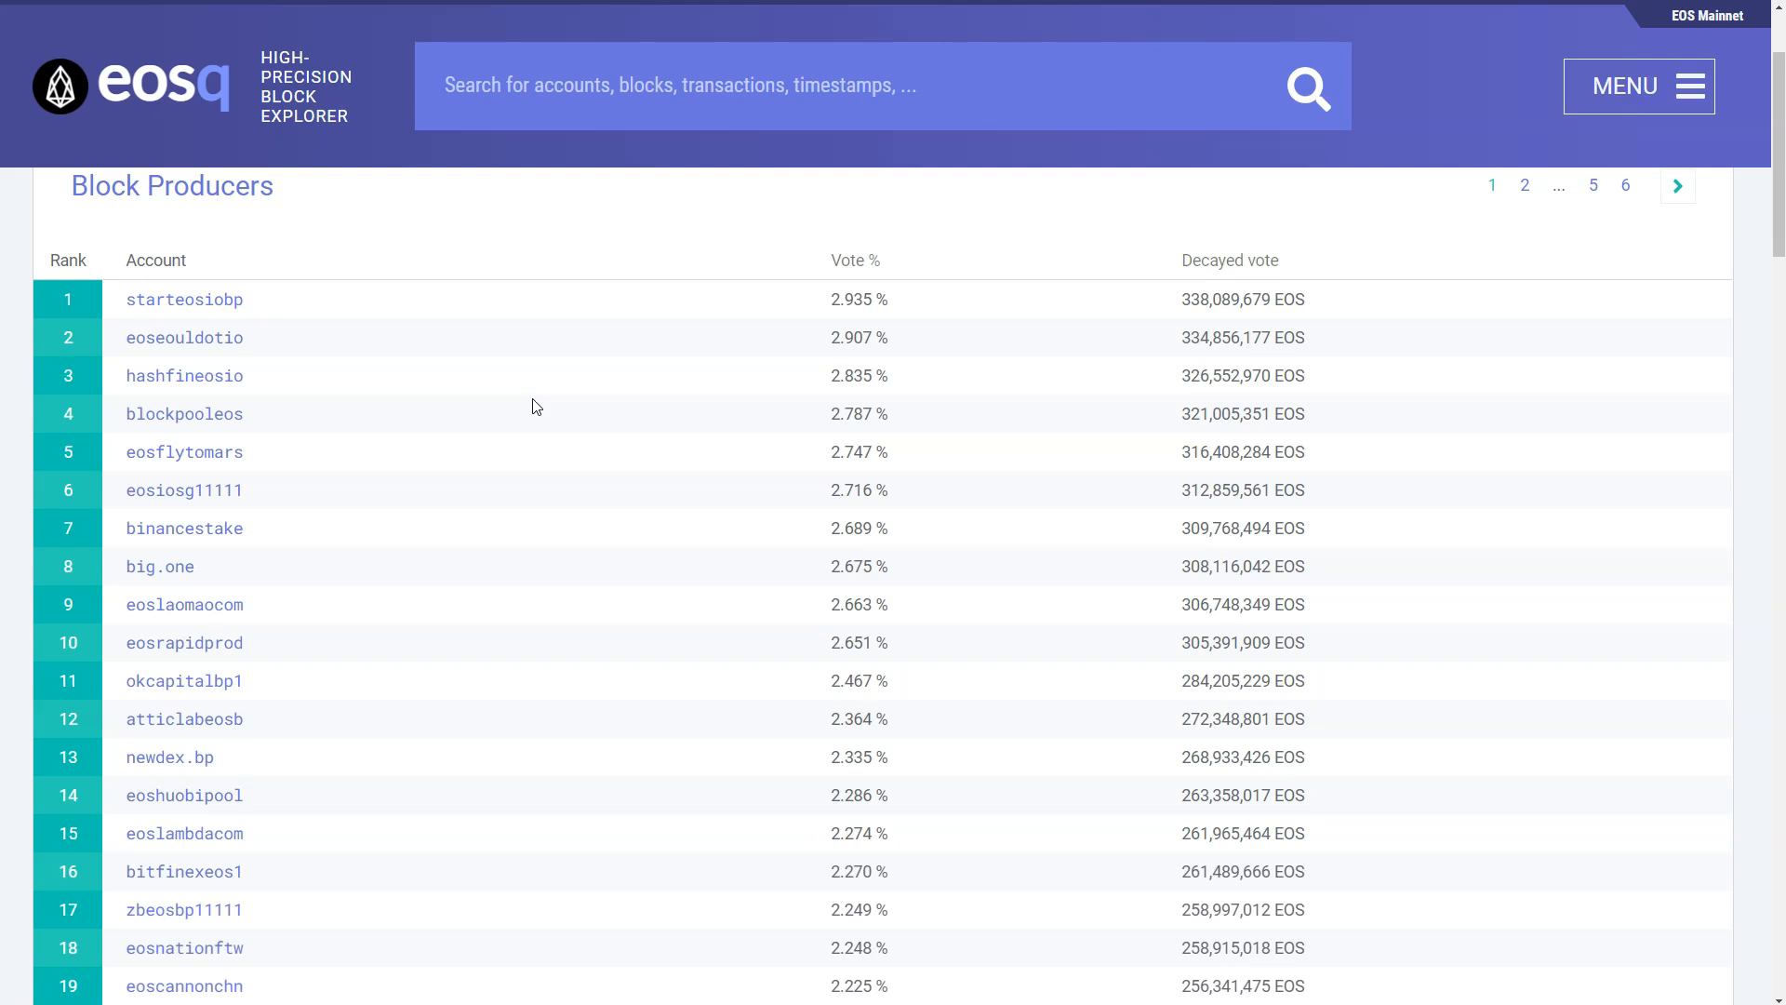
scroll(down, 3)
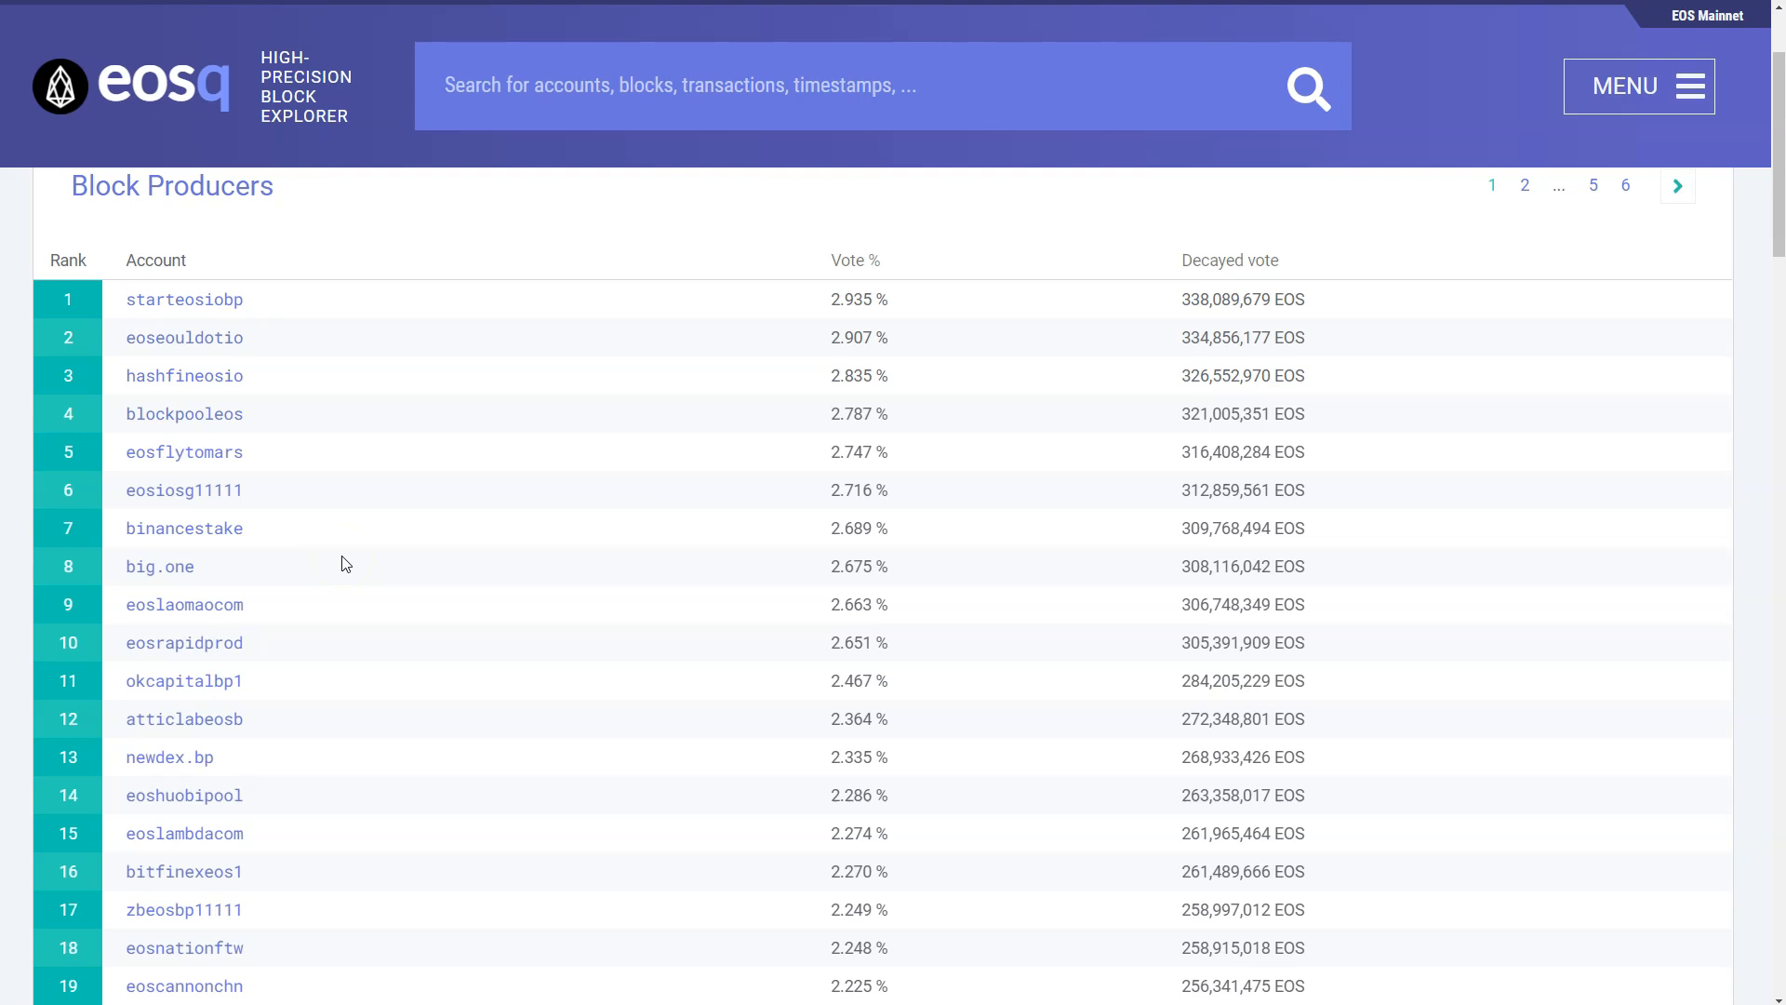
scroll(down, 3)
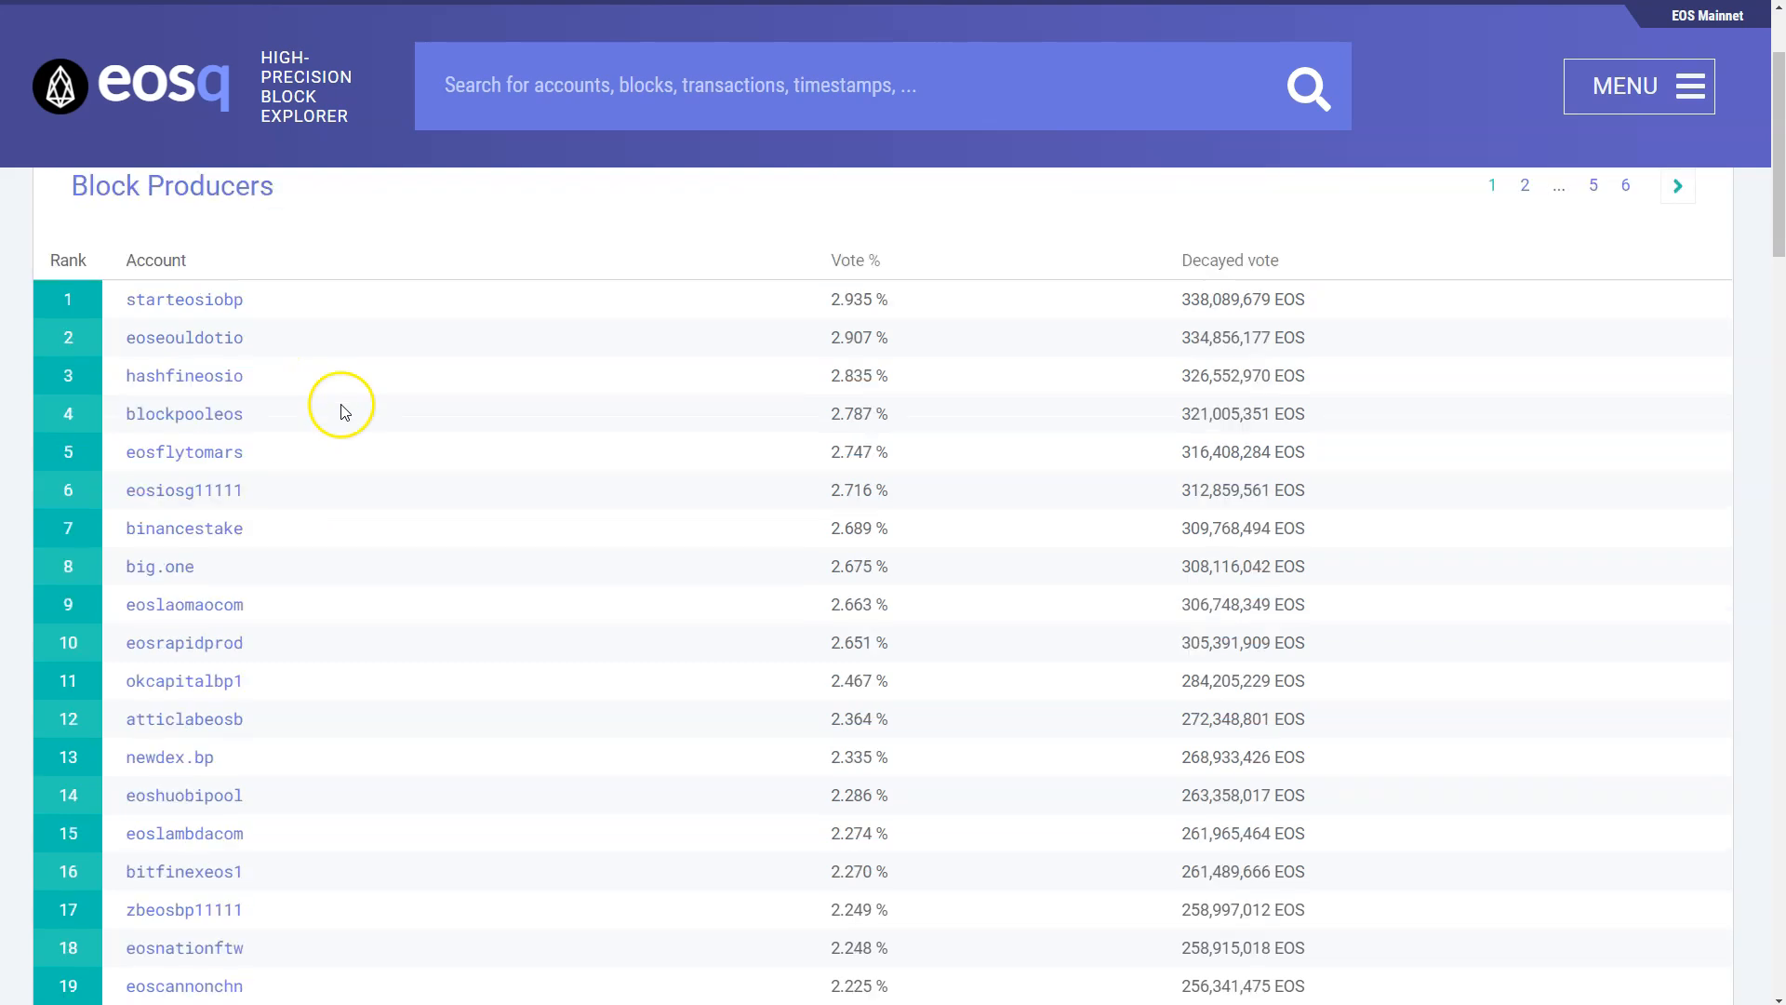
mouse_move(399, 604)
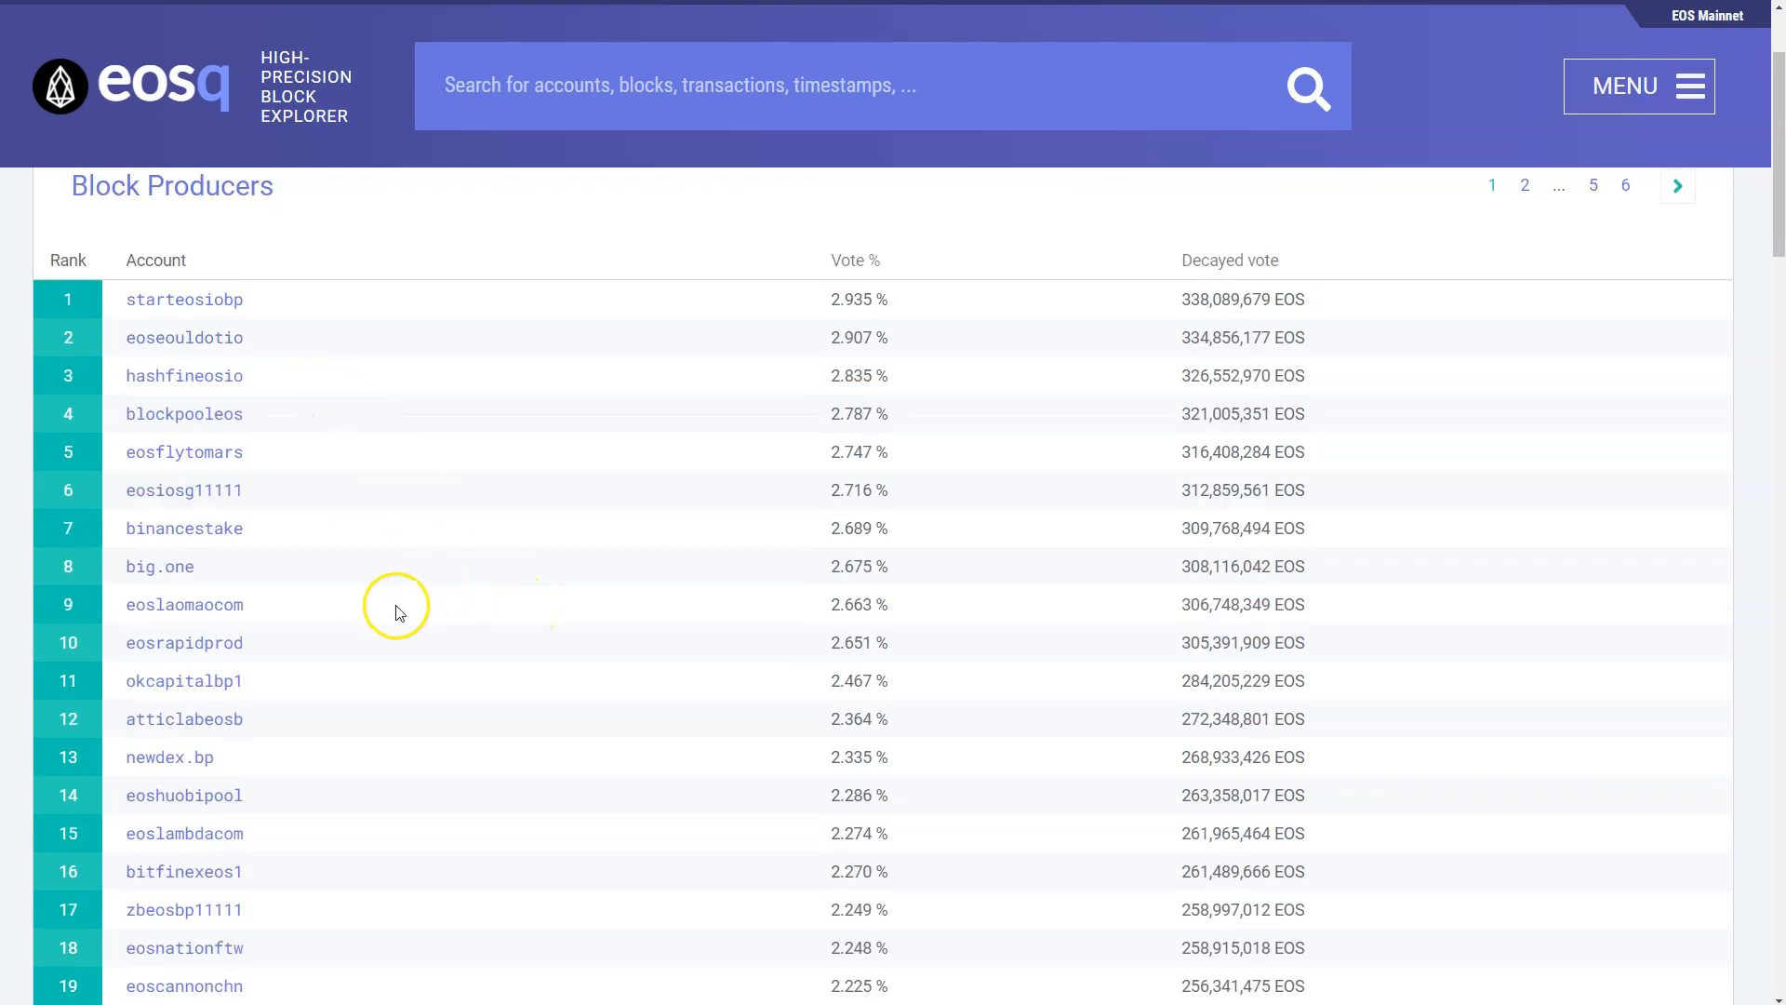
mouse_move(485, 515)
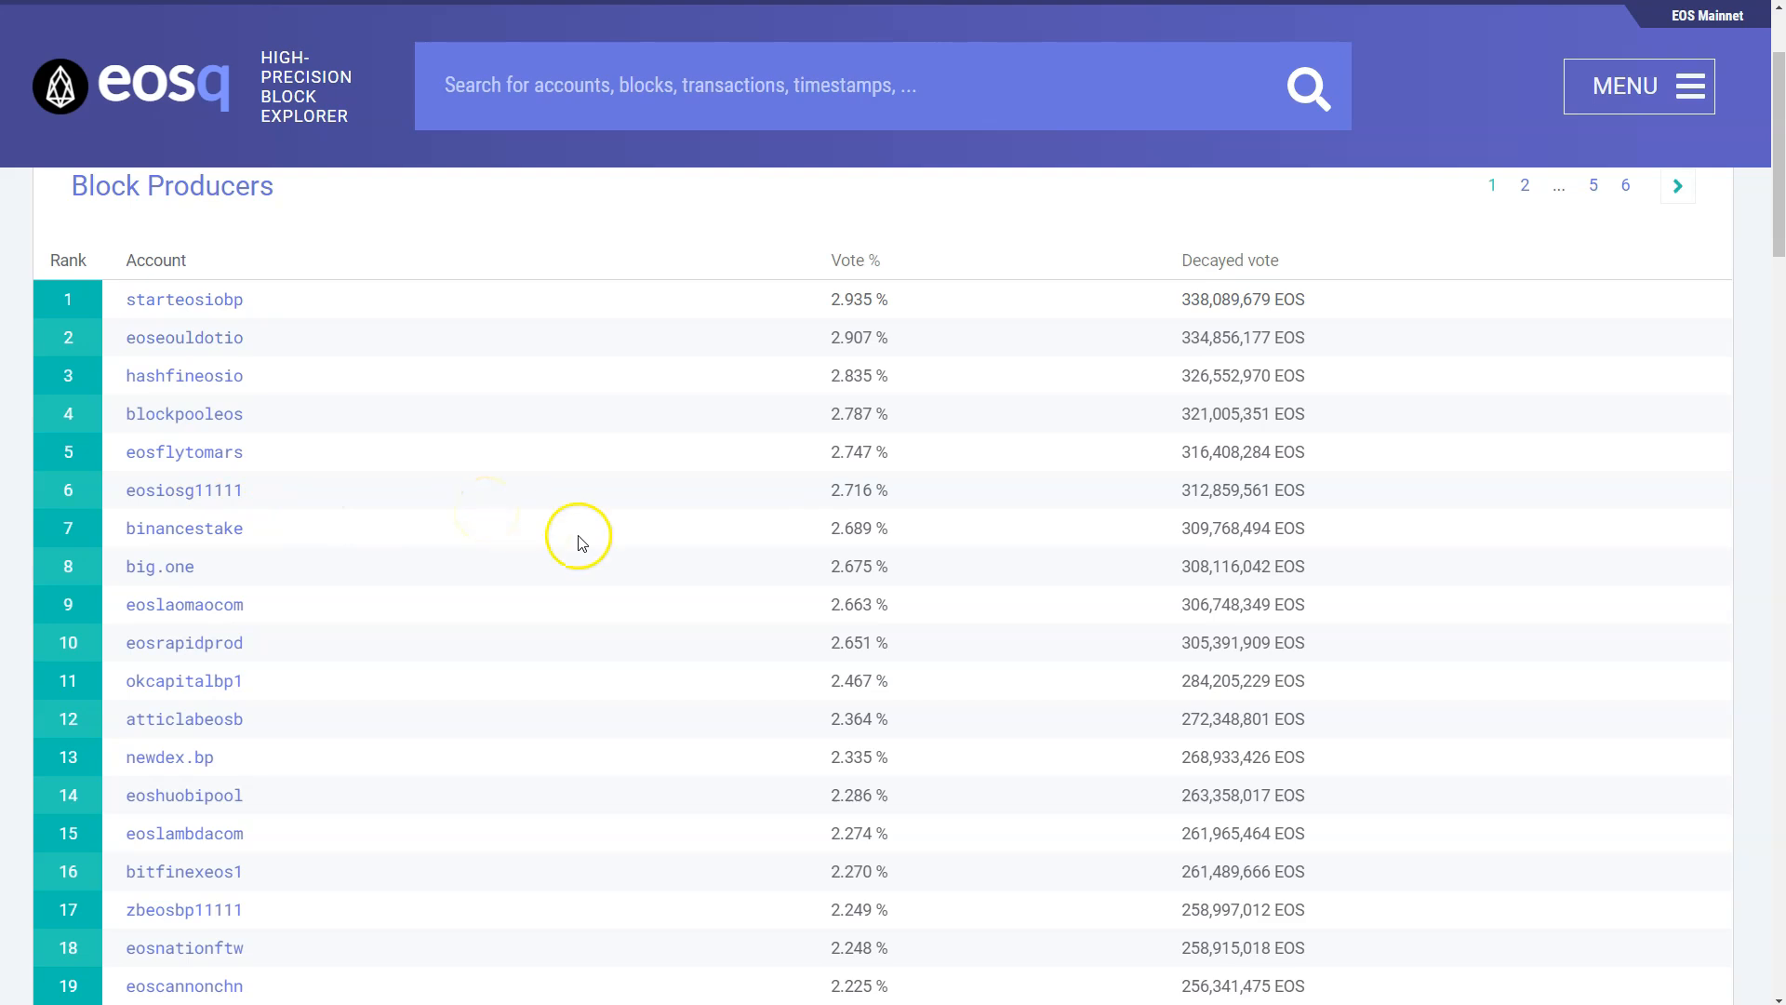
mouse_move(1142, 757)
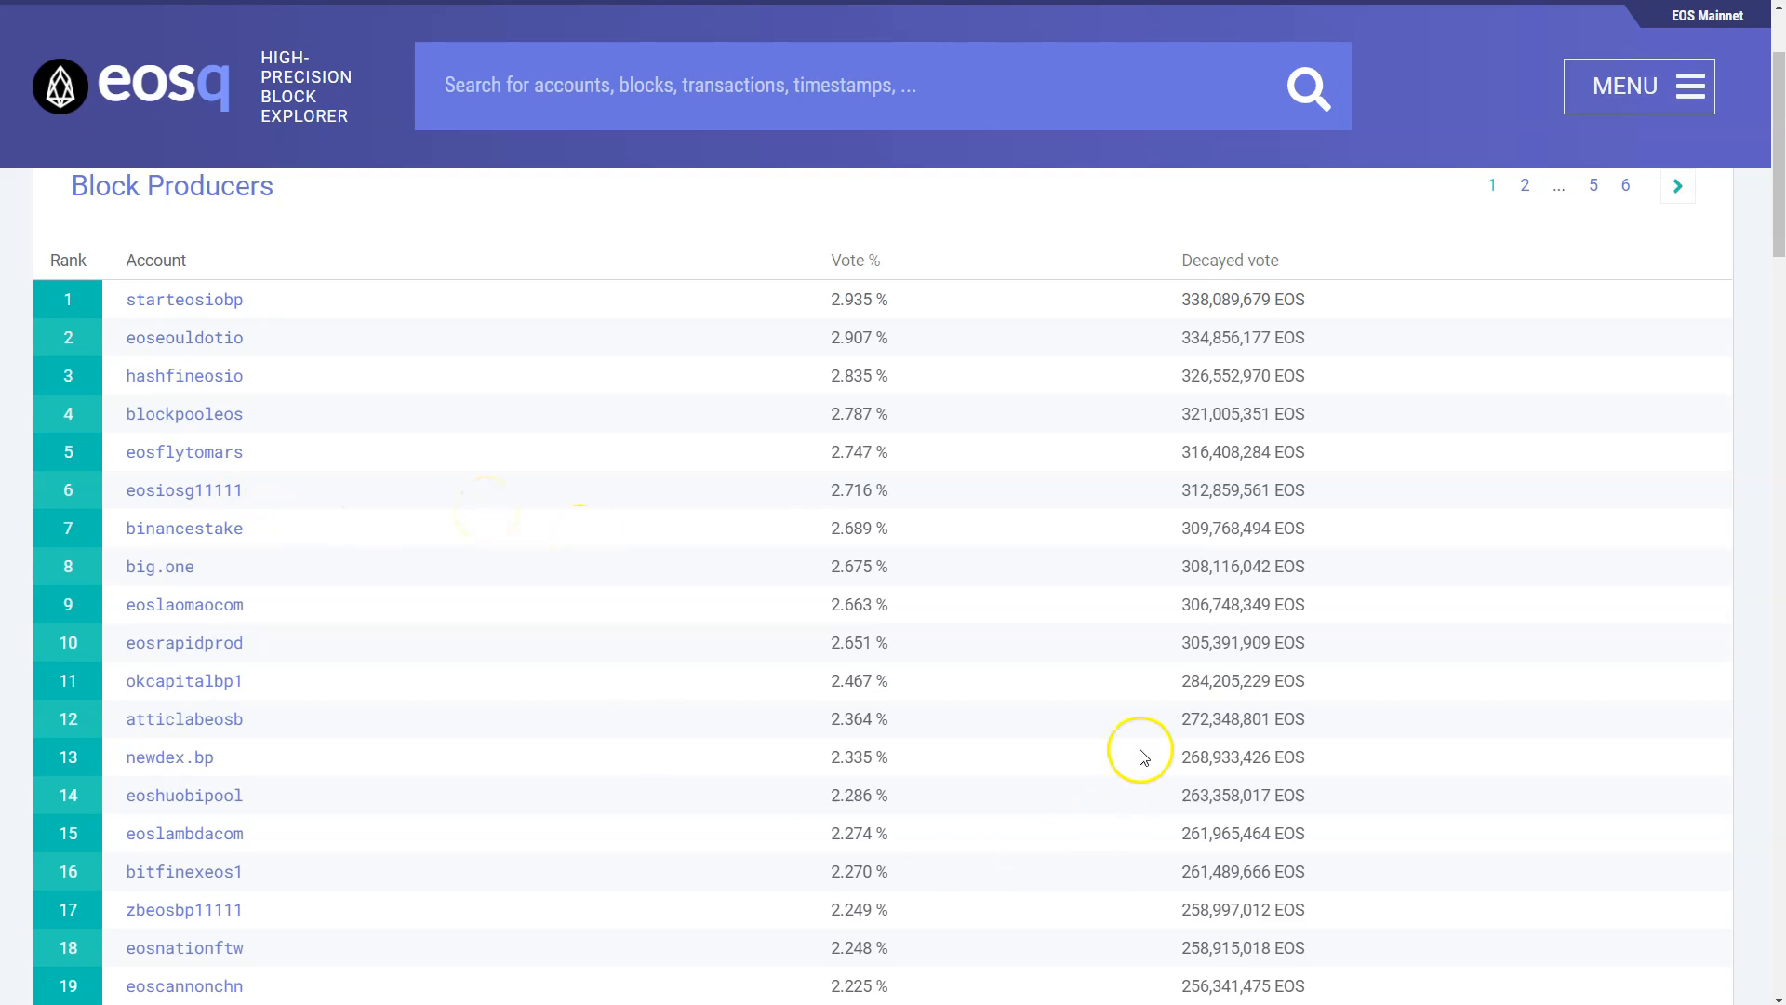
mouse_move(965, 394)
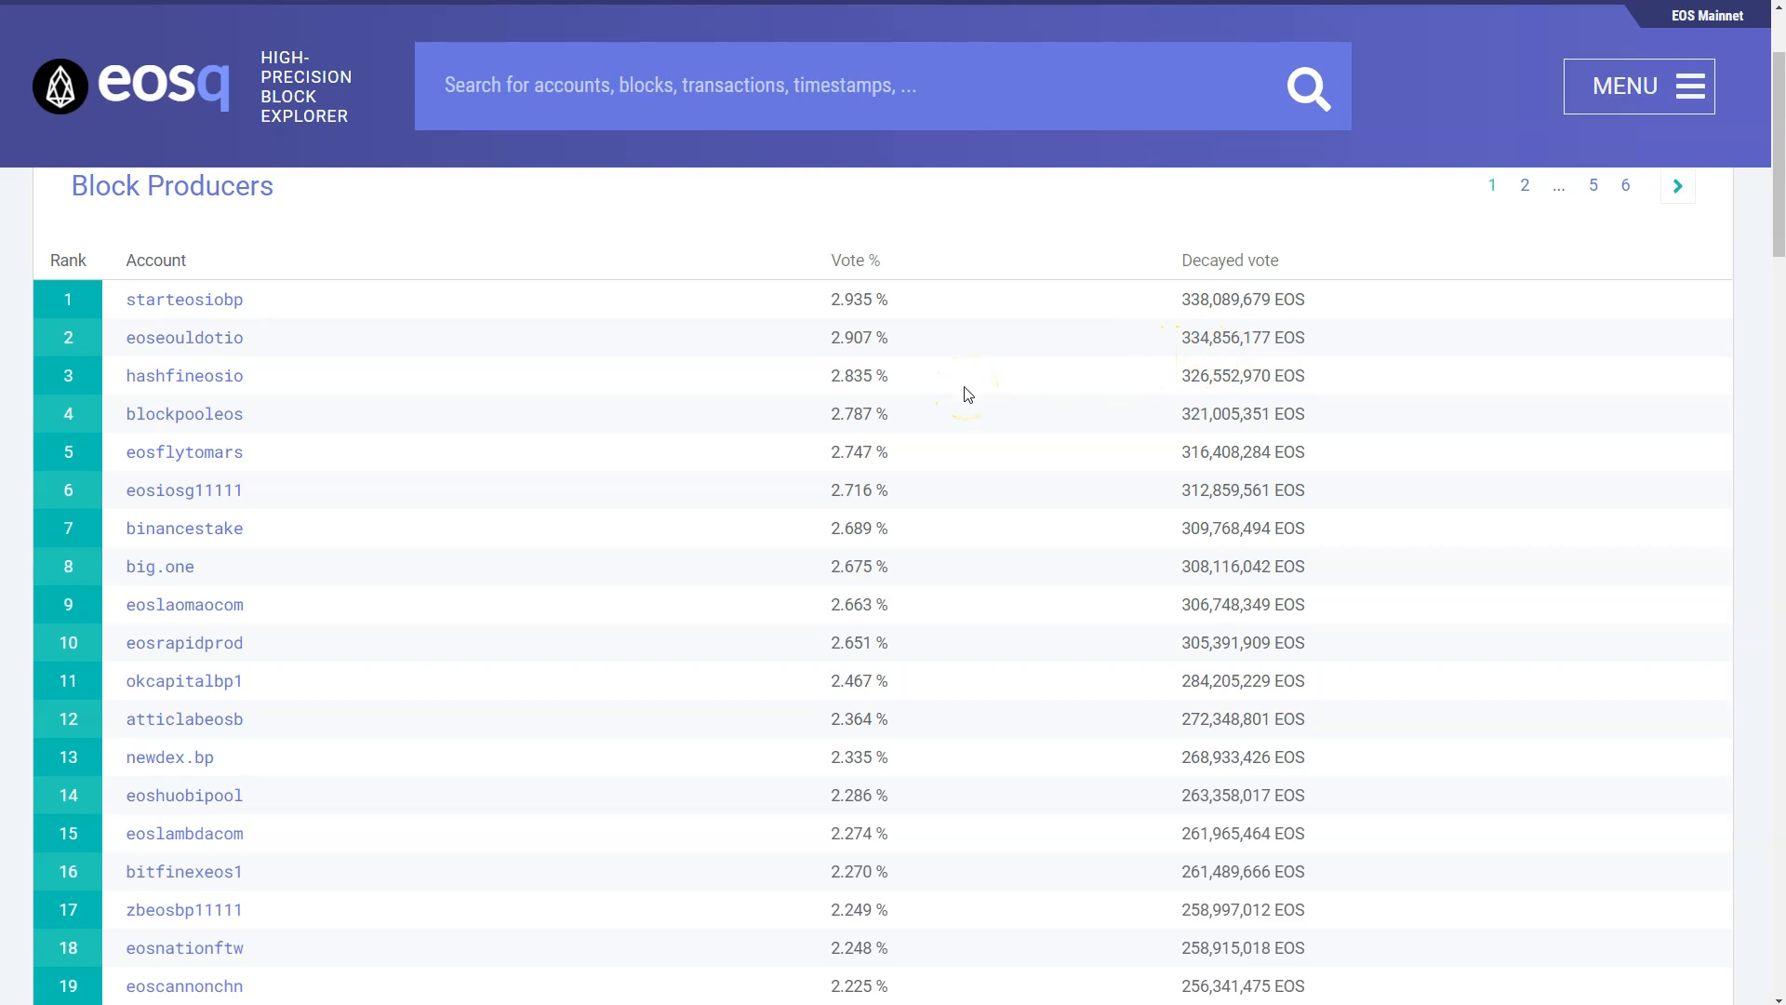
scroll(down, 3)
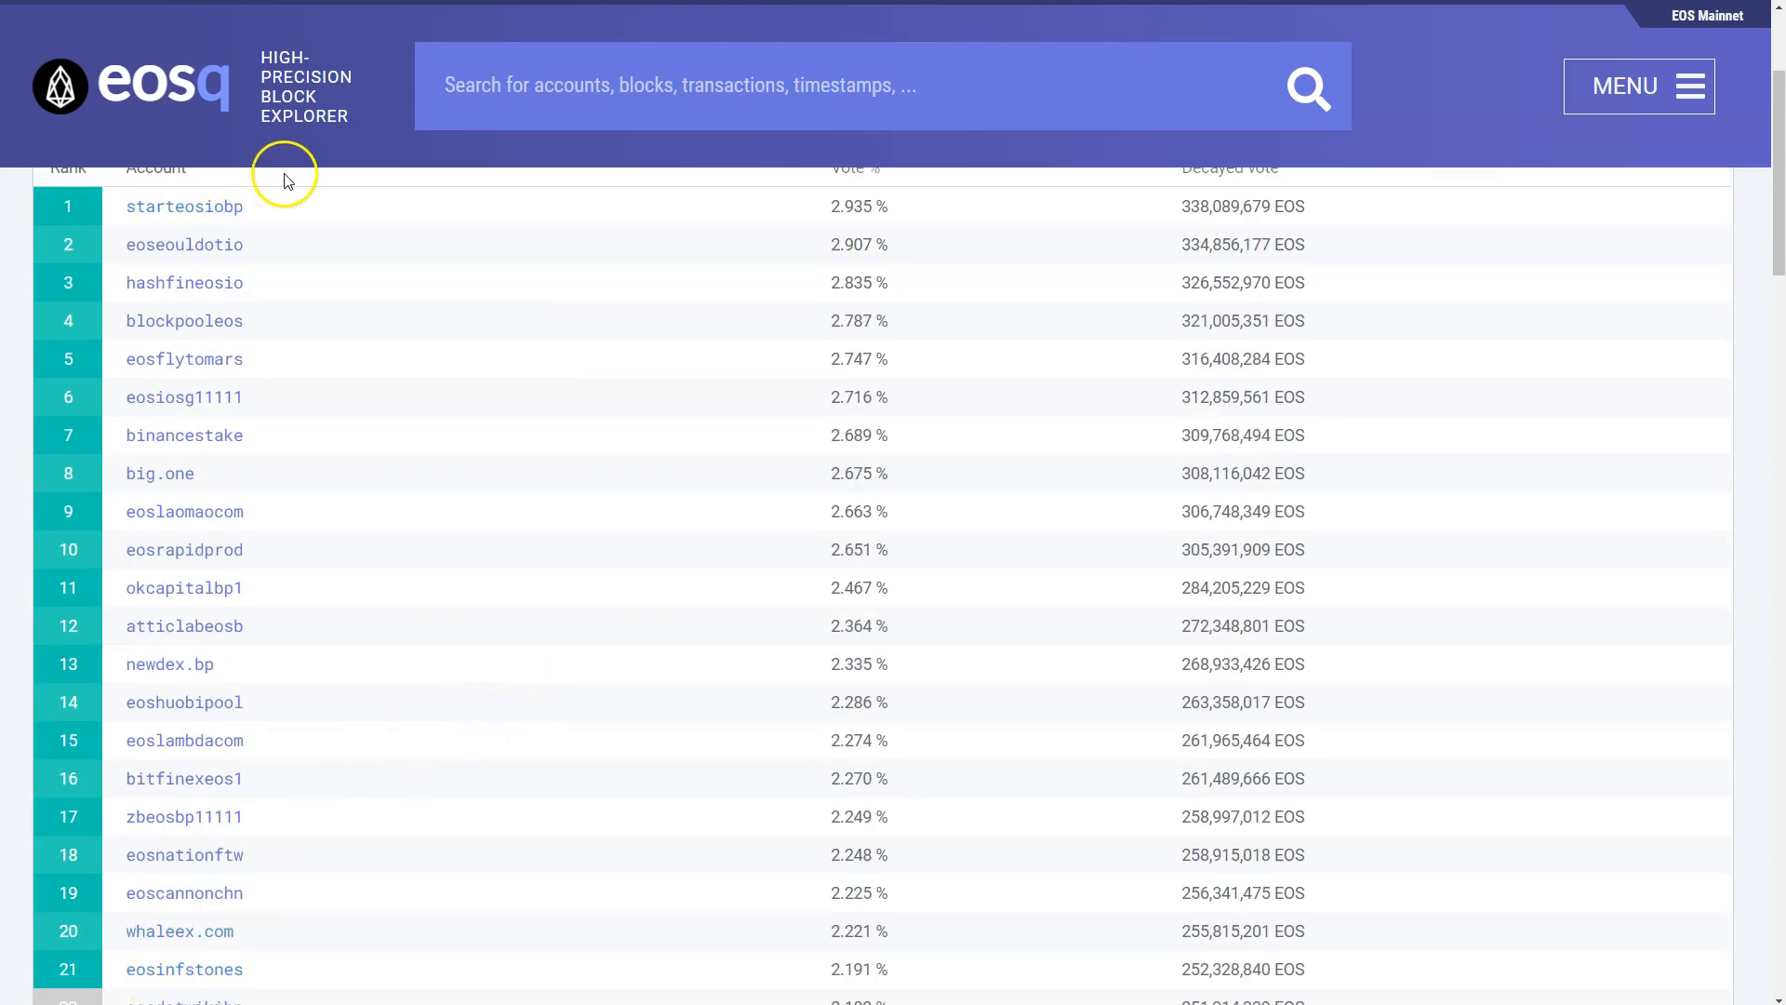
mouse_move(516, 303)
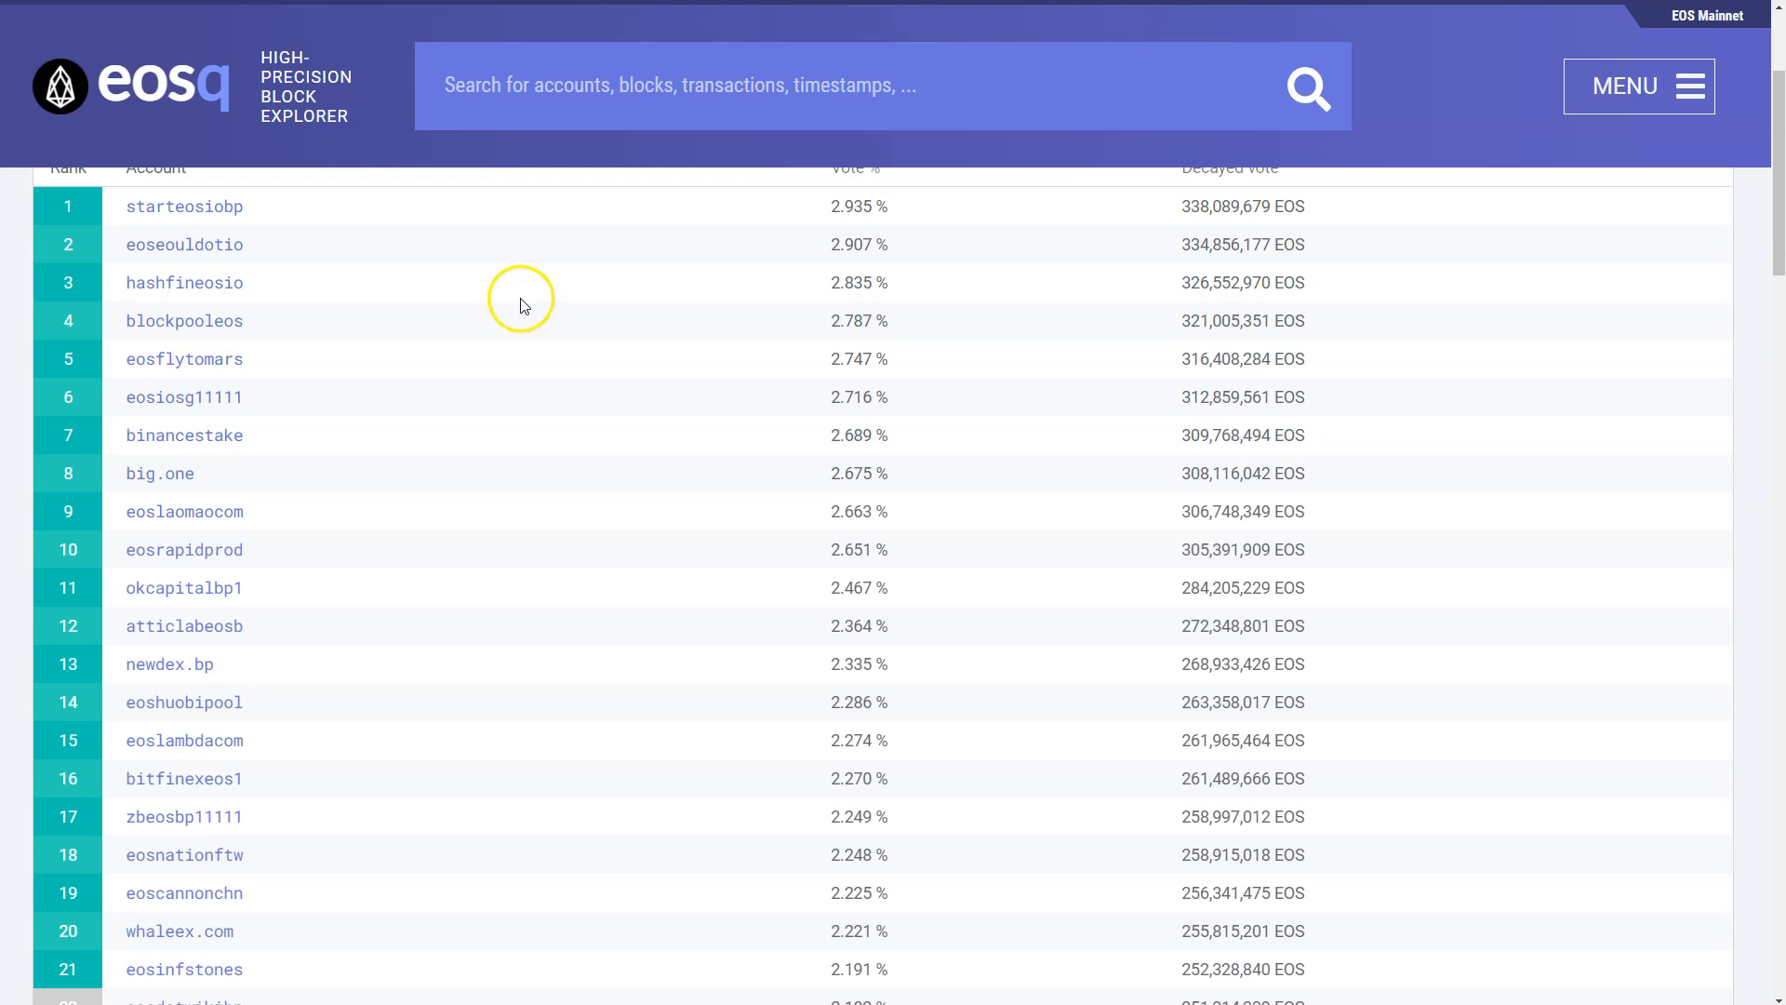
mouse_move(303, 306)
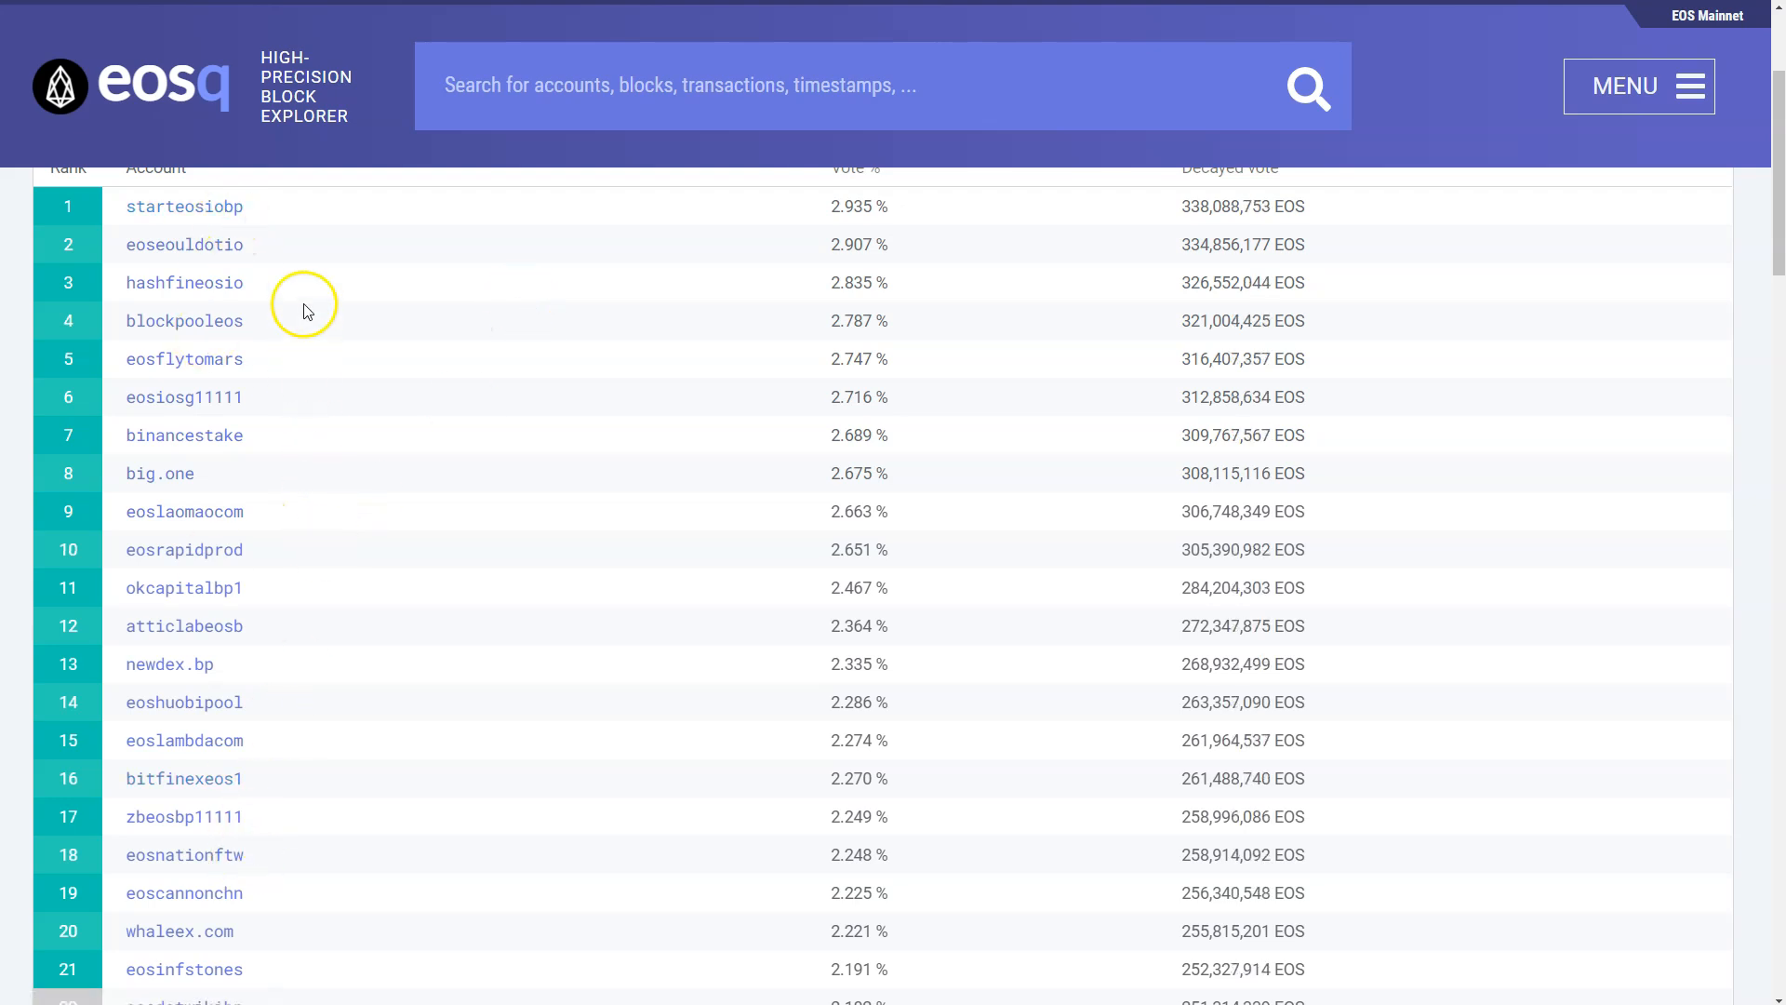
mouse_move(337, 757)
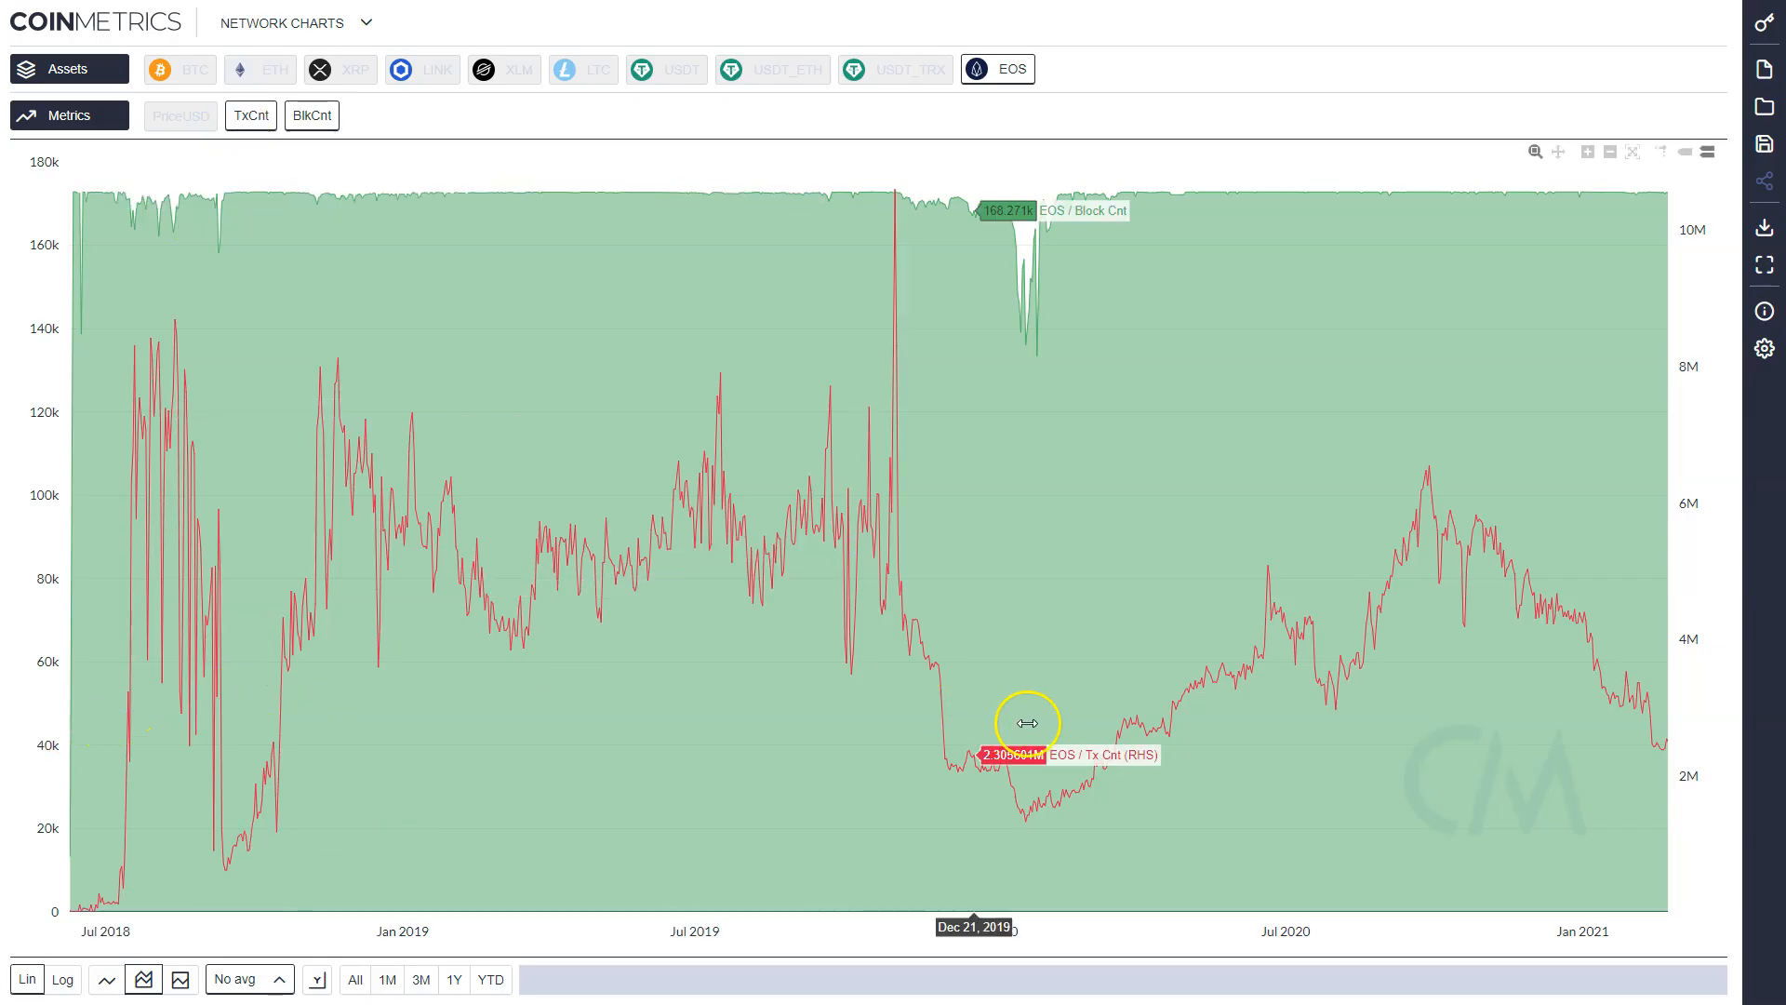
mouse_move(1611, 657)
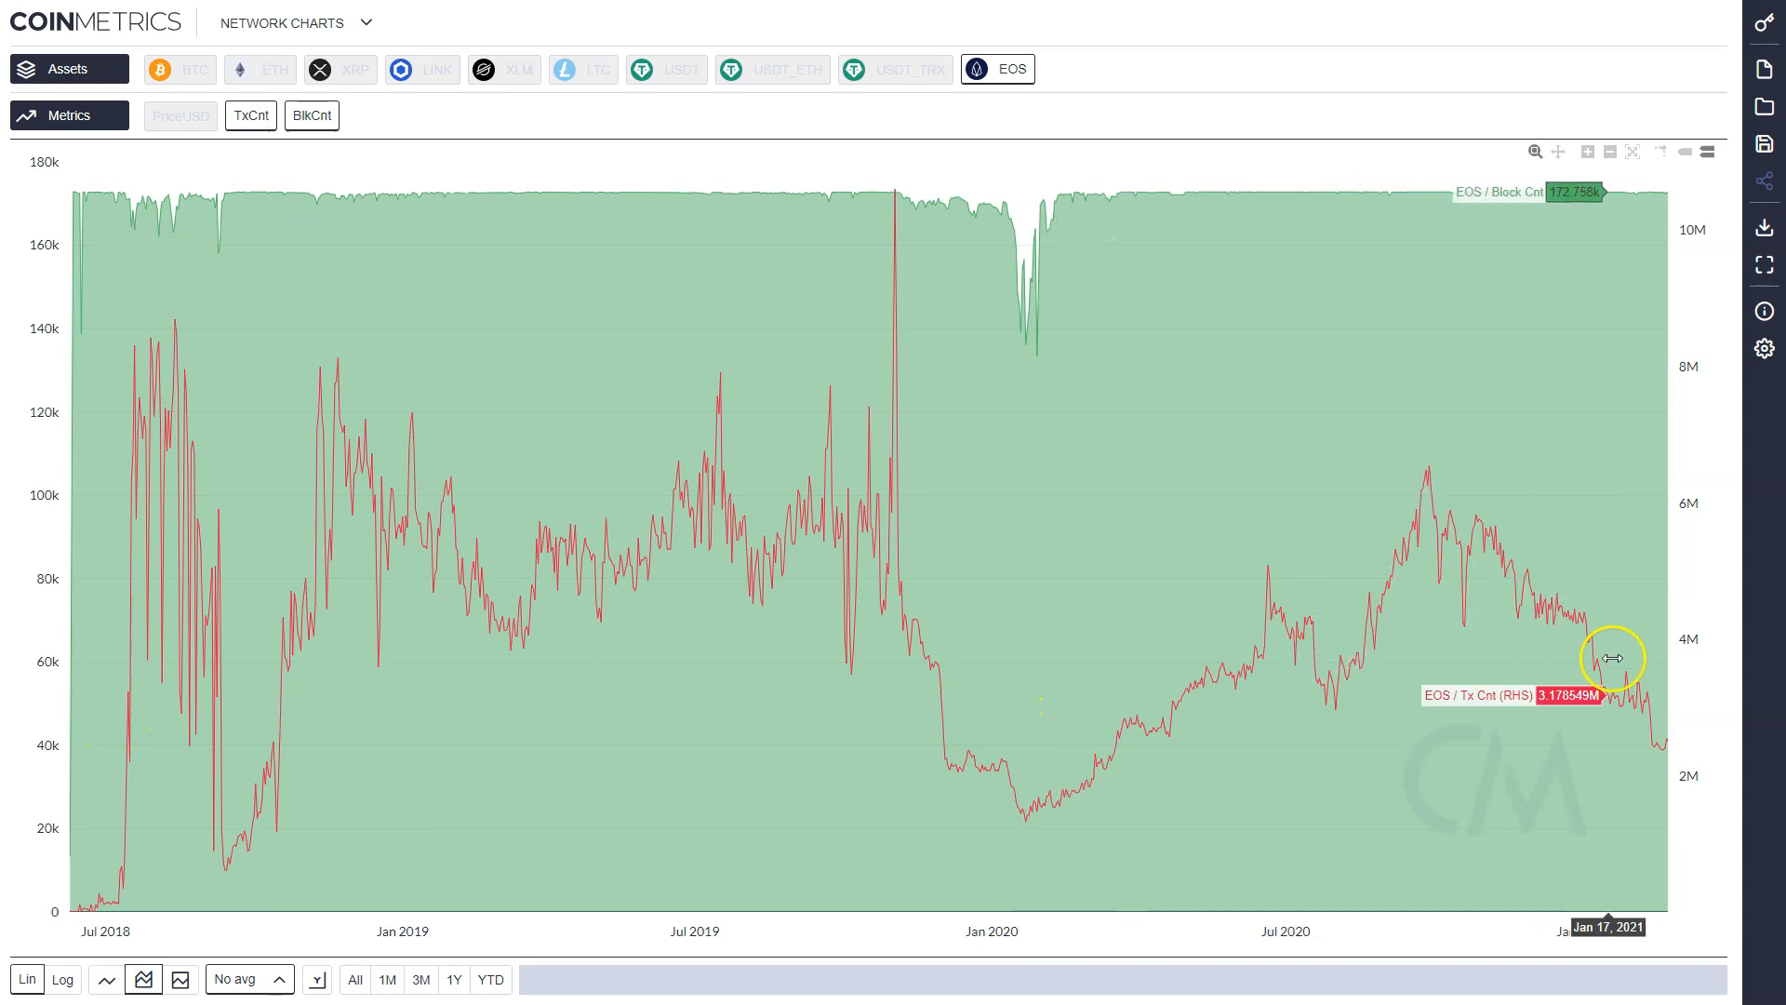
mouse_move(1139, 194)
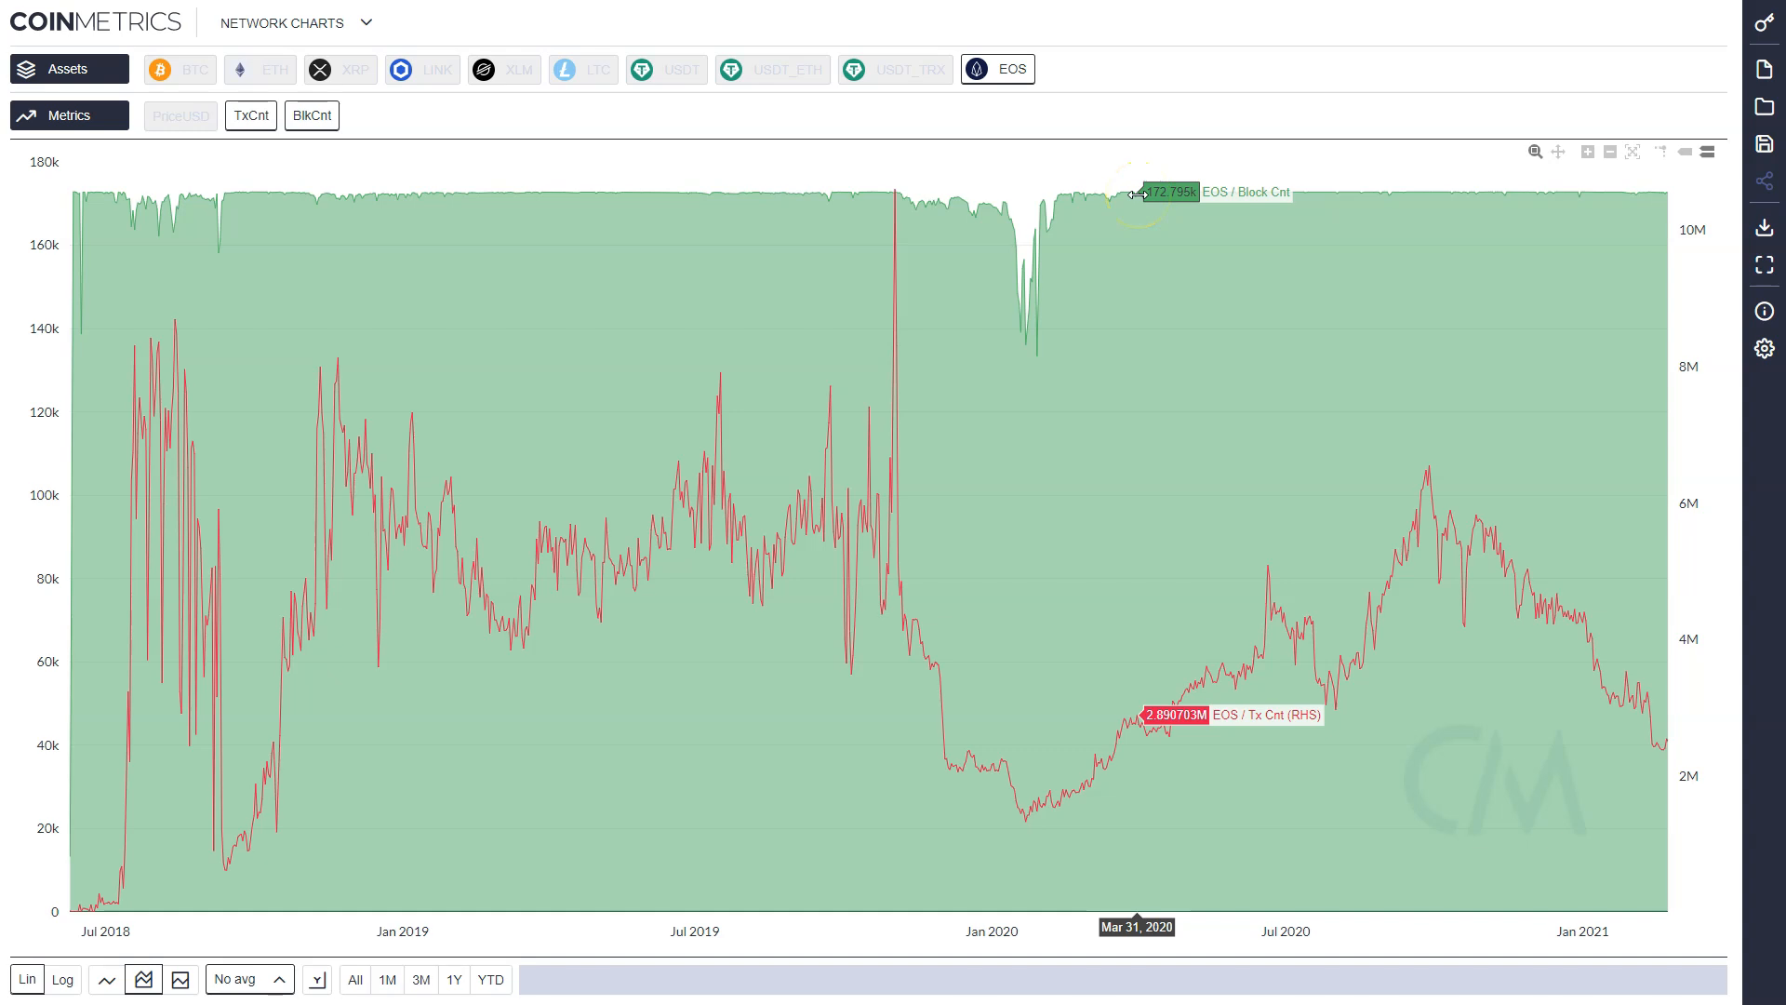
mouse_move(664, 342)
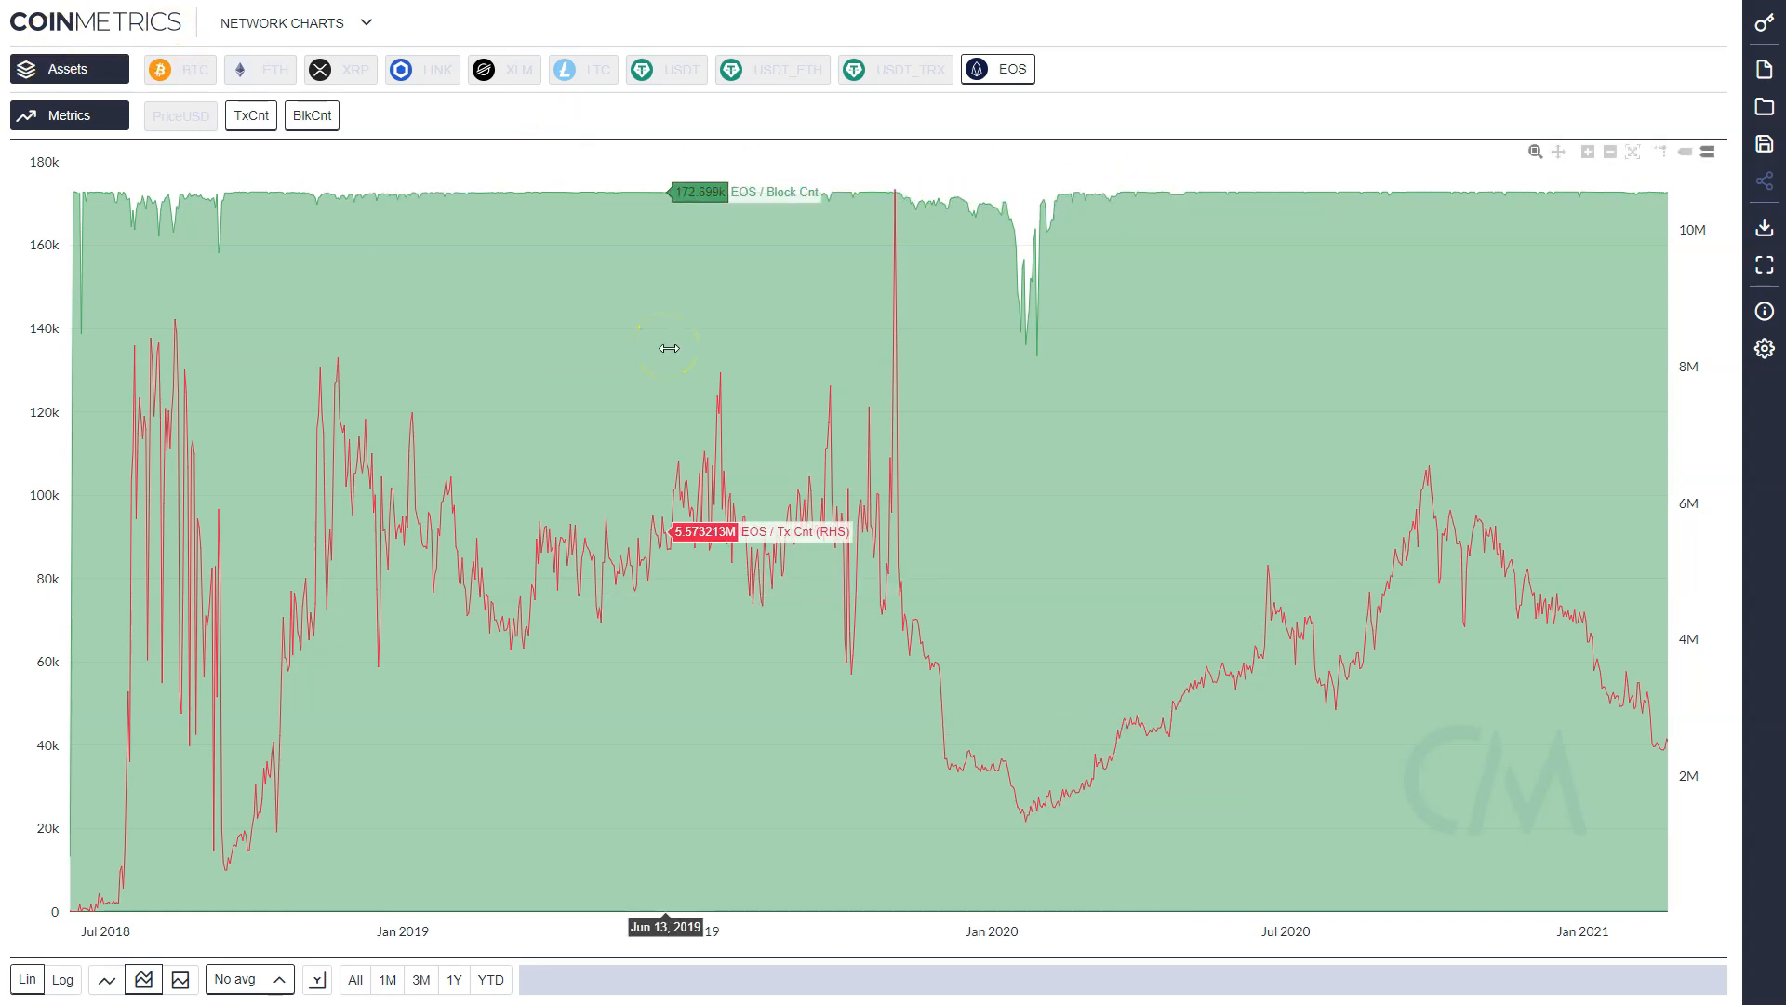
mouse_move(687, 352)
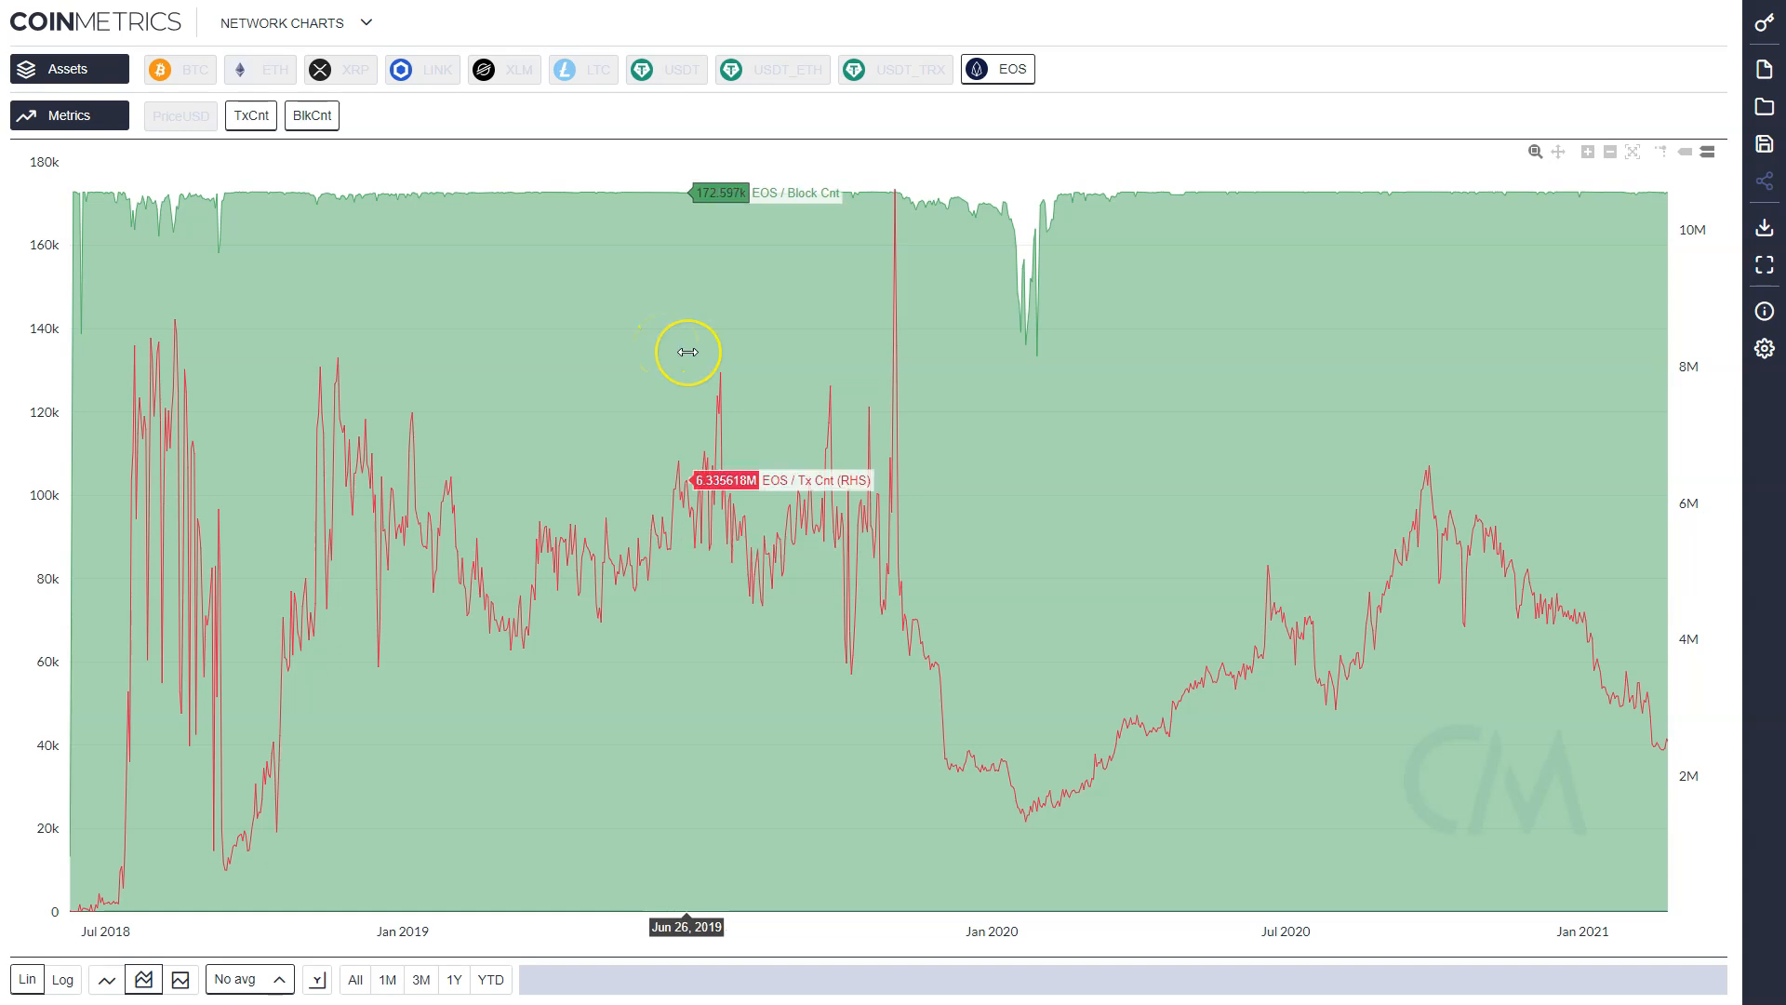
mouse_move(1034, 313)
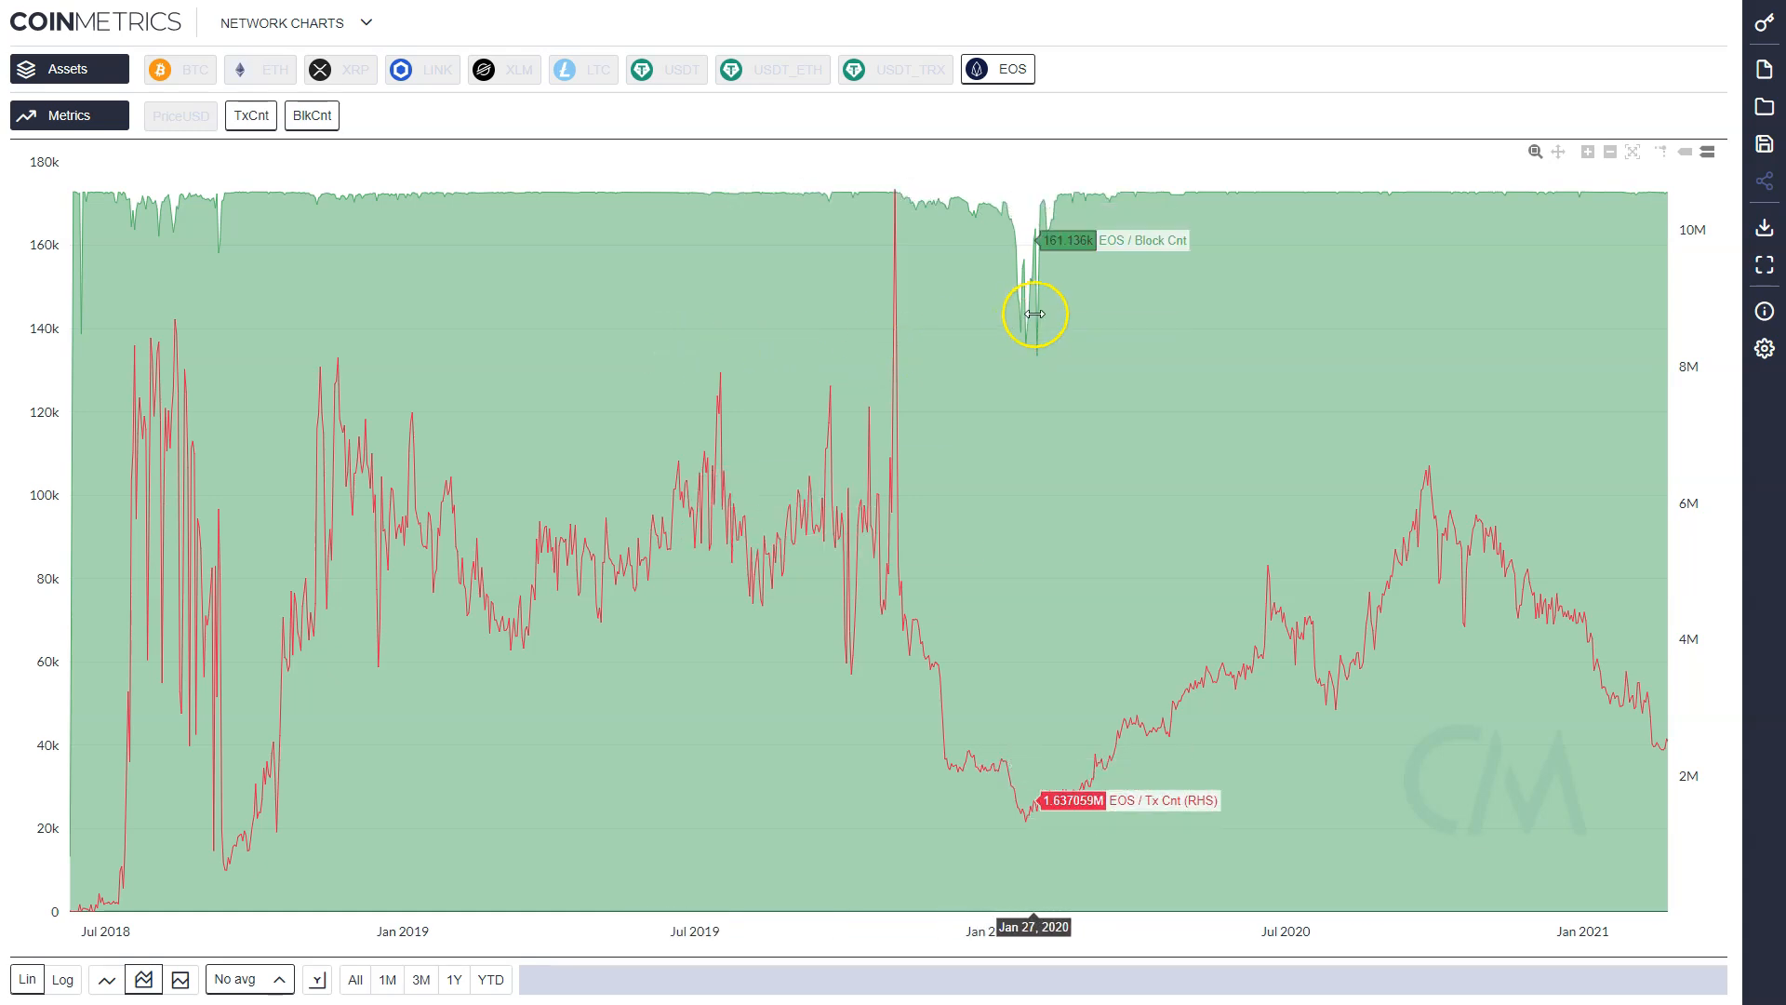
mouse_move(1035, 312)
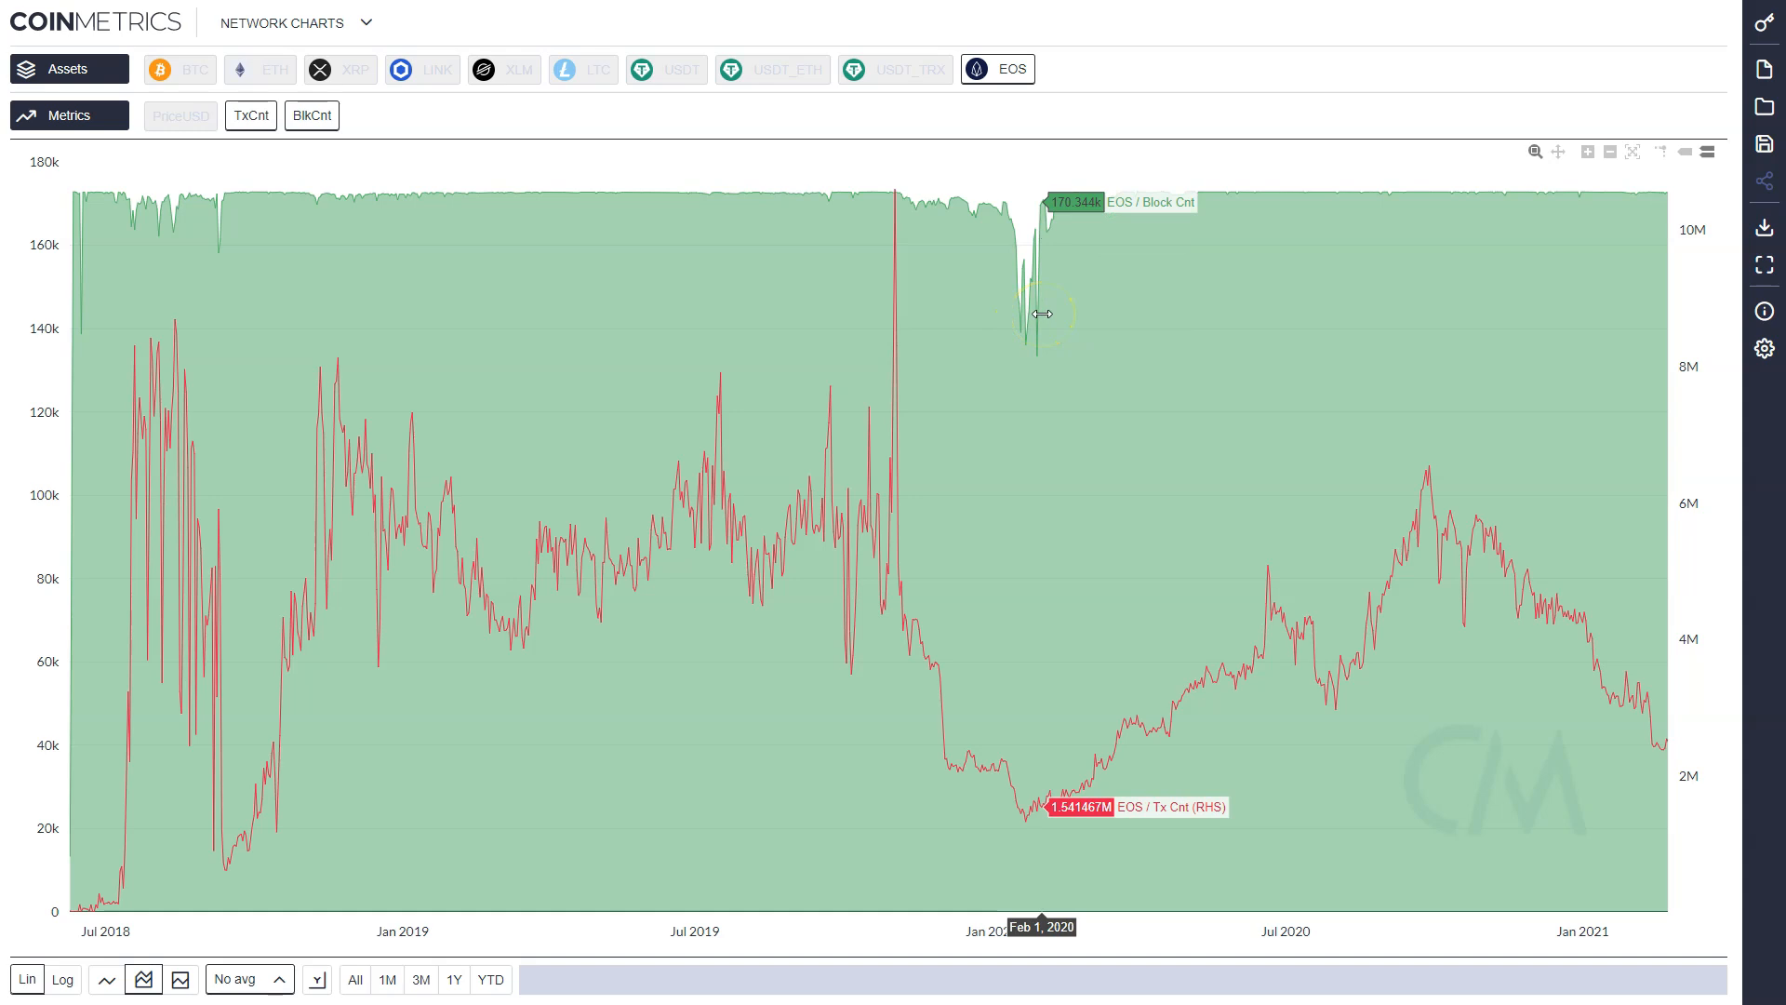
mouse_move(1412, 590)
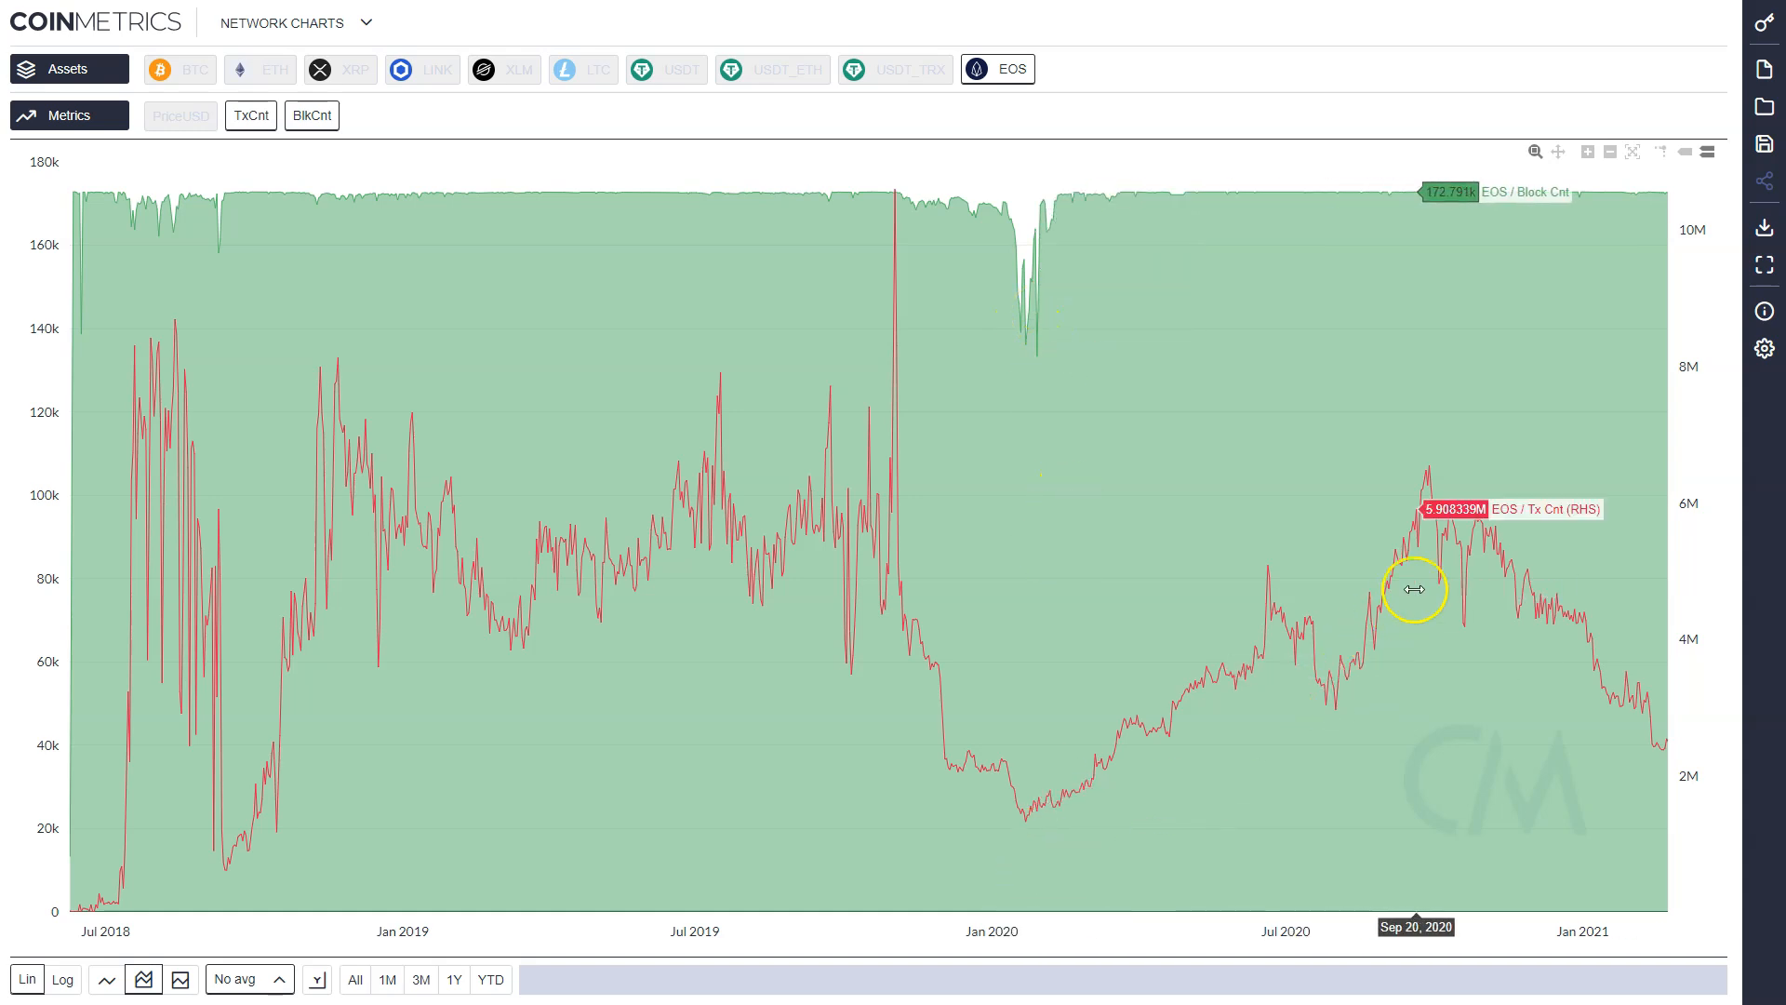
mouse_move(1470, 498)
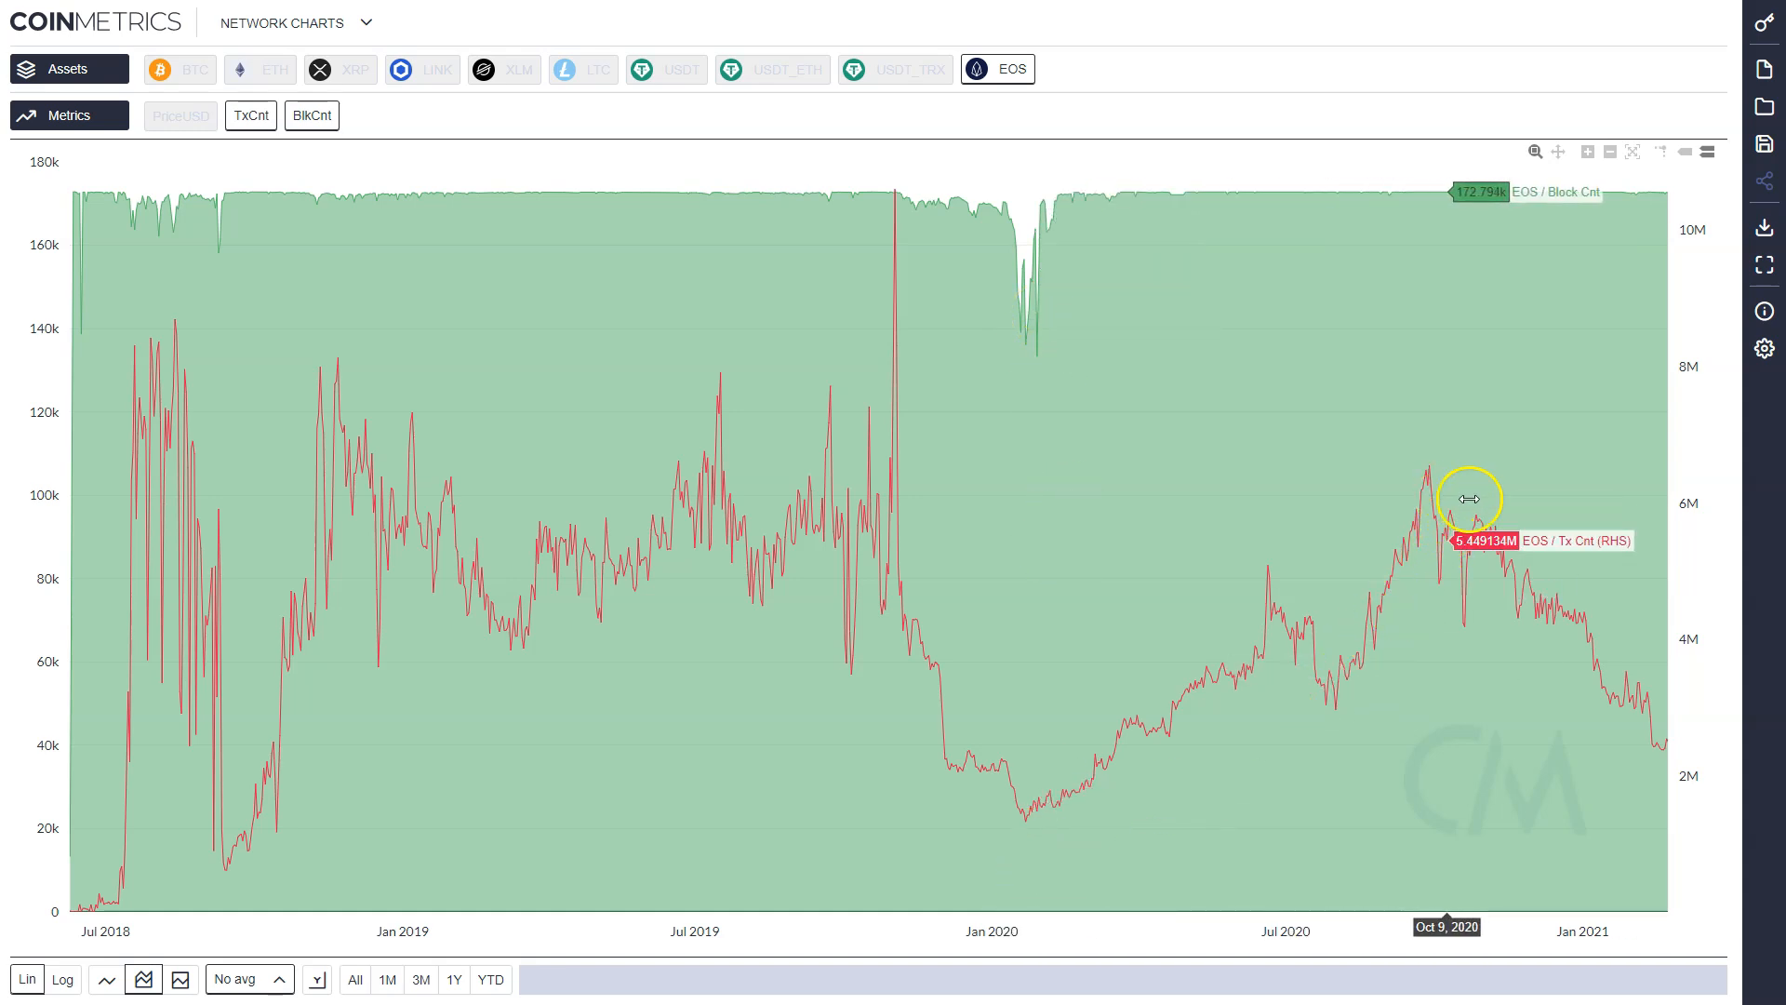
mouse_move(1429, 491)
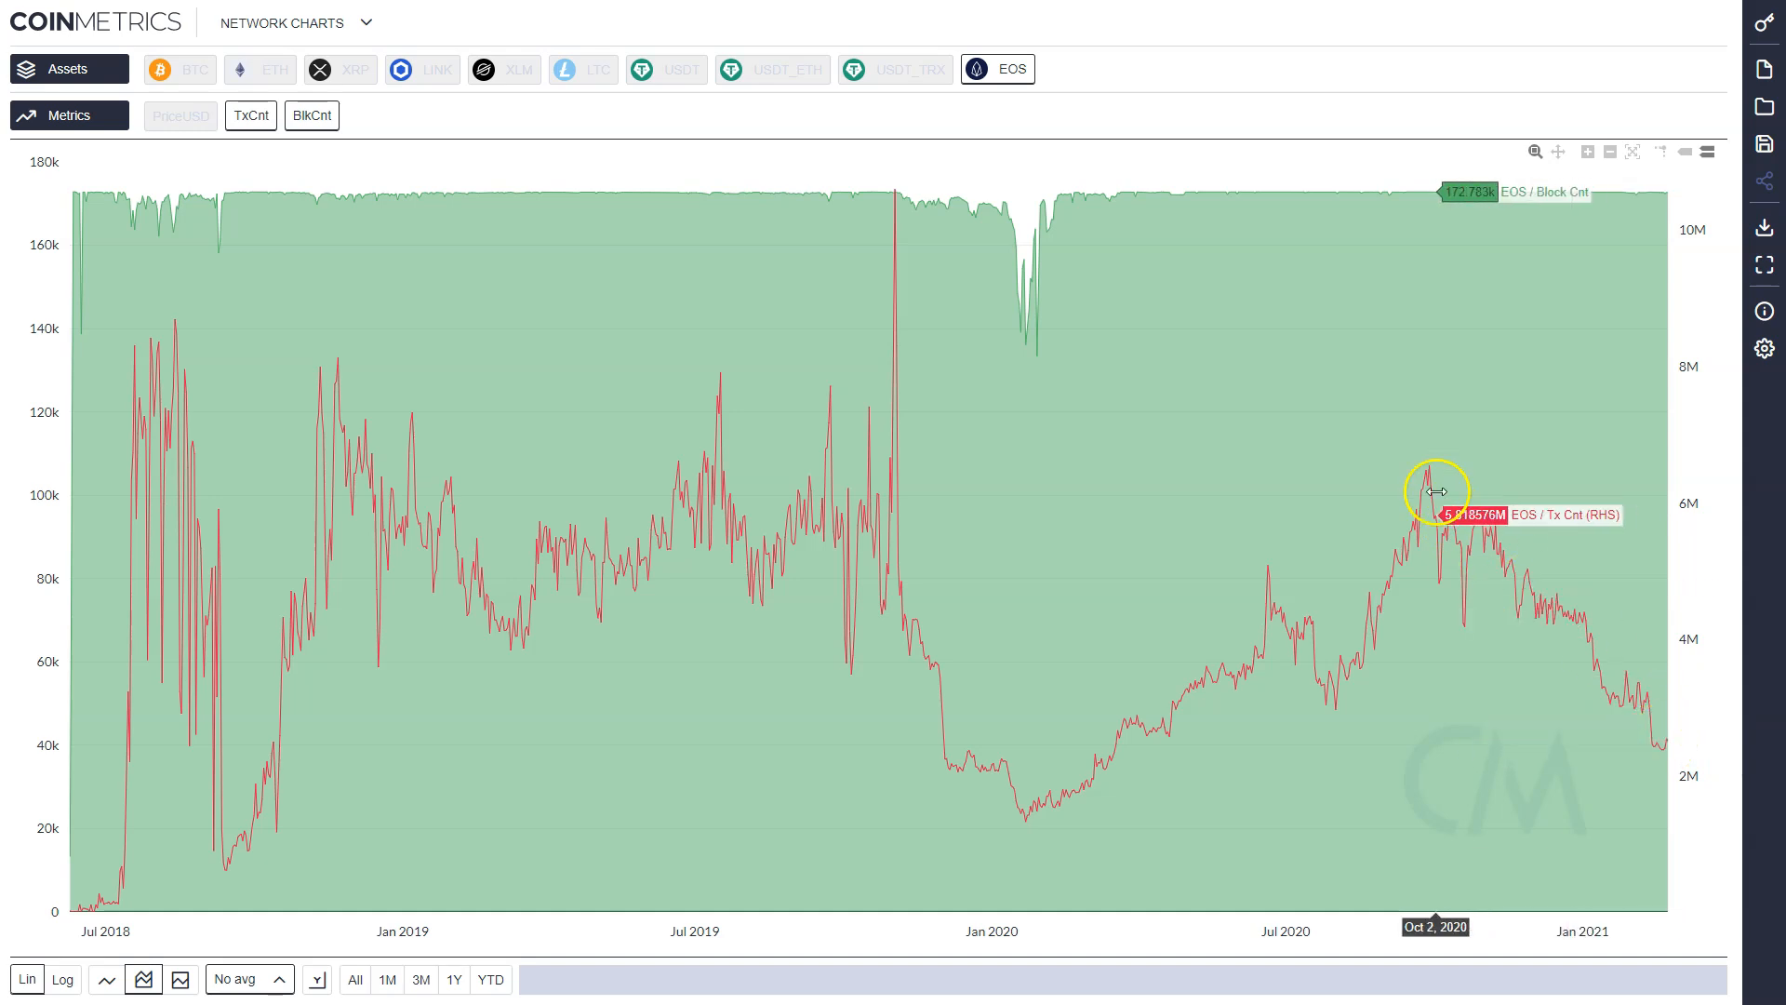
mouse_move(1427, 489)
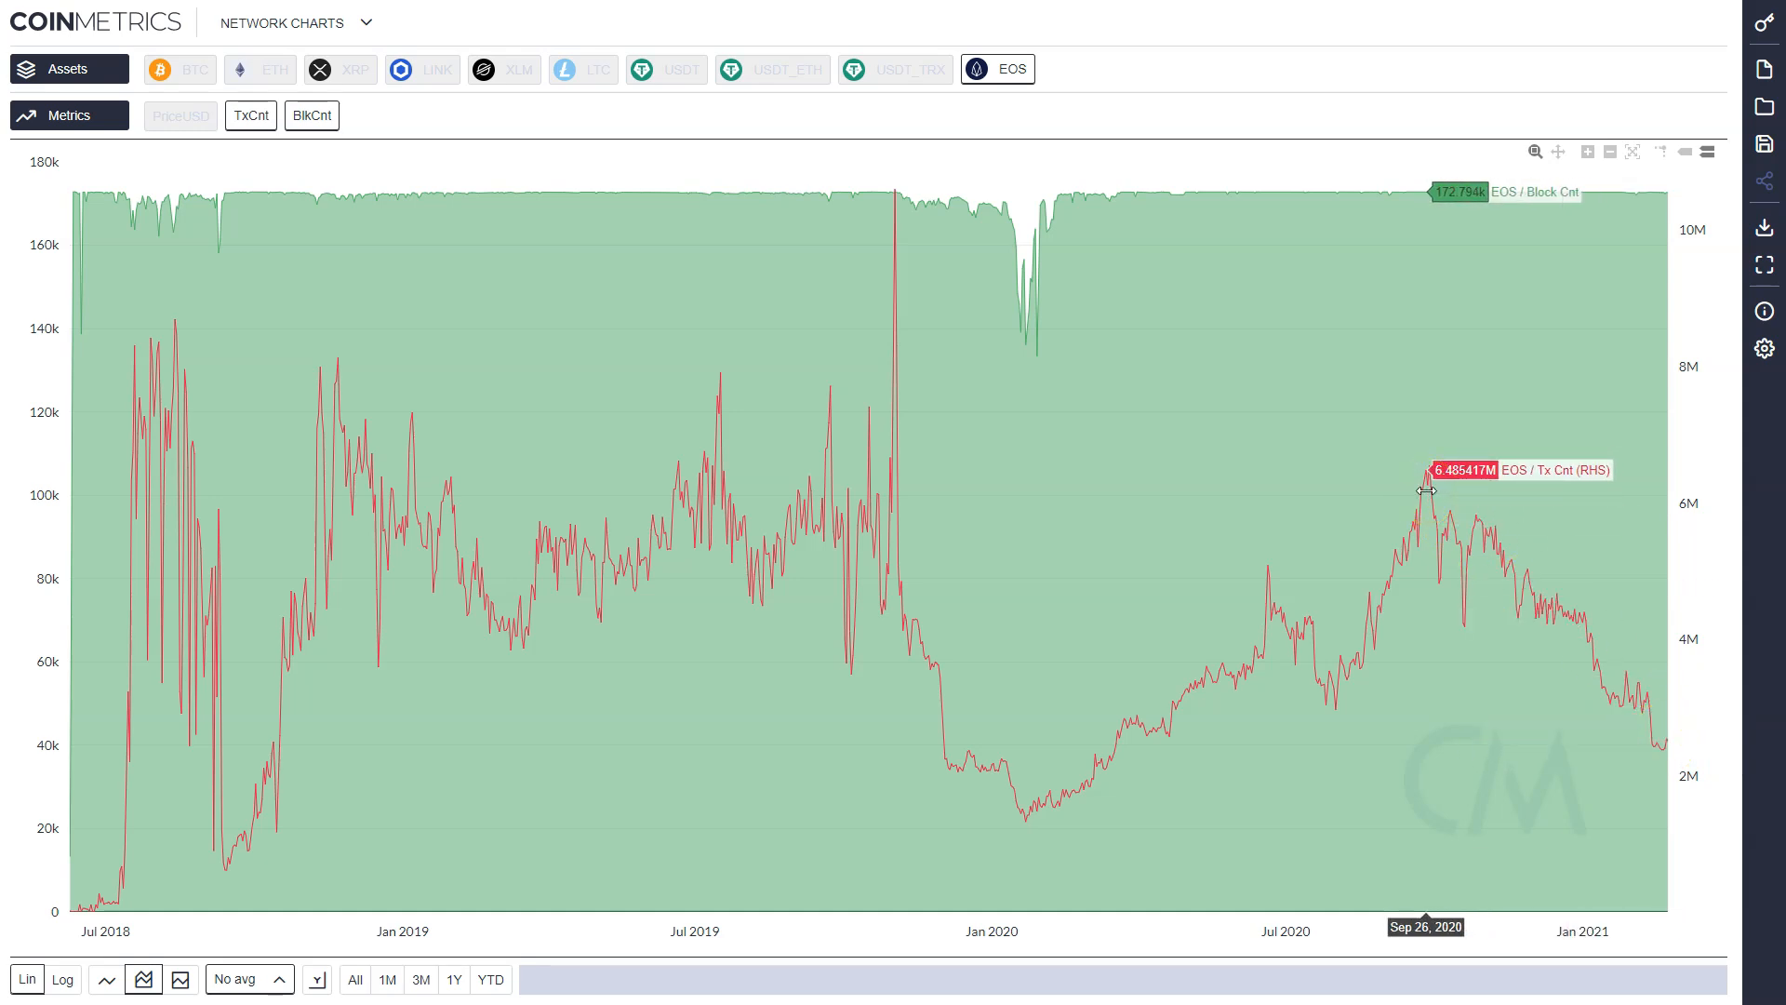
mouse_move(1403, 489)
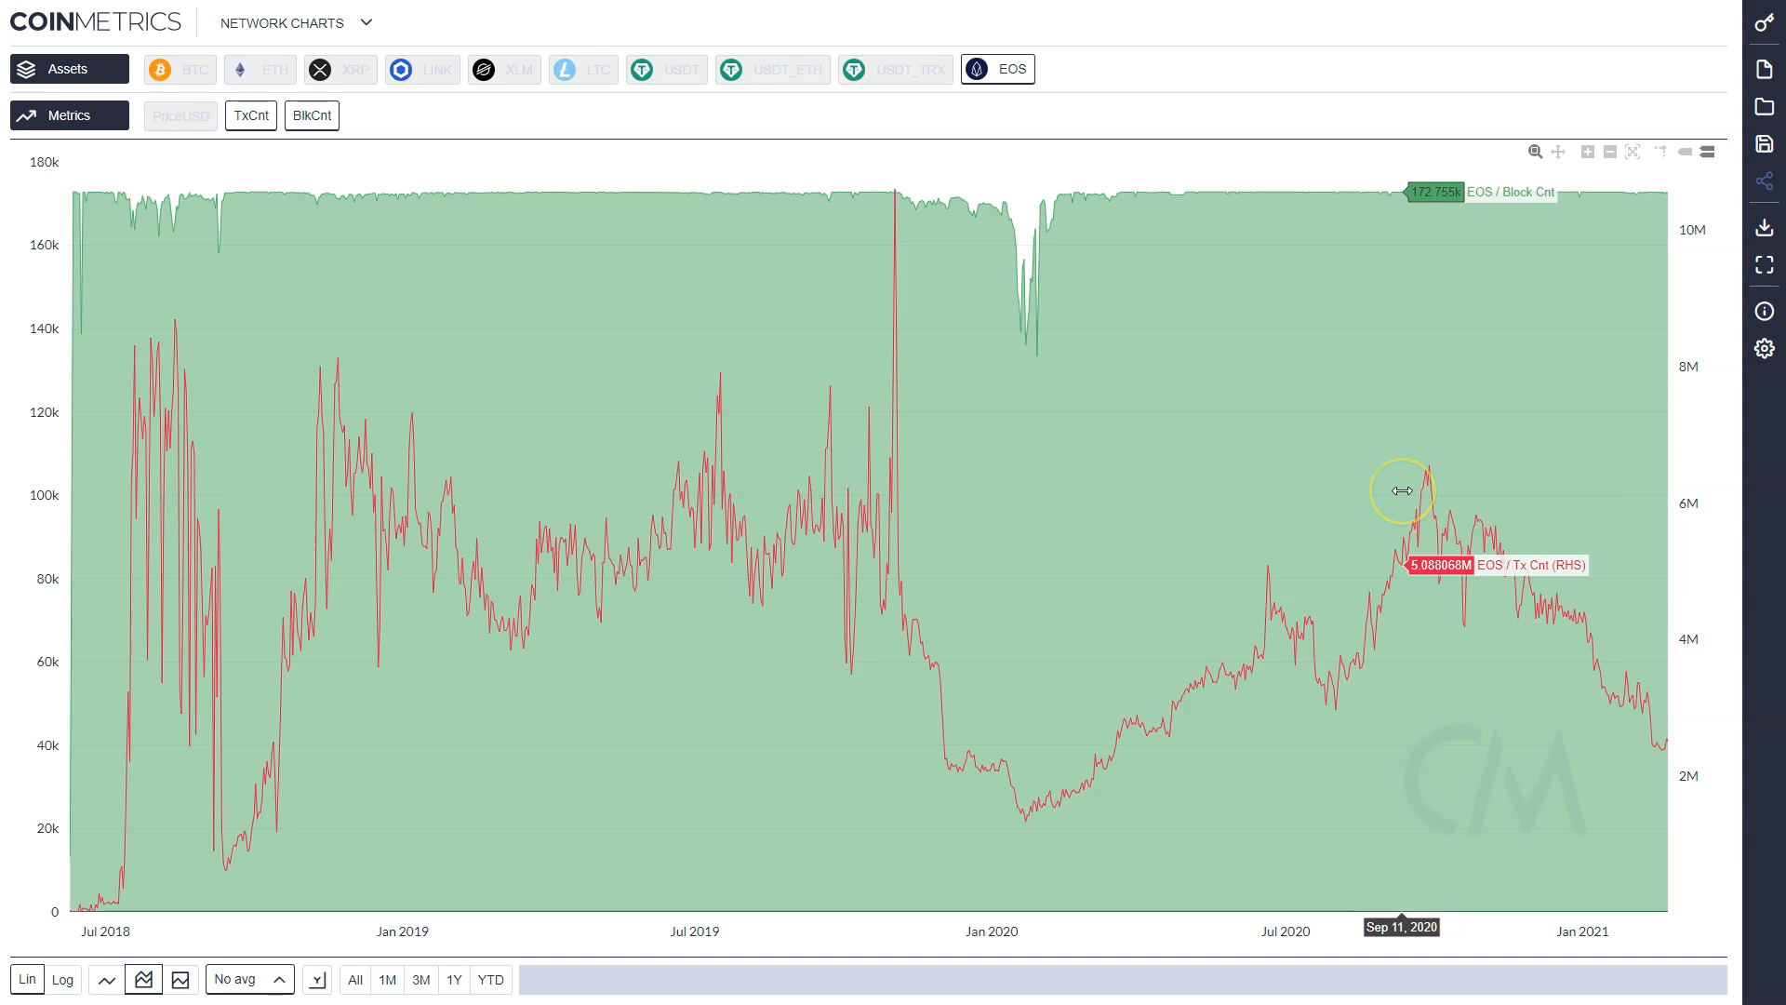
mouse_move(1429, 489)
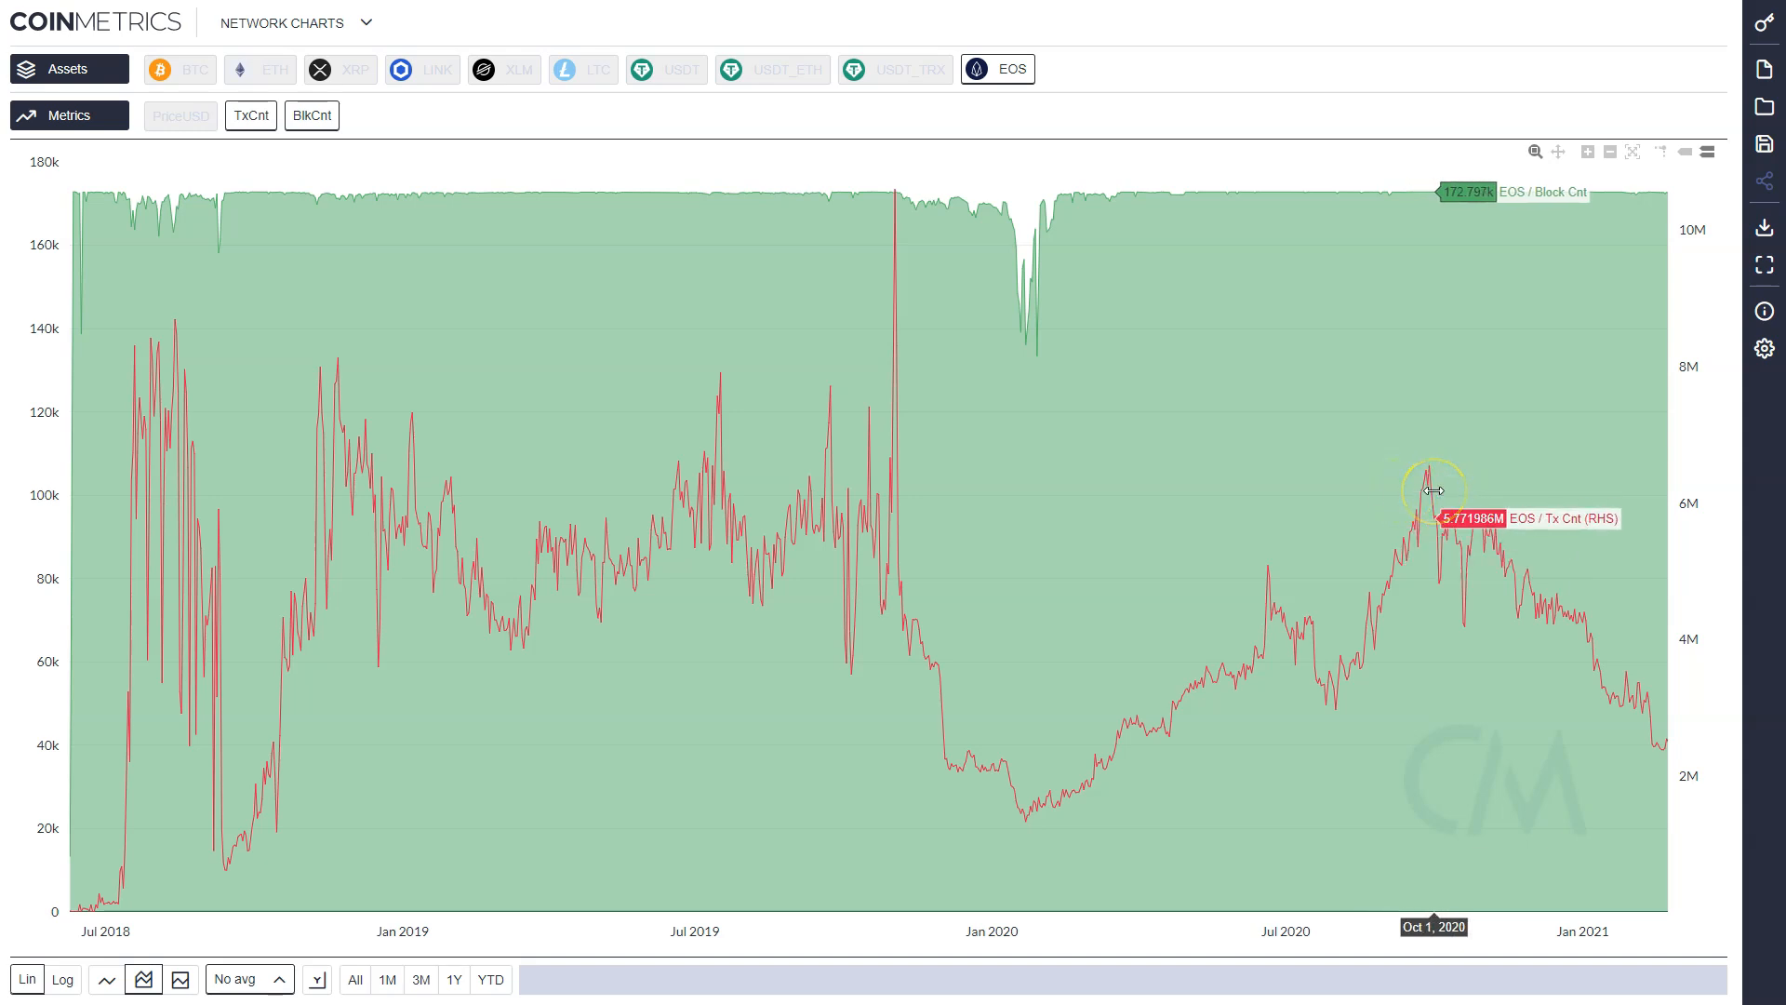
mouse_move(1221, 286)
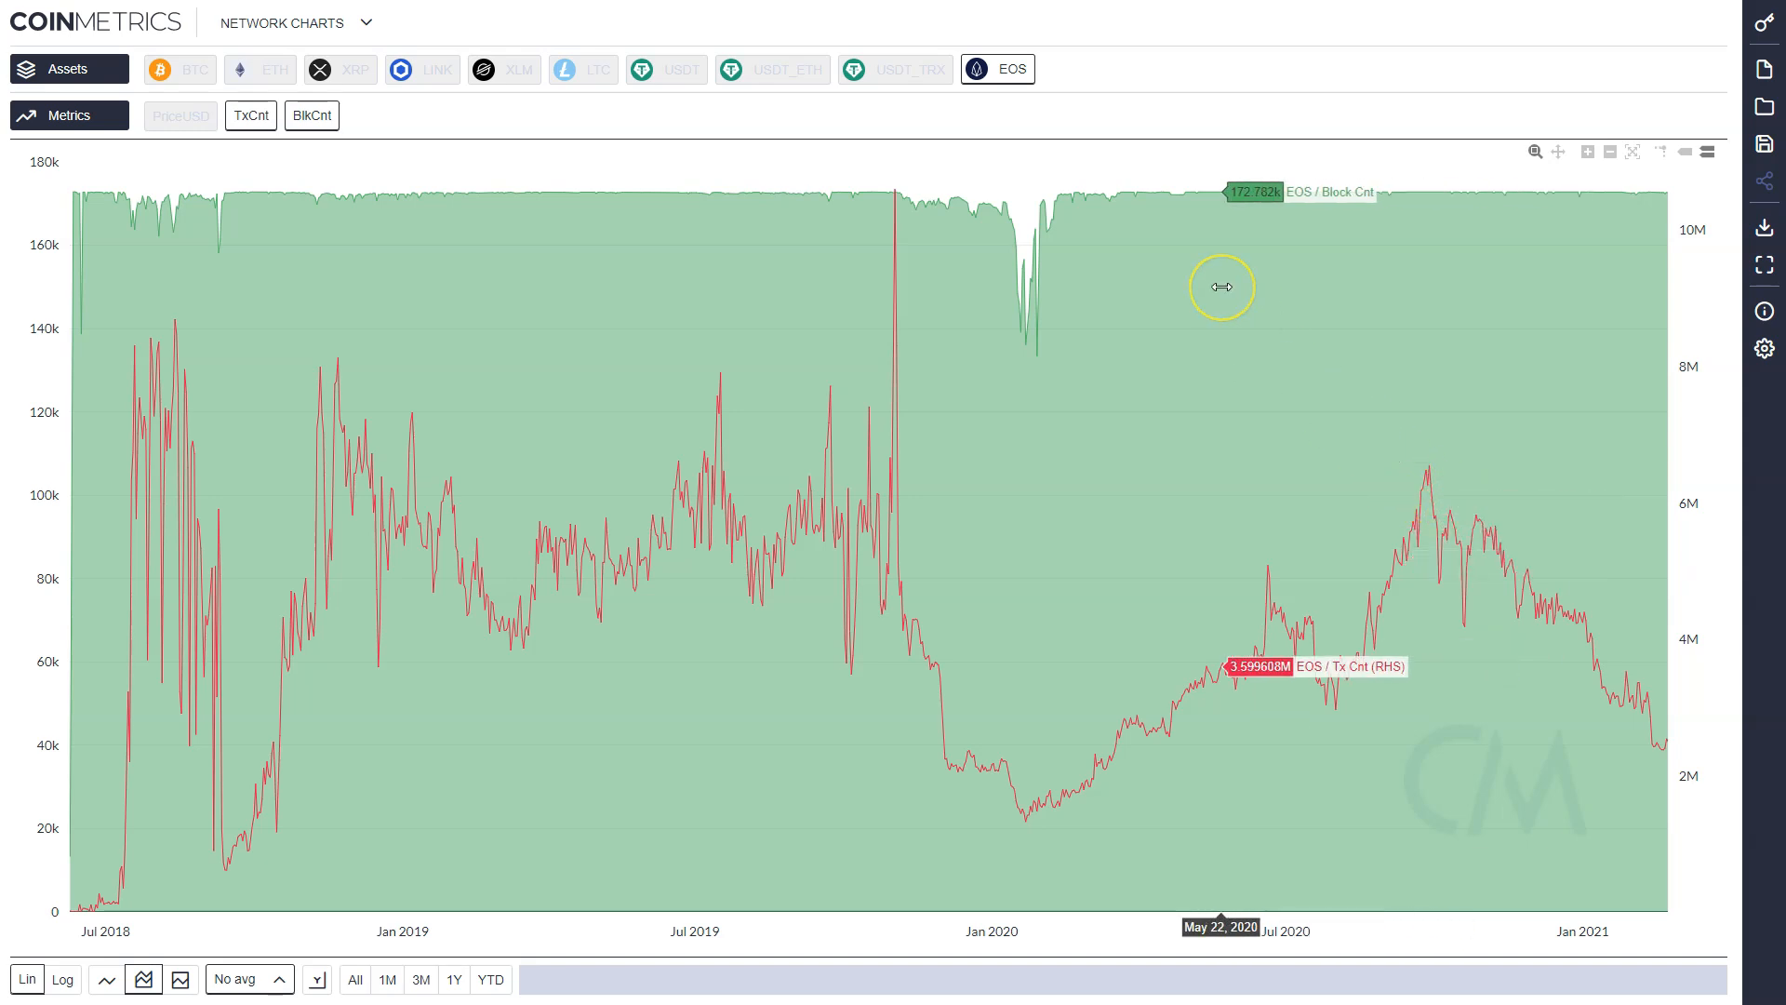
mouse_move(988, 260)
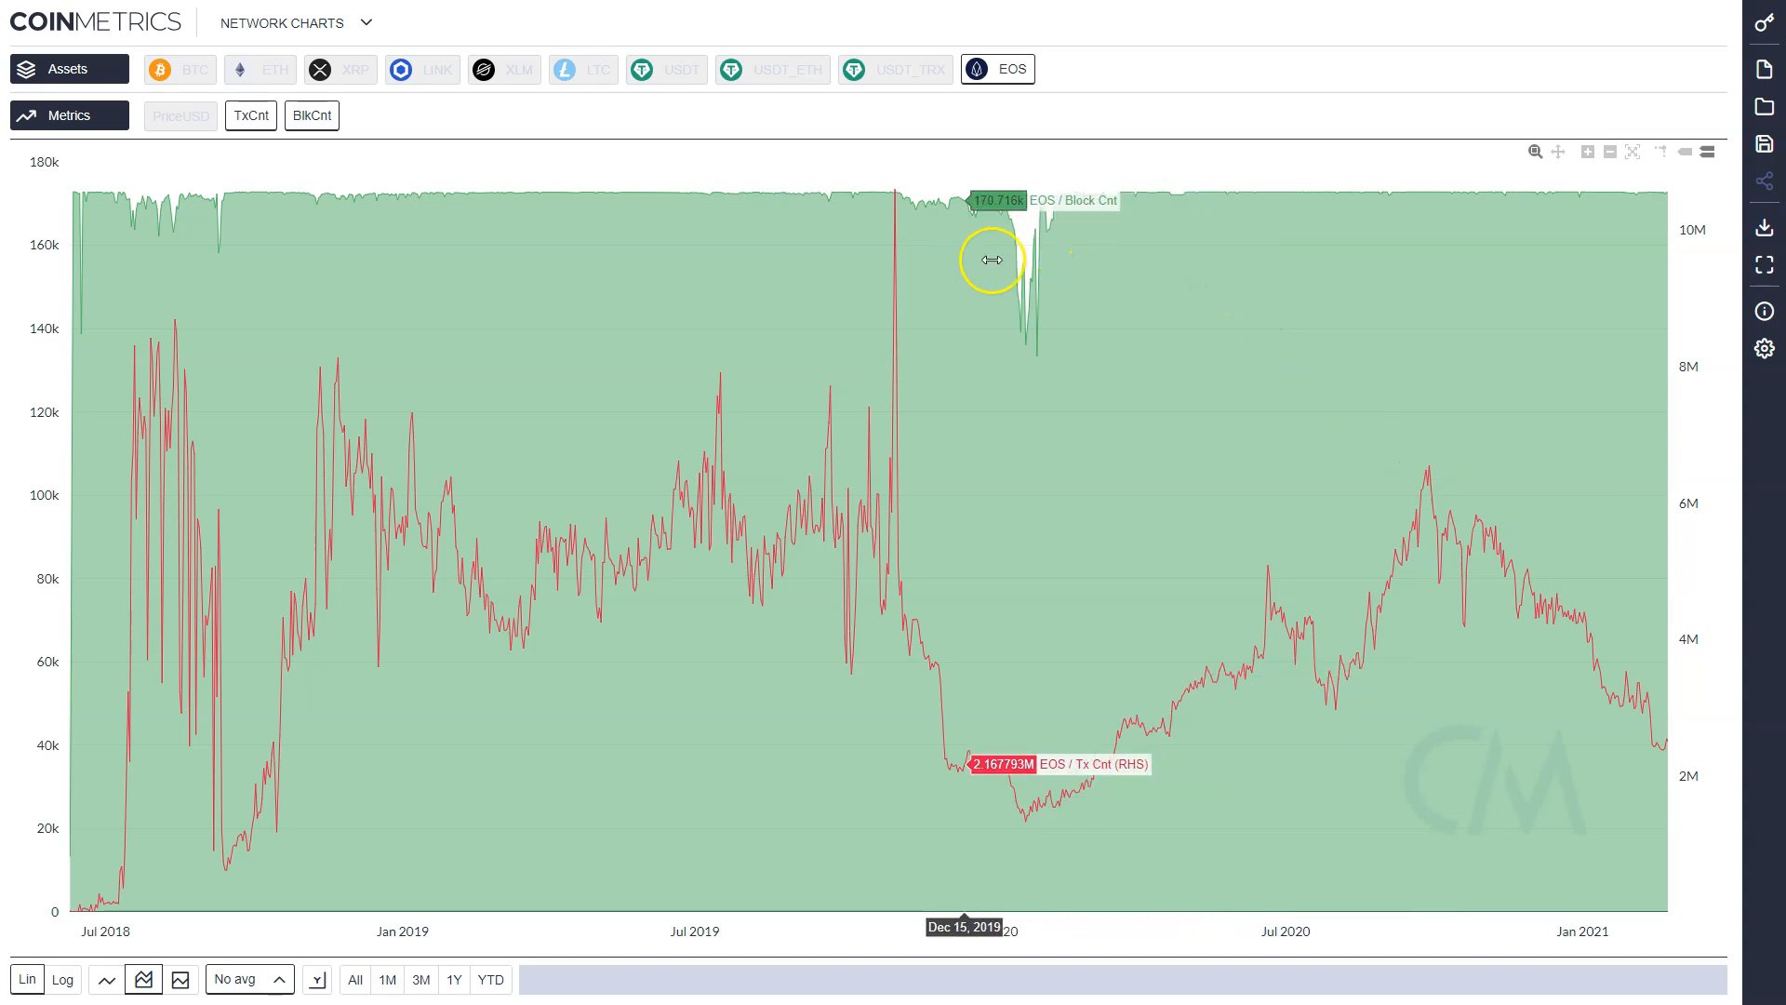
mouse_move(997, 212)
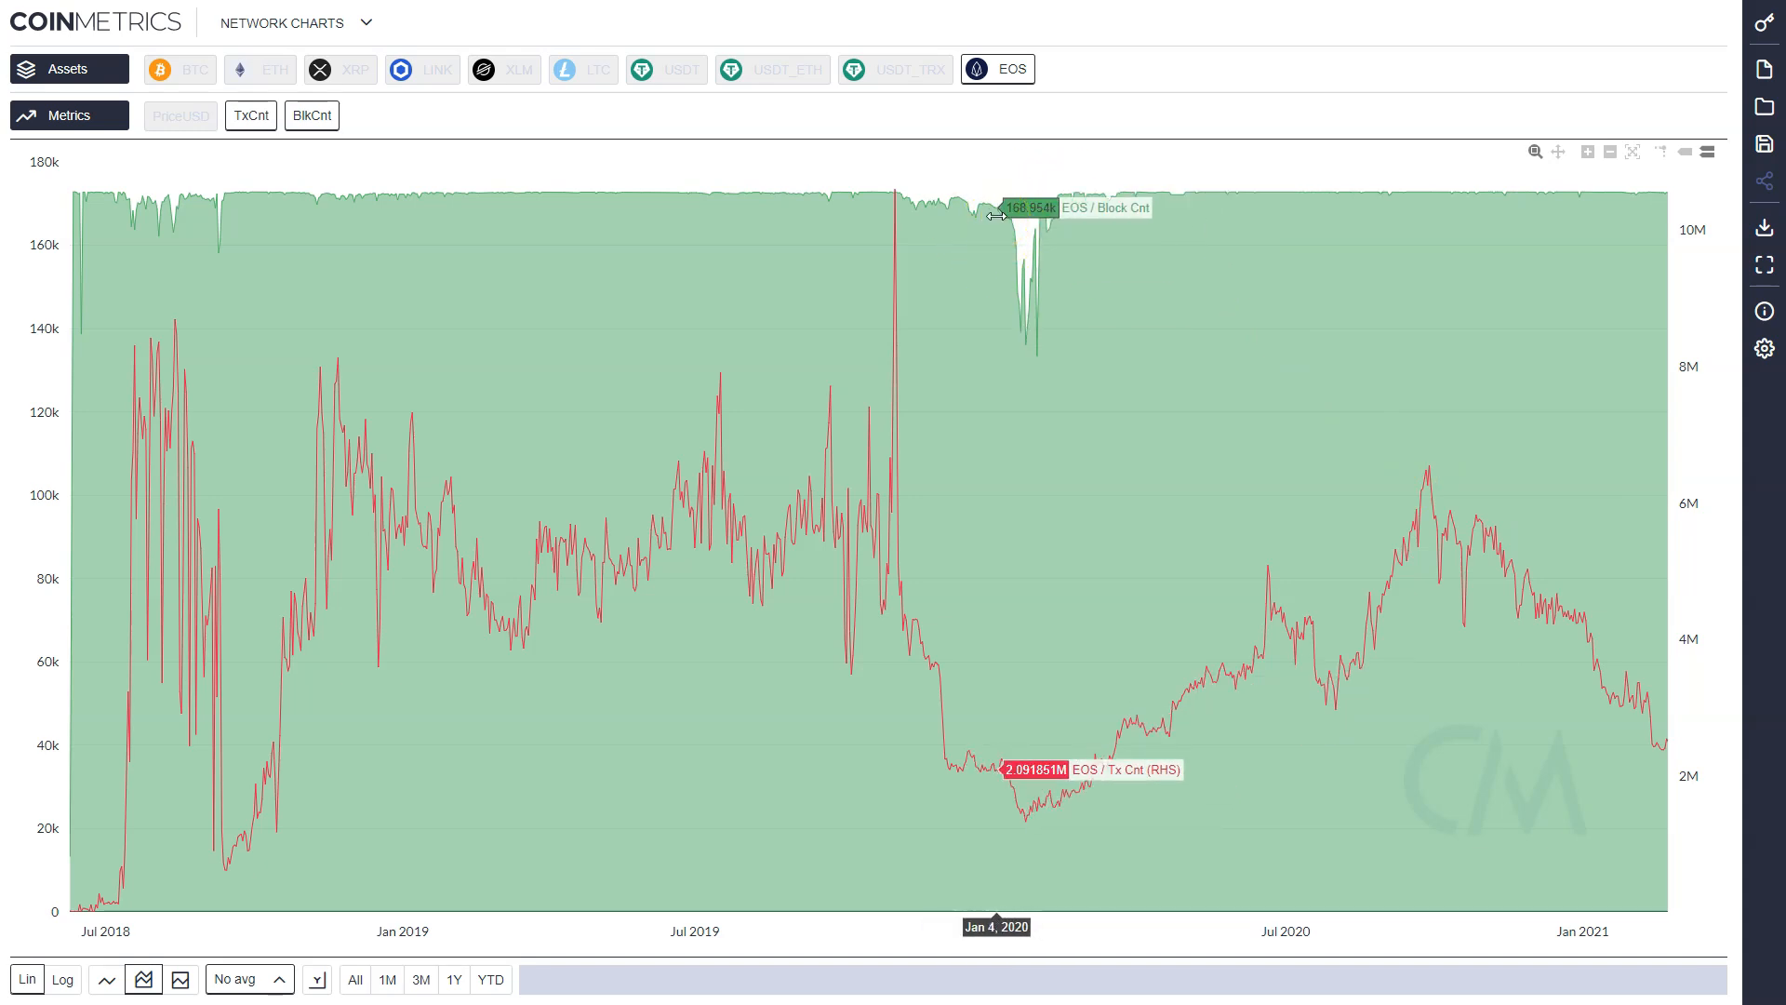
mouse_move(889, 489)
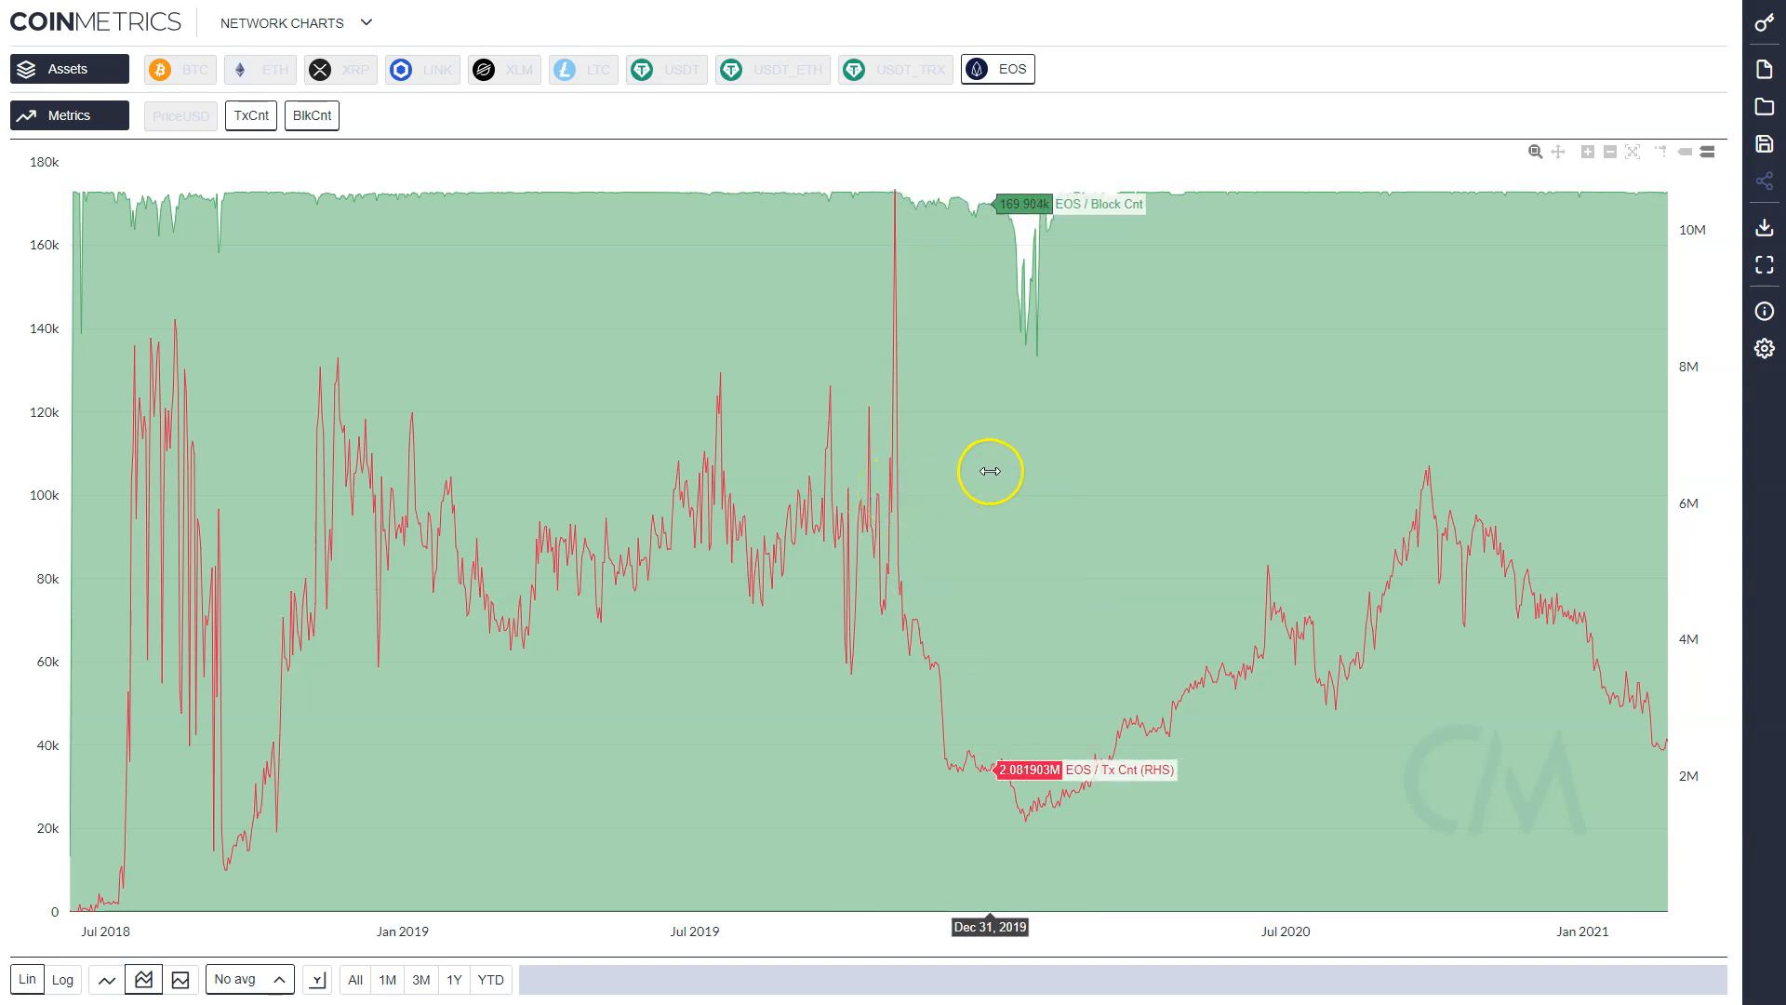
mouse_move(1094, 171)
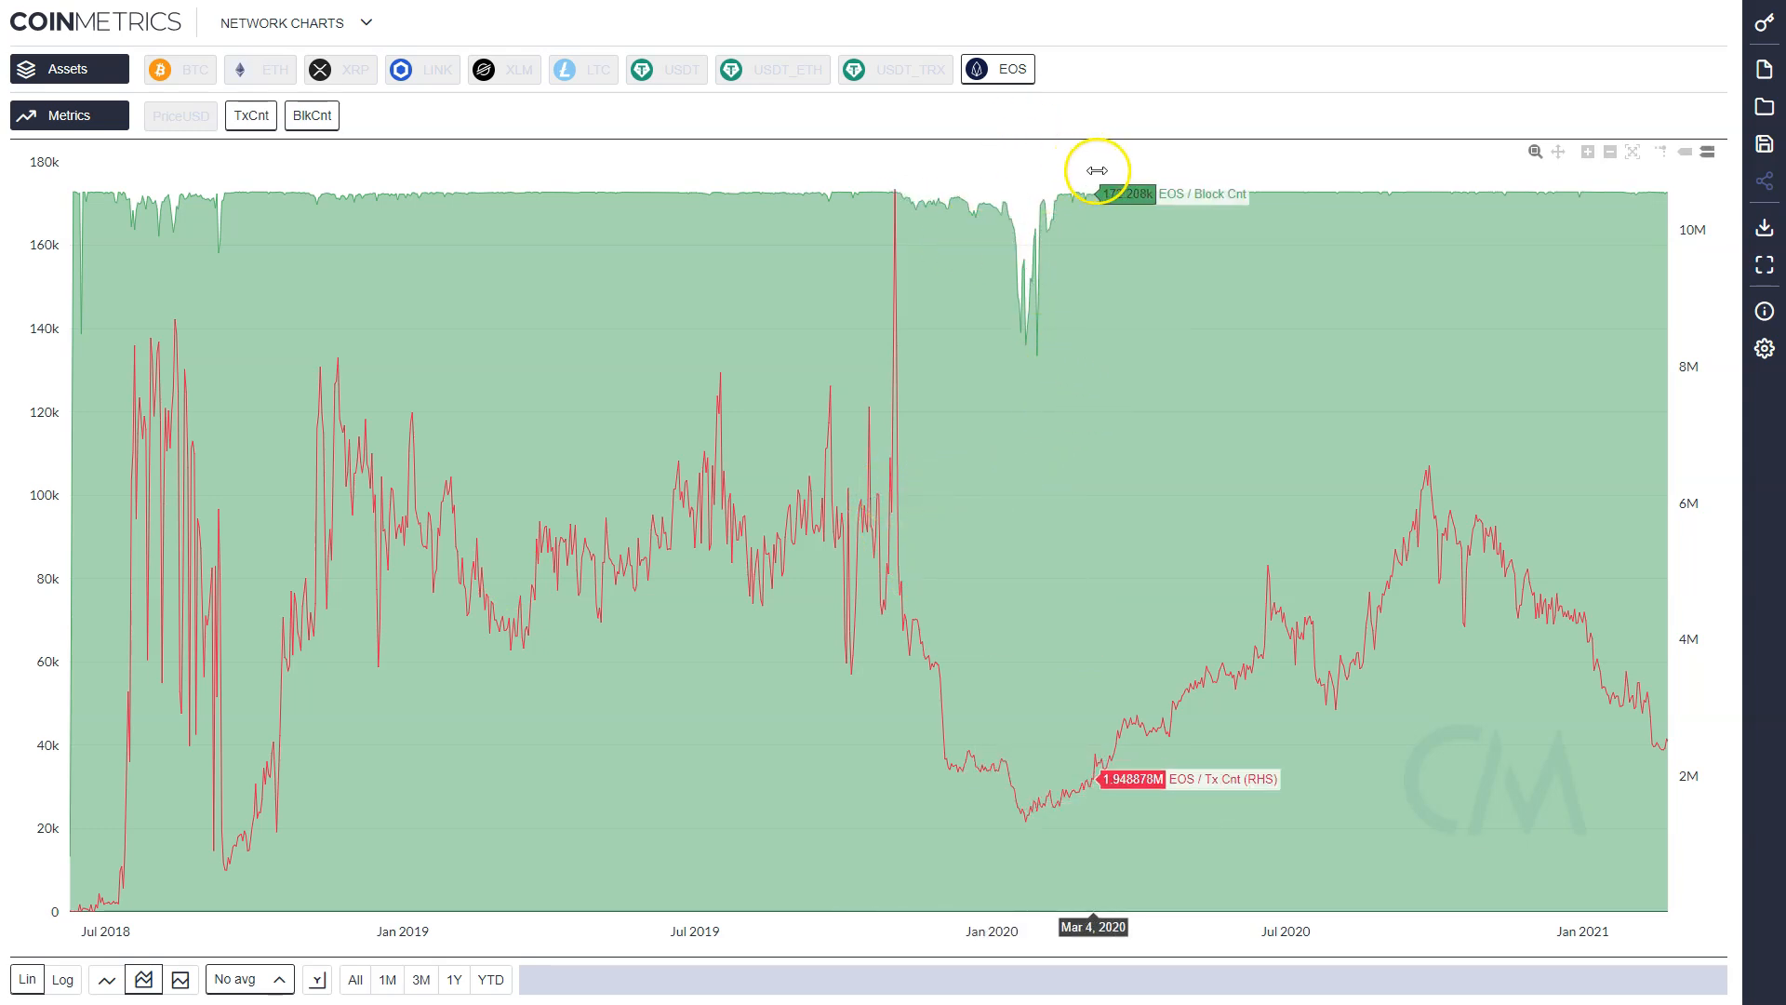
mouse_move(1447, 188)
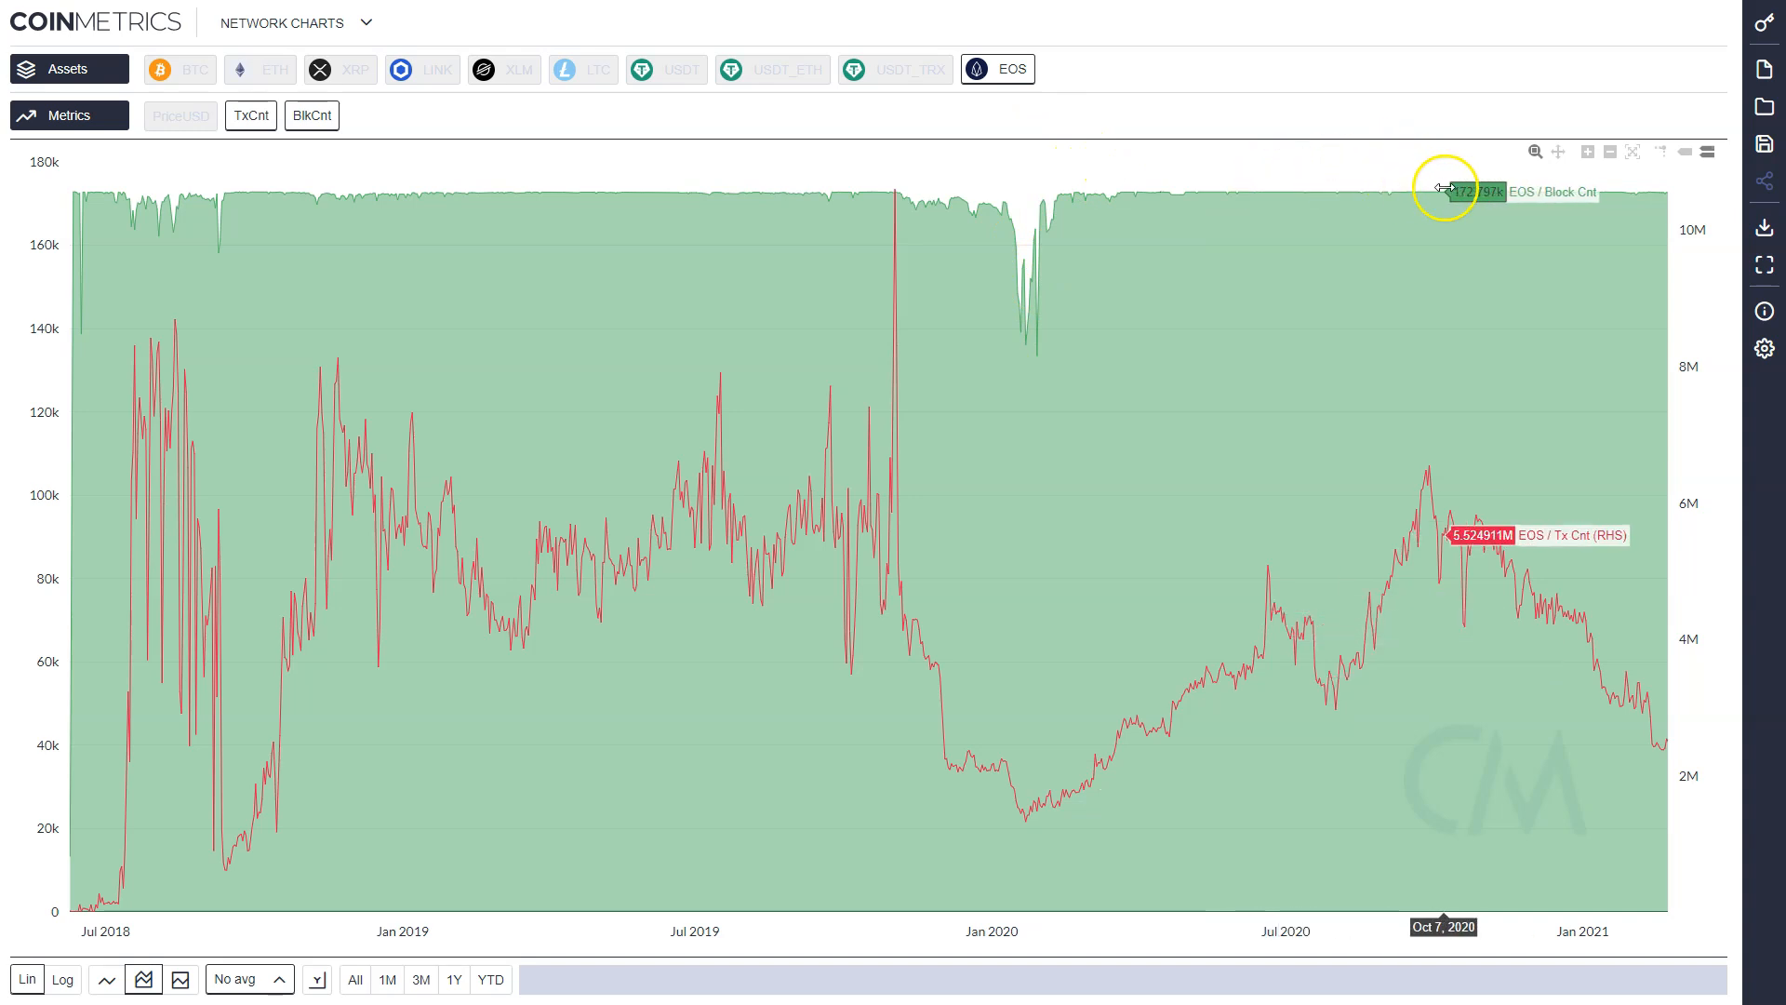
mouse_move(544, 16)
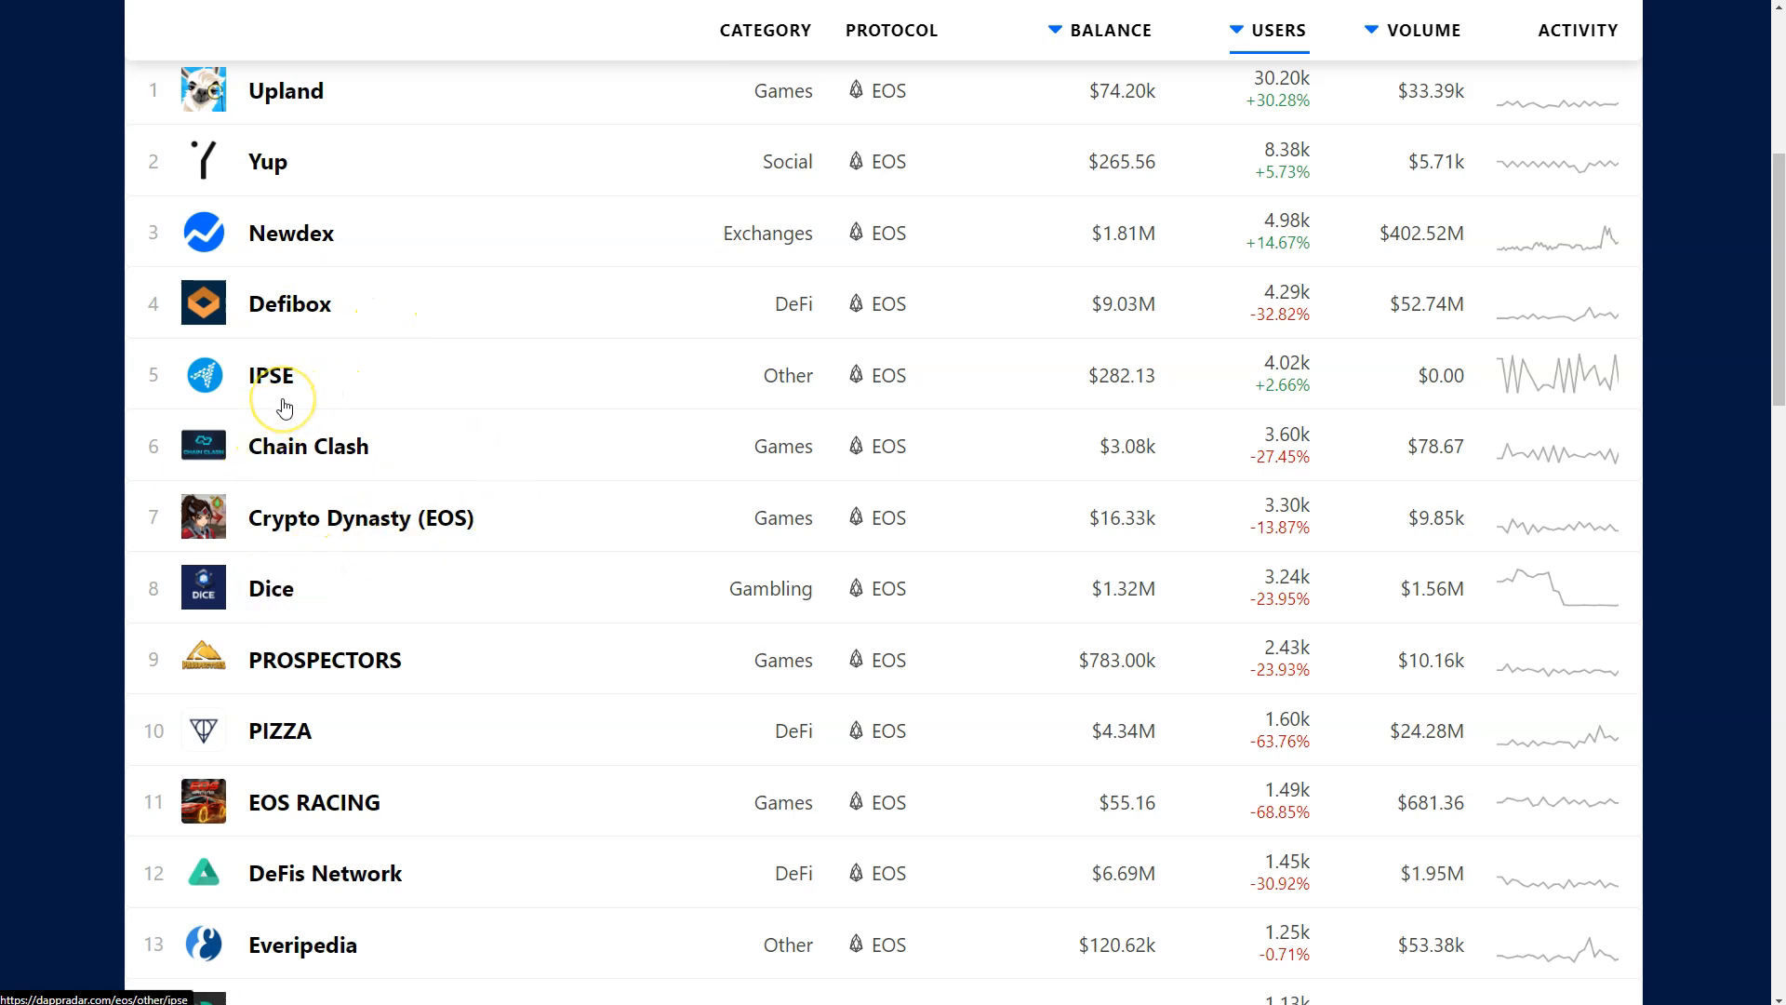
mouse_move(283, 408)
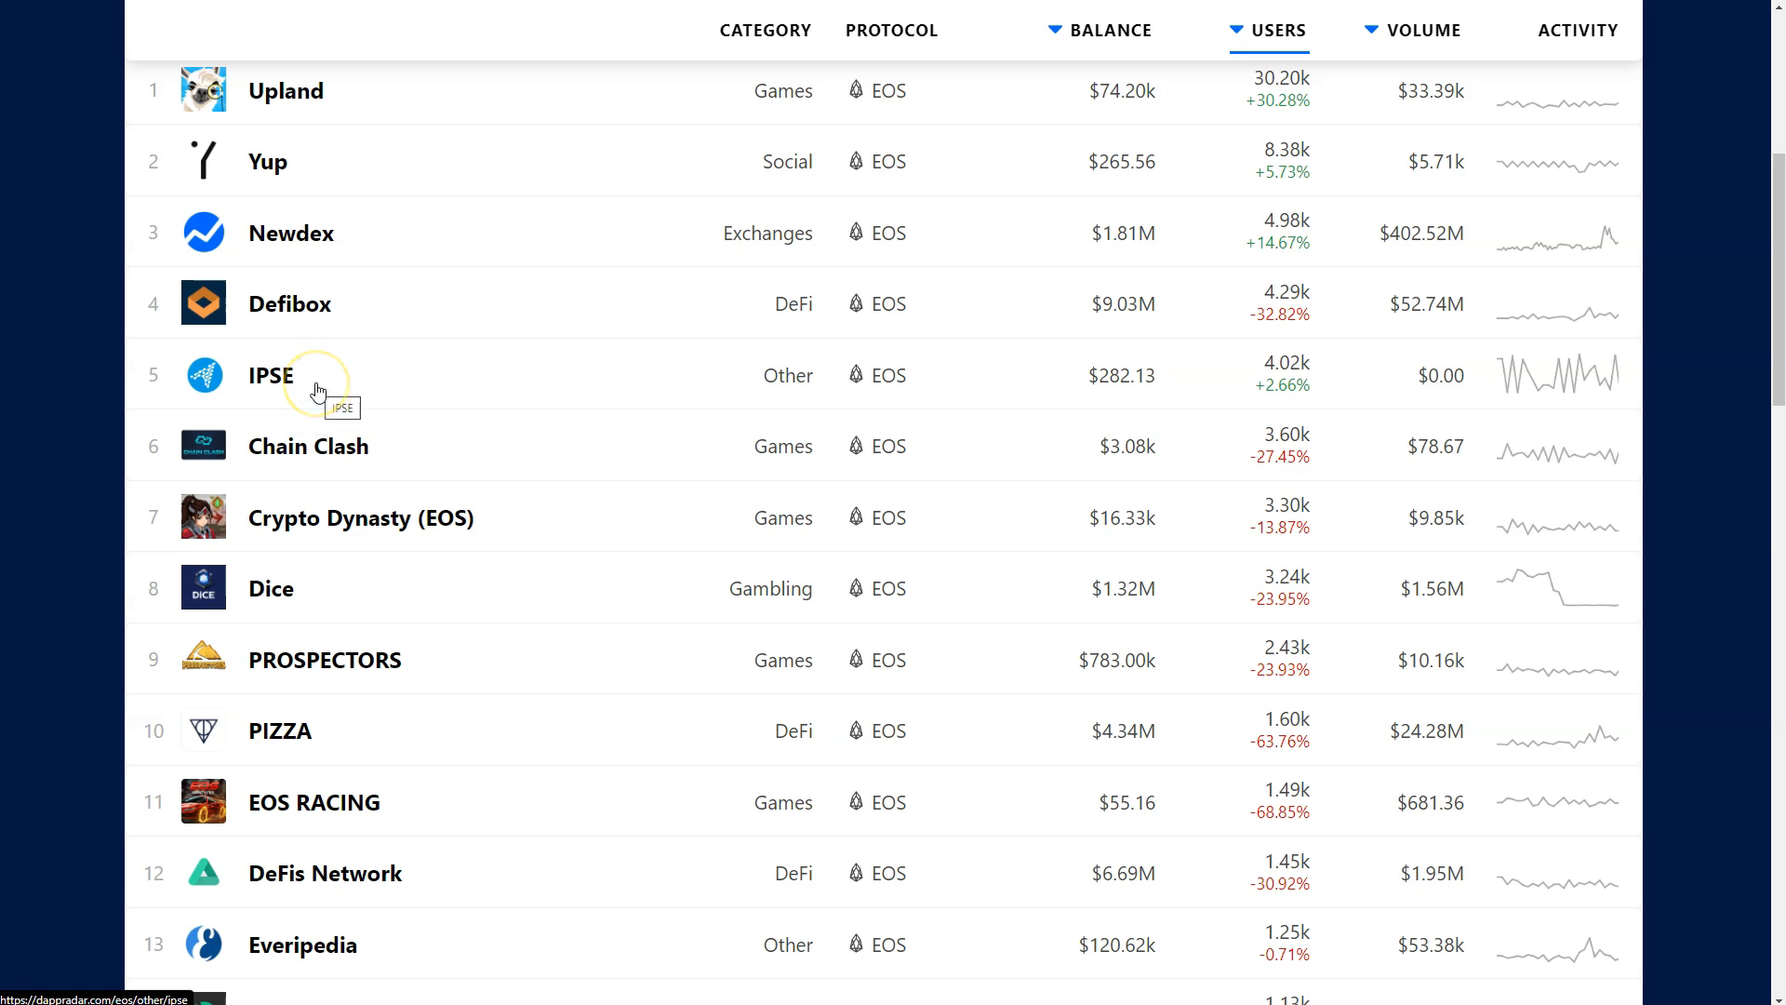
mouse_move(1314, 338)
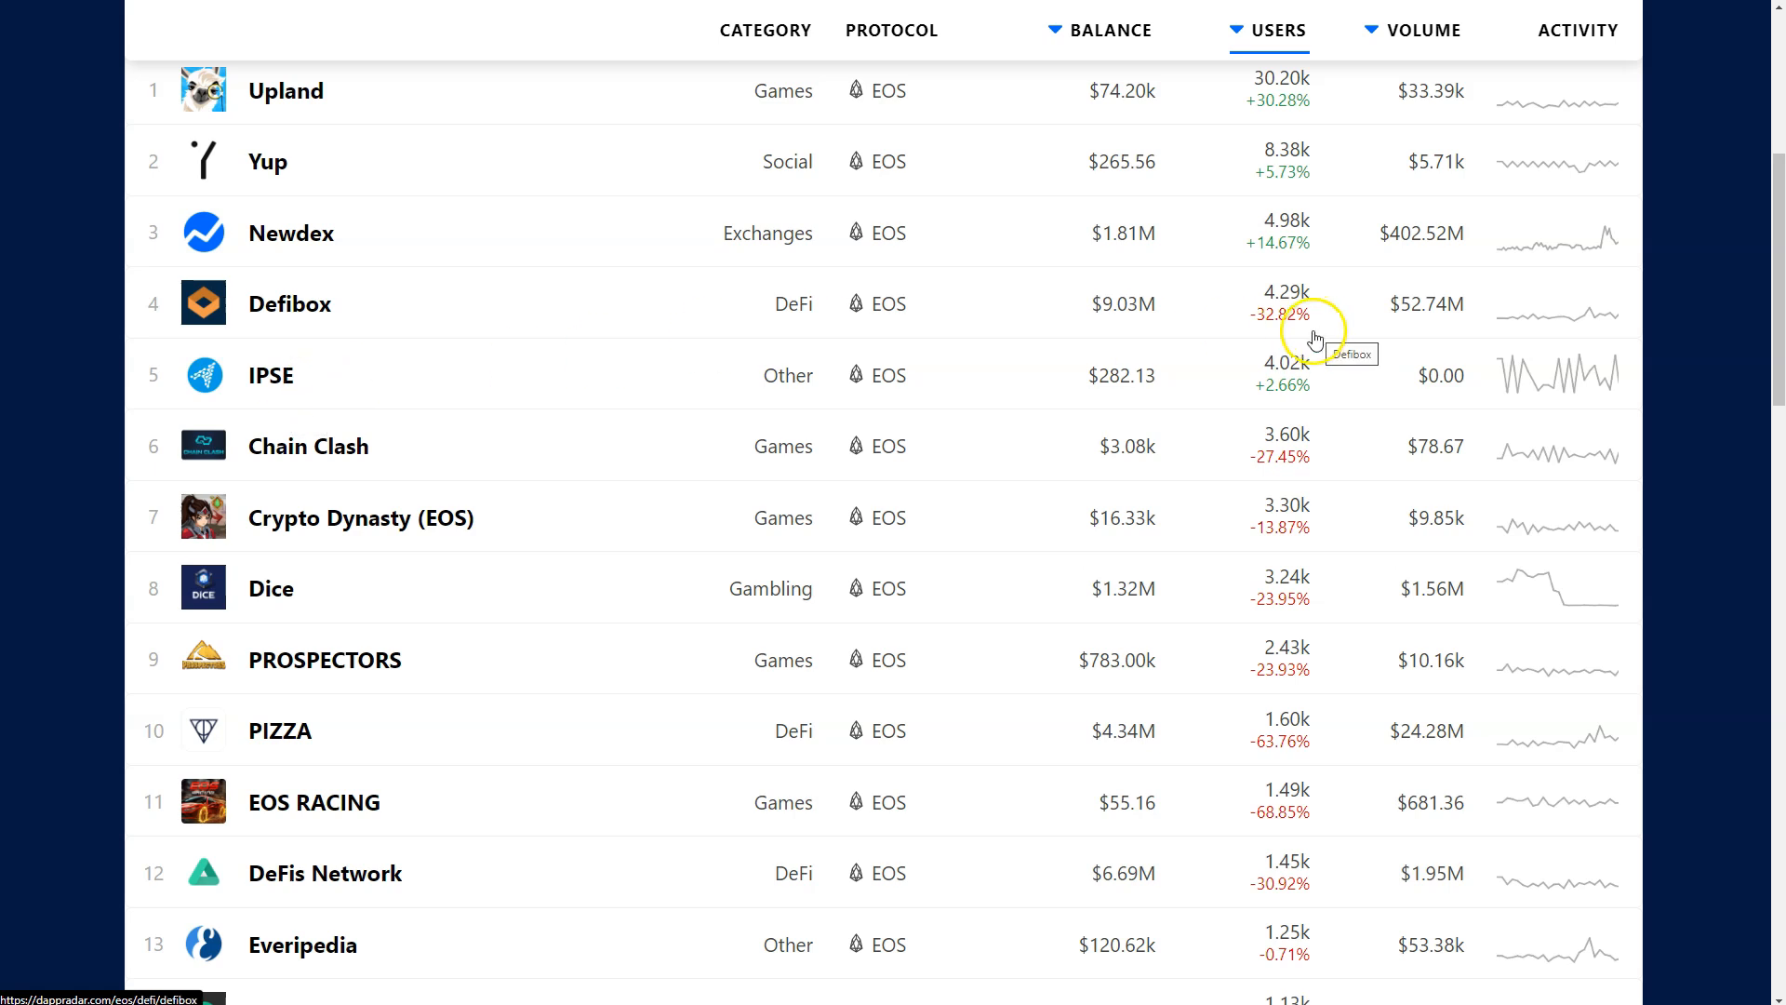
mouse_move(1349, 800)
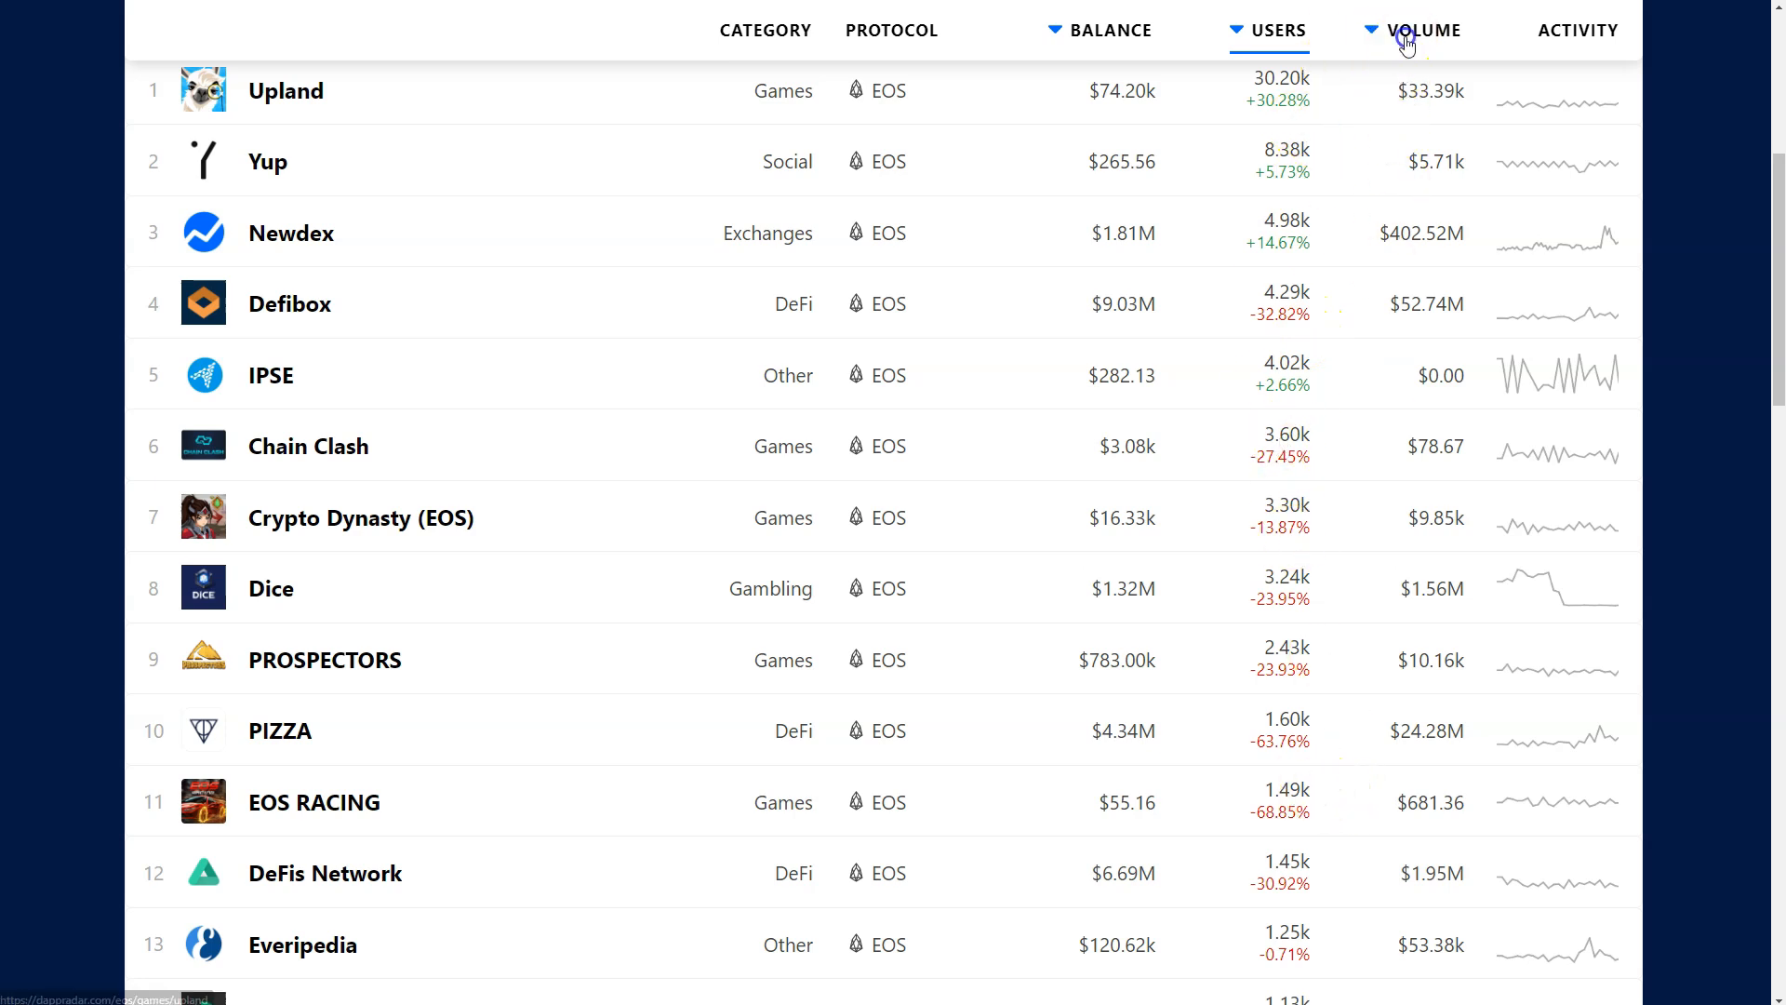
Step: Sort the DappRadar EOS ranking by the Volume column so Newdex, Defibox and PIZZA lead
click(1424, 30)
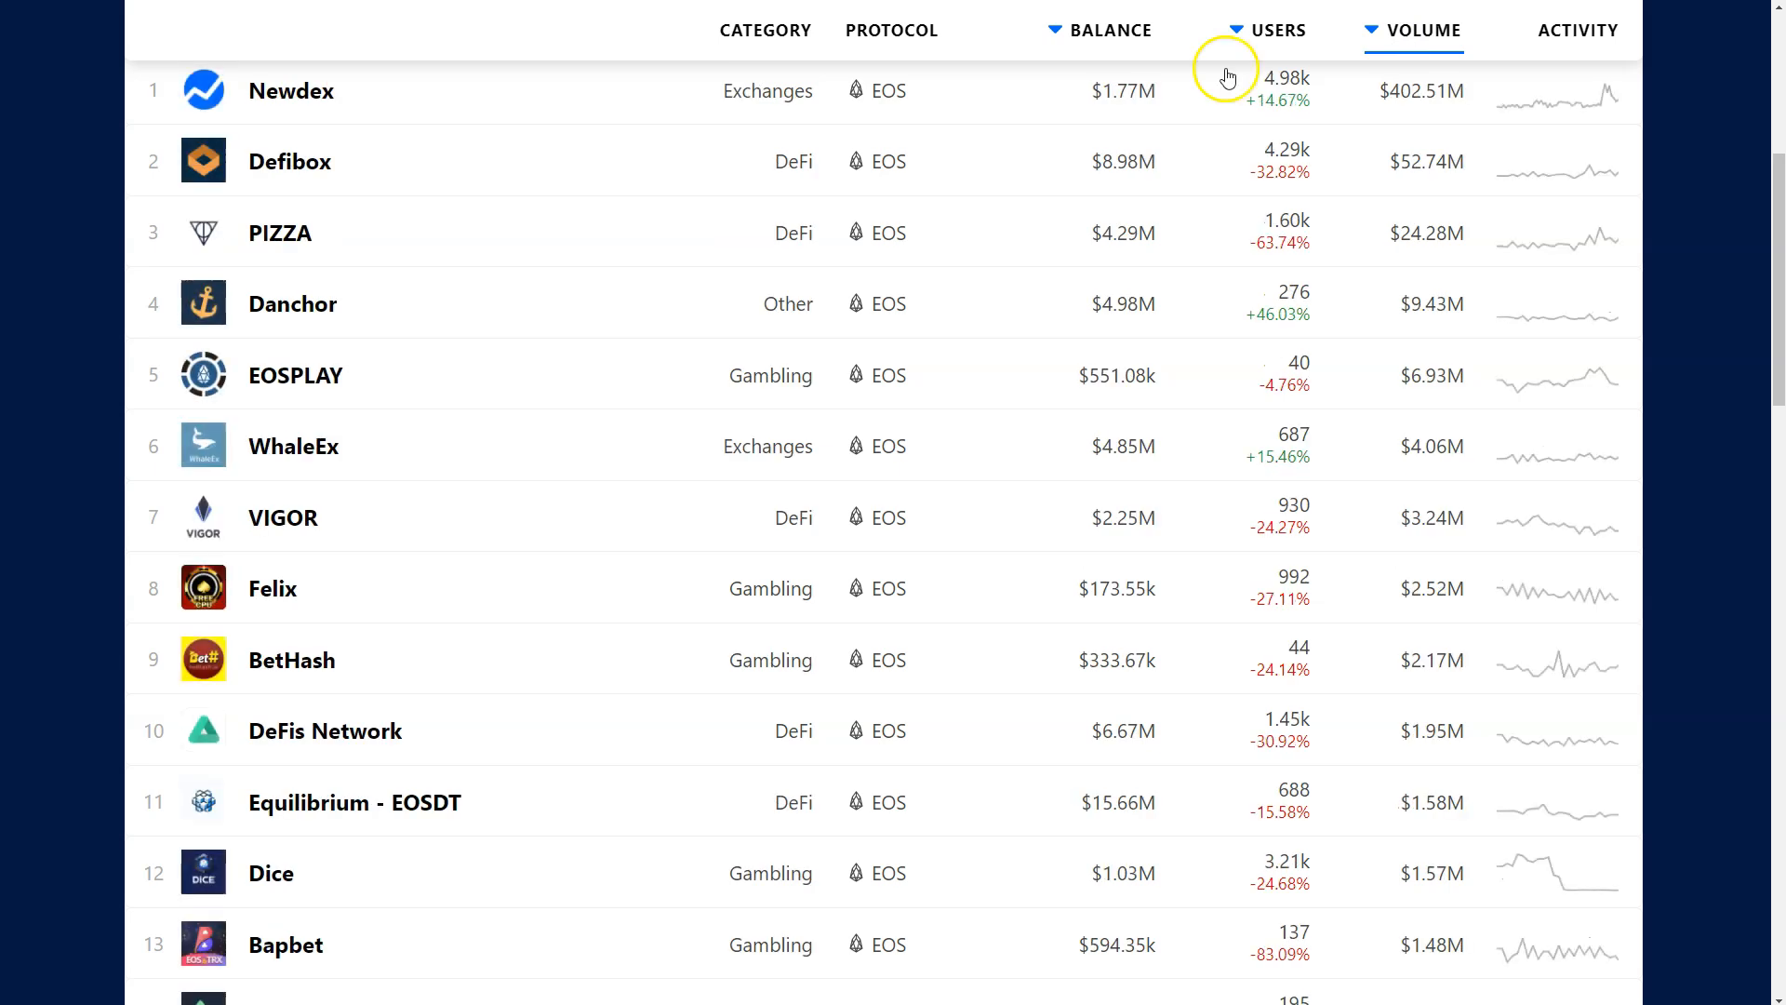
mouse_move(876, 60)
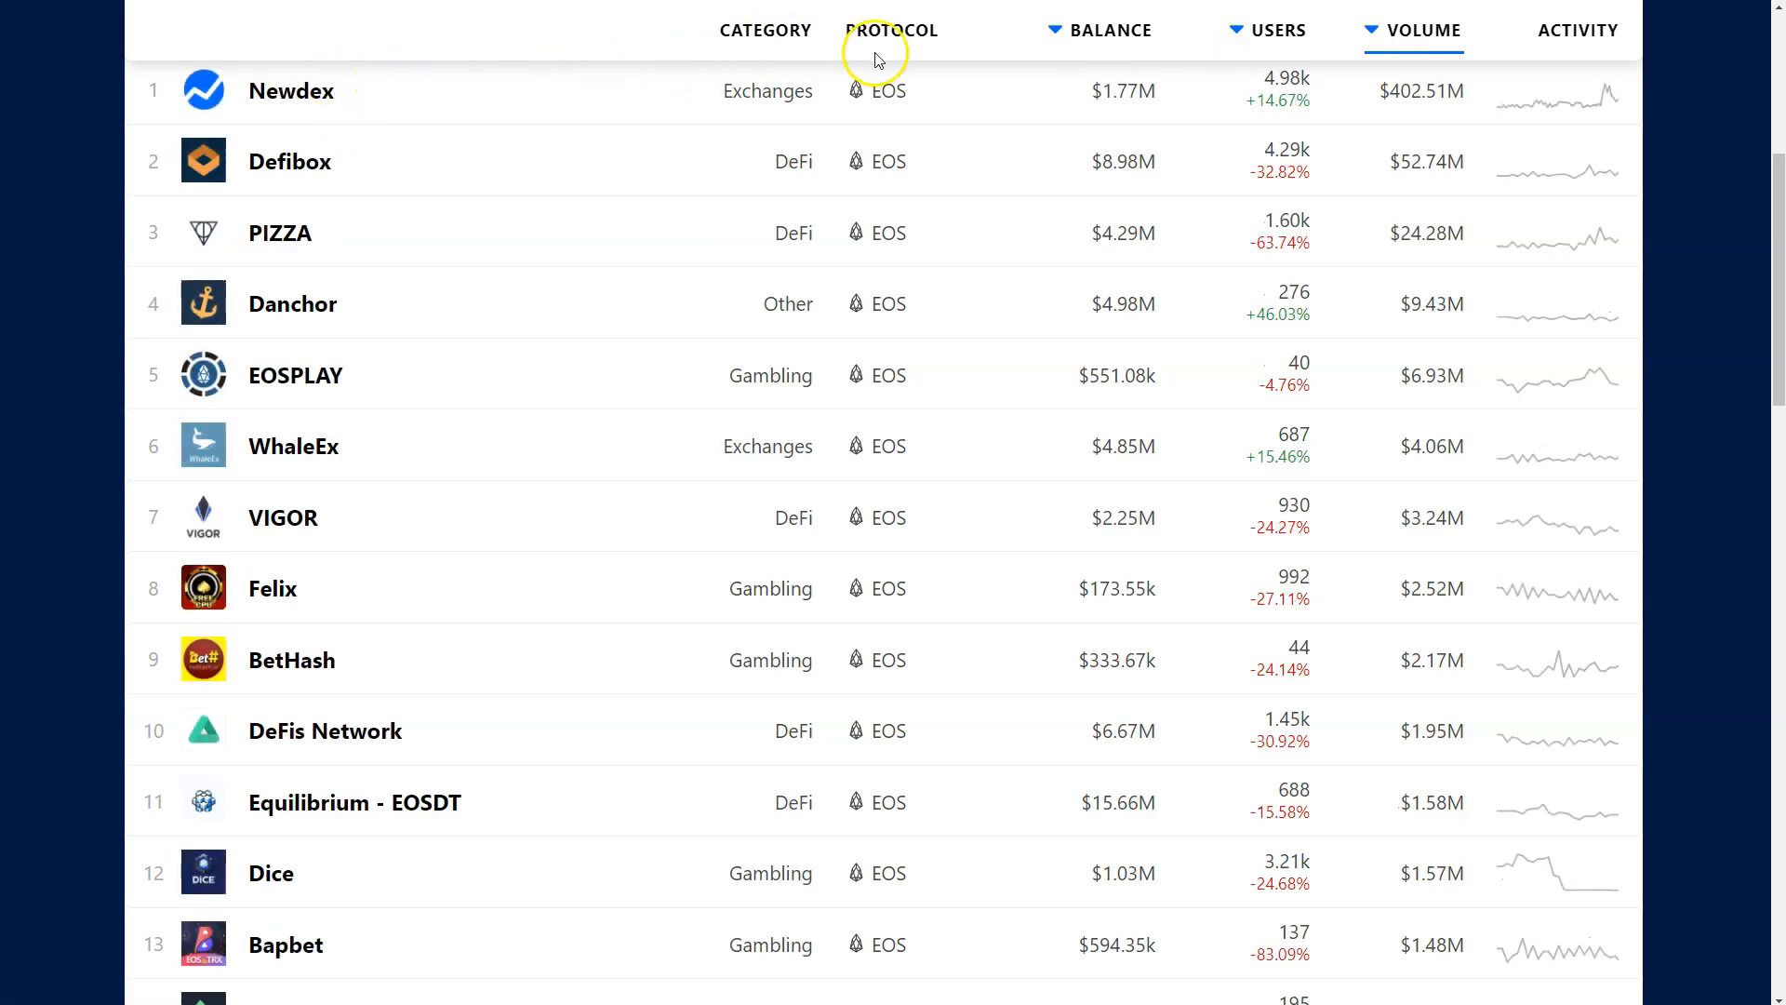
mouse_move(1377, 130)
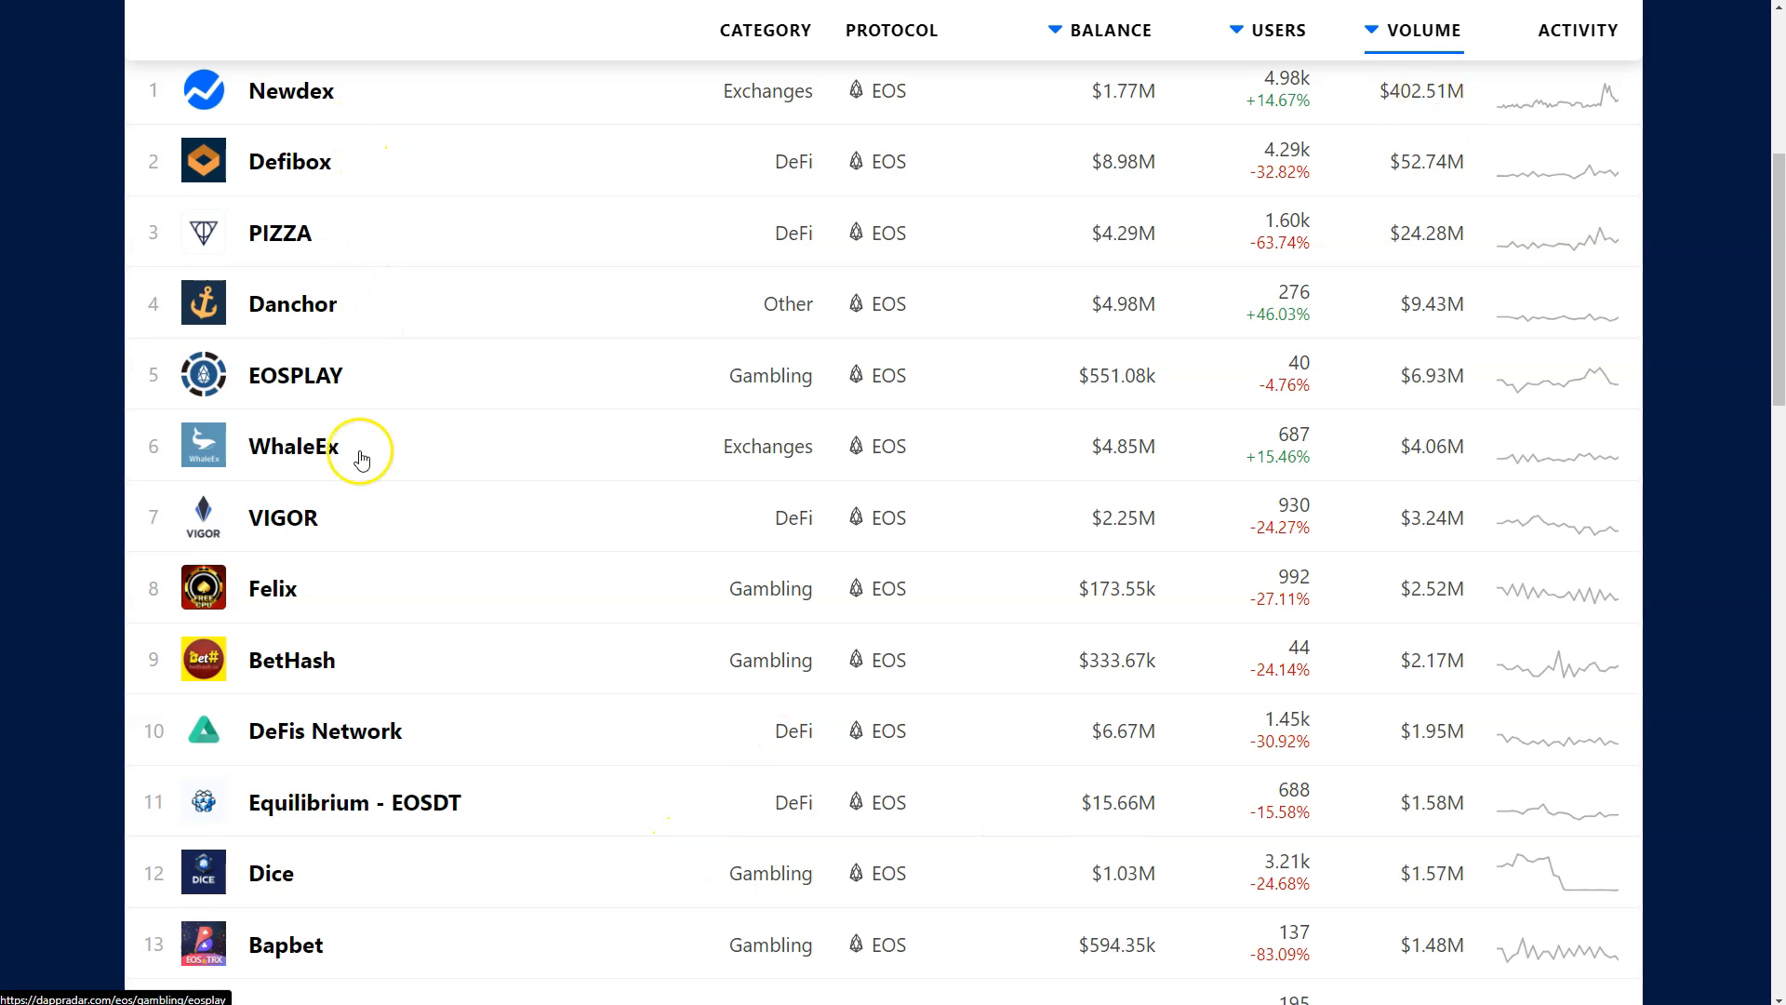
mouse_move(552, 279)
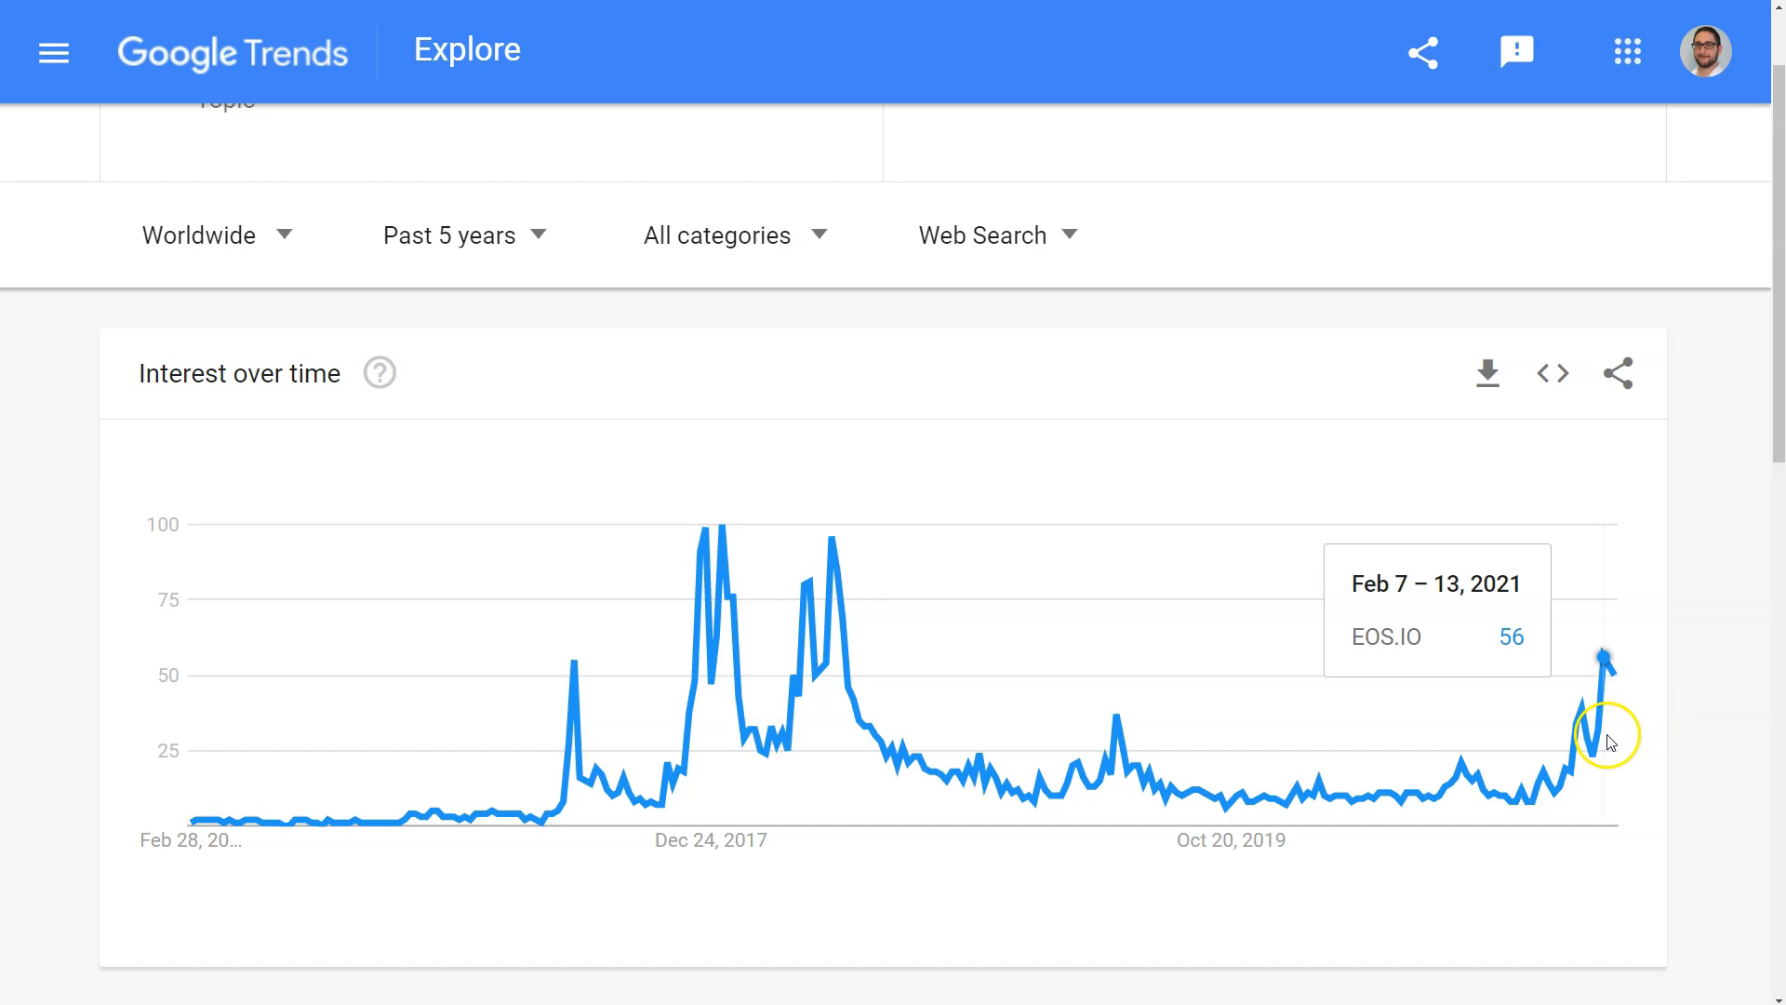
mouse_move(1589, 759)
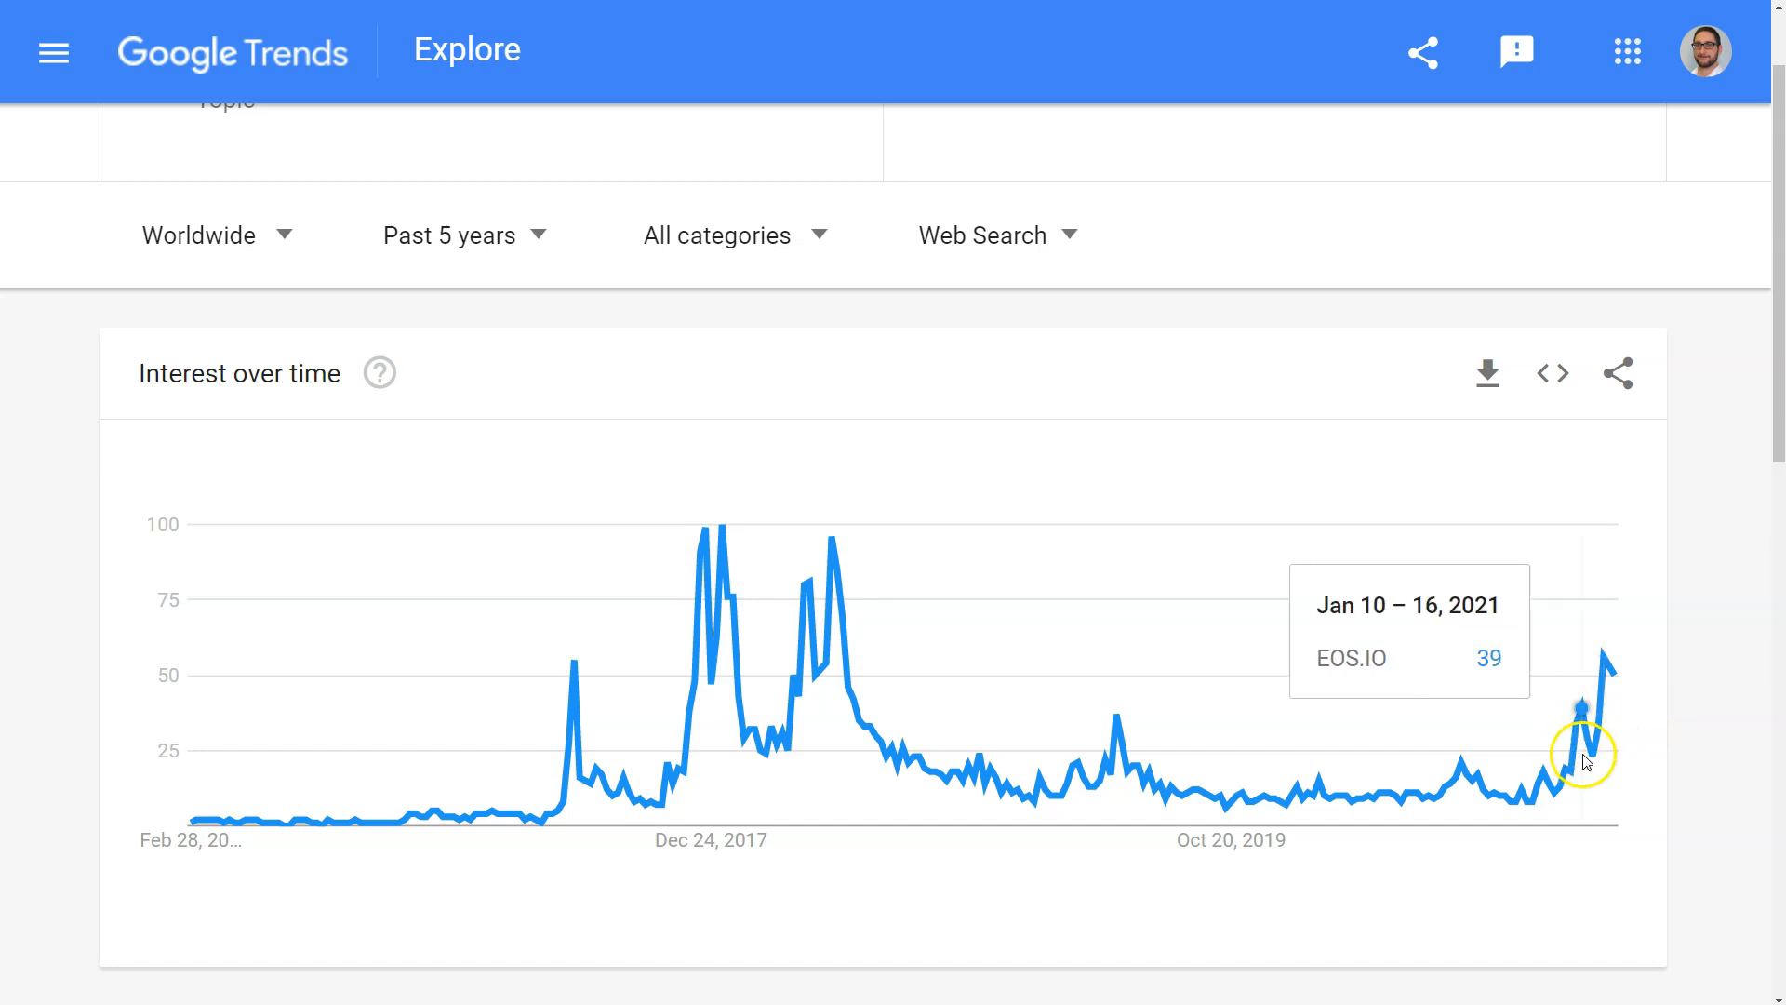
mouse_move(1602, 638)
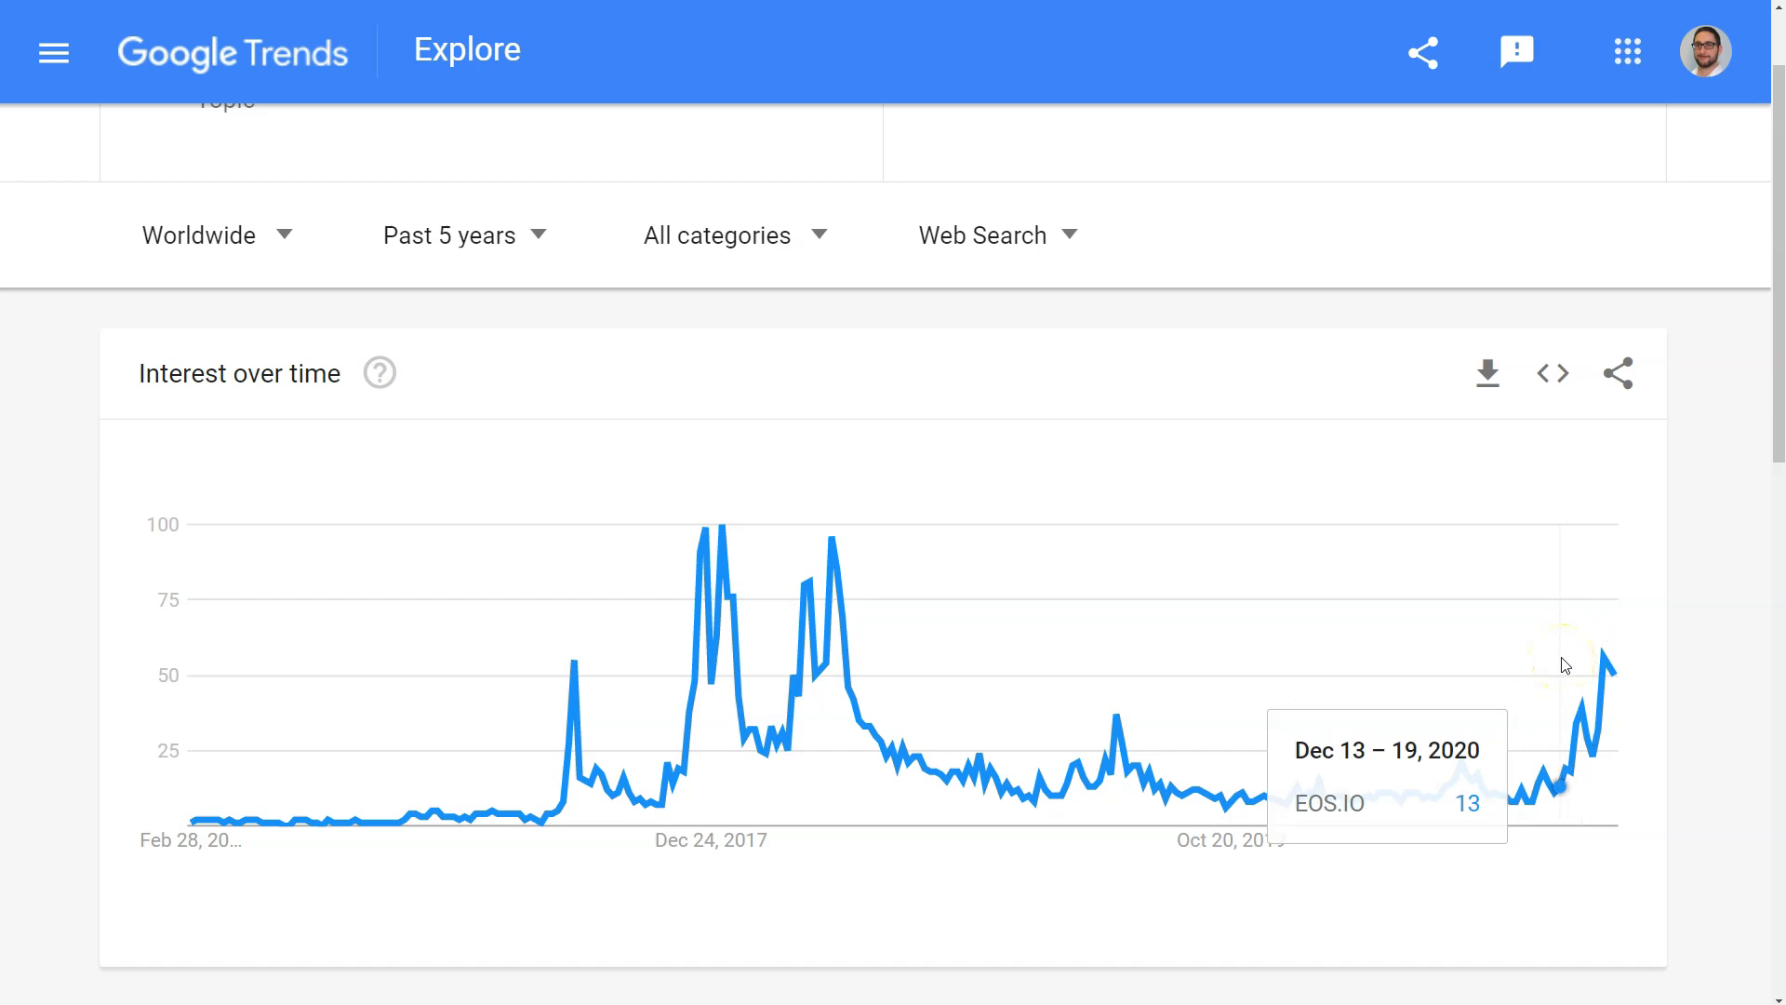
mouse_move(1432, 668)
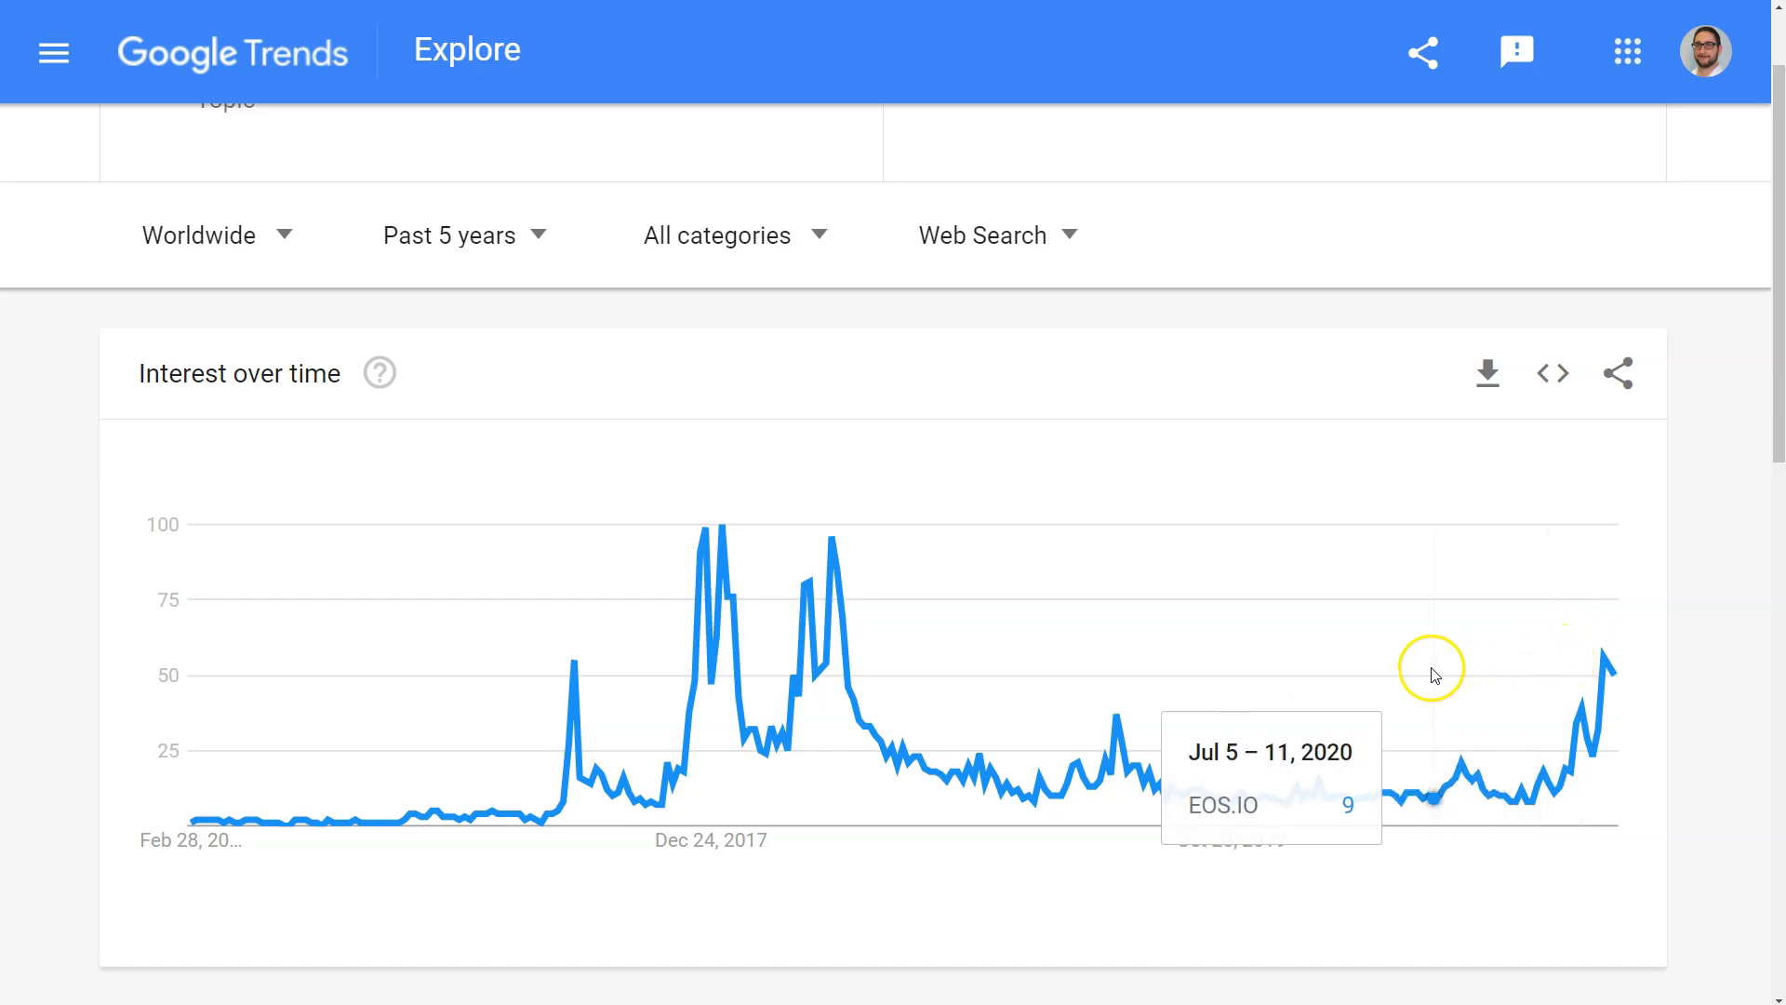
mouse_move(1464, 661)
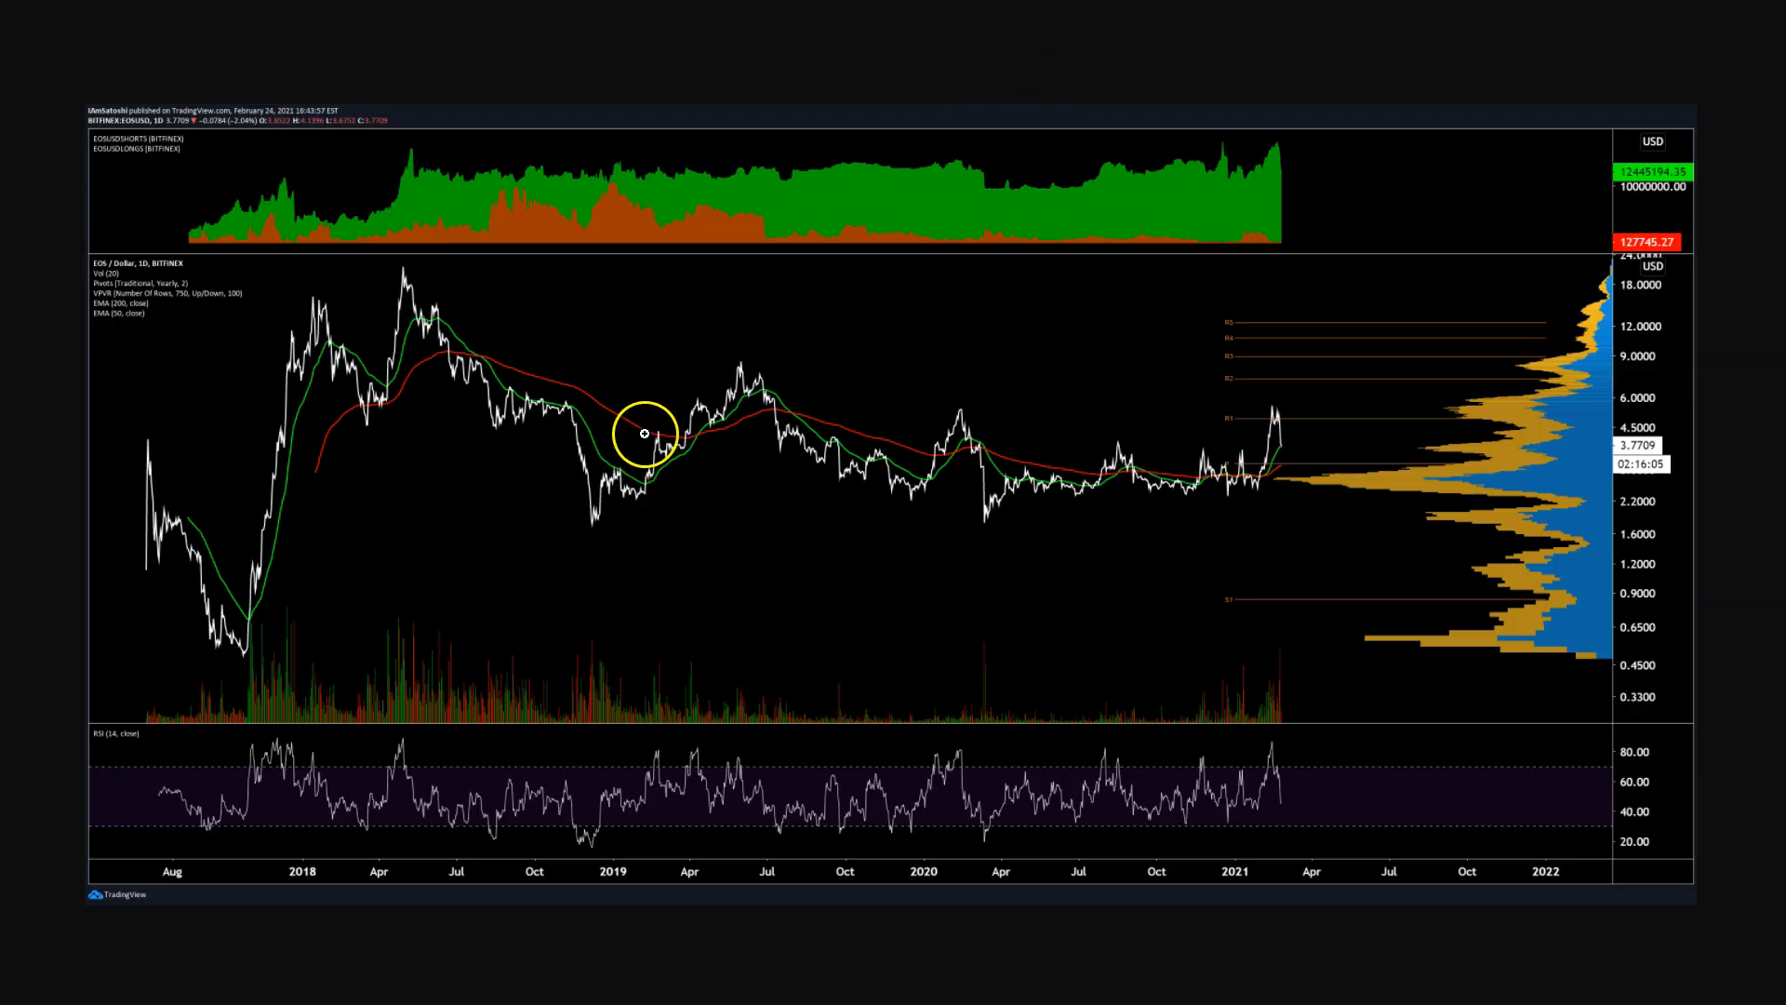
mouse_move(1365, 460)
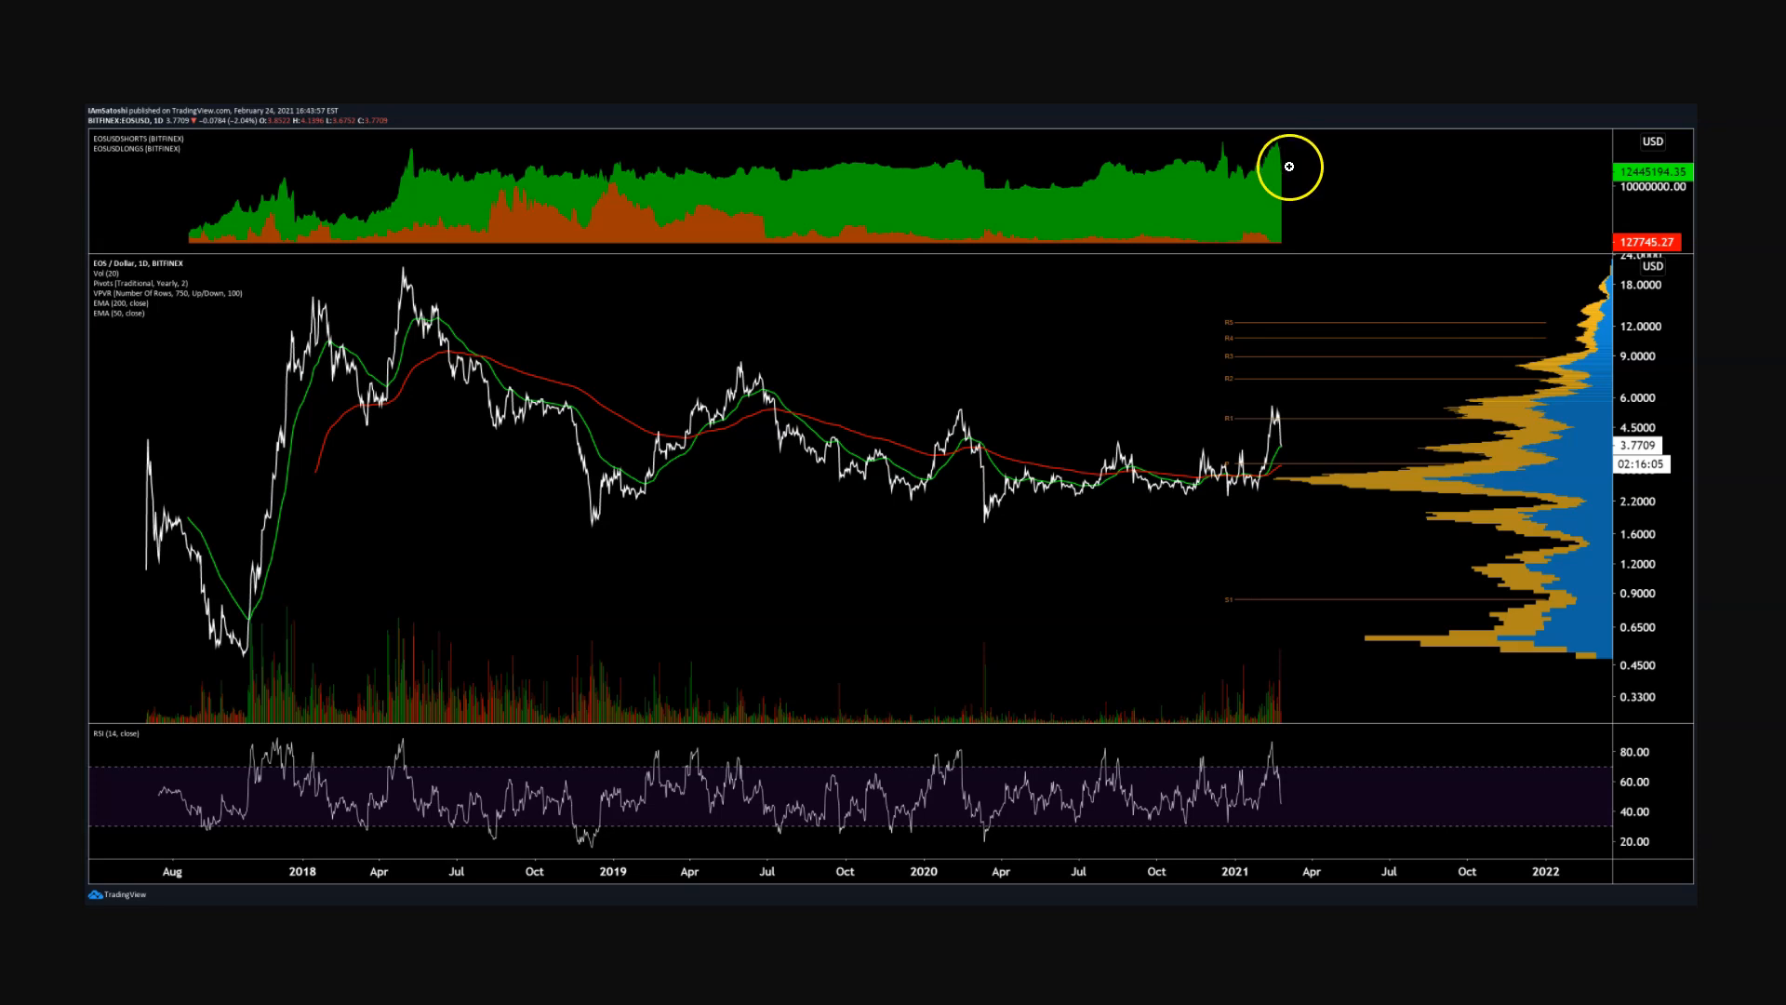
mouse_move(1040, 190)
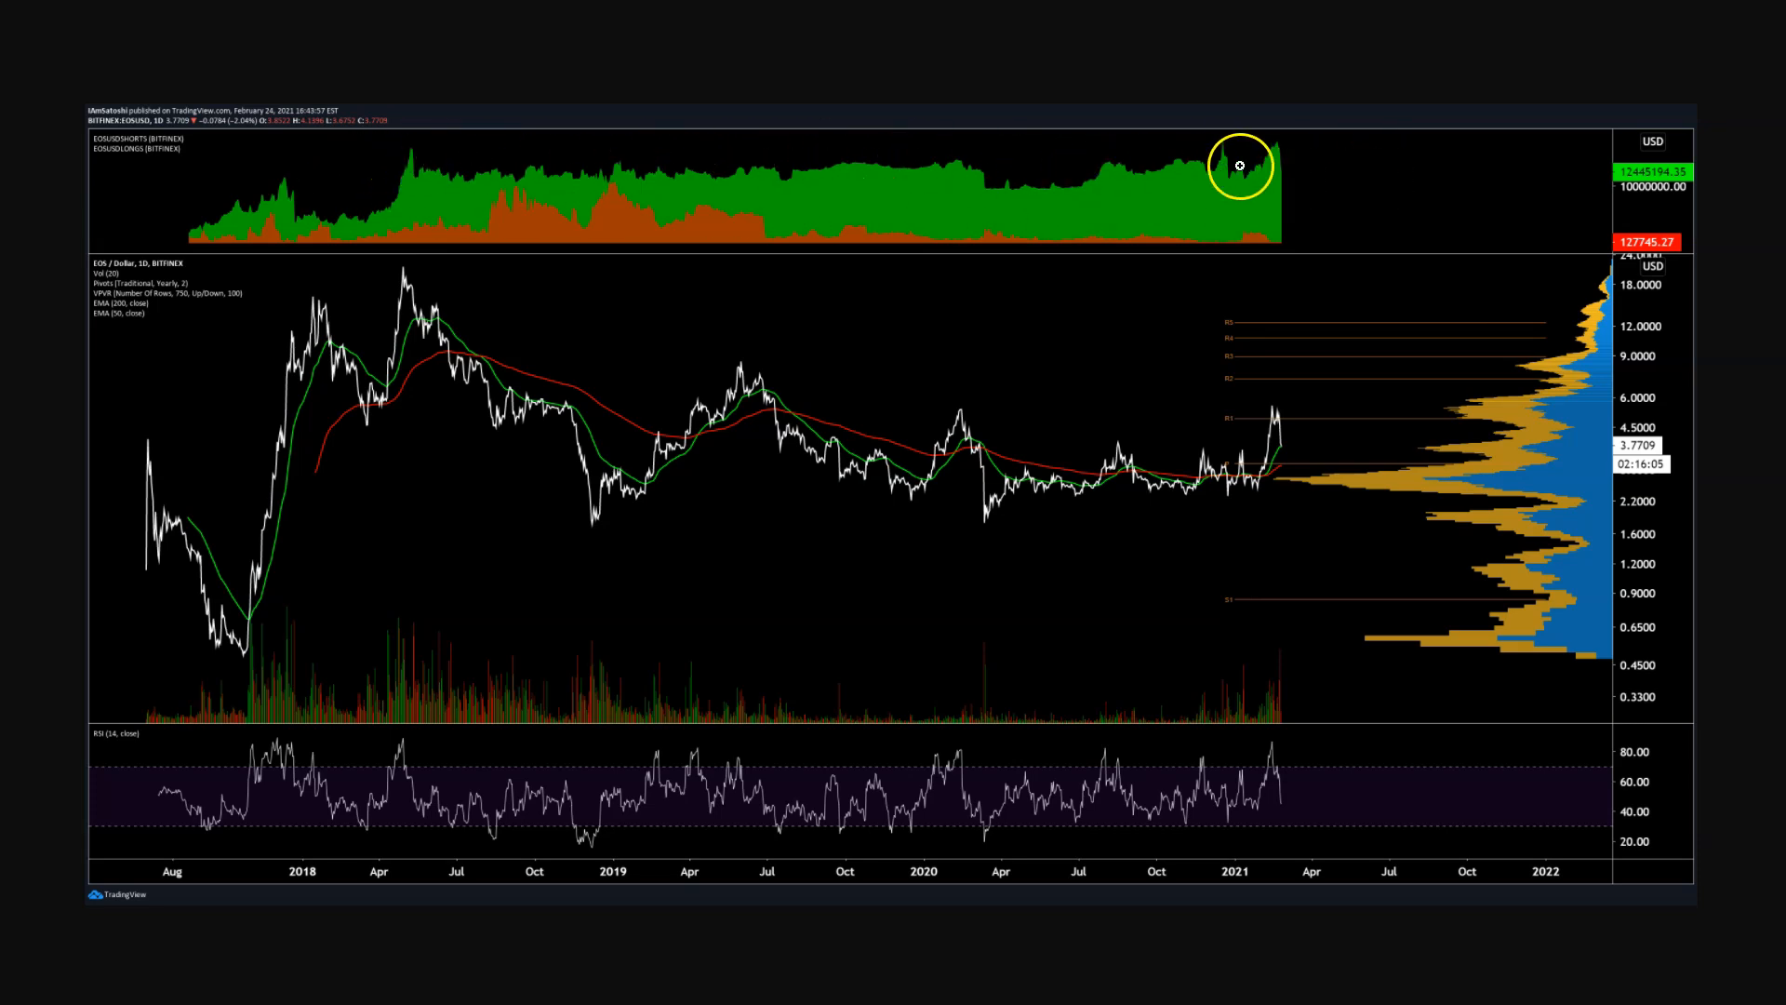
mouse_move(441, 850)
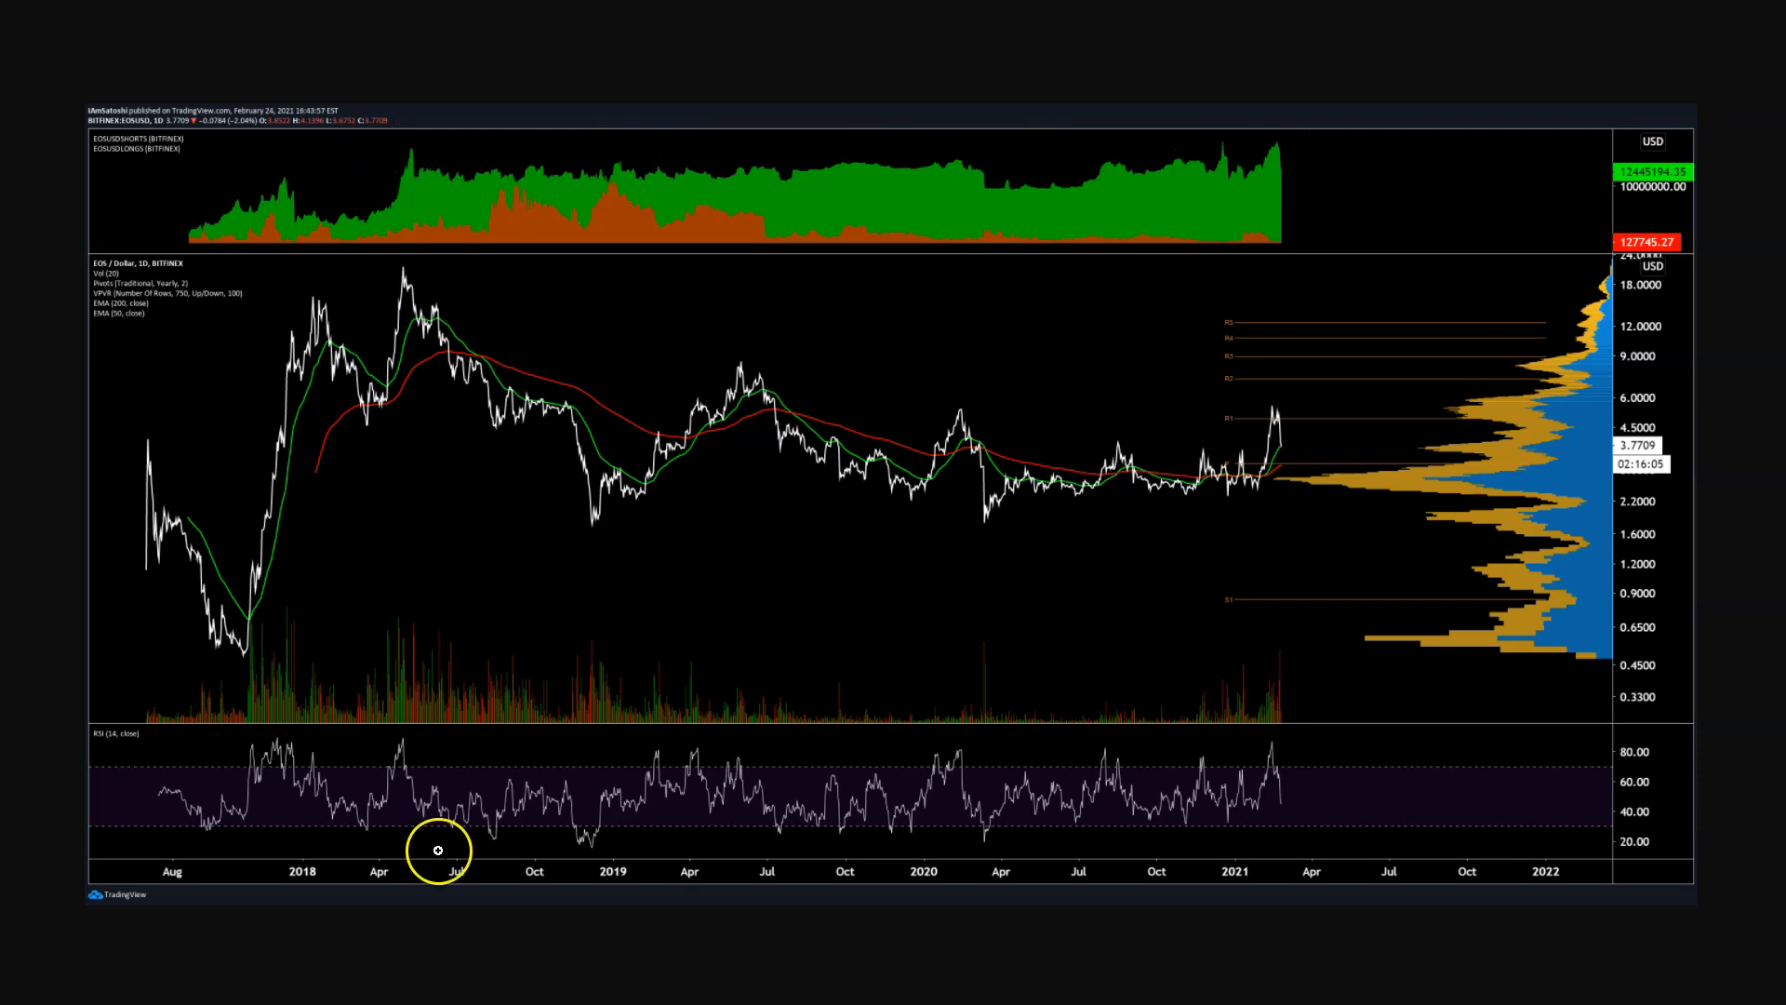
mouse_move(408, 236)
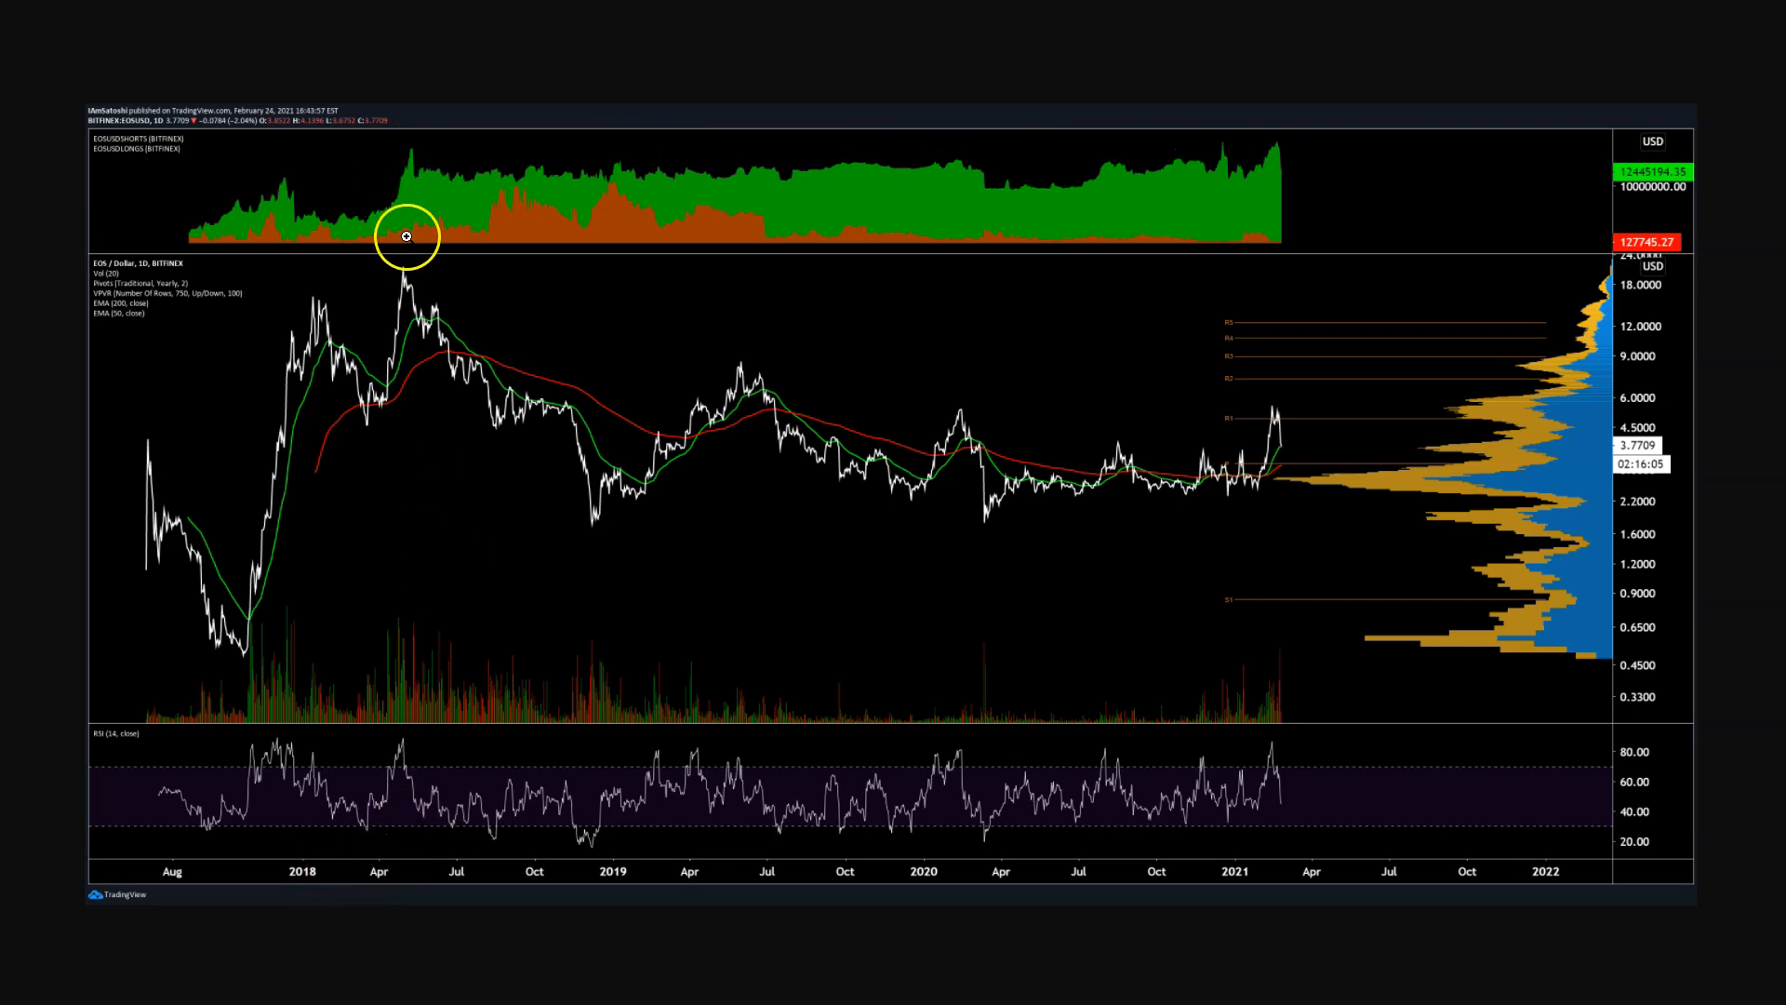
mouse_move(1207, 495)
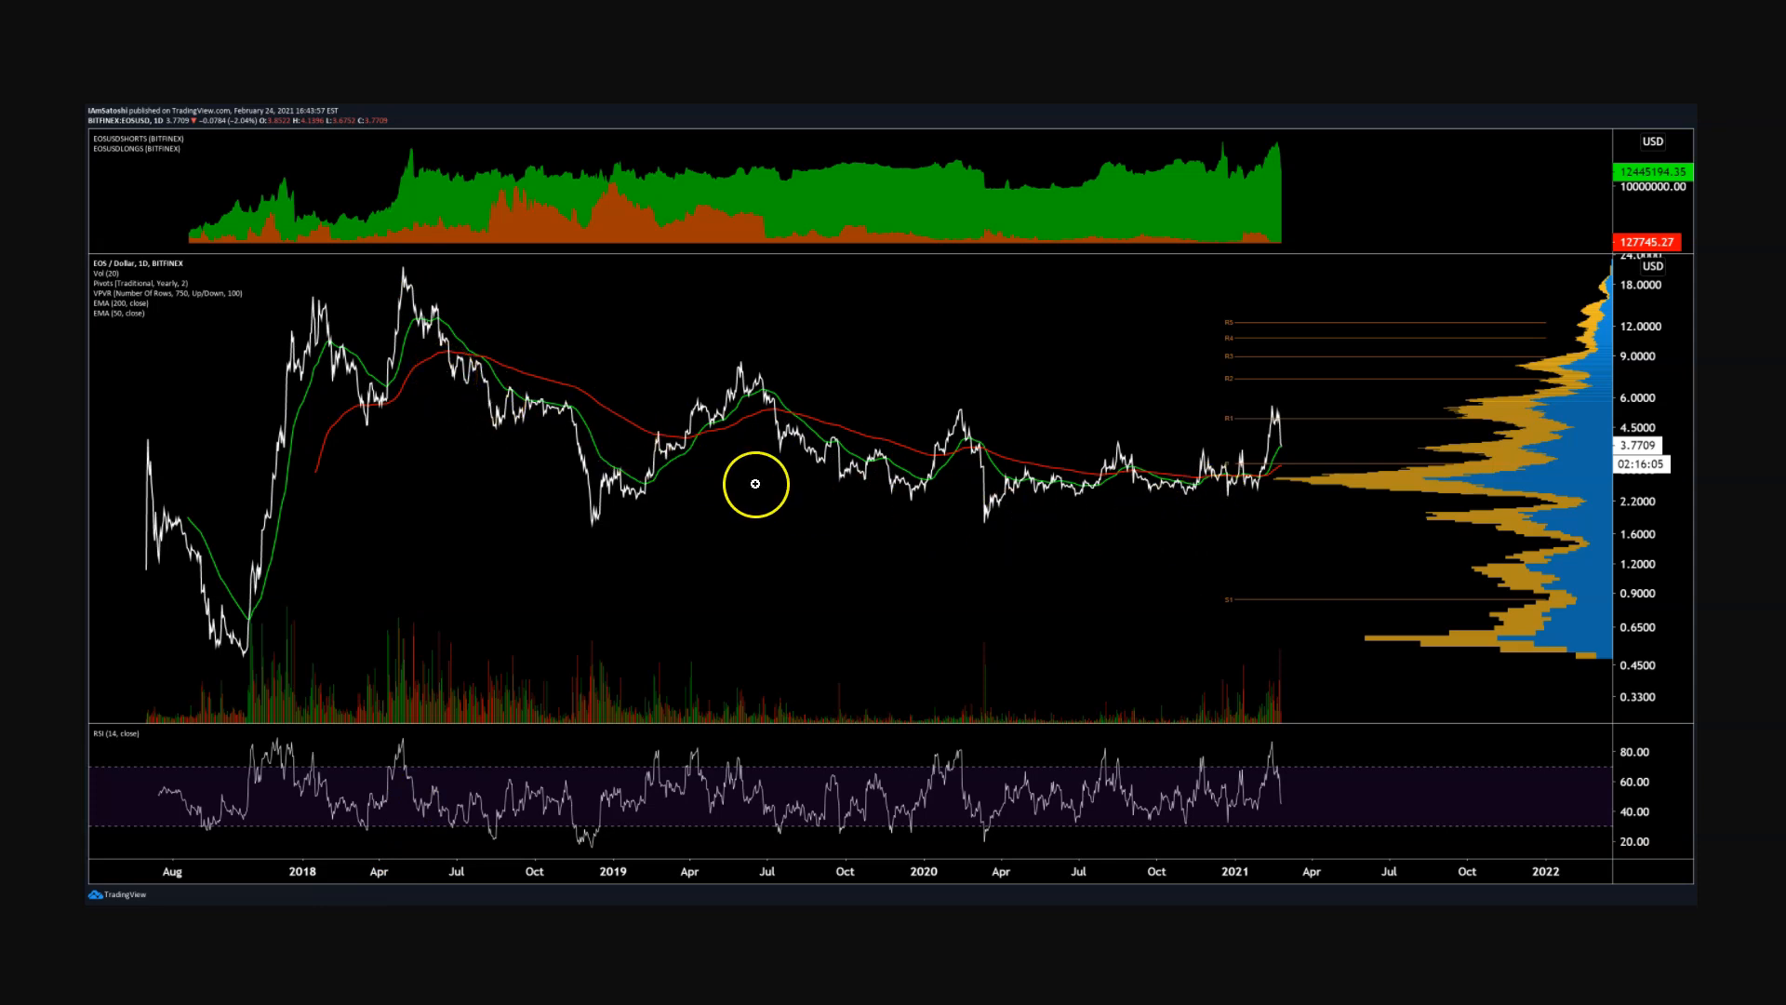
mouse_move(692, 476)
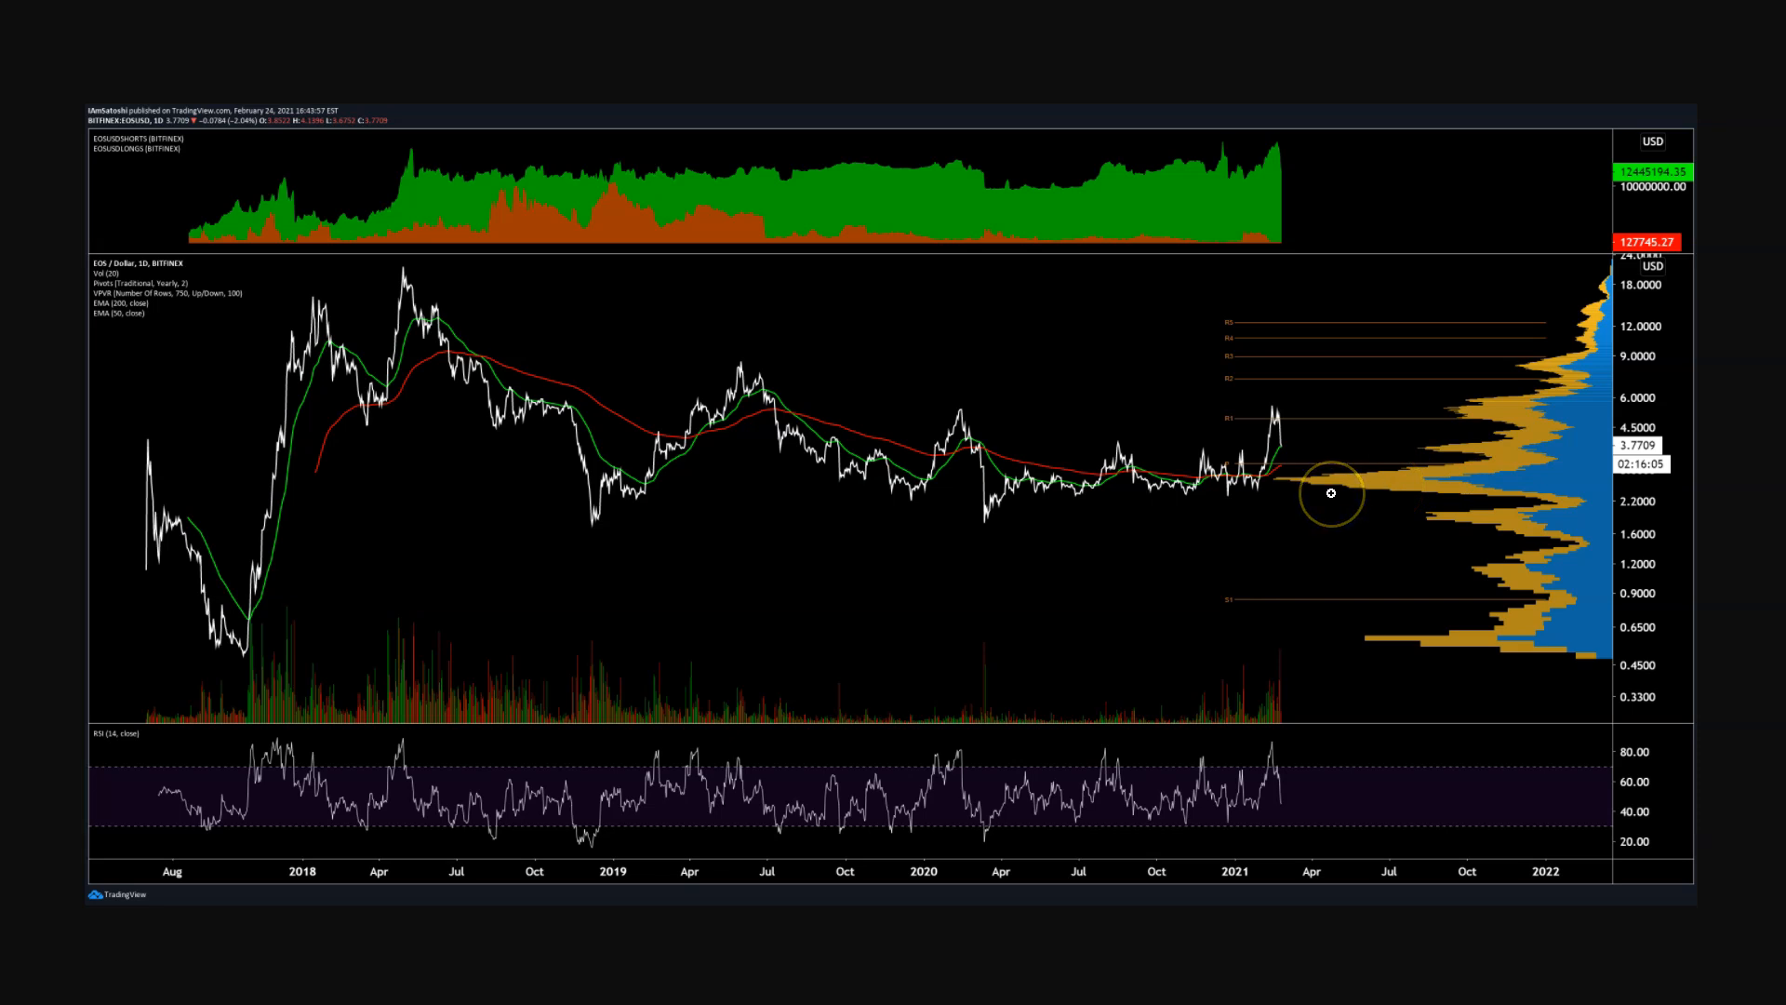
mouse_move(1416, 439)
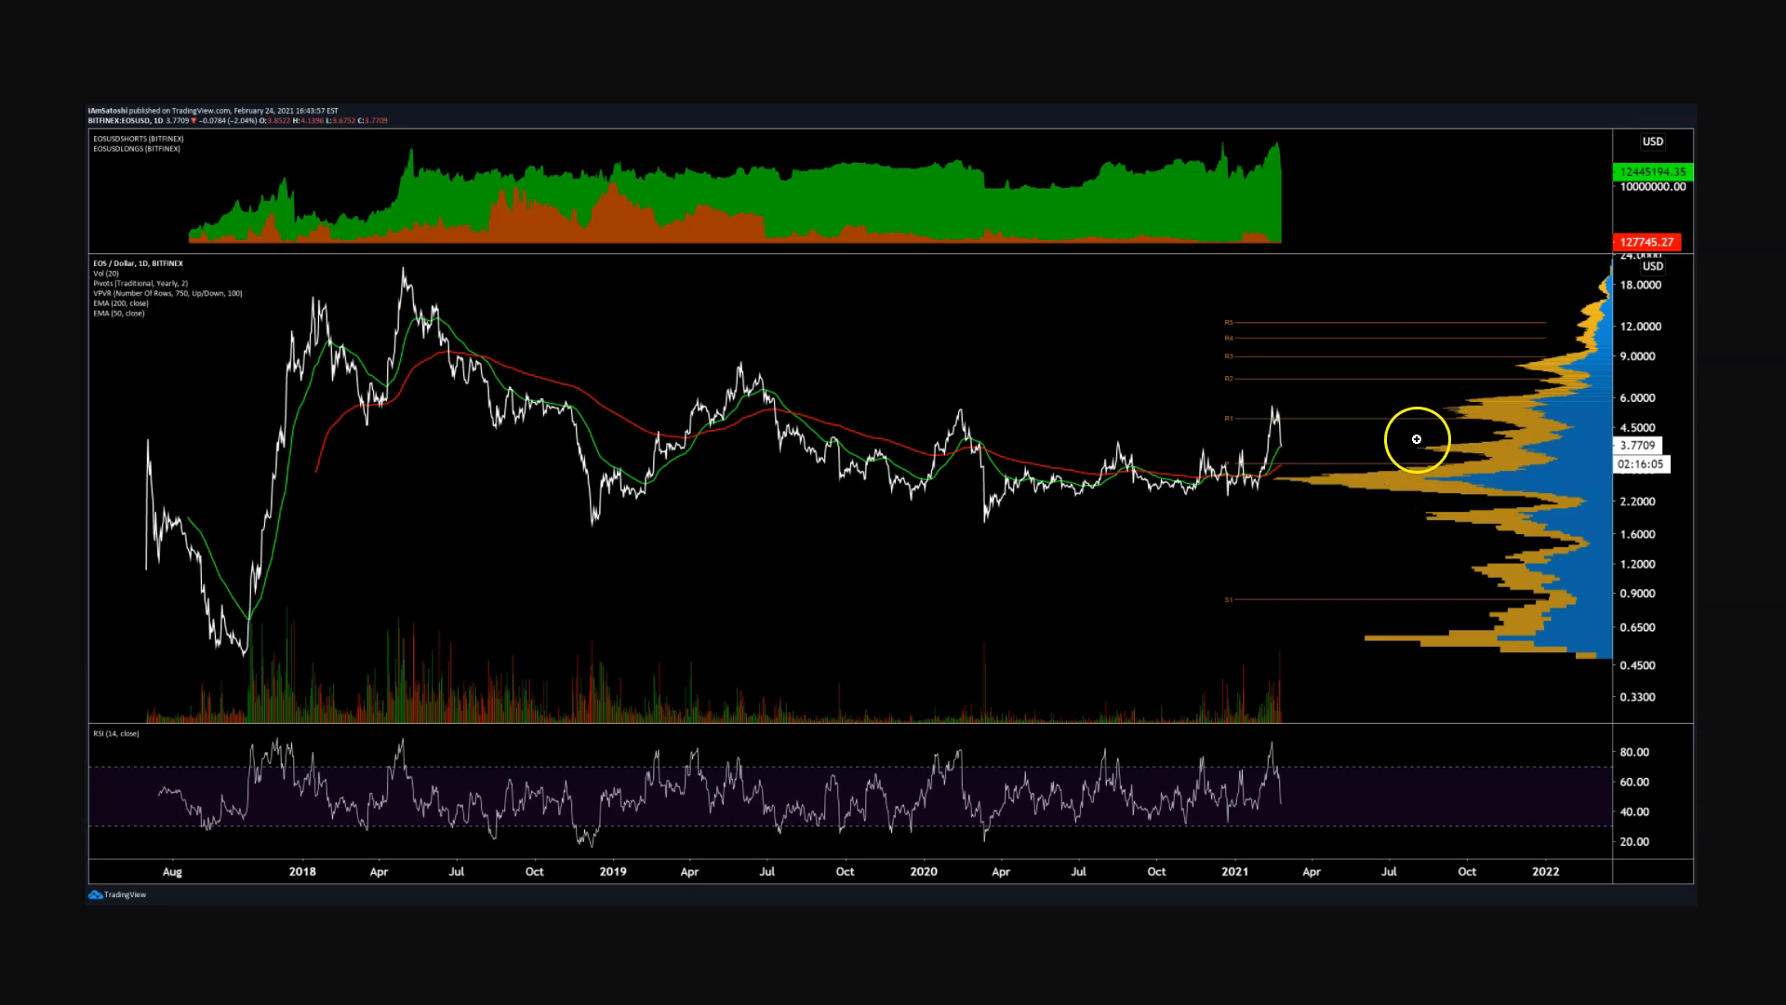
mouse_move(1520, 430)
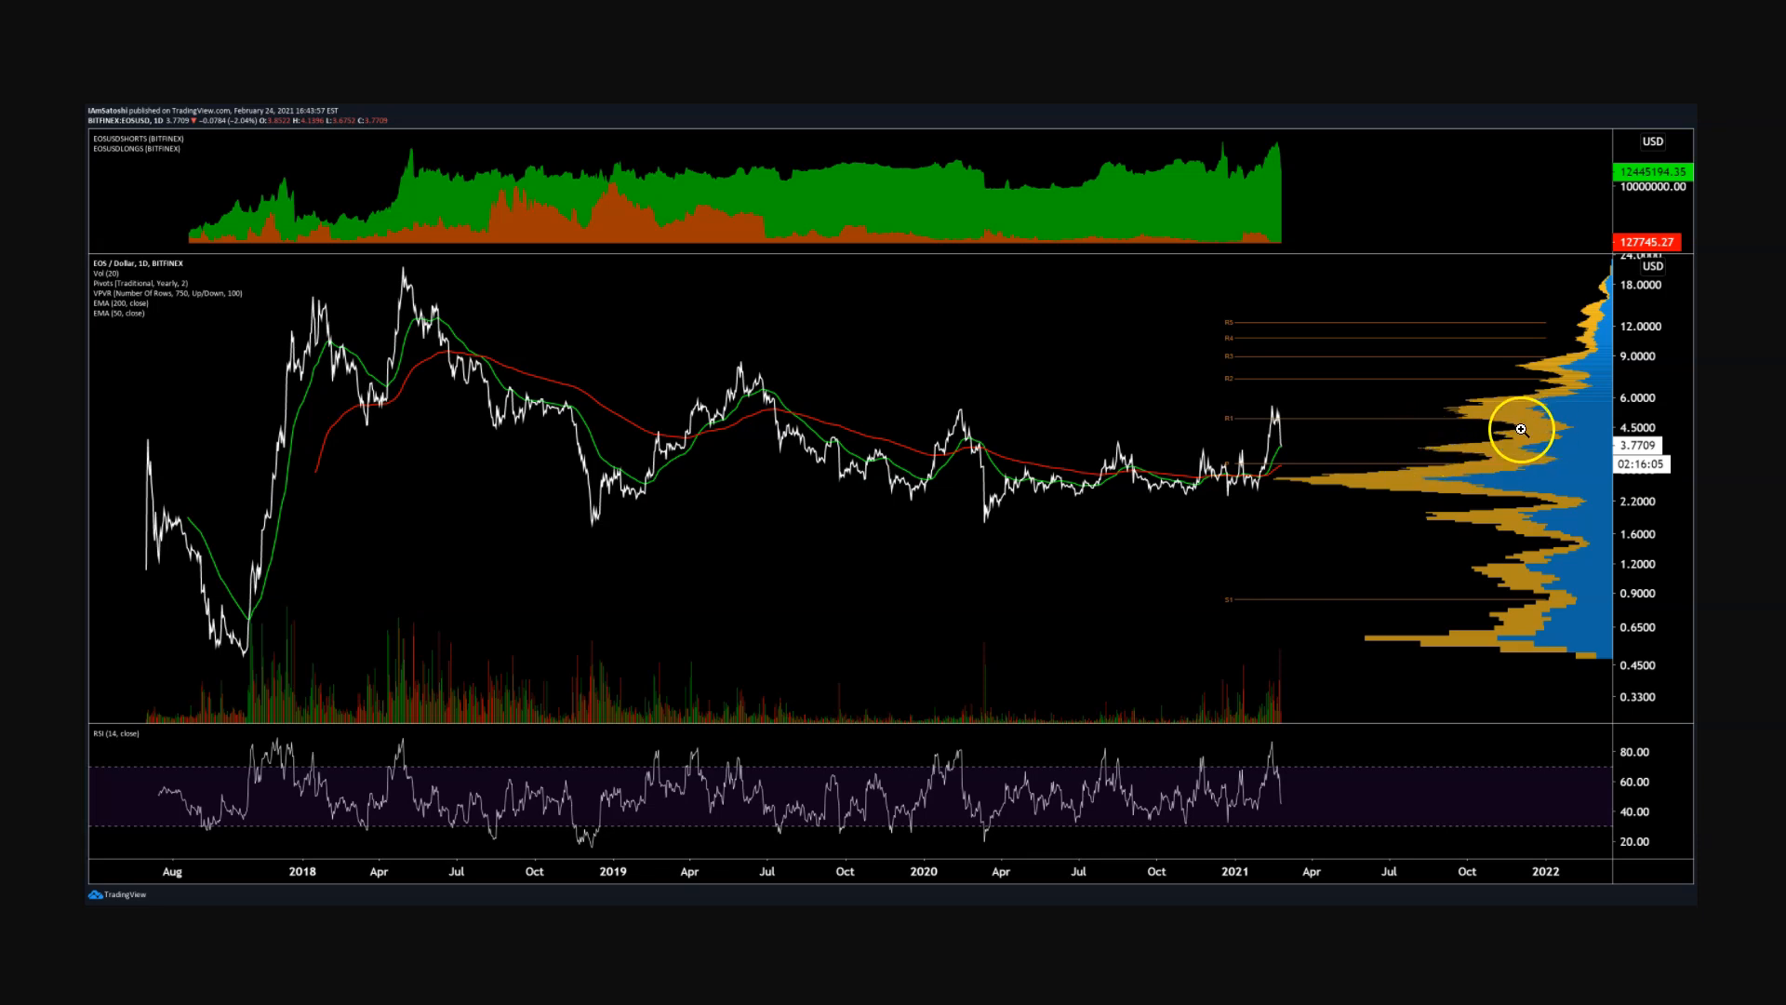
mouse_move(1531, 369)
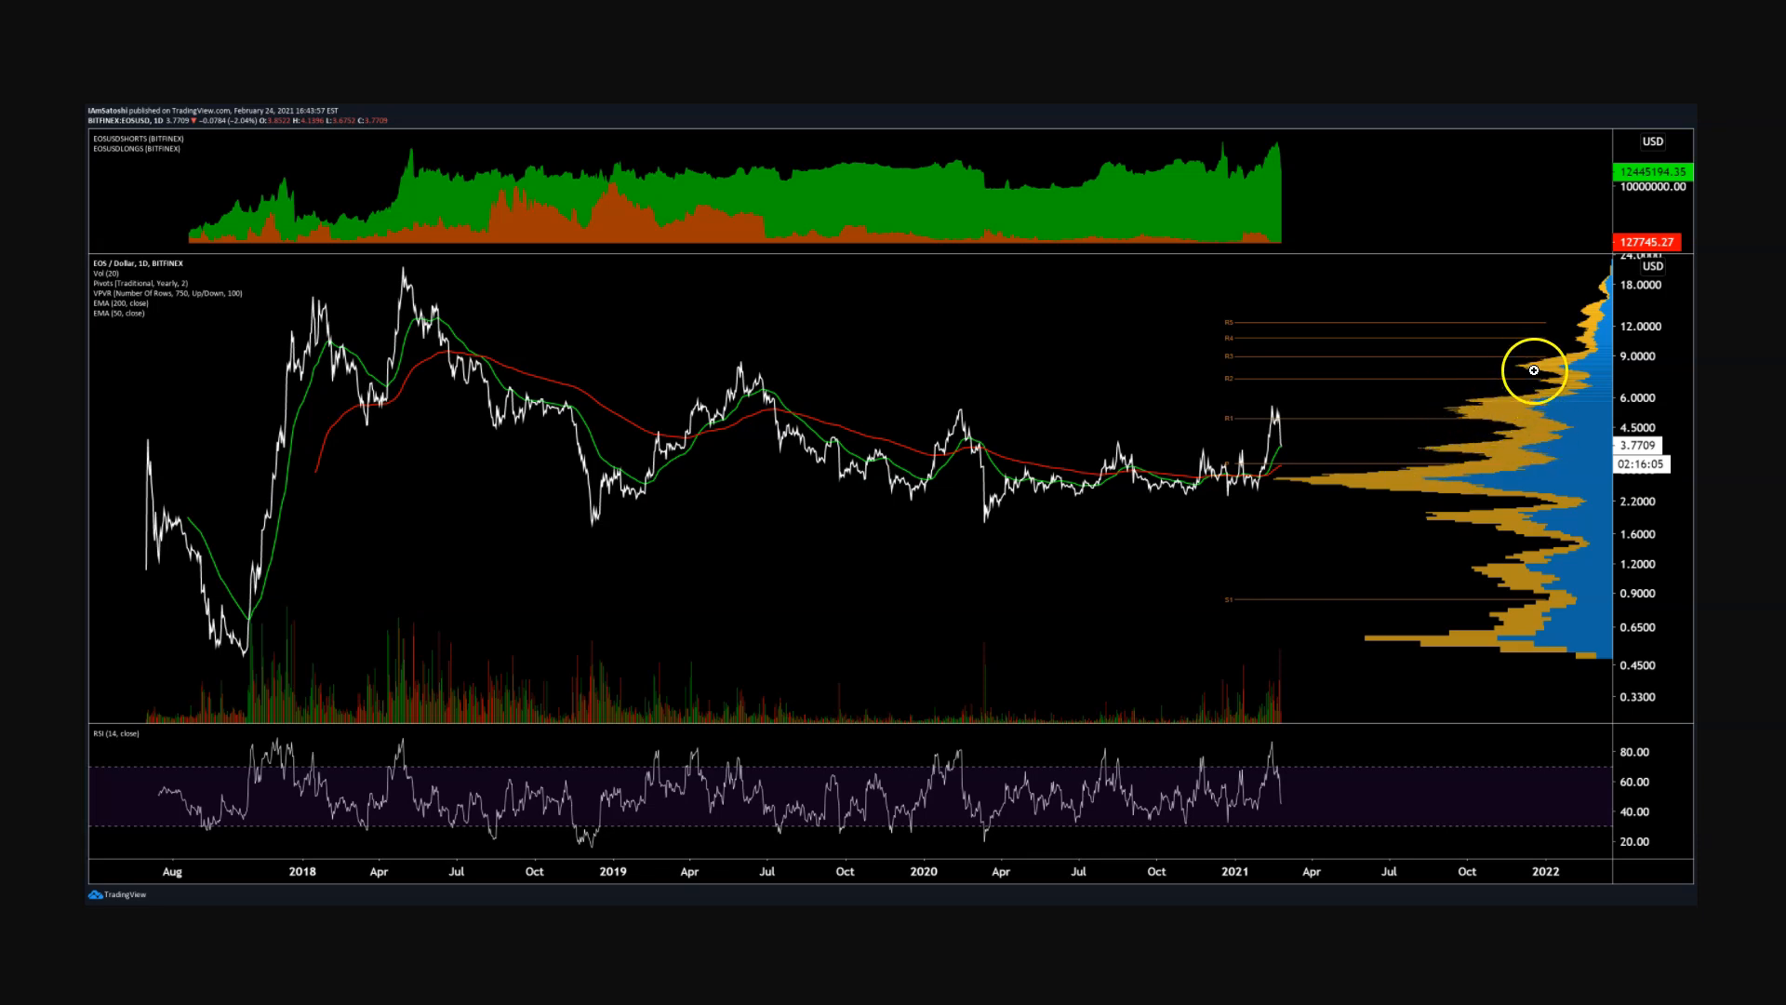
mouse_move(1576, 346)
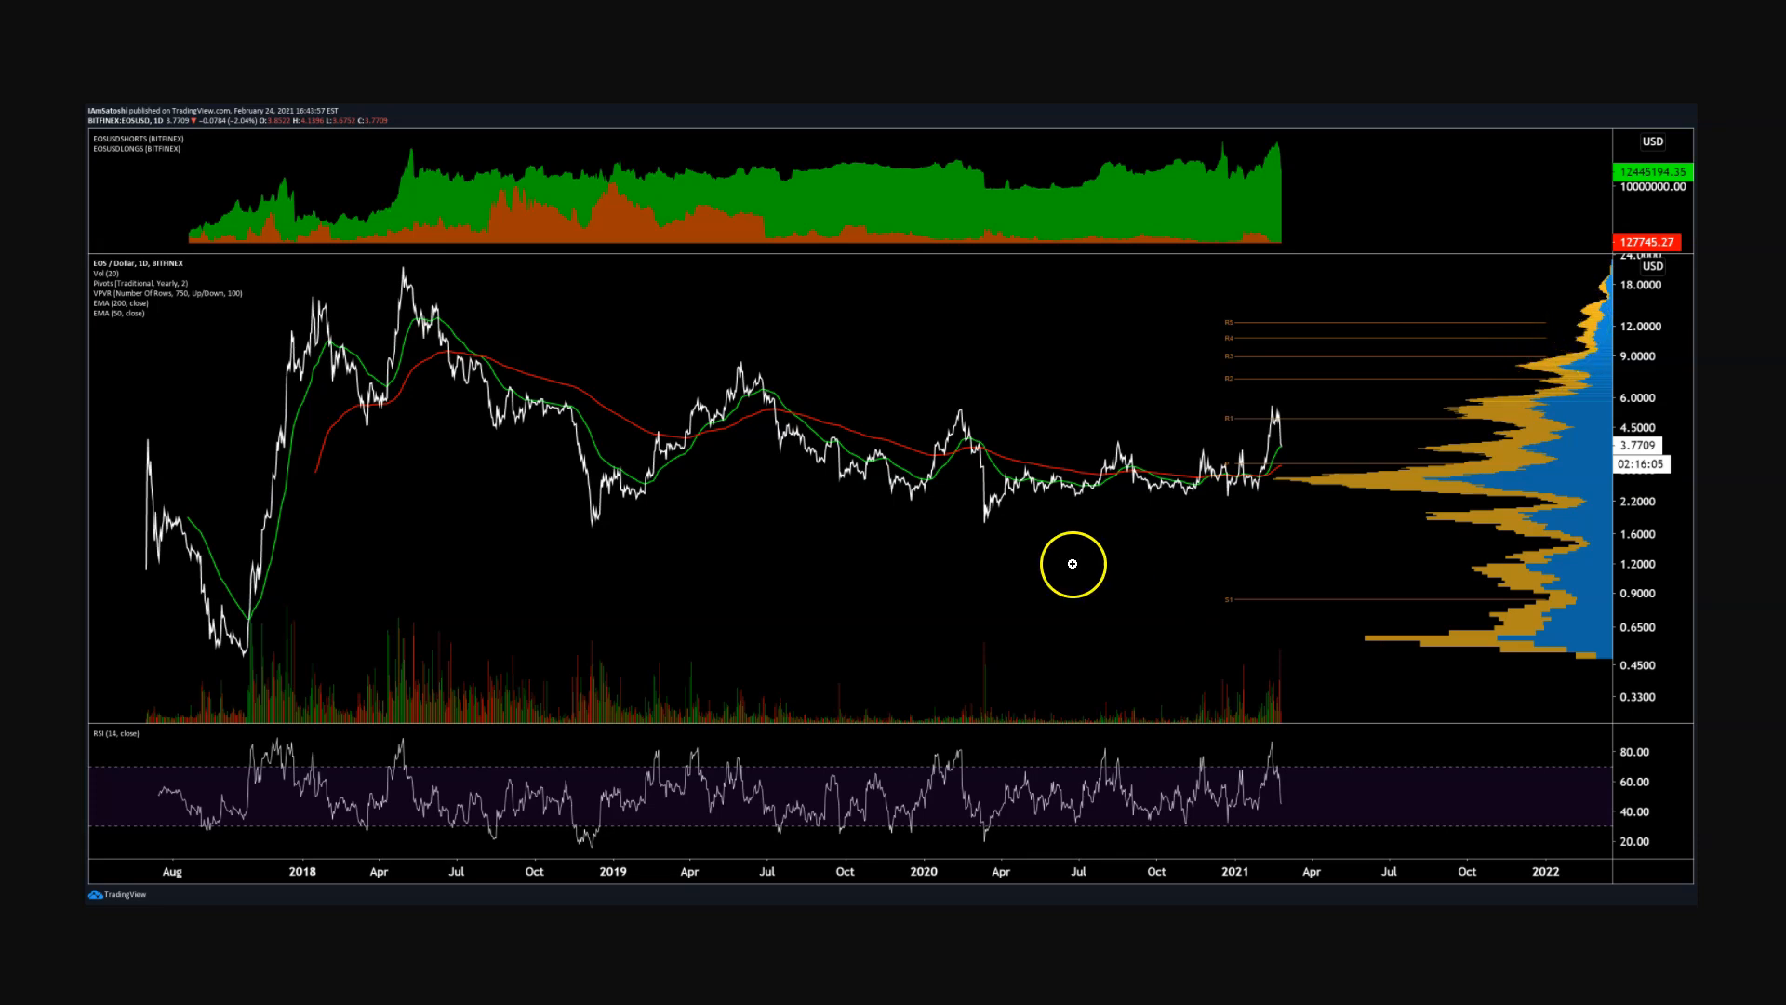
mouse_move(374, 404)
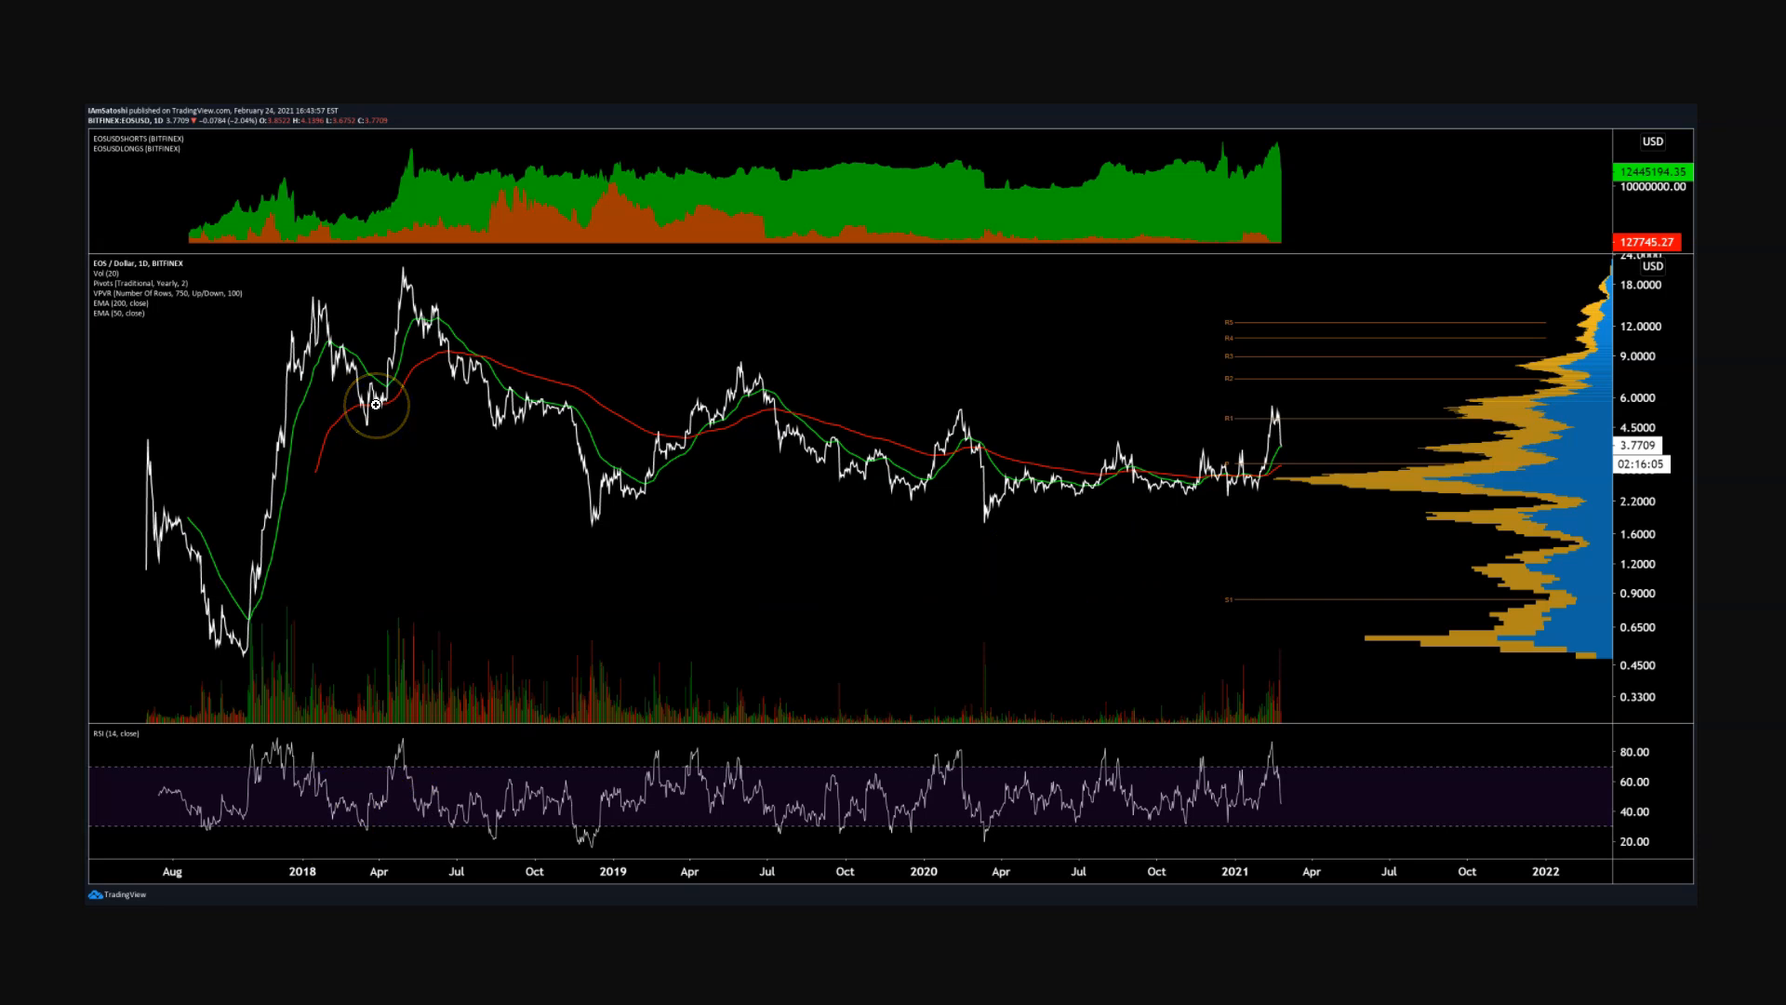
drag(378, 407, 441, 312)
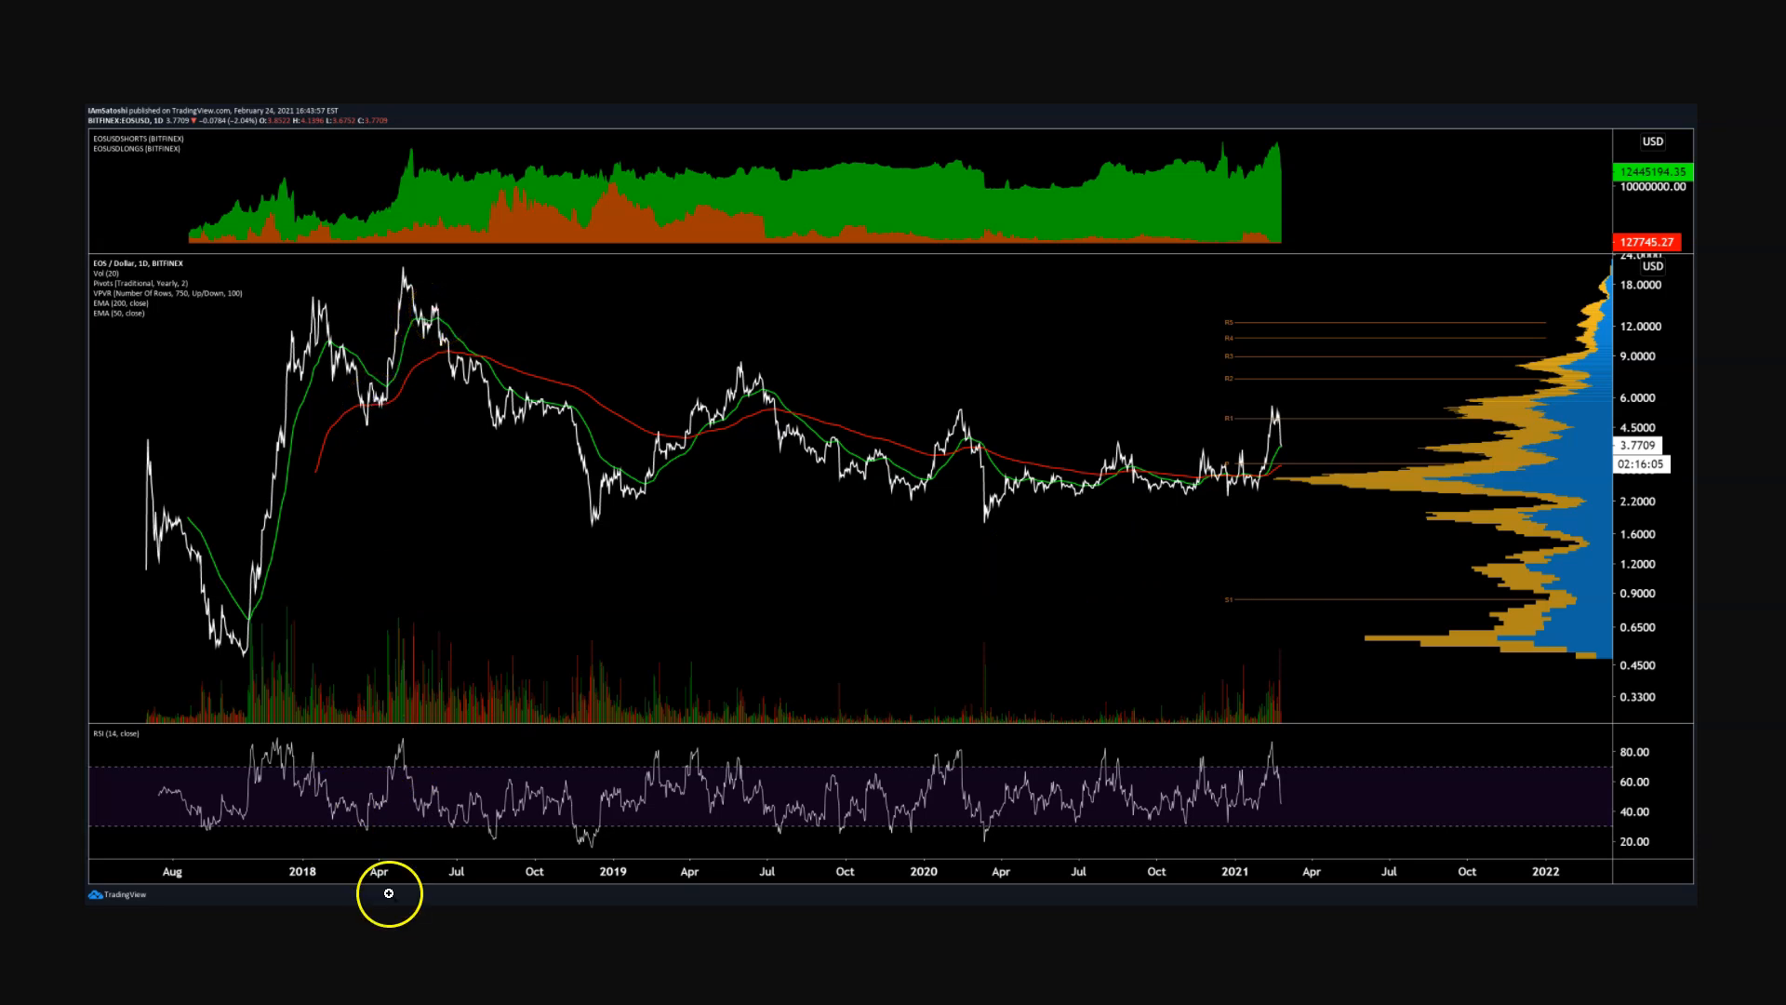
mouse_move(1268, 809)
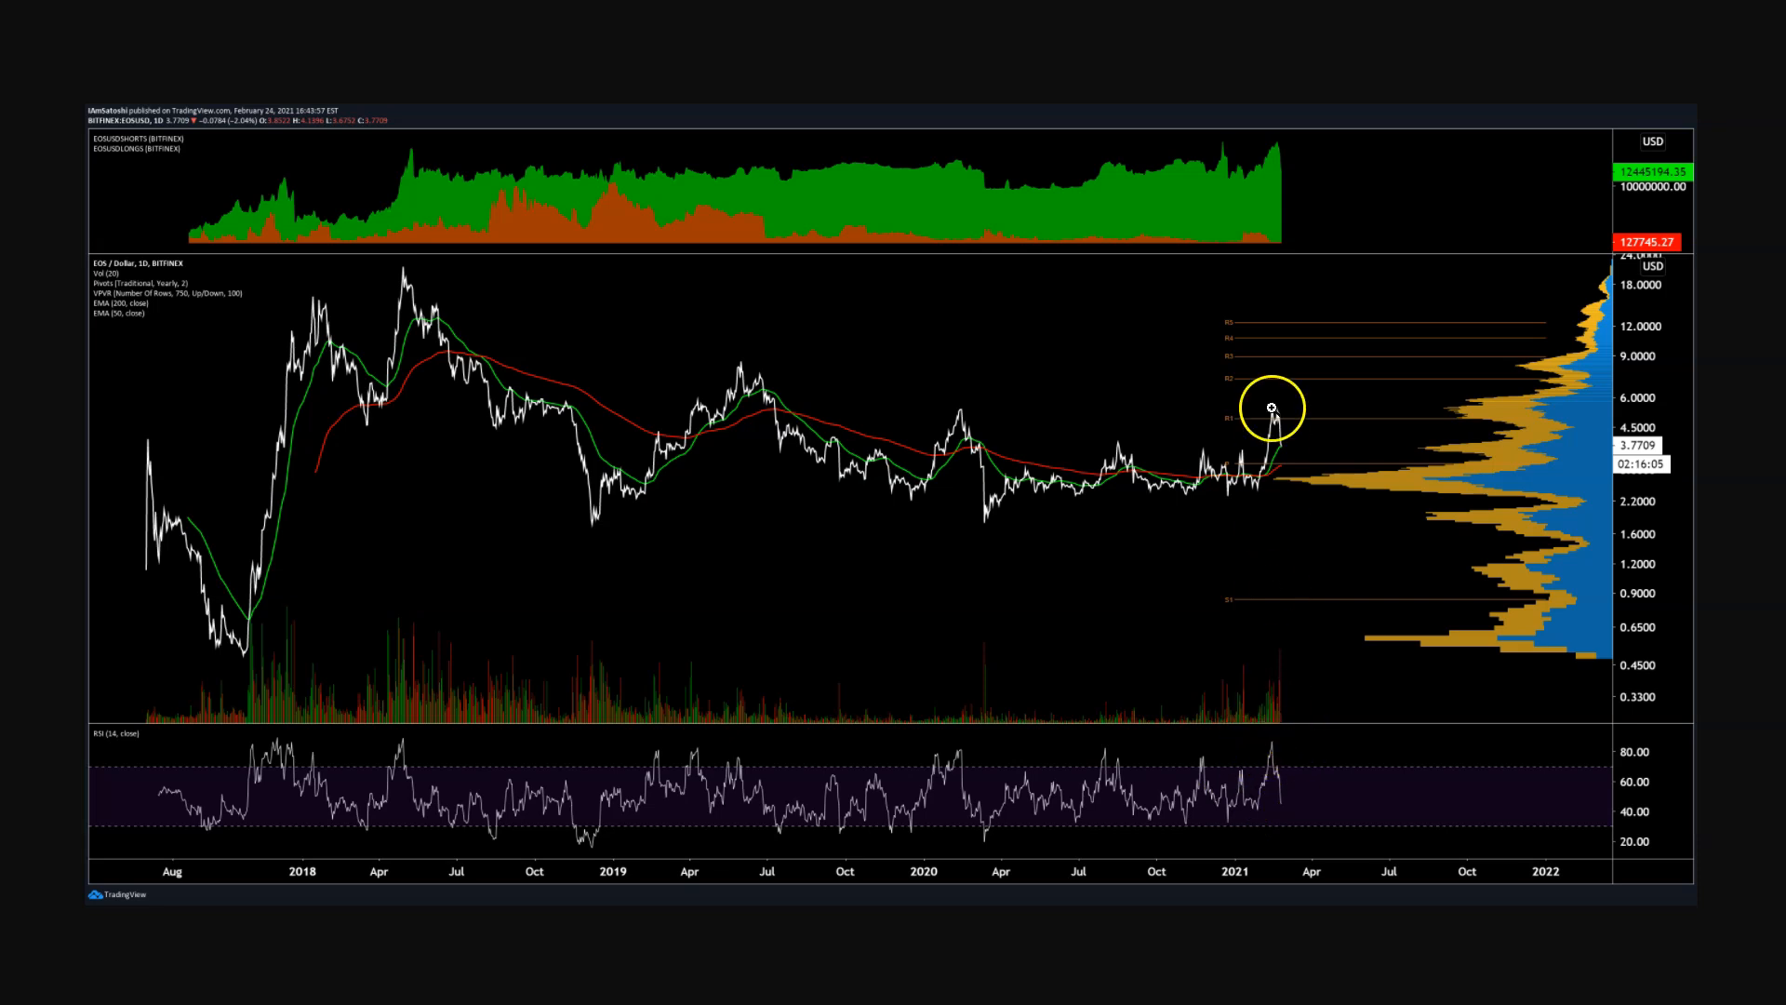
mouse_move(1306, 718)
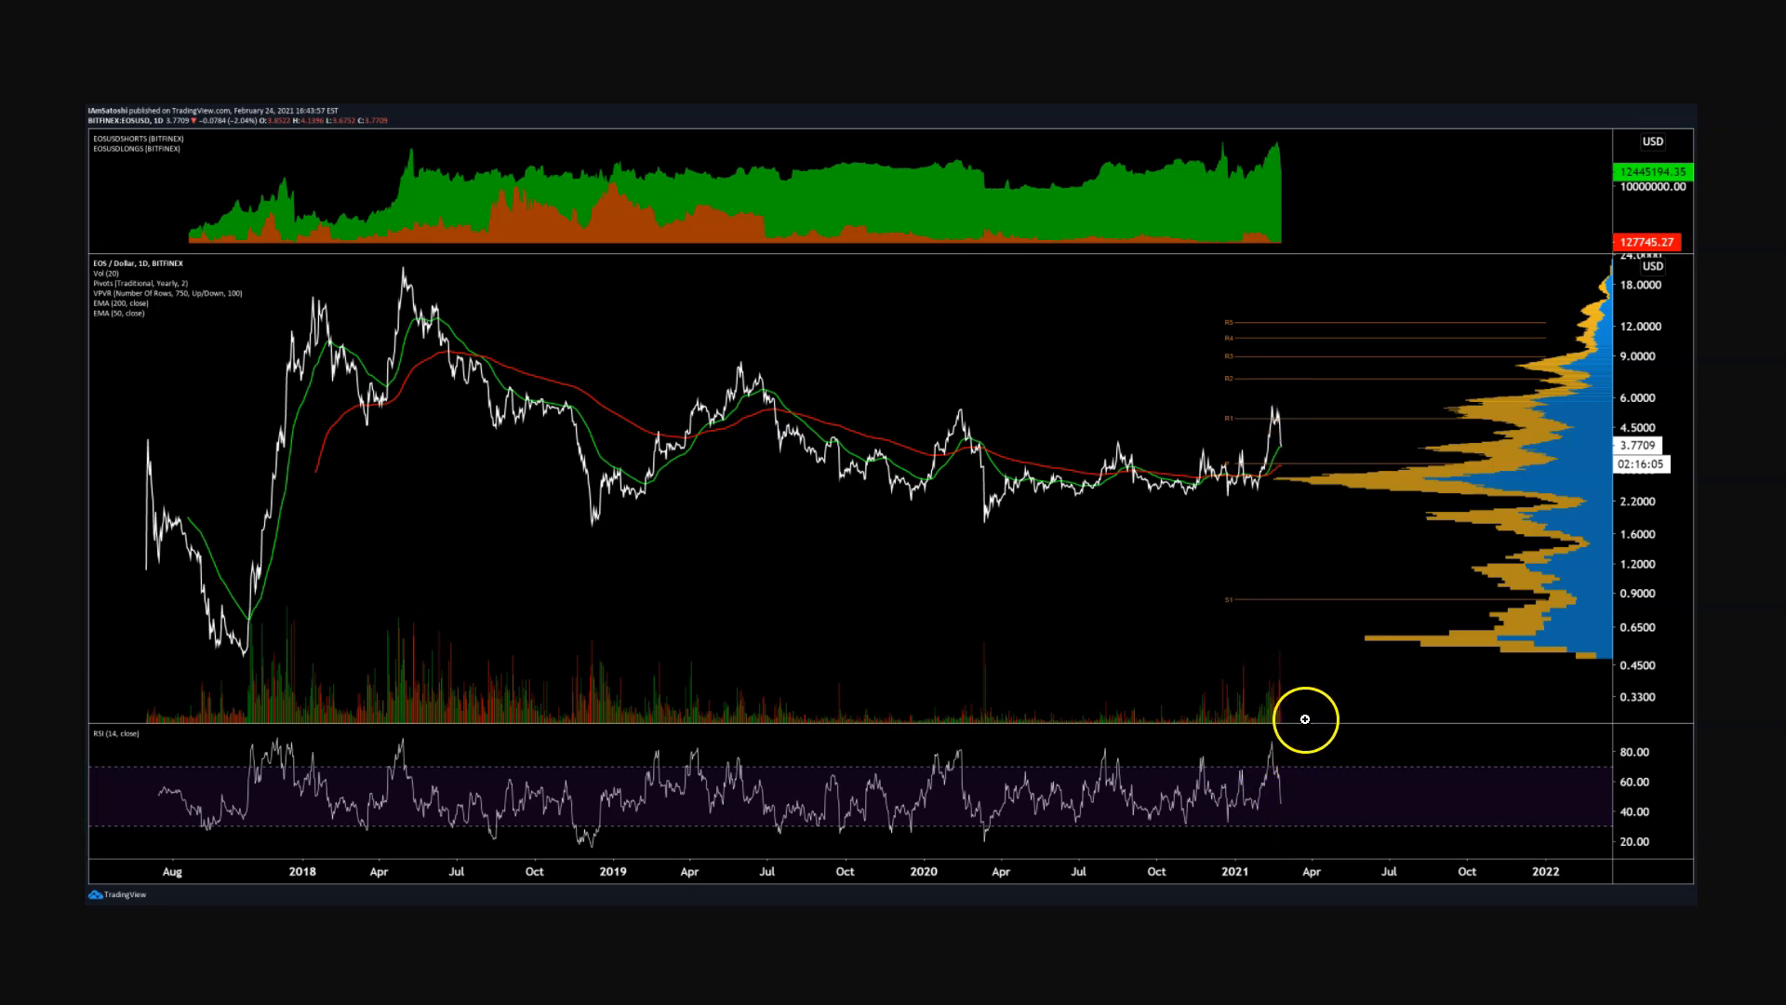
mouse_move(1212, 638)
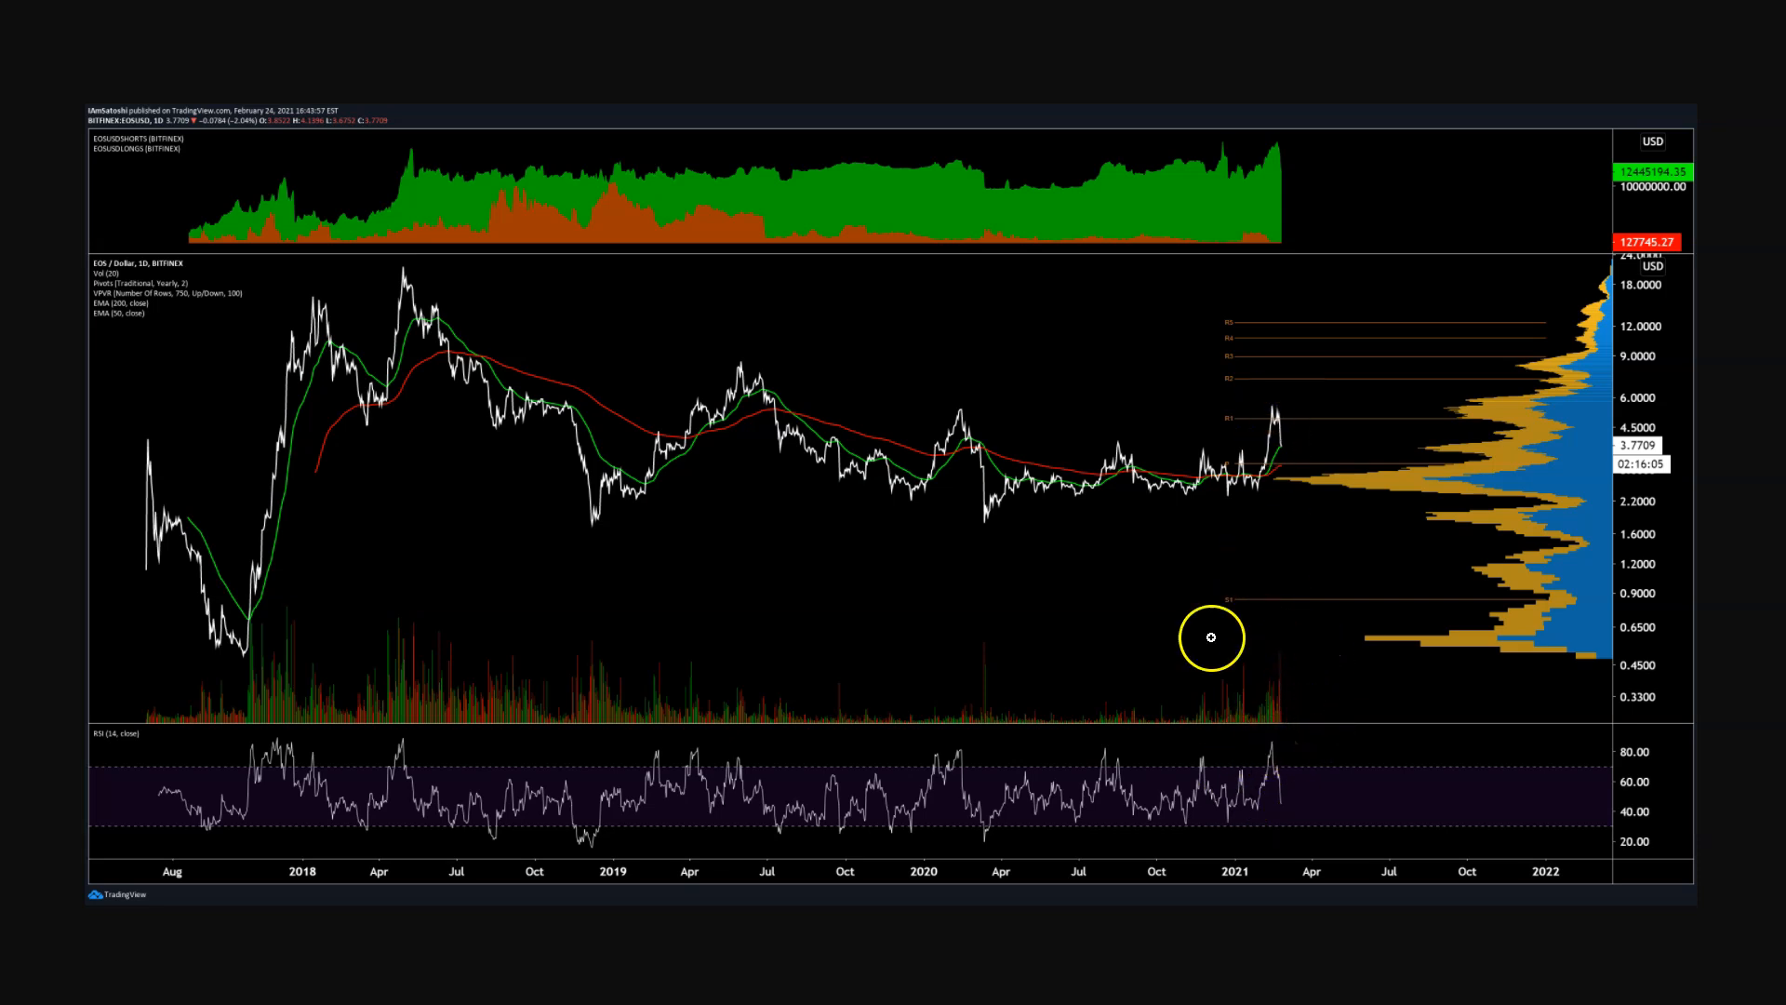
mouse_move(1583, 490)
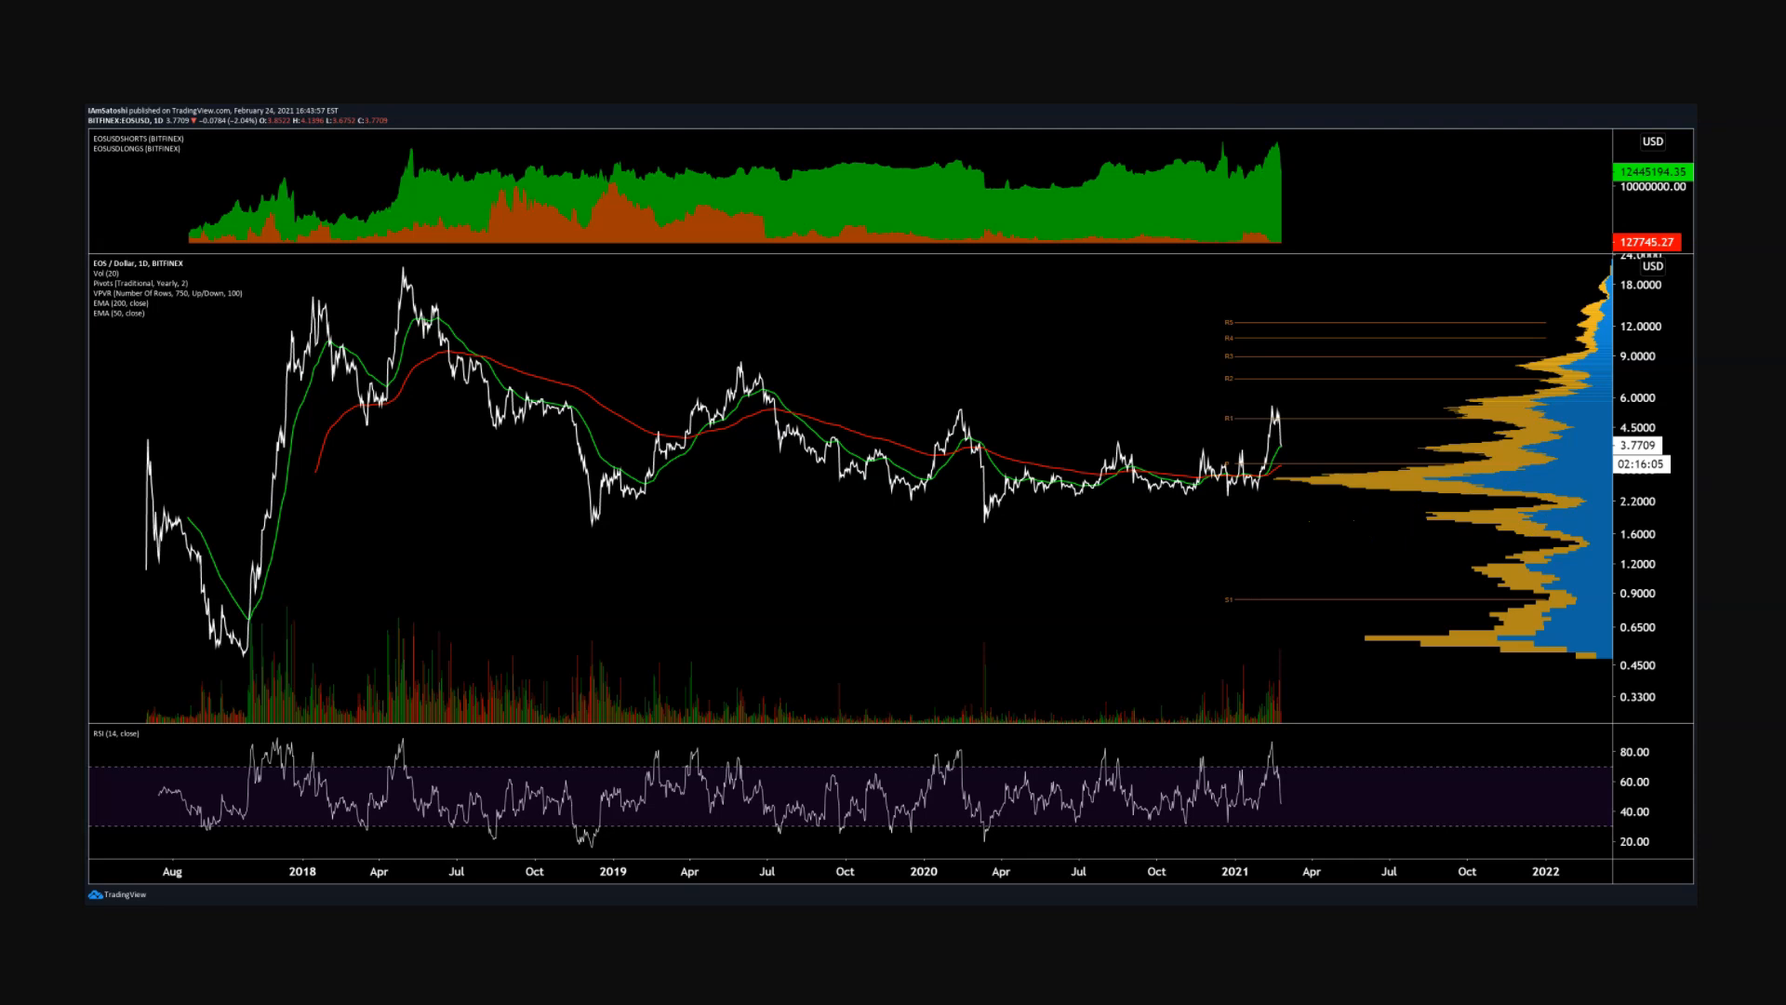
click(1282, 460)
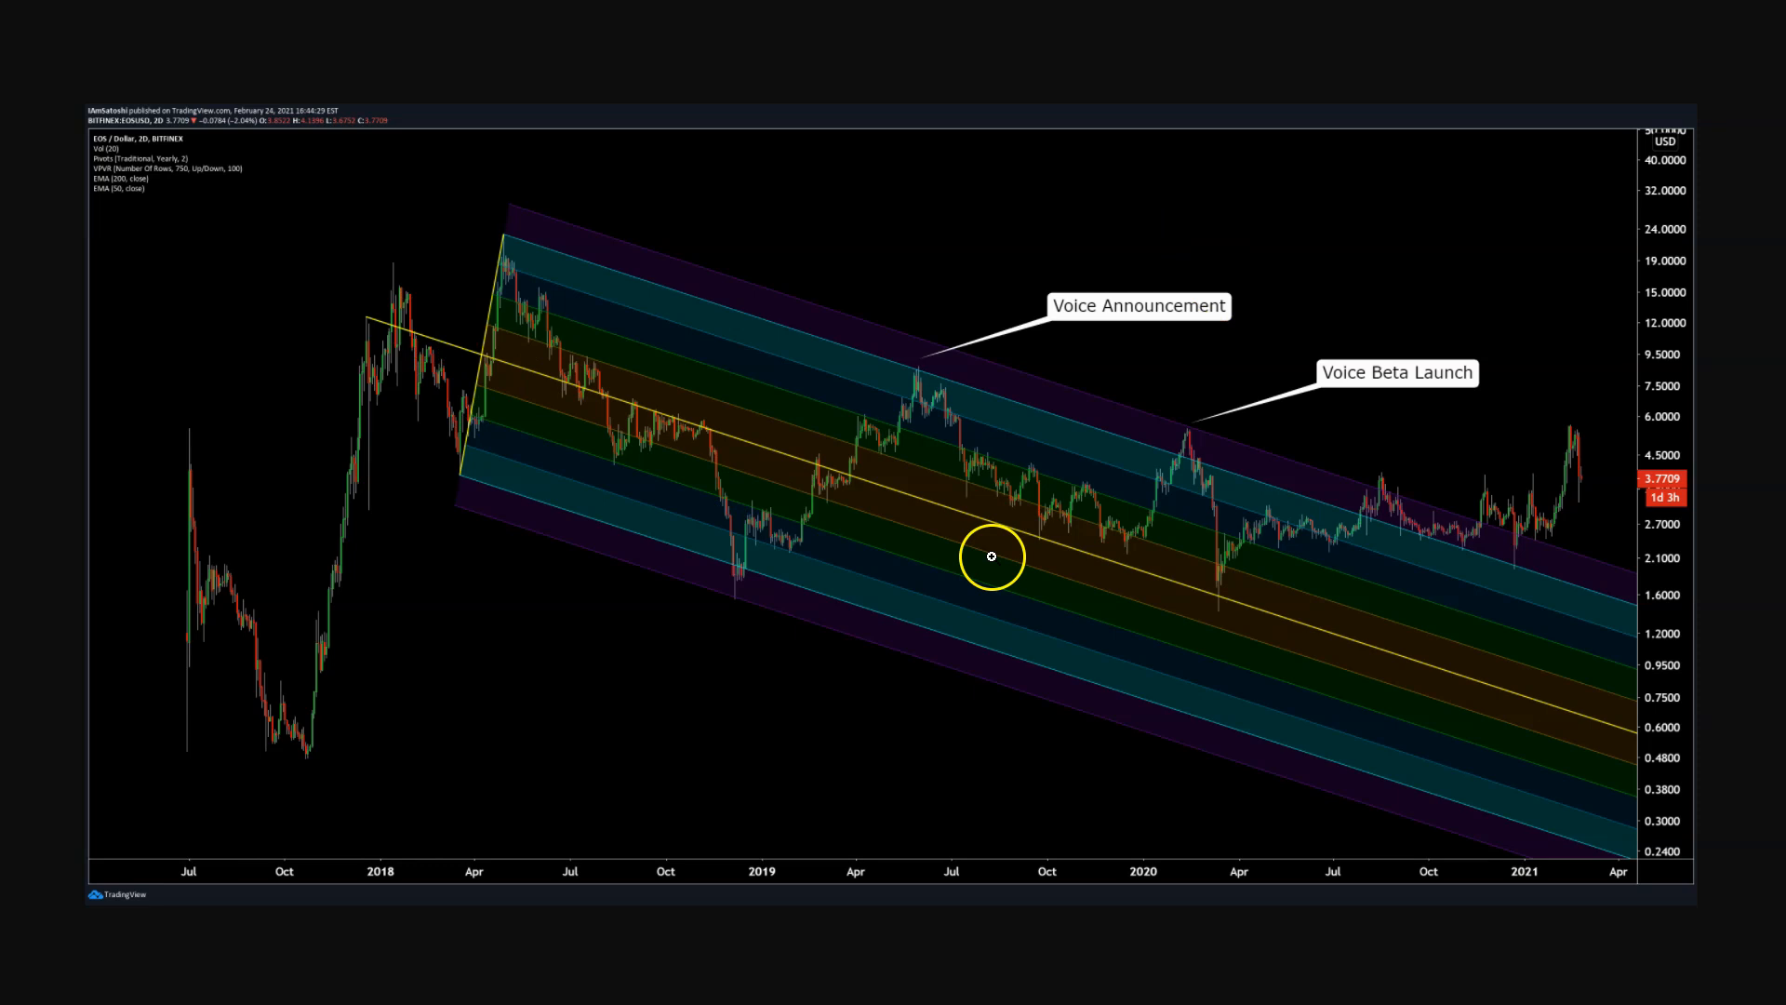
mouse_move(1576, 503)
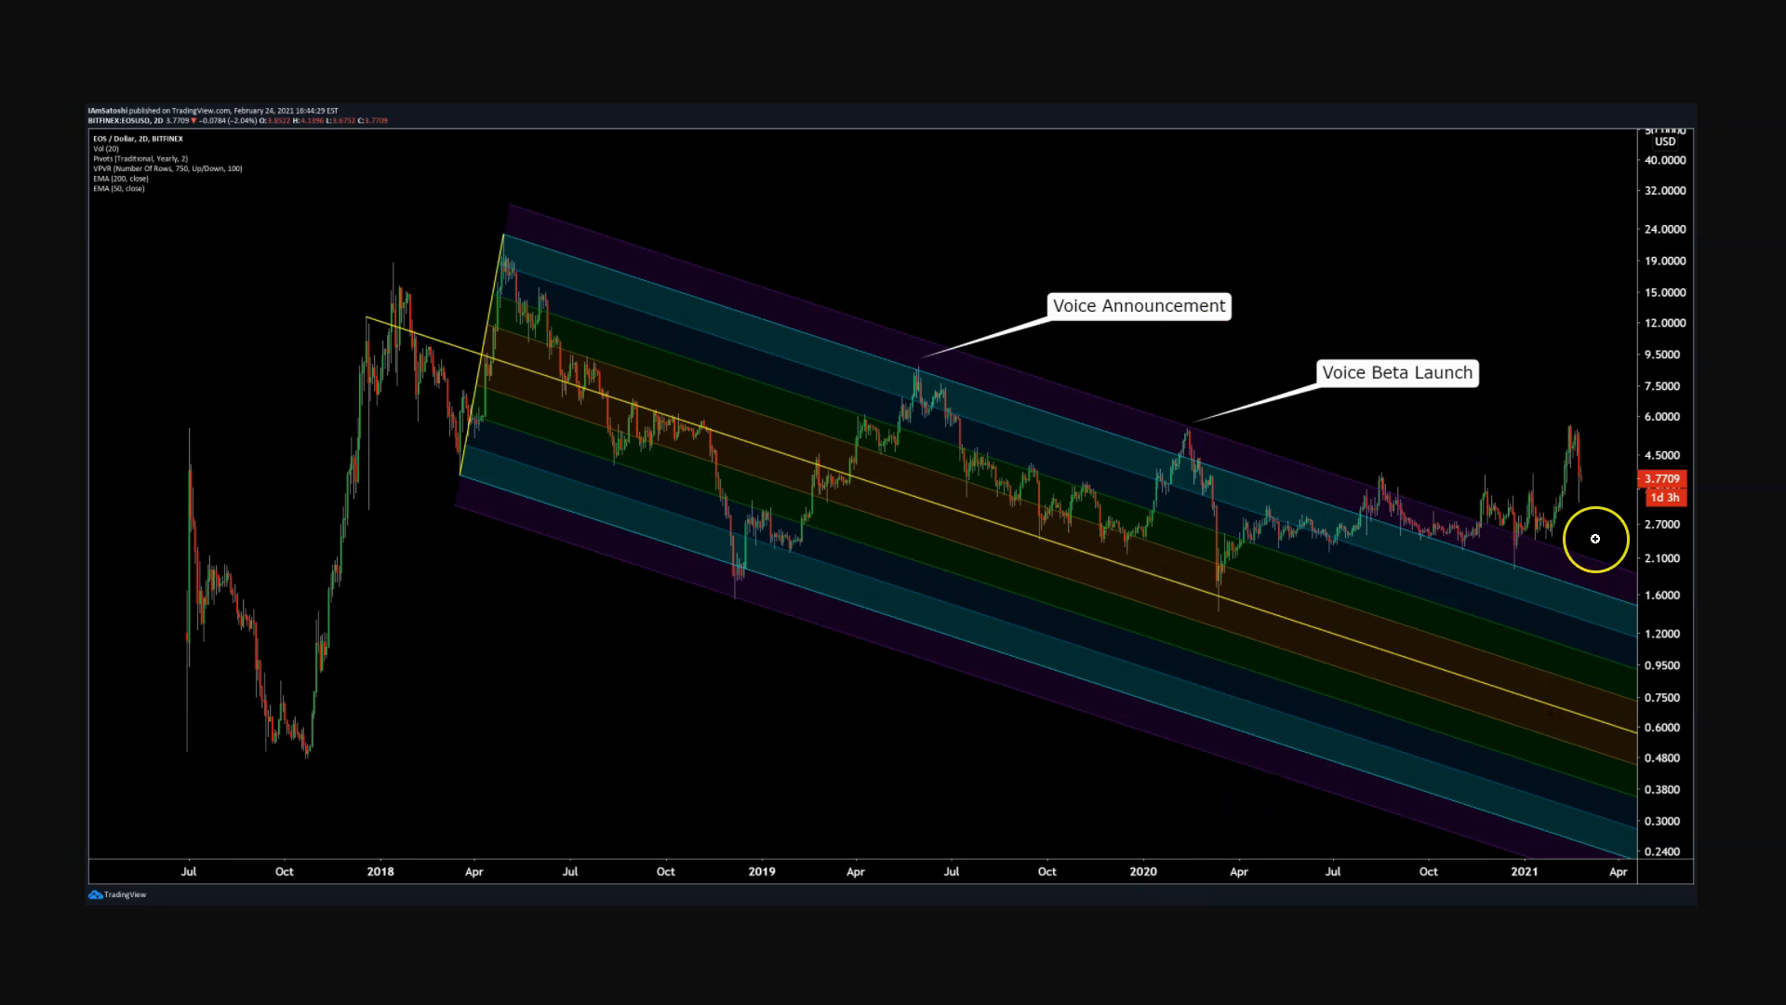
mouse_move(1594, 538)
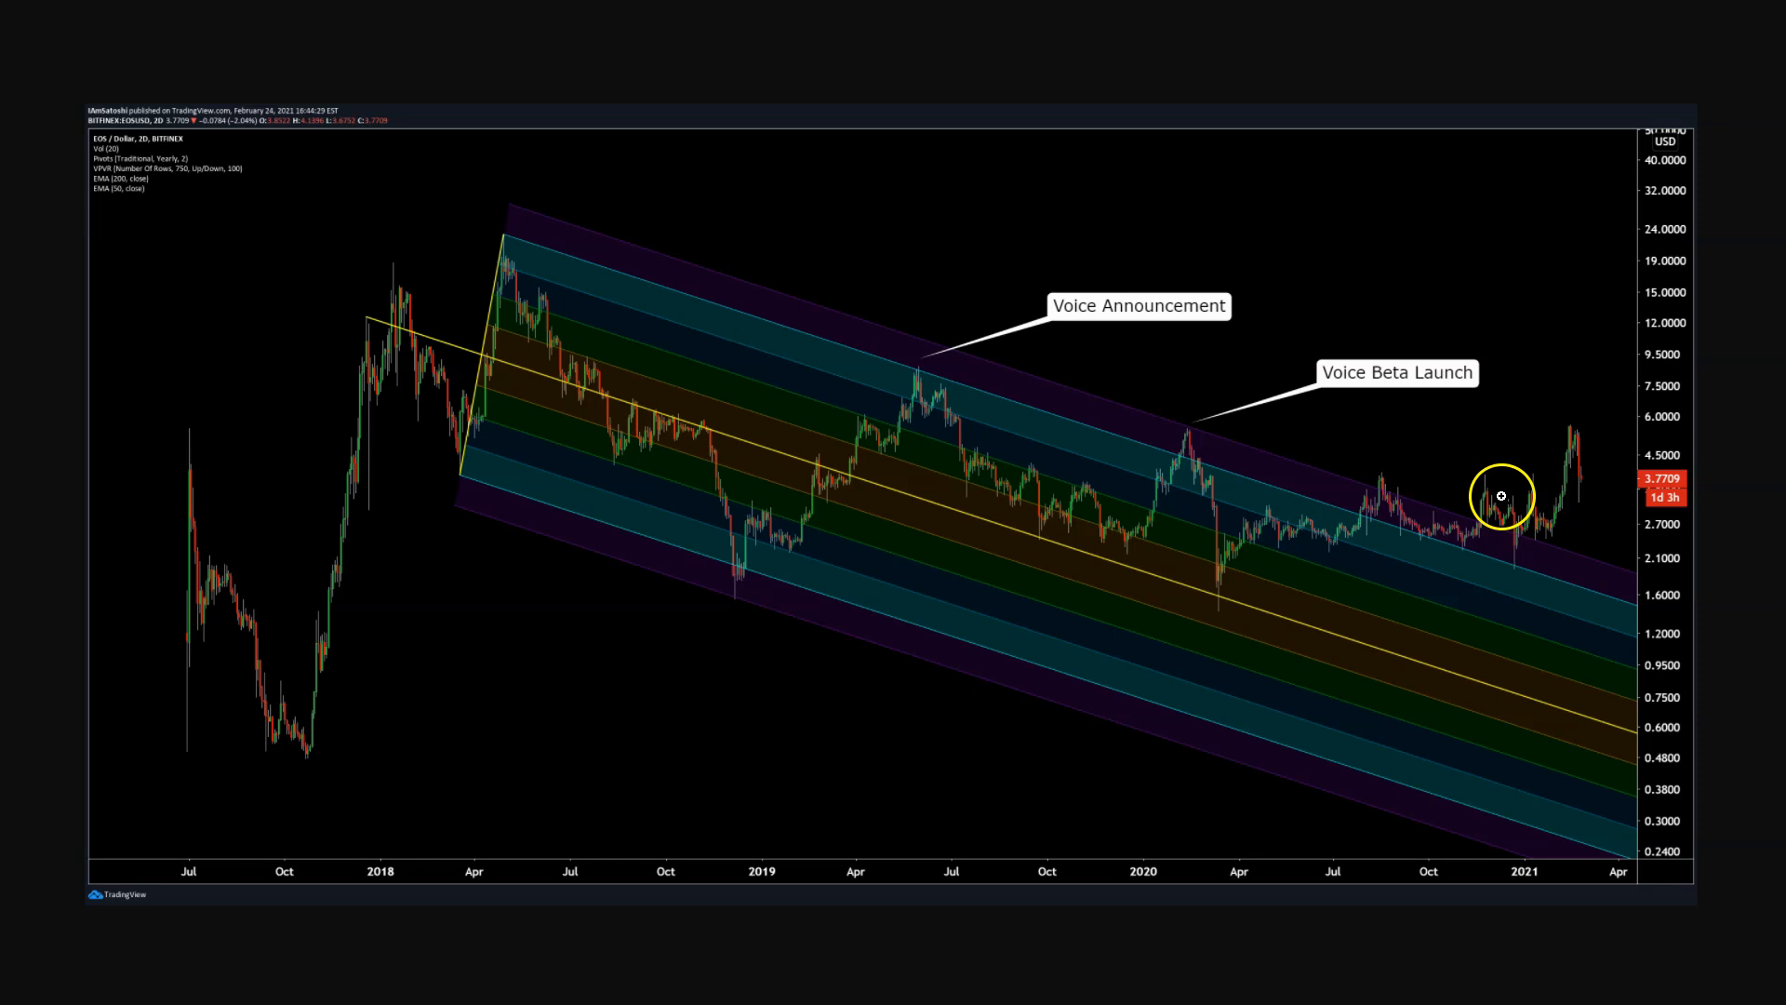
mouse_move(692, 562)
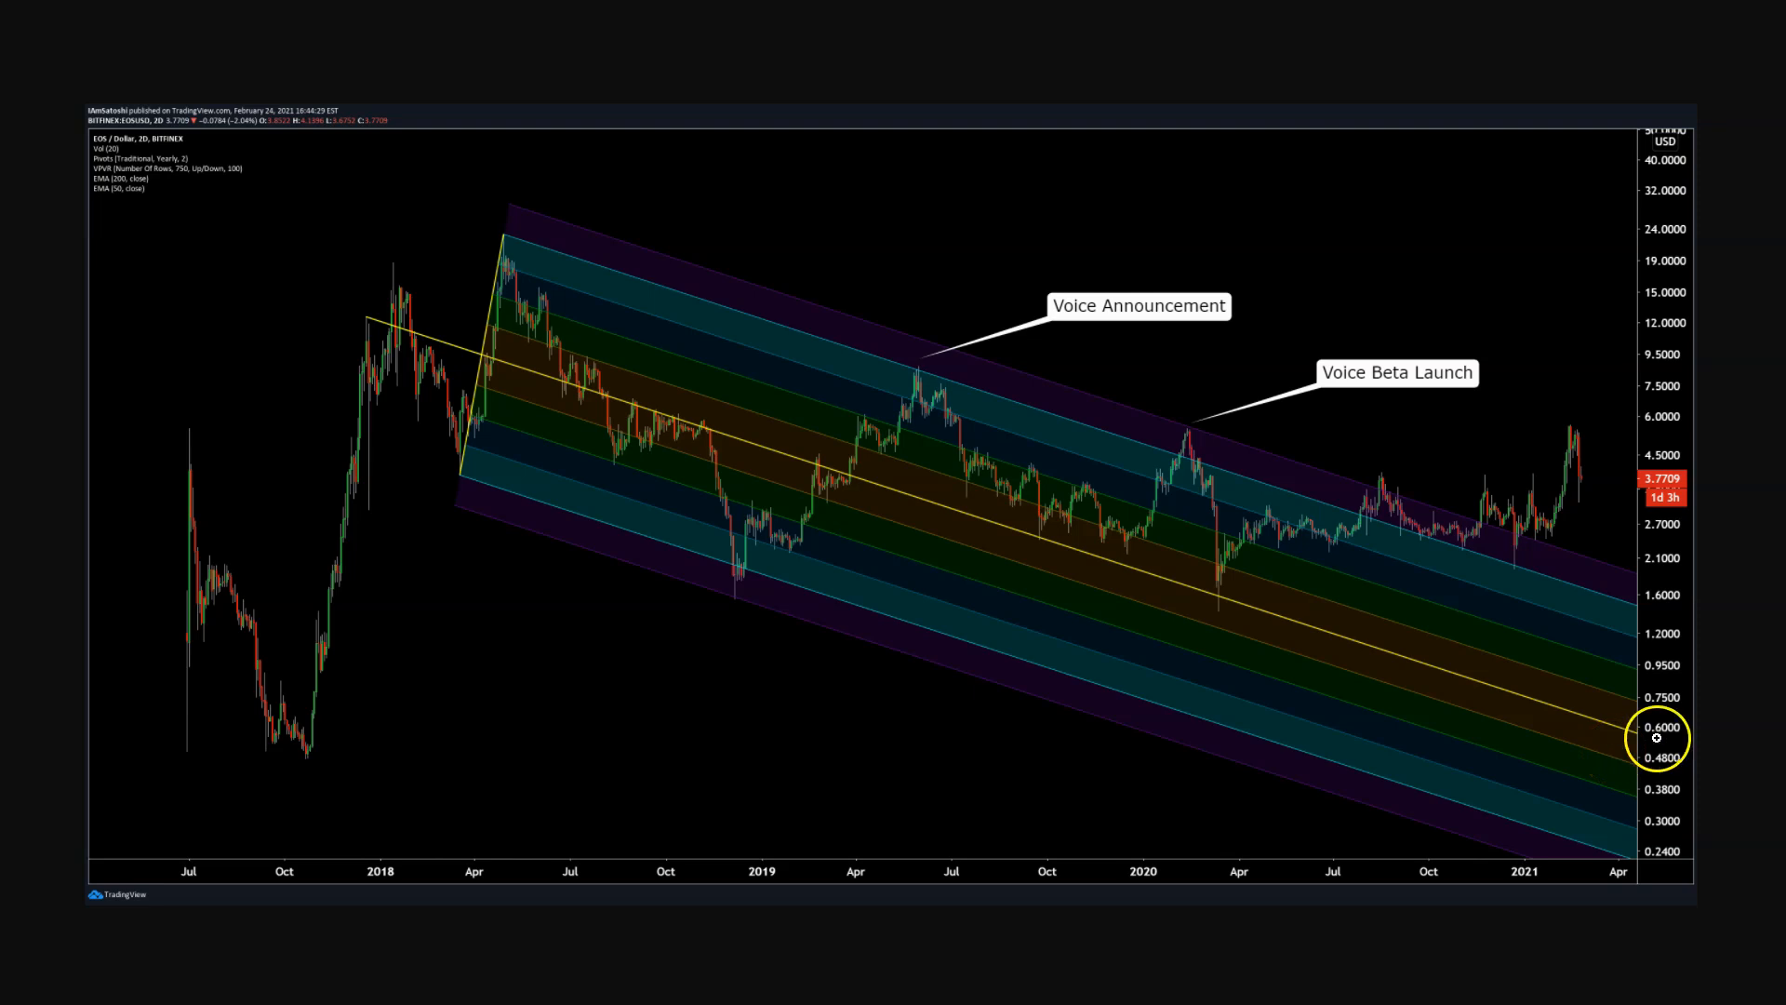
mouse_move(1272, 675)
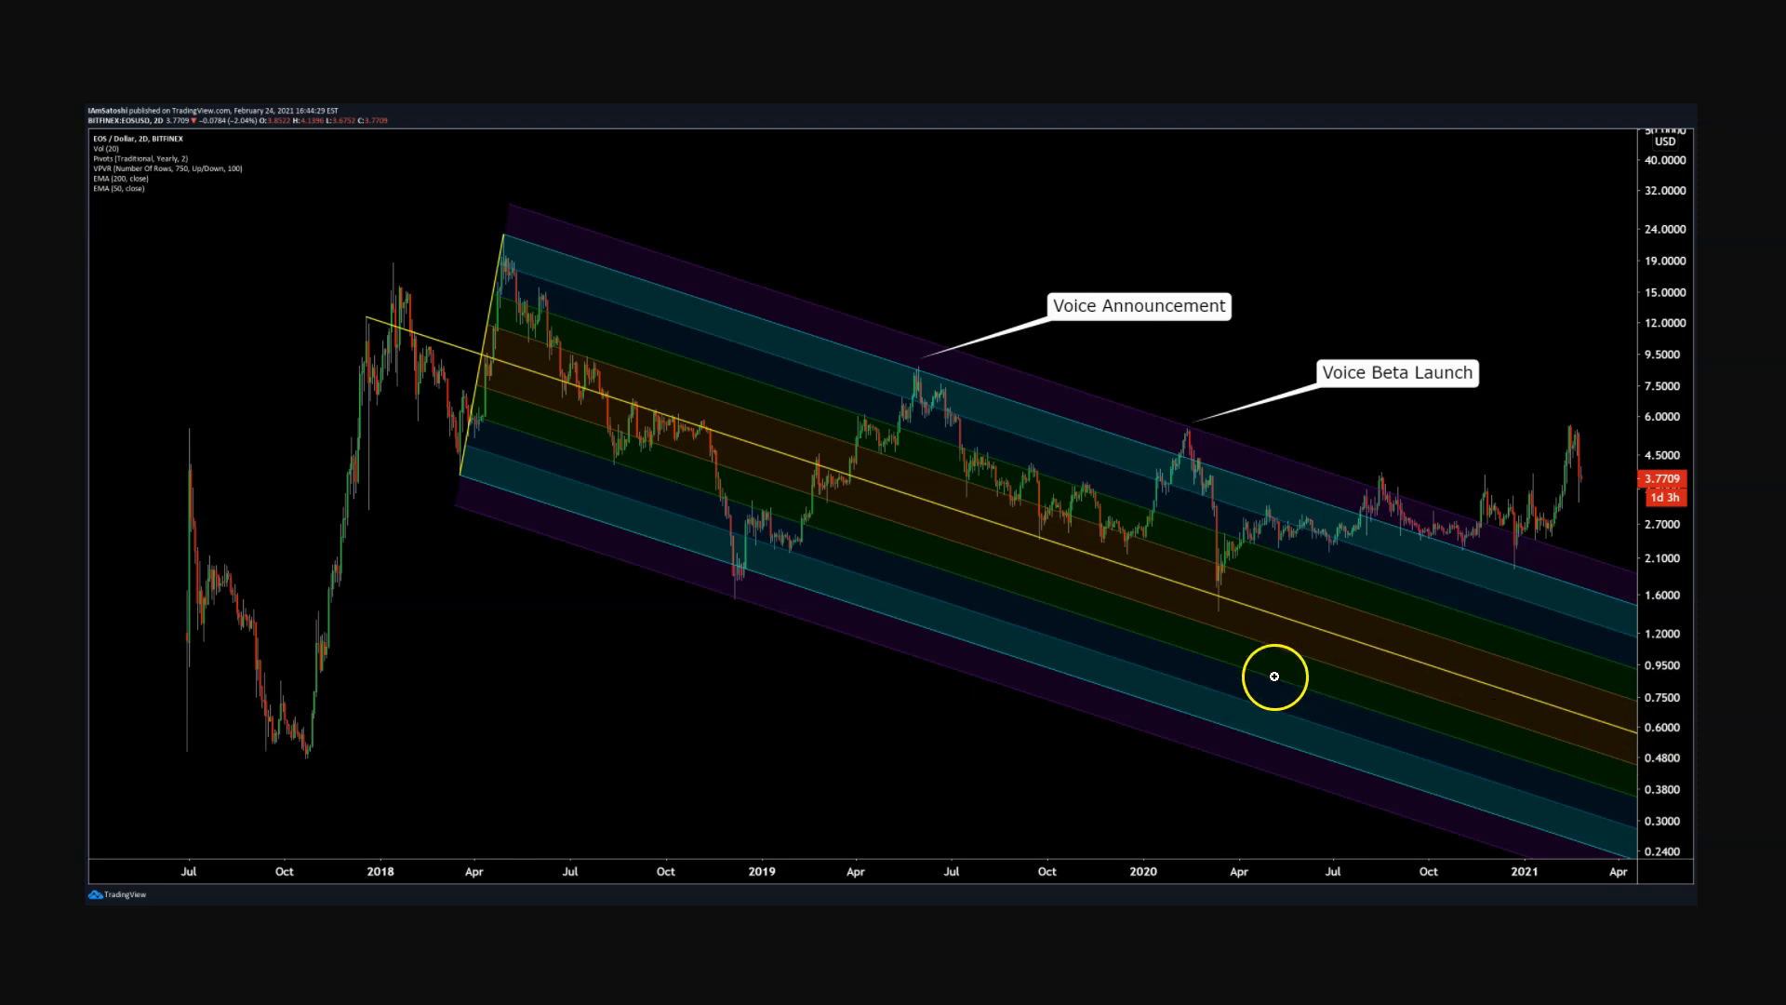
mouse_move(545, 402)
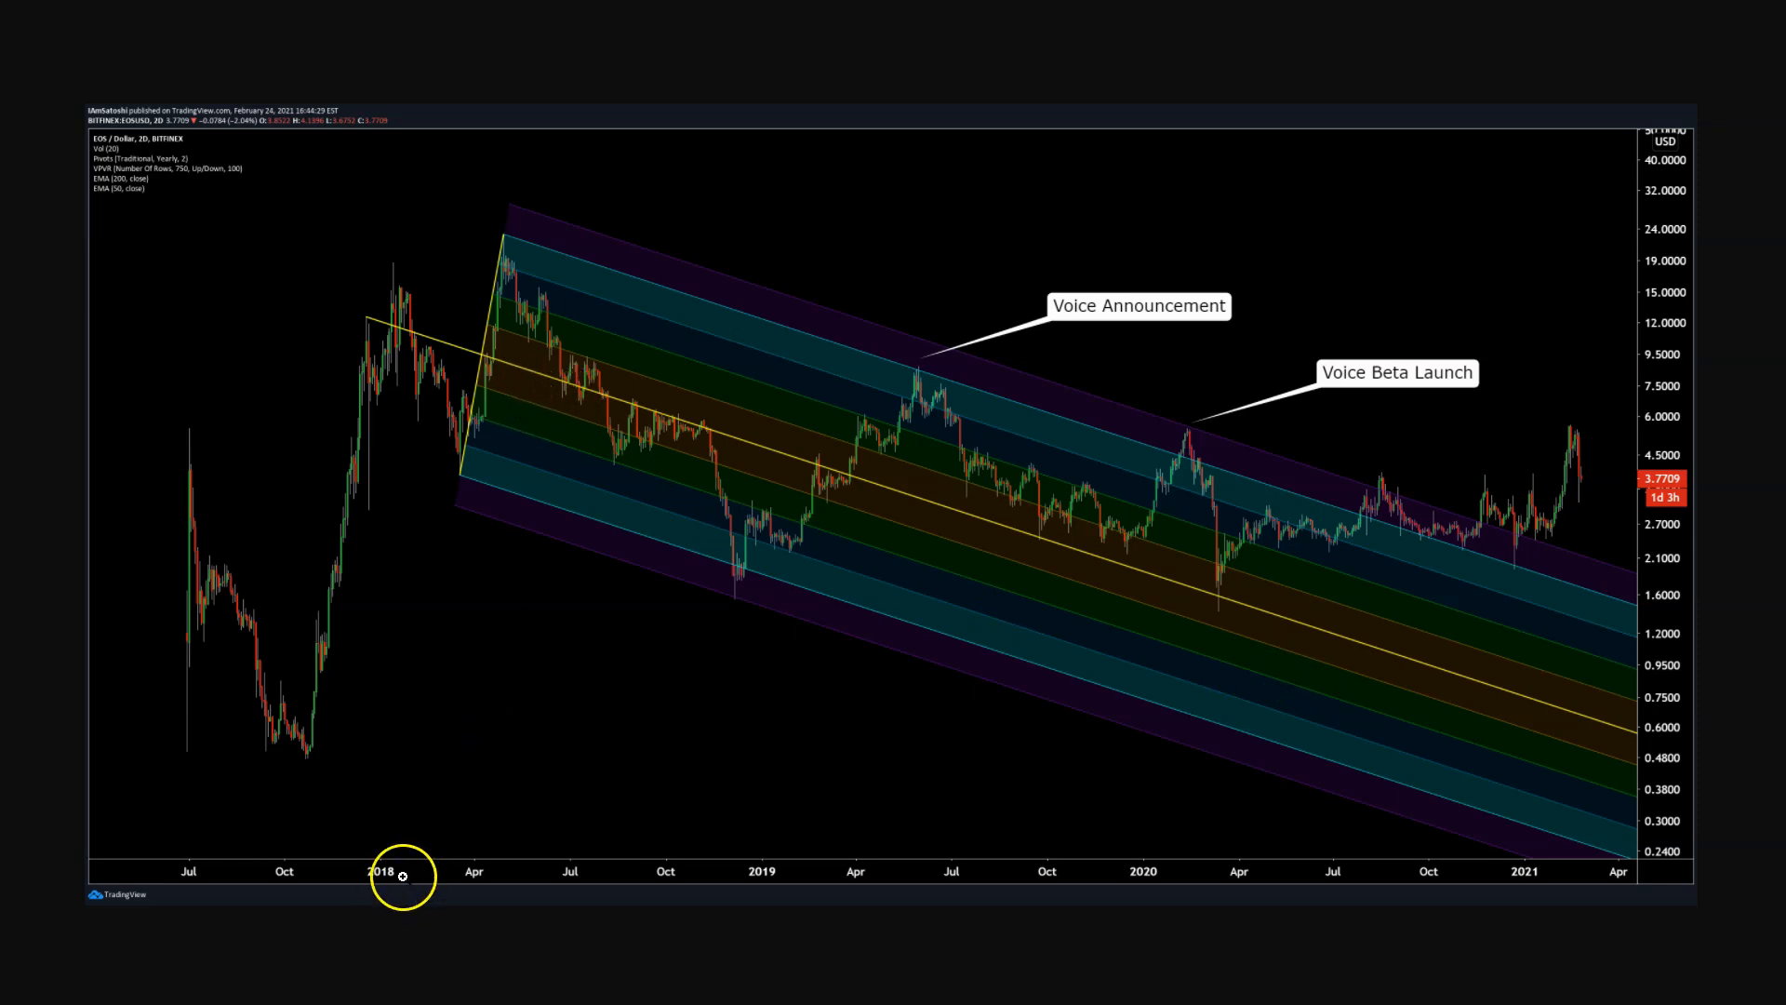
mouse_move(157, 997)
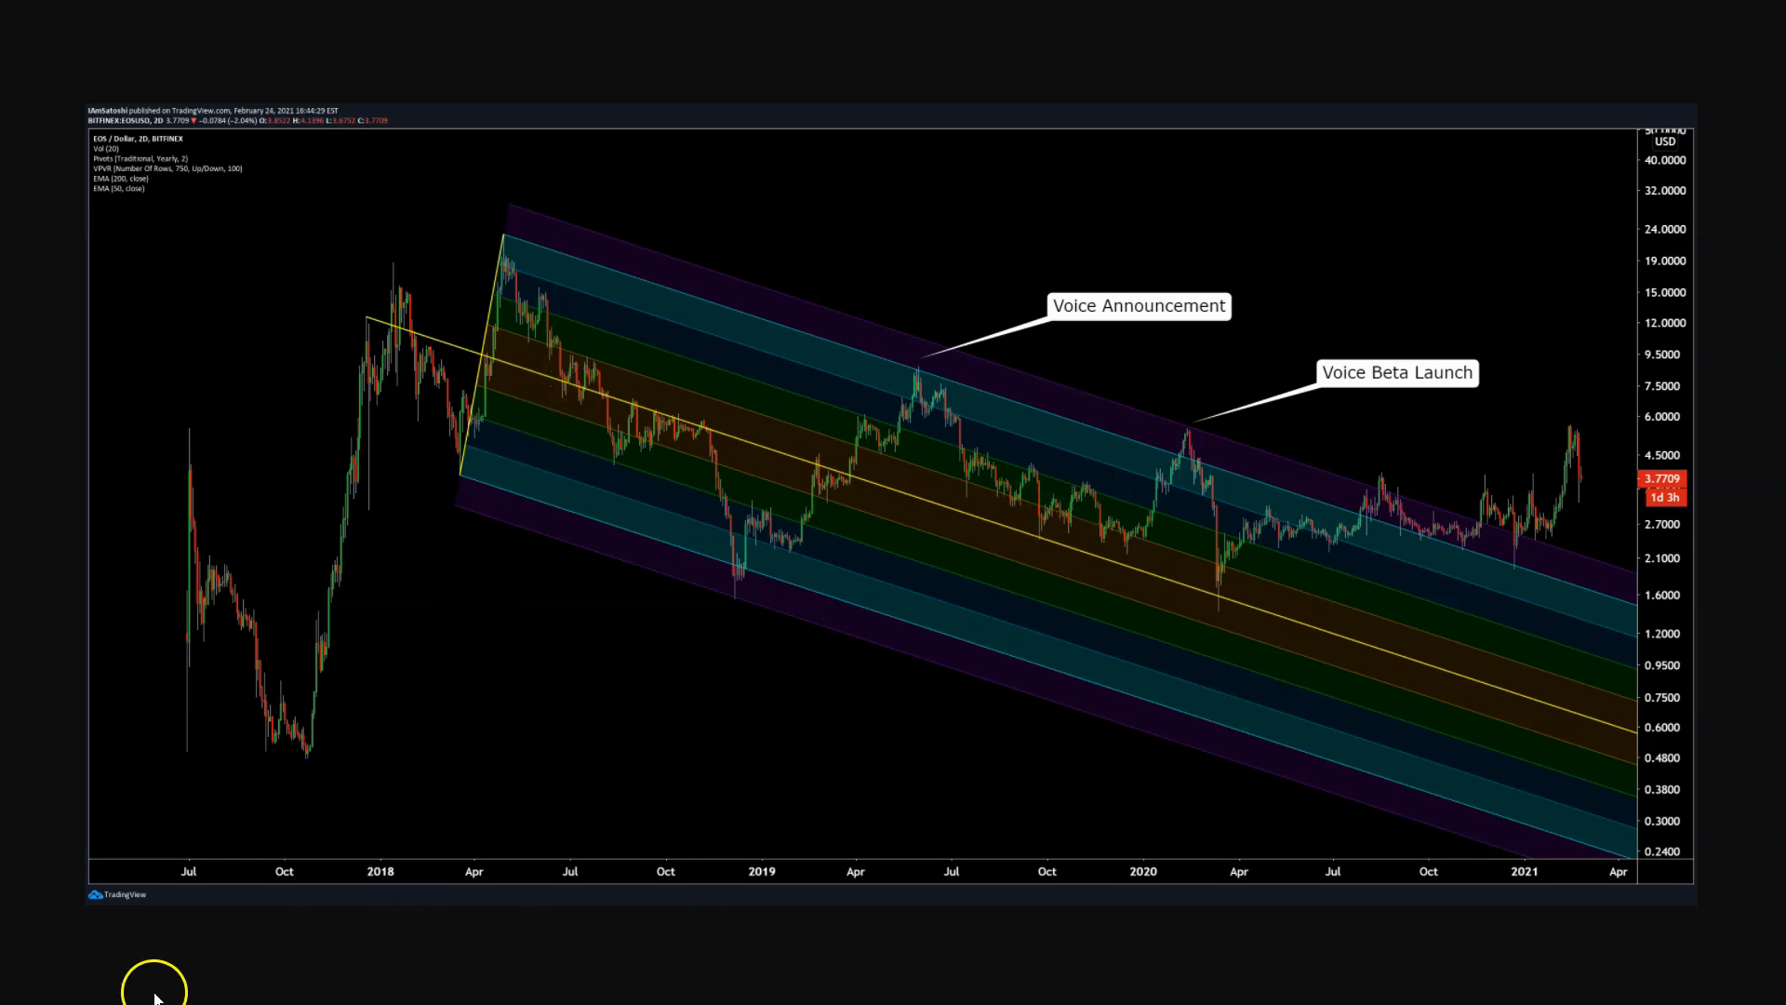
mouse_move(1663, 300)
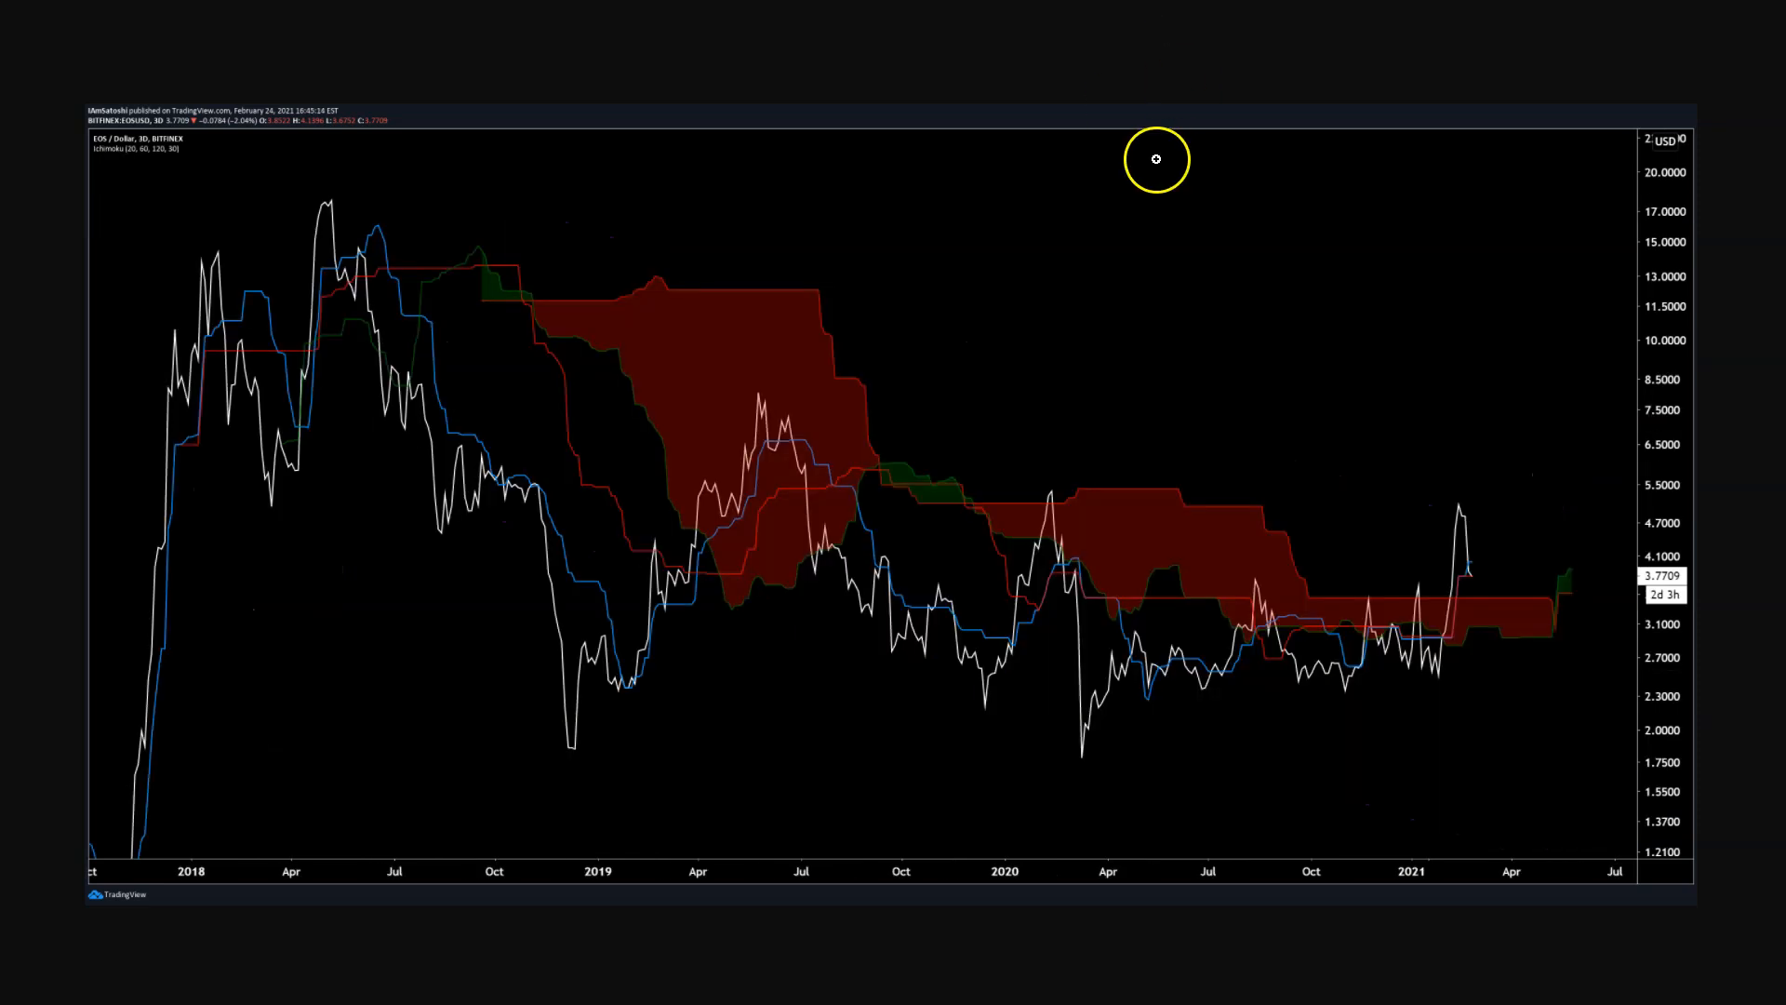
mouse_move(402, 309)
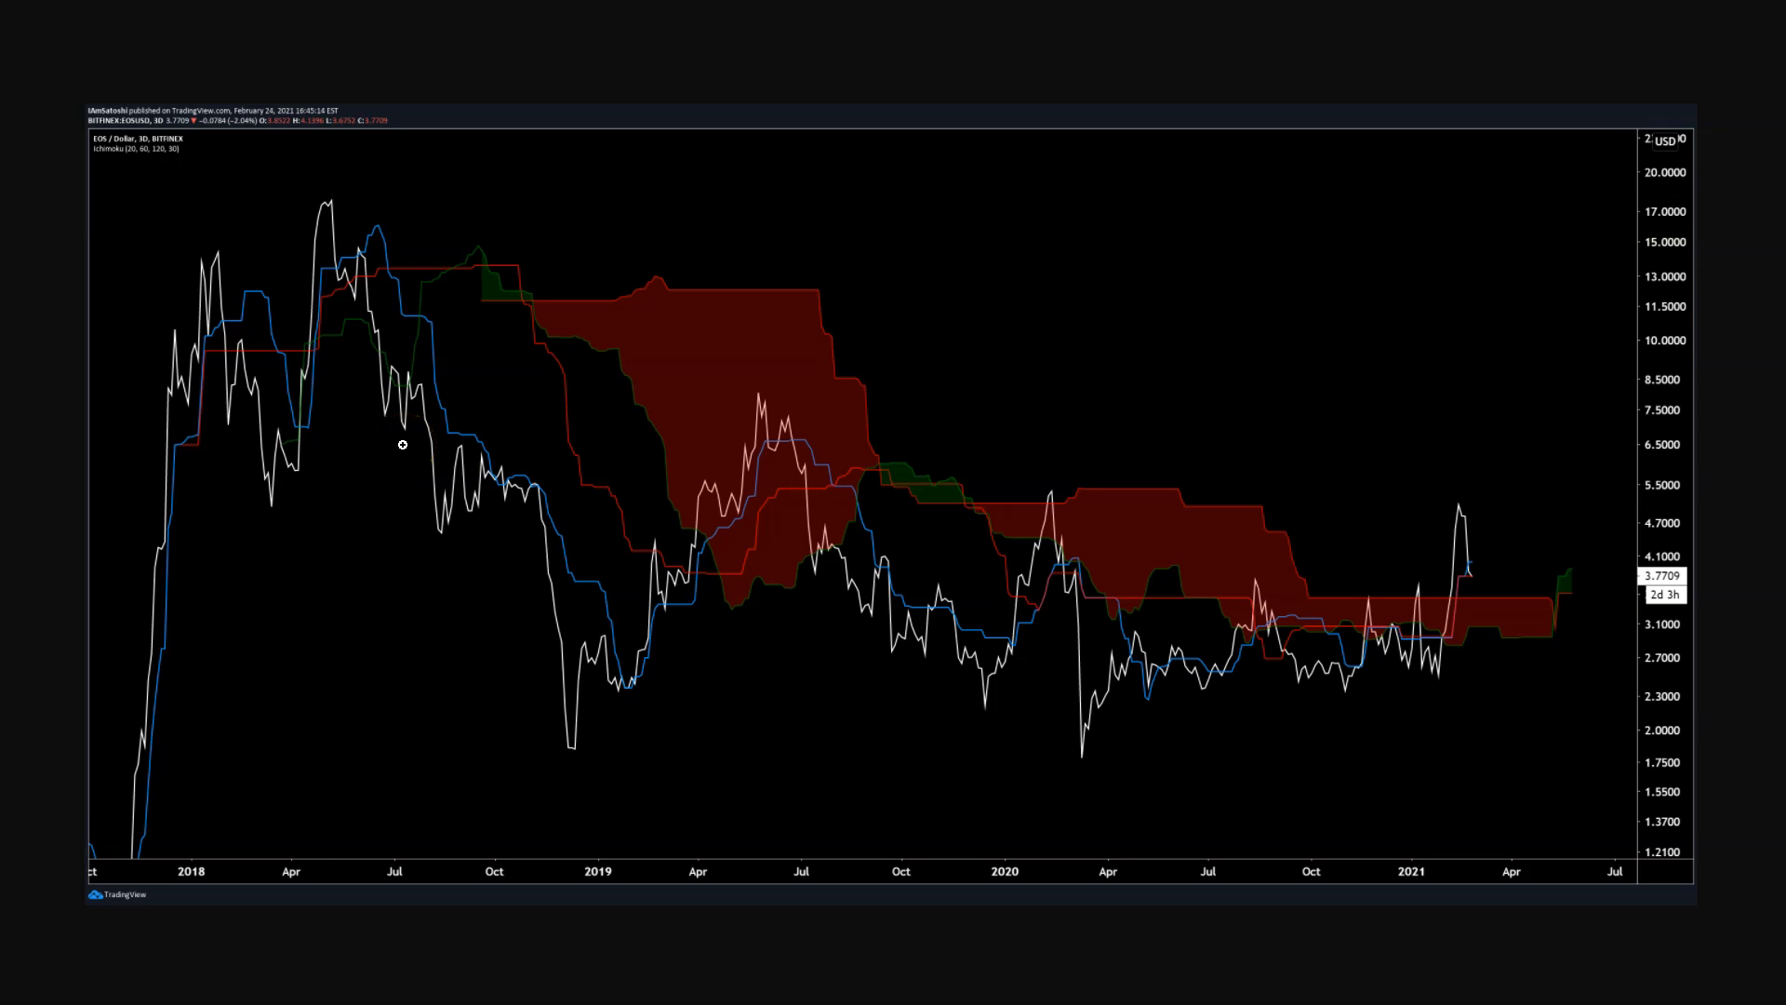
click(240, 339)
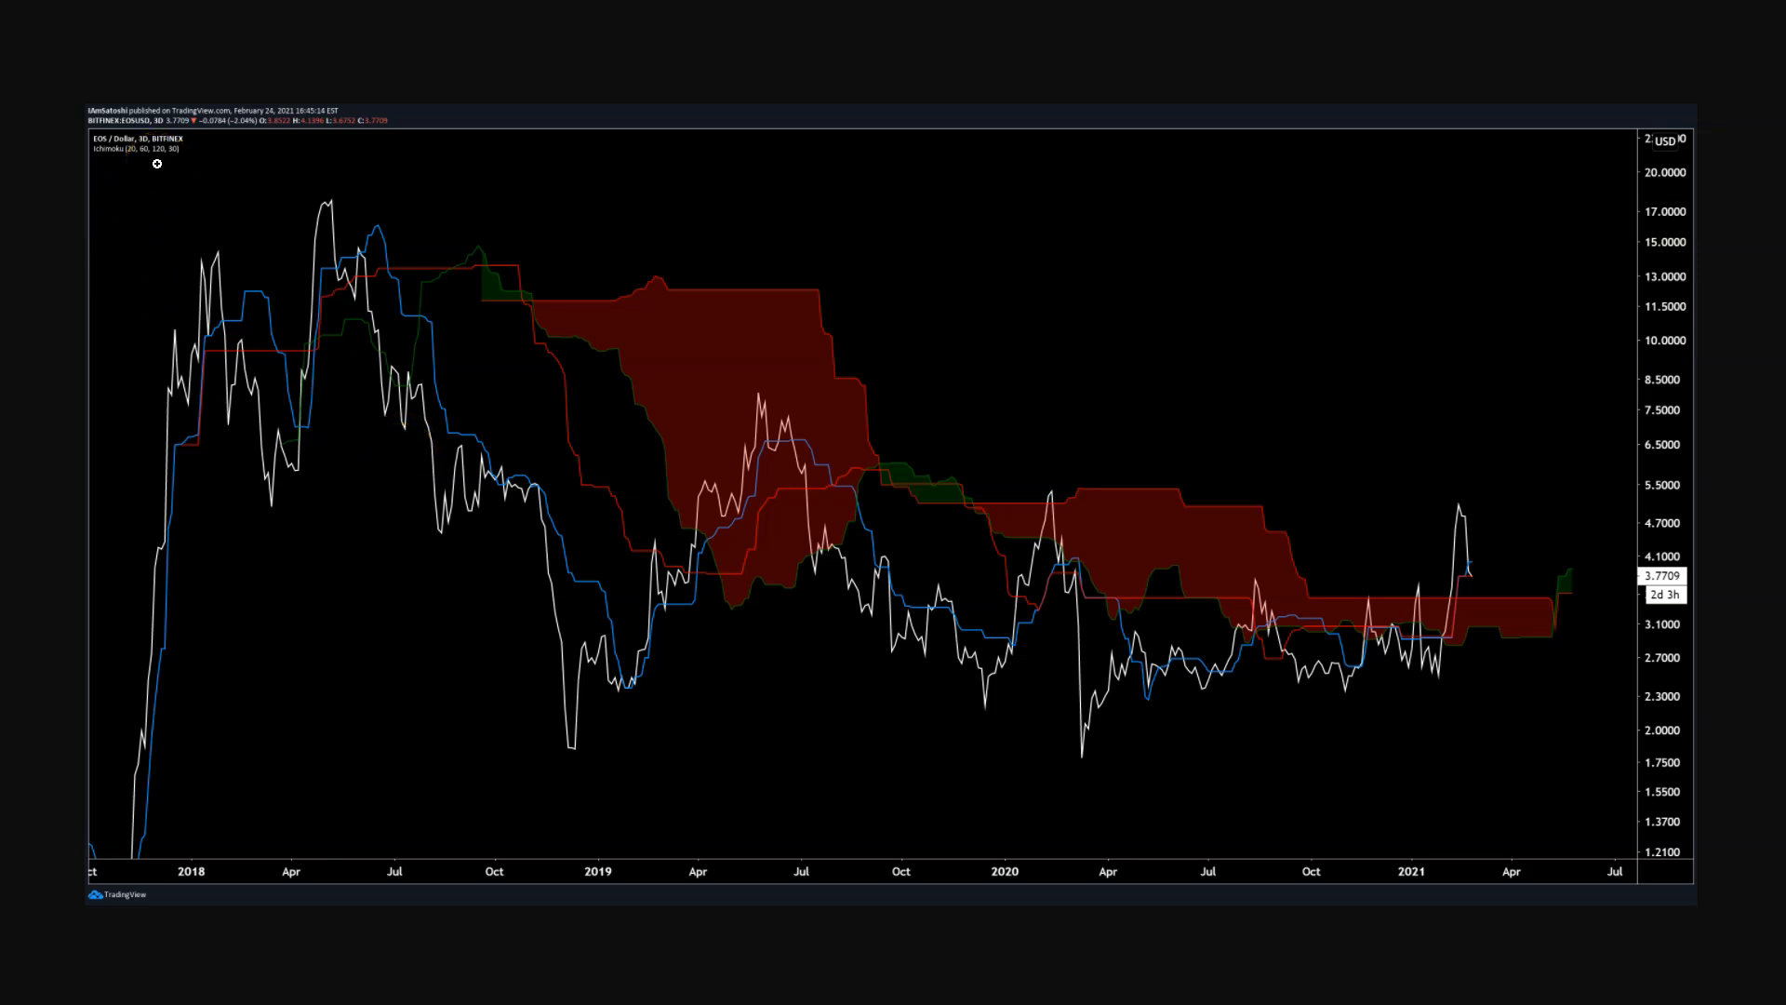
mouse_move(484, 272)
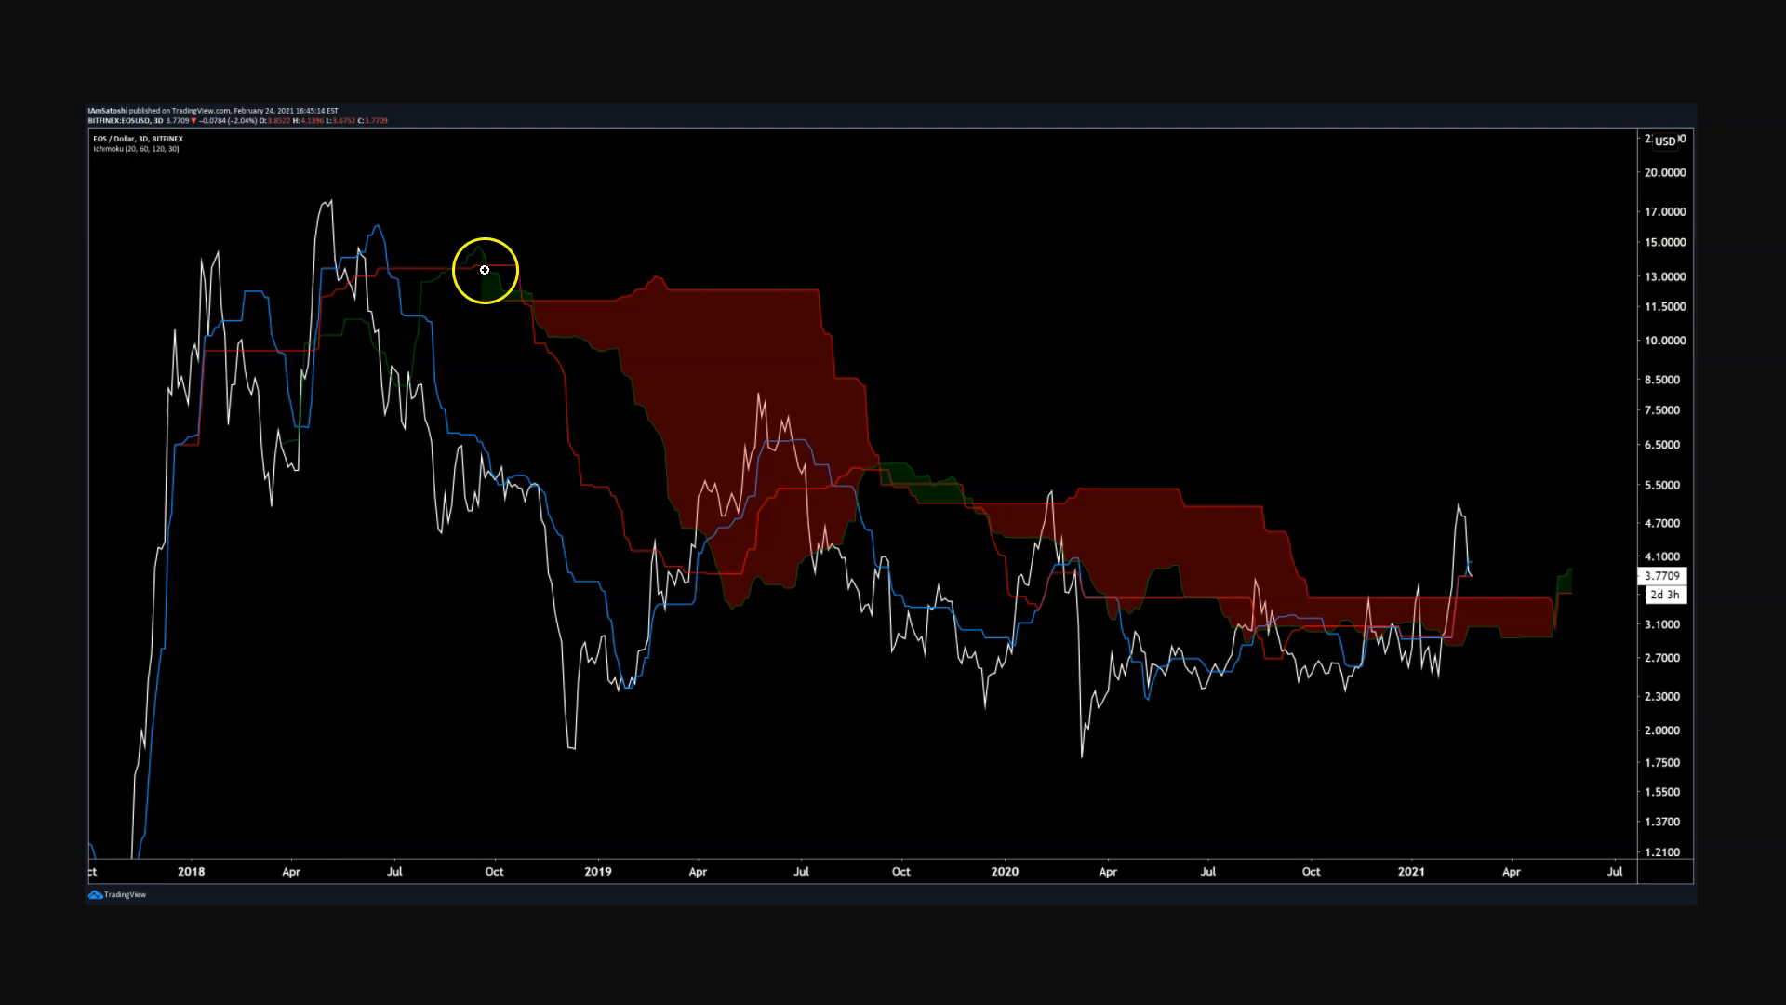
mouse_move(536, 605)
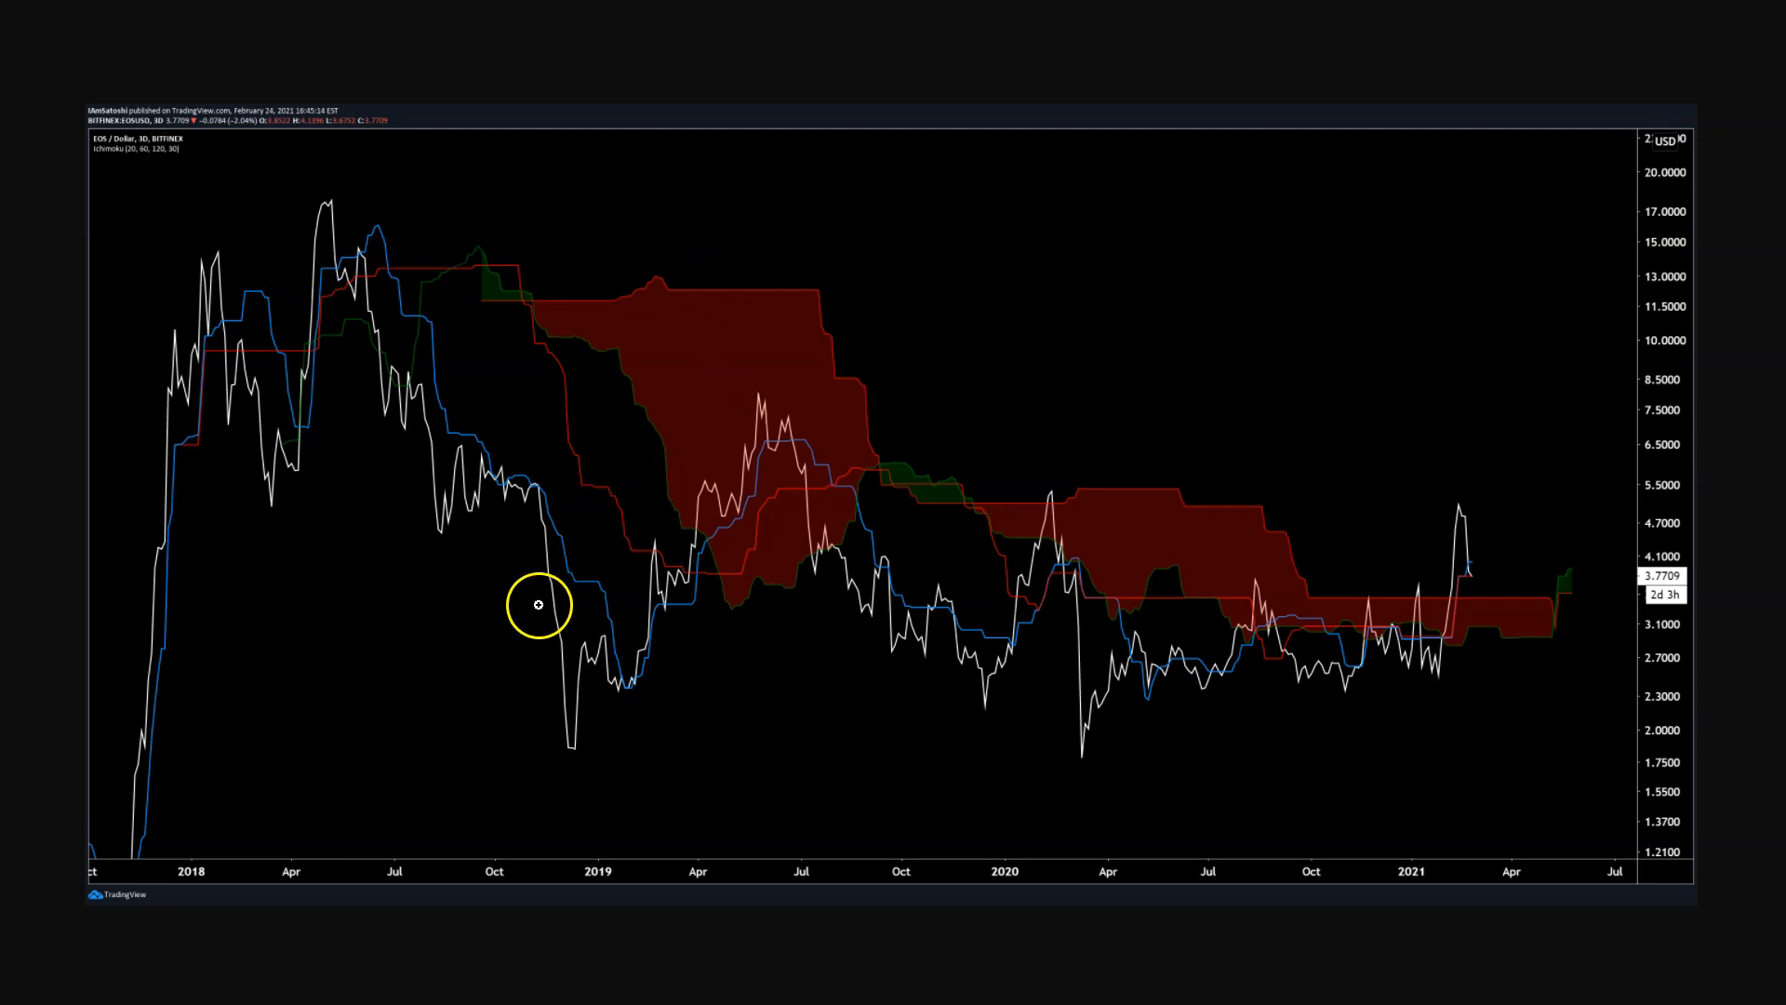
mouse_move(692, 463)
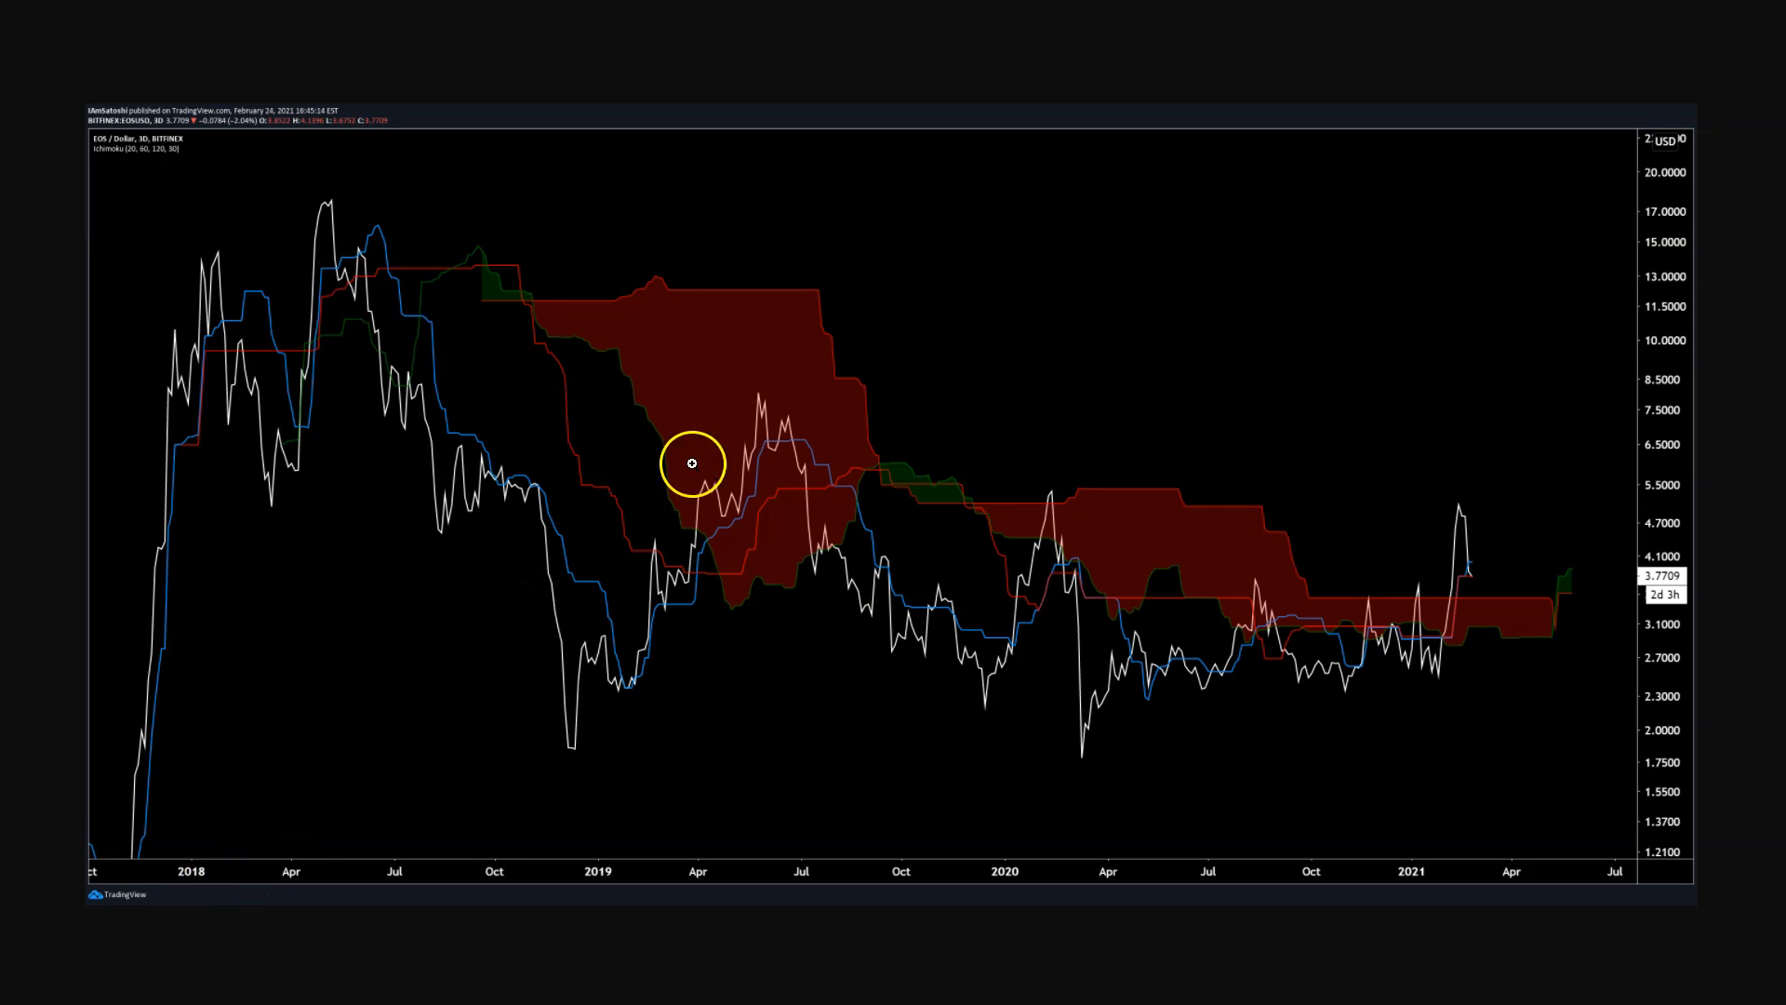
mouse_move(1021, 681)
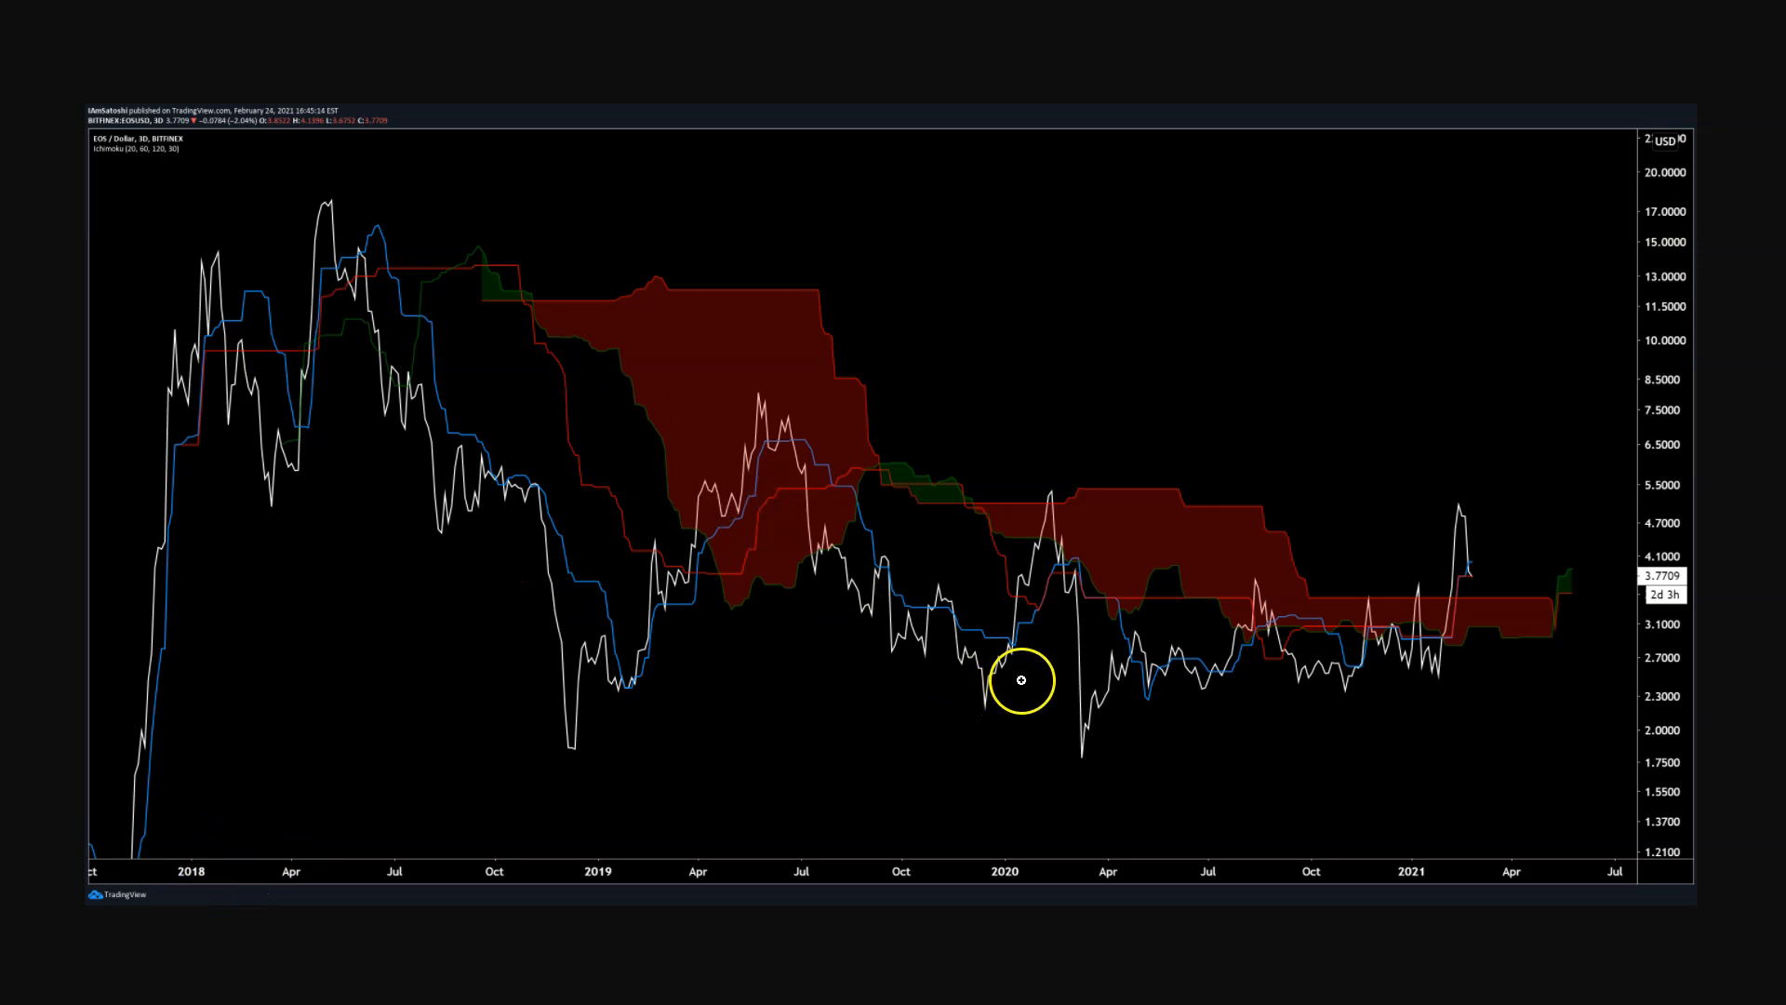
mouse_move(1027, 474)
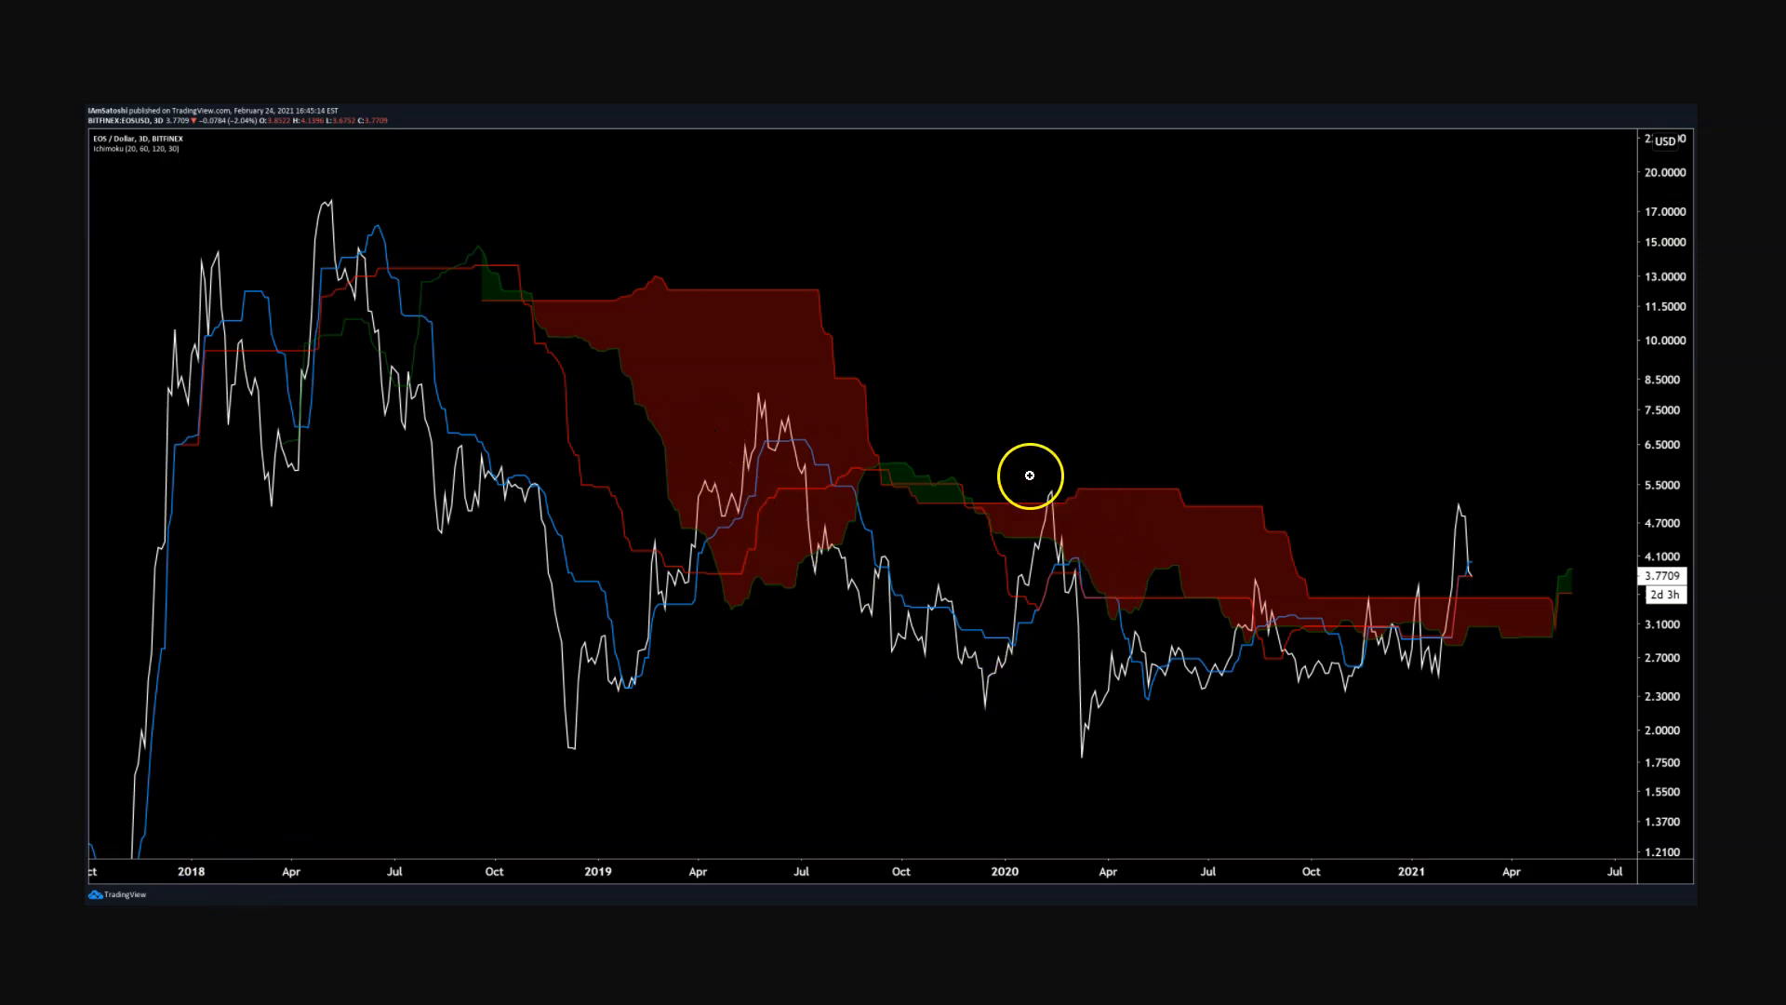
mouse_move(1068, 843)
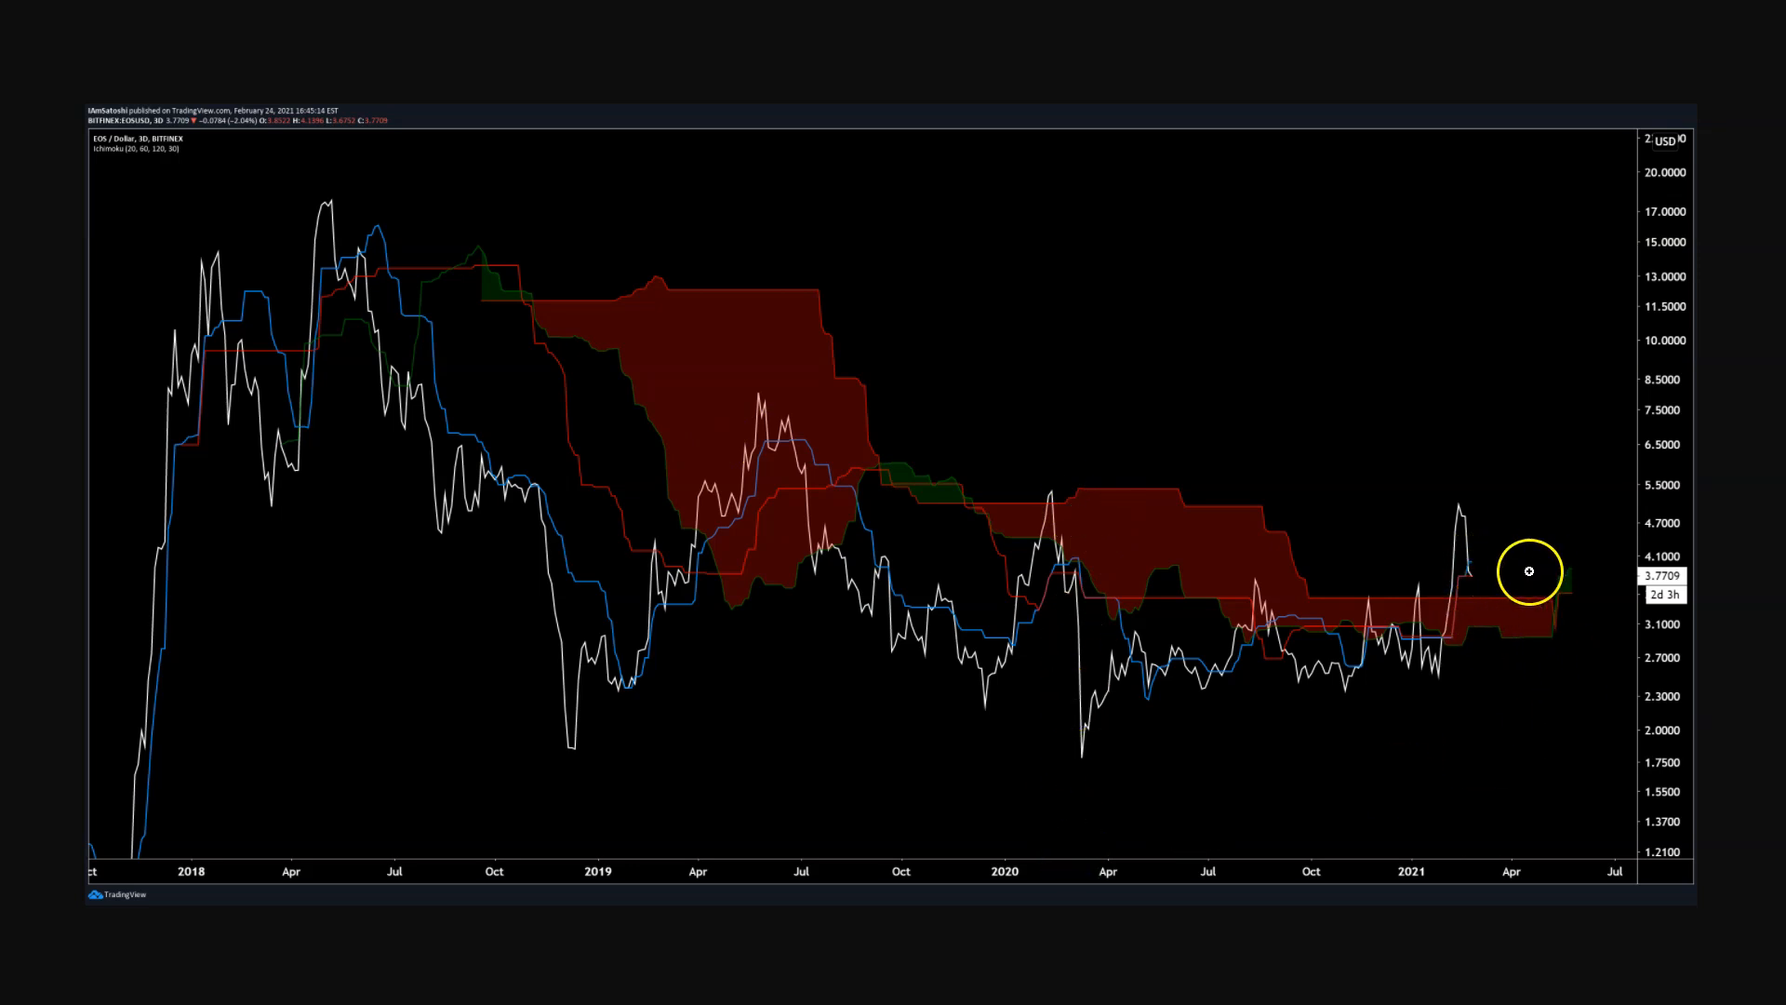
mouse_move(1566, 570)
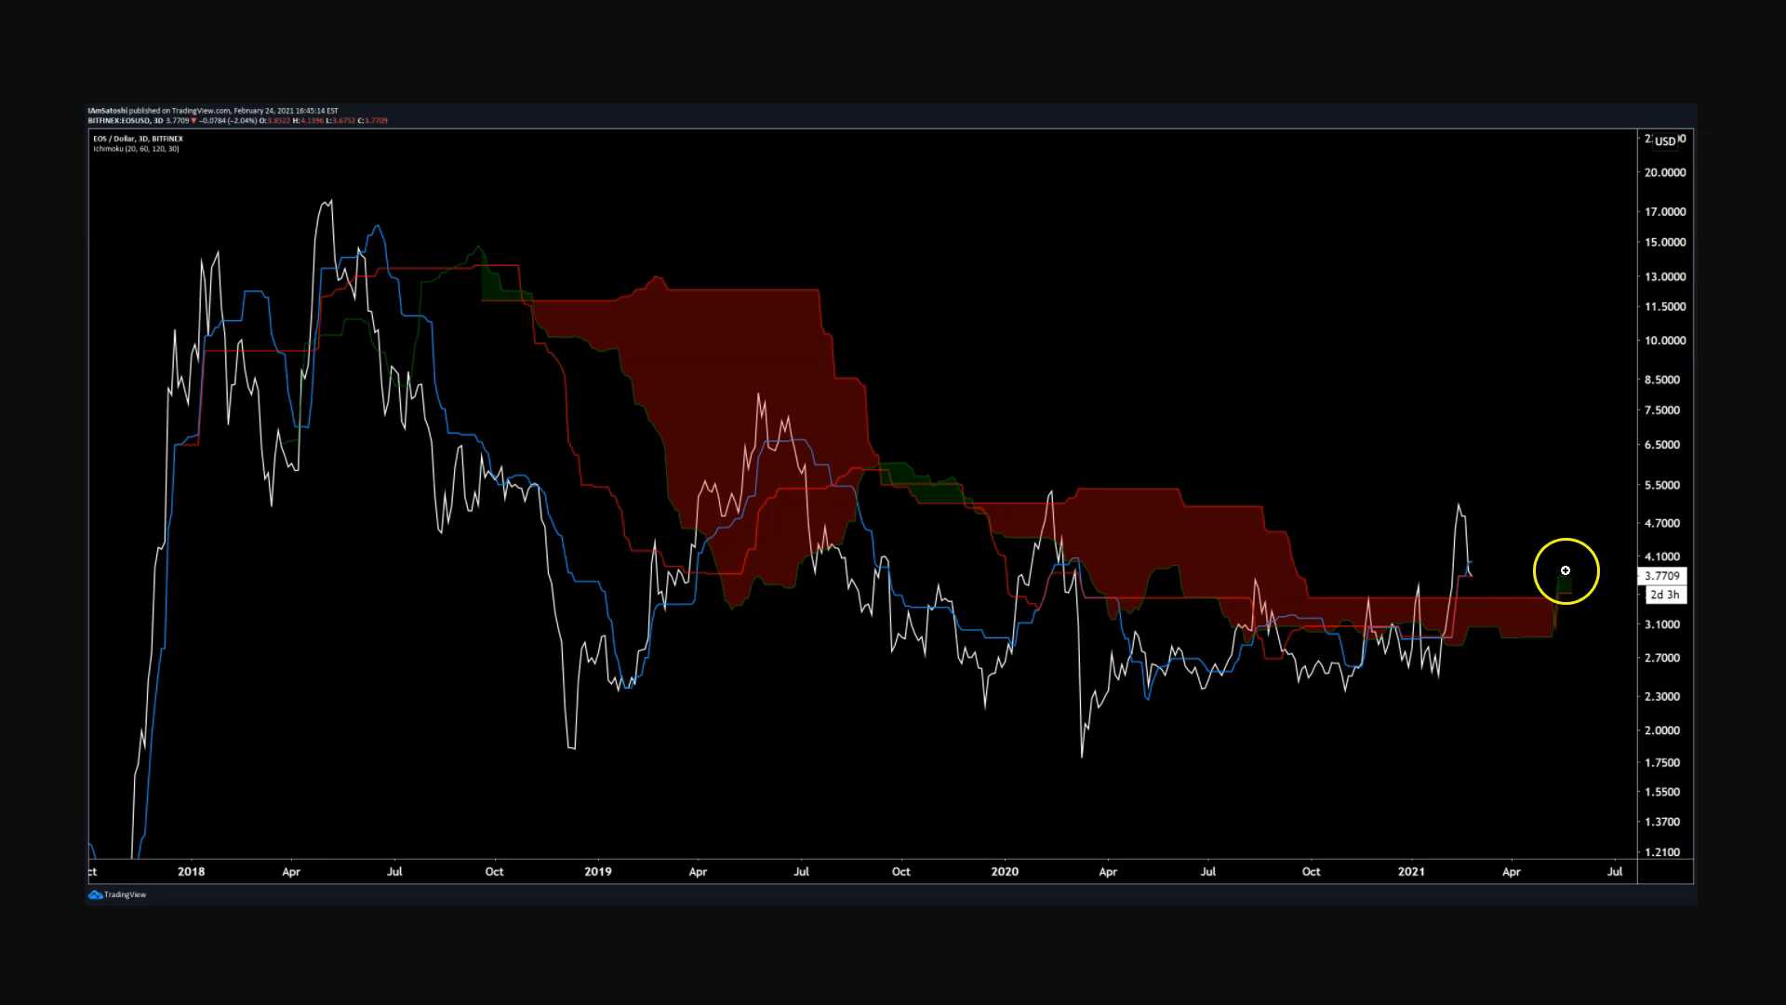
mouse_move(1607, 562)
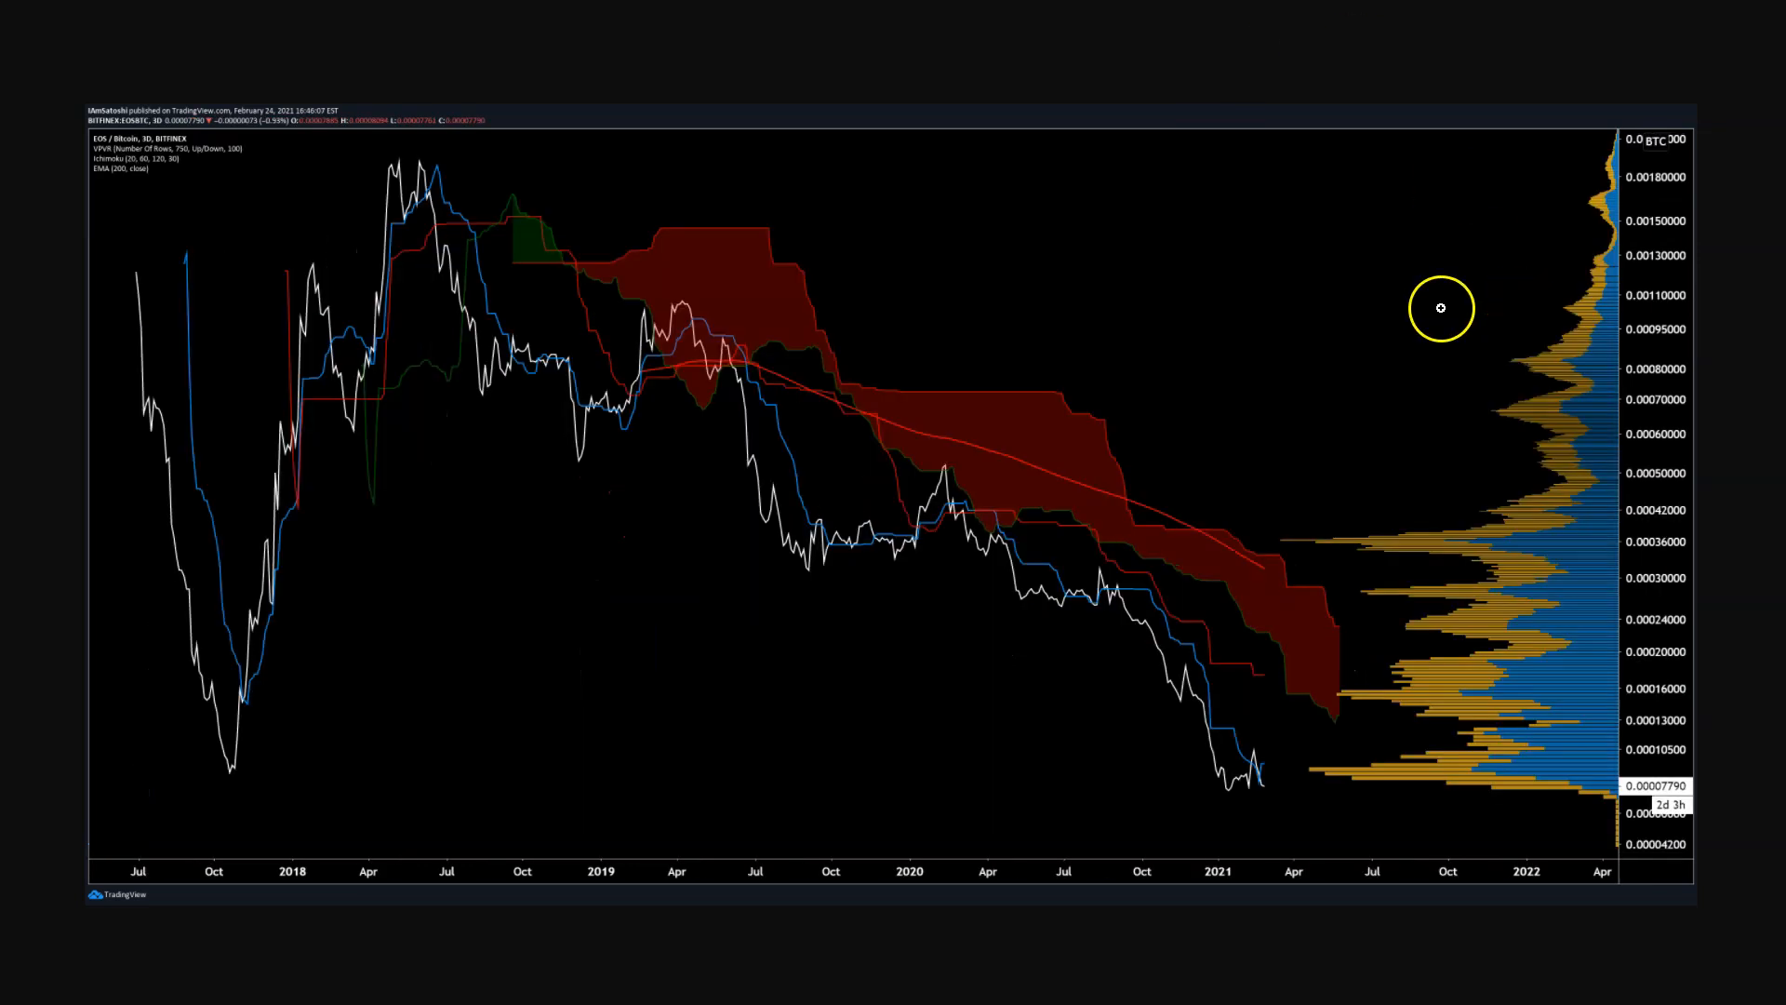
mouse_move(259, 789)
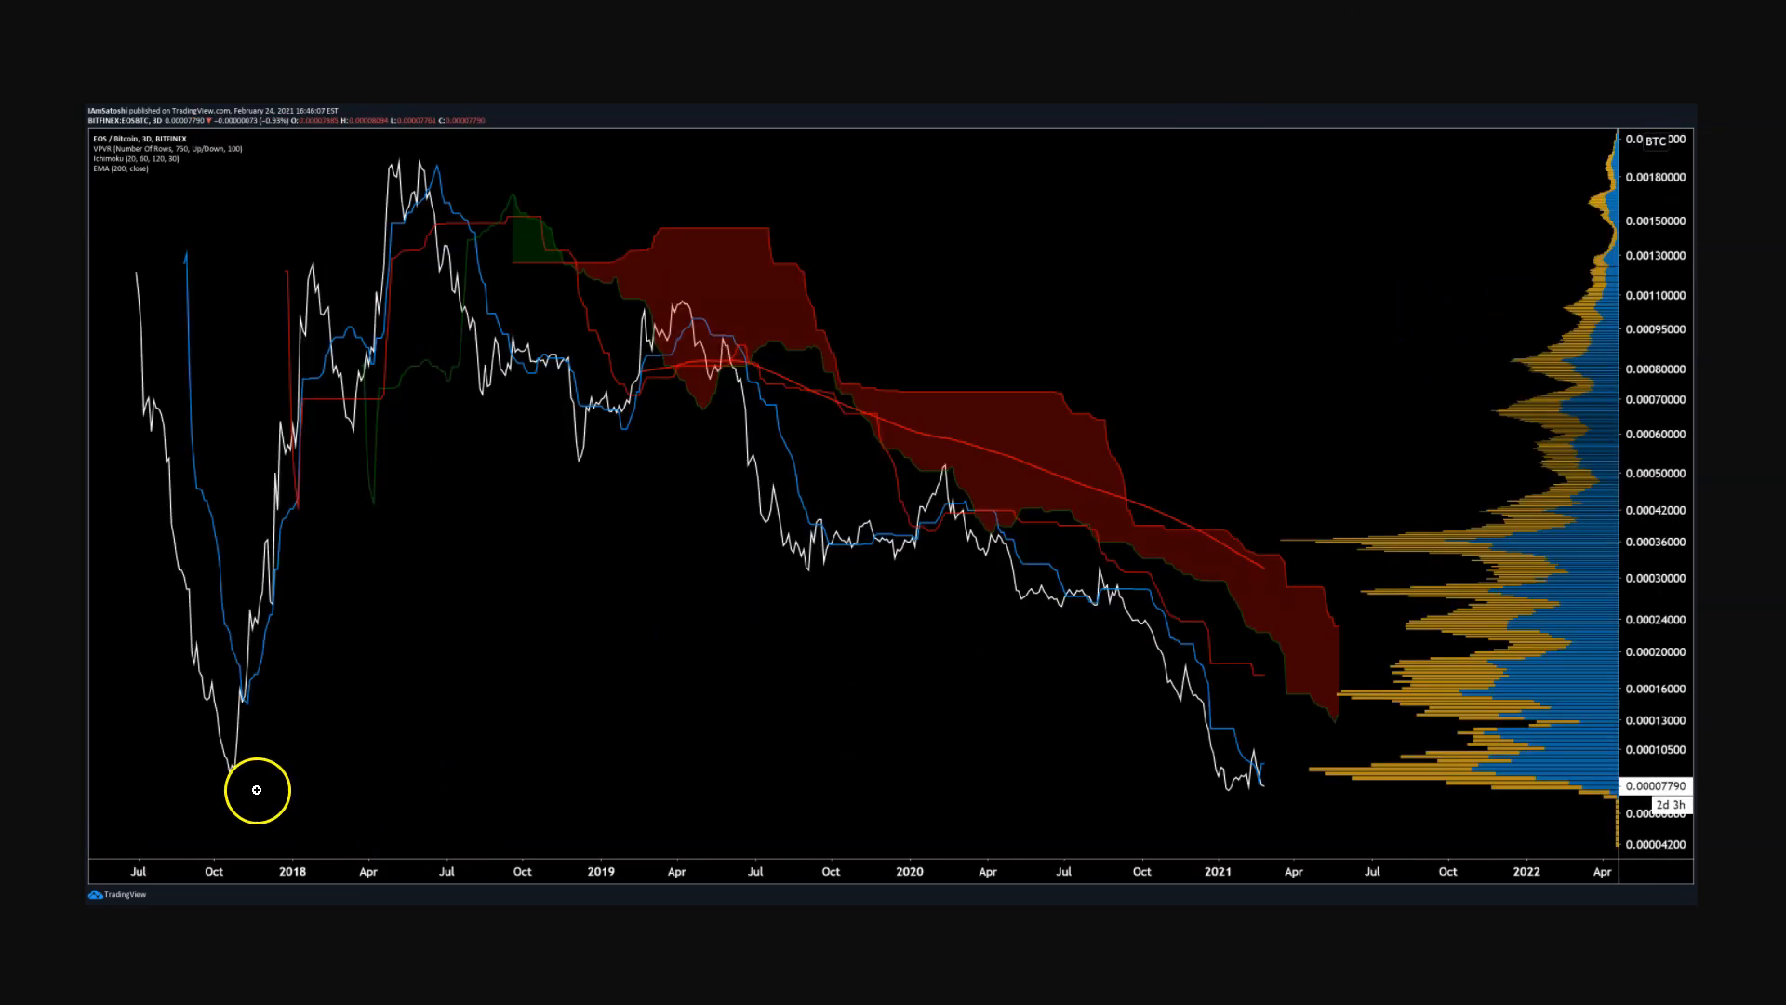
mouse_move(1282, 783)
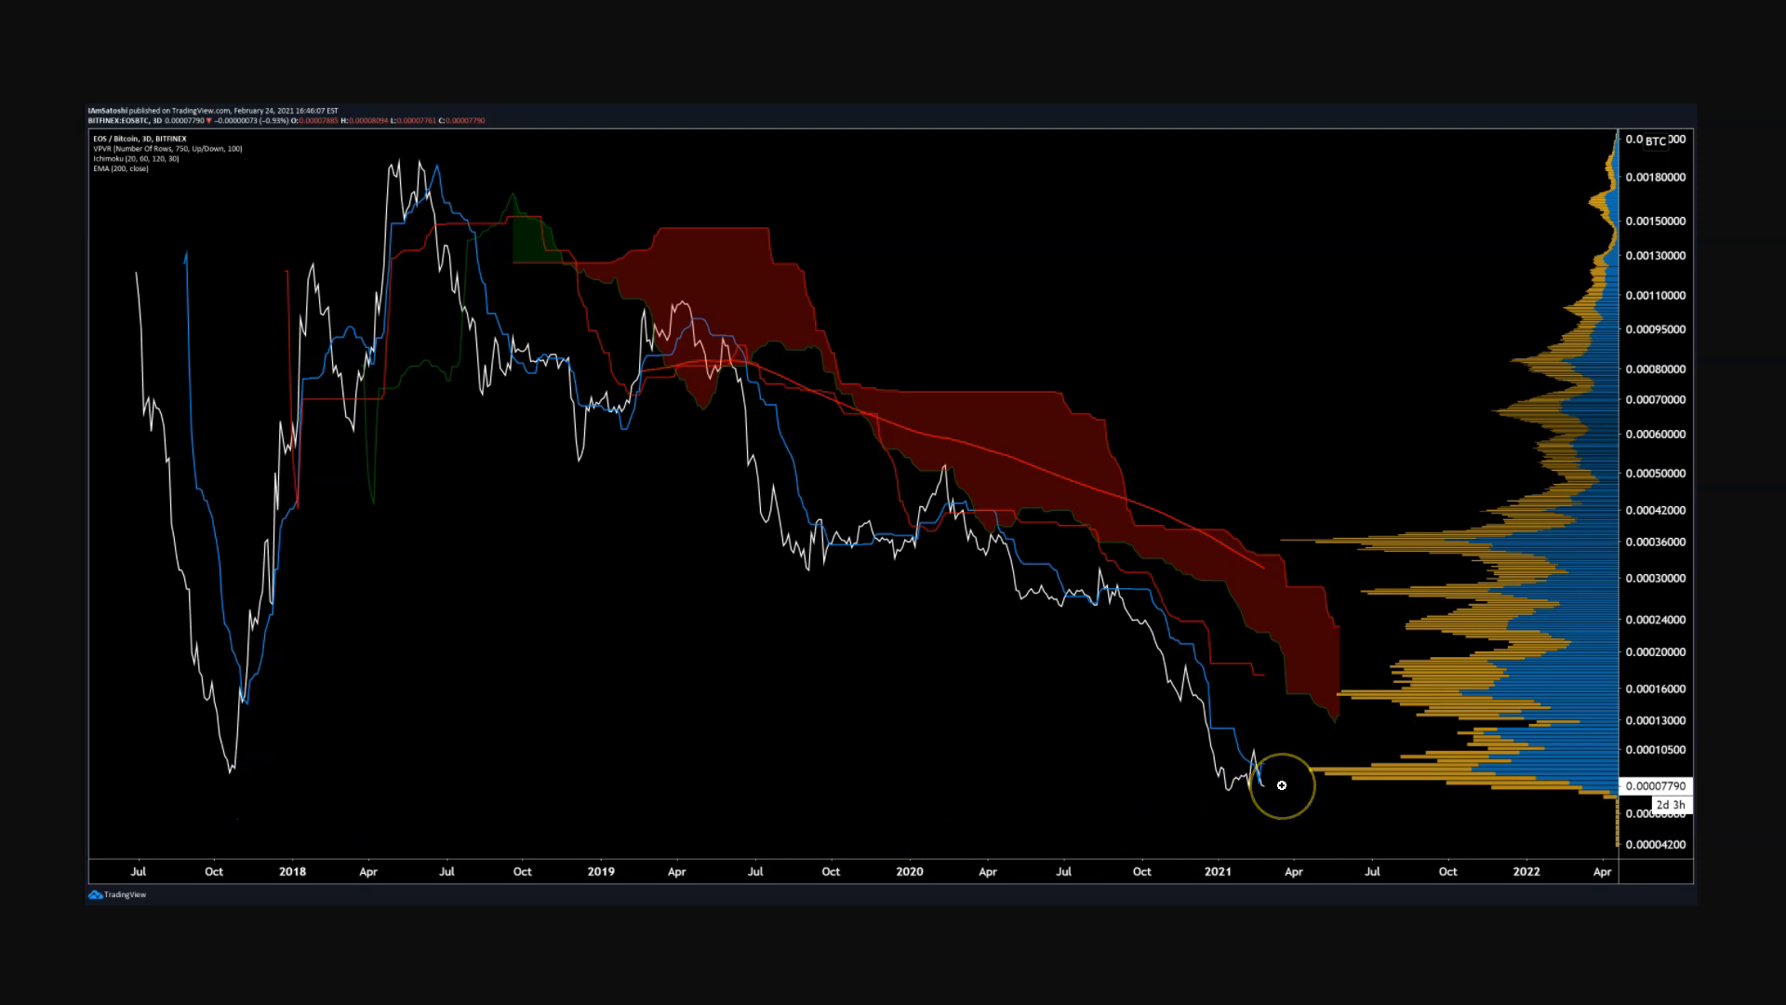
mouse_move(1287, 688)
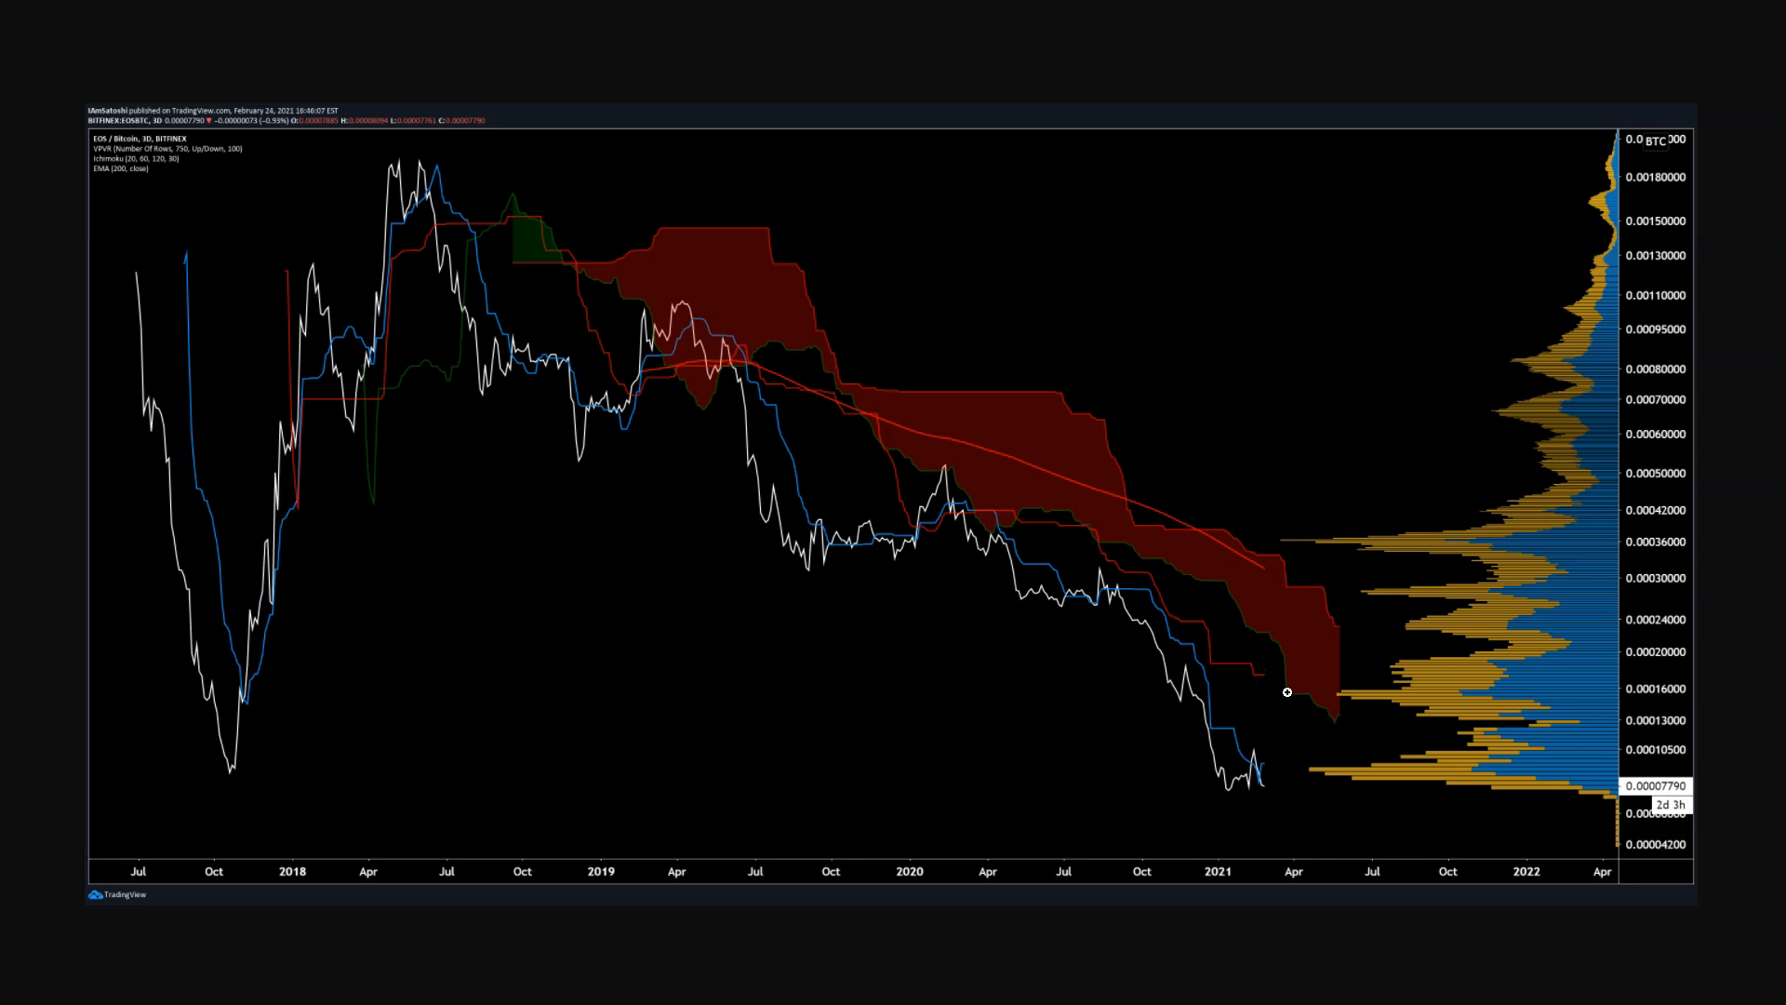
click(1288, 692)
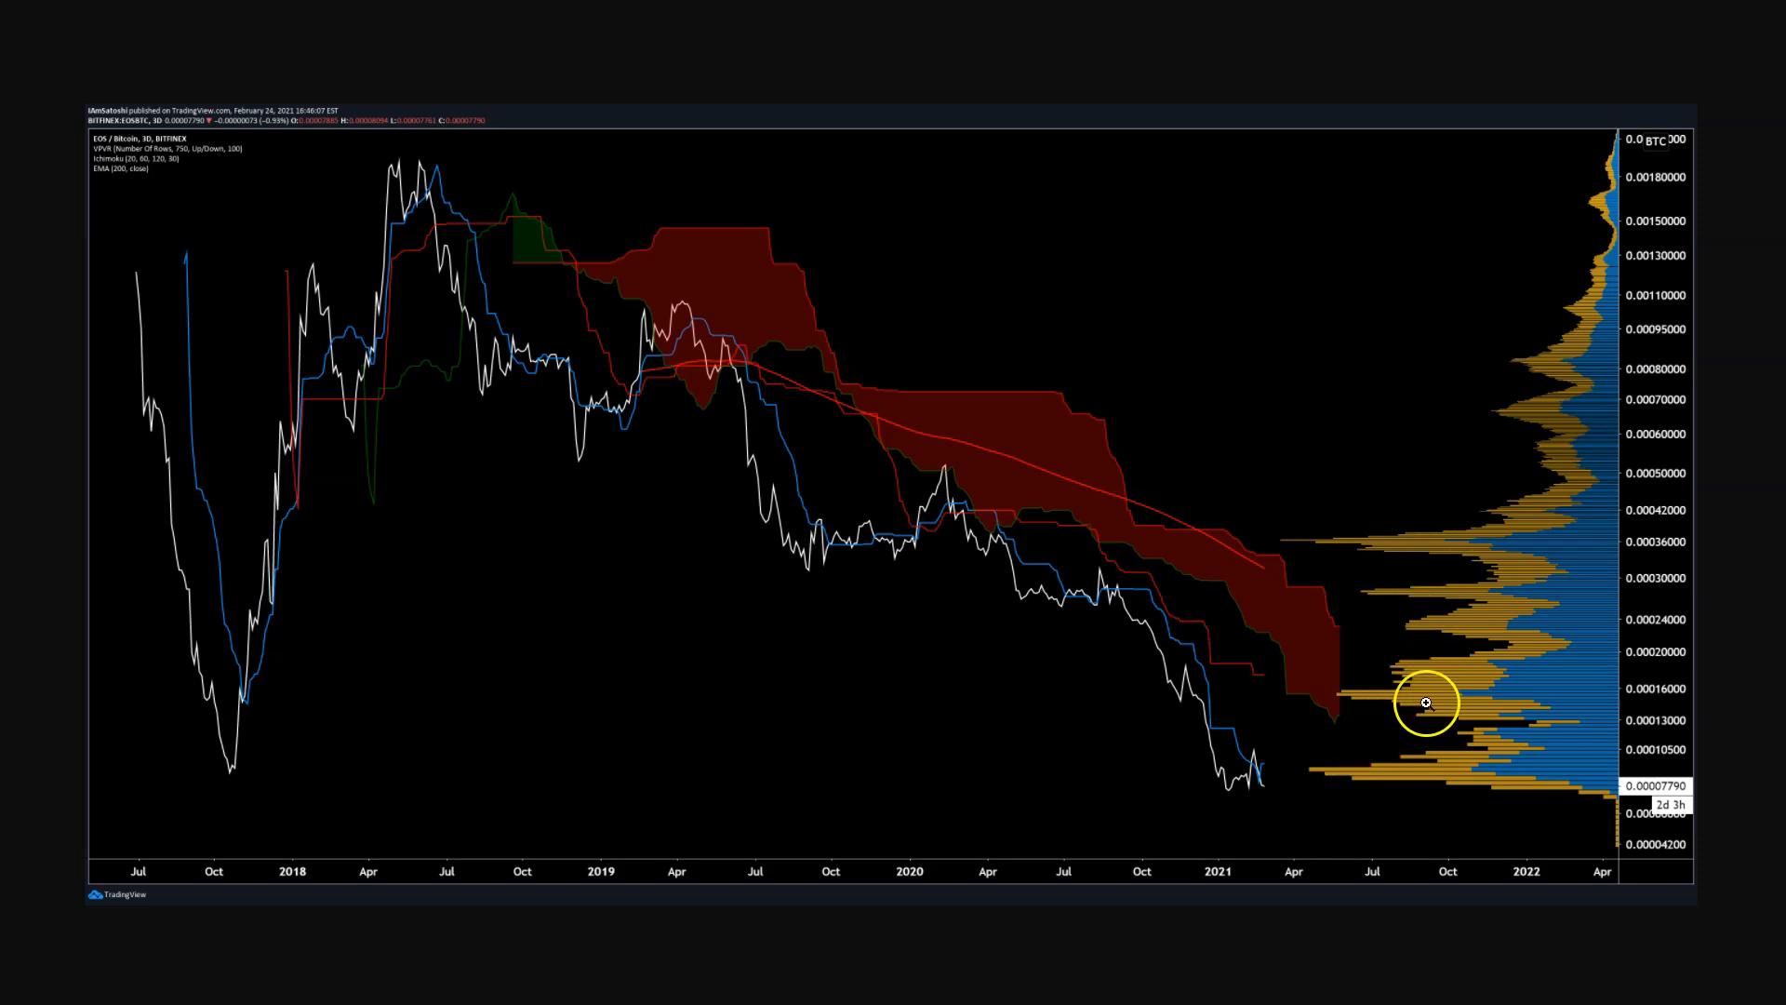
mouse_move(1349, 632)
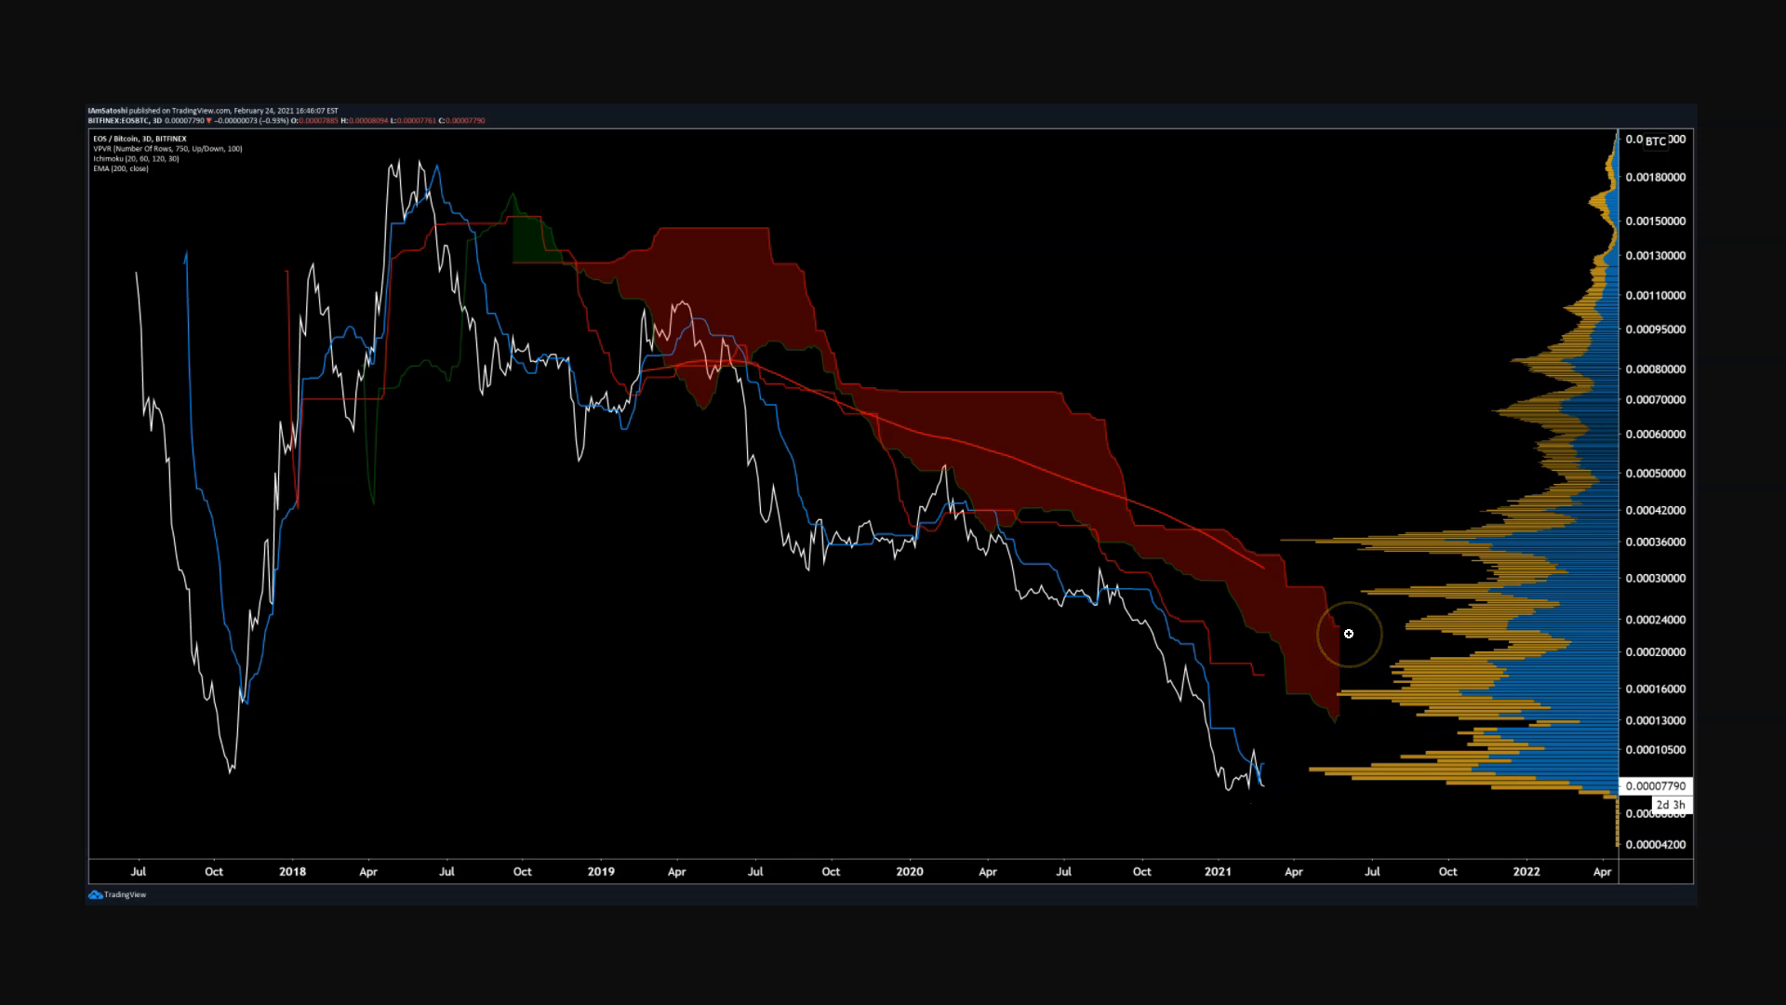
mouse_move(563, 550)
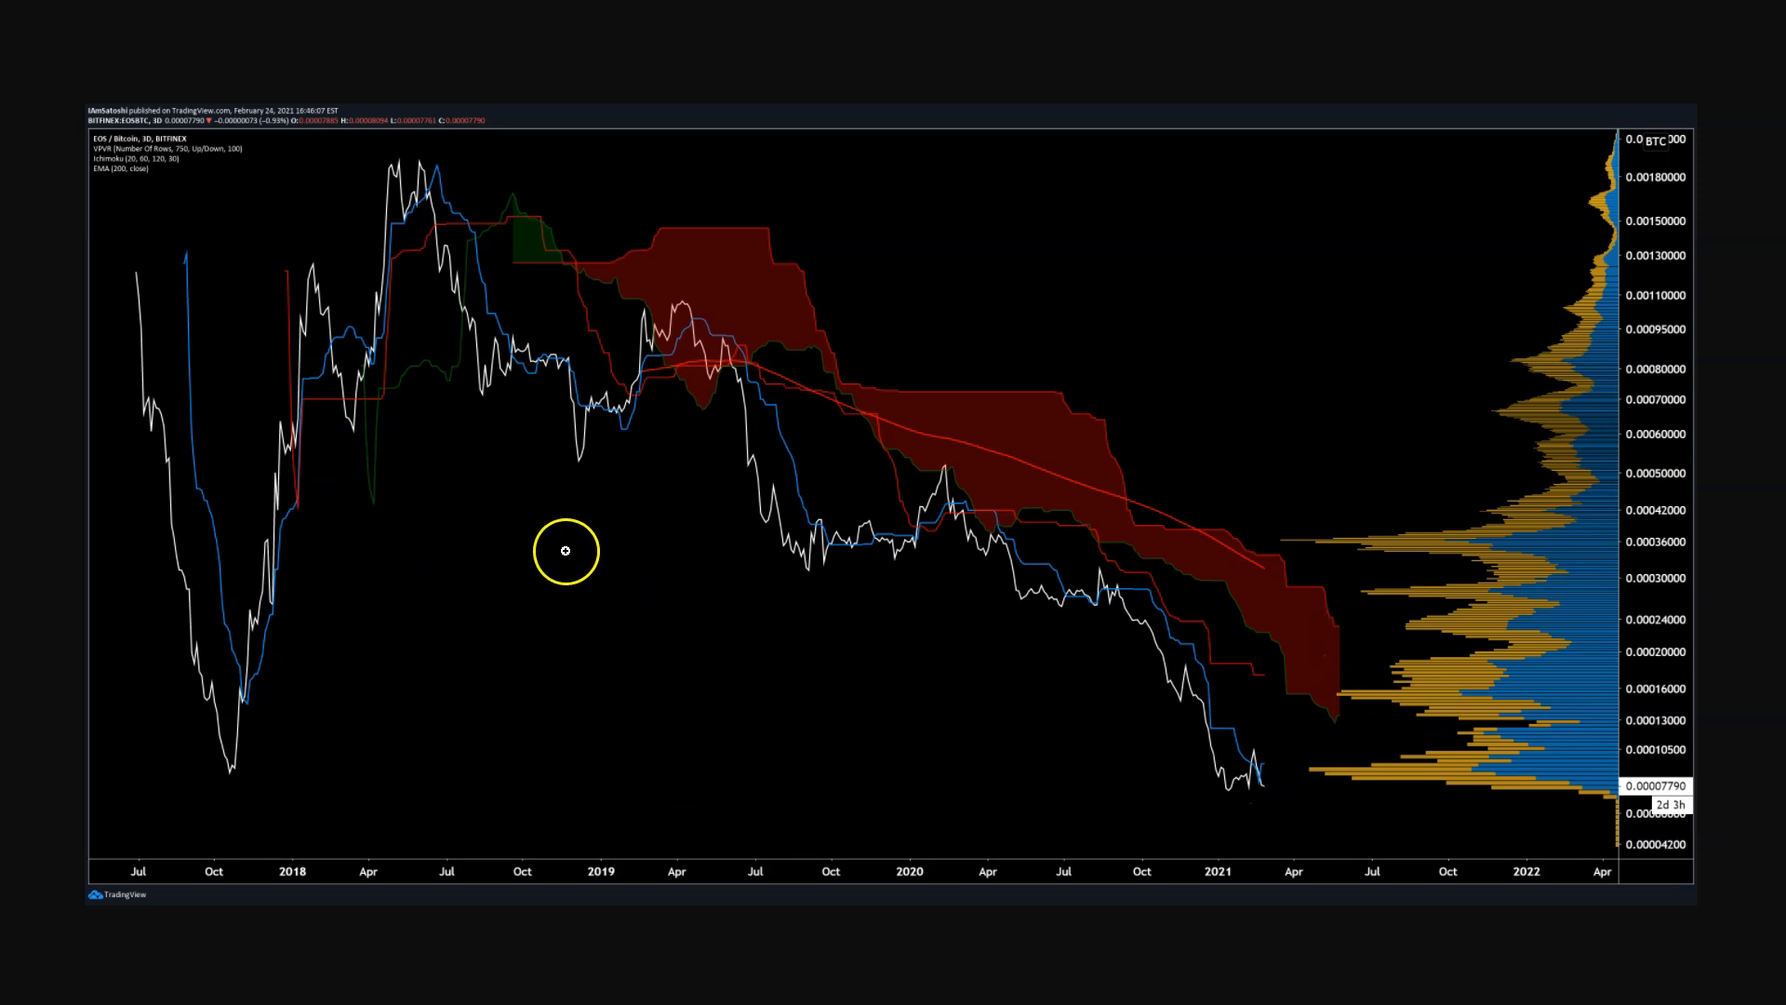
mouse_move(430, 220)
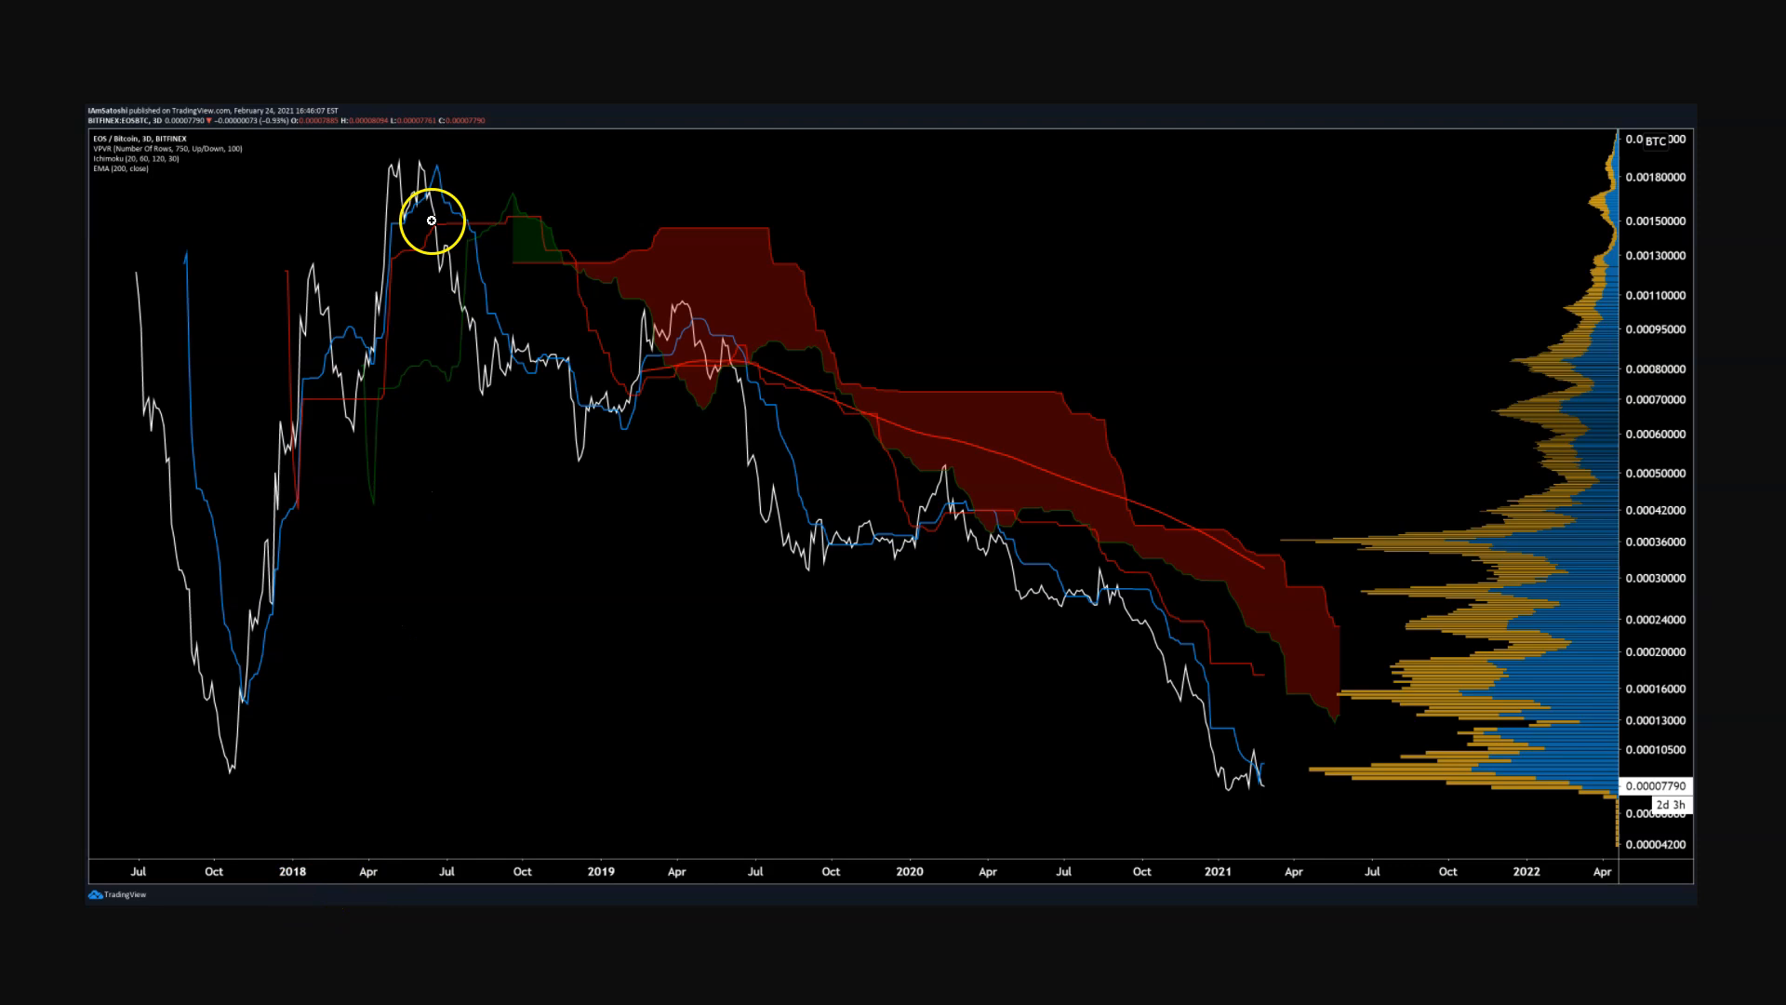
mouse_move(1220, 753)
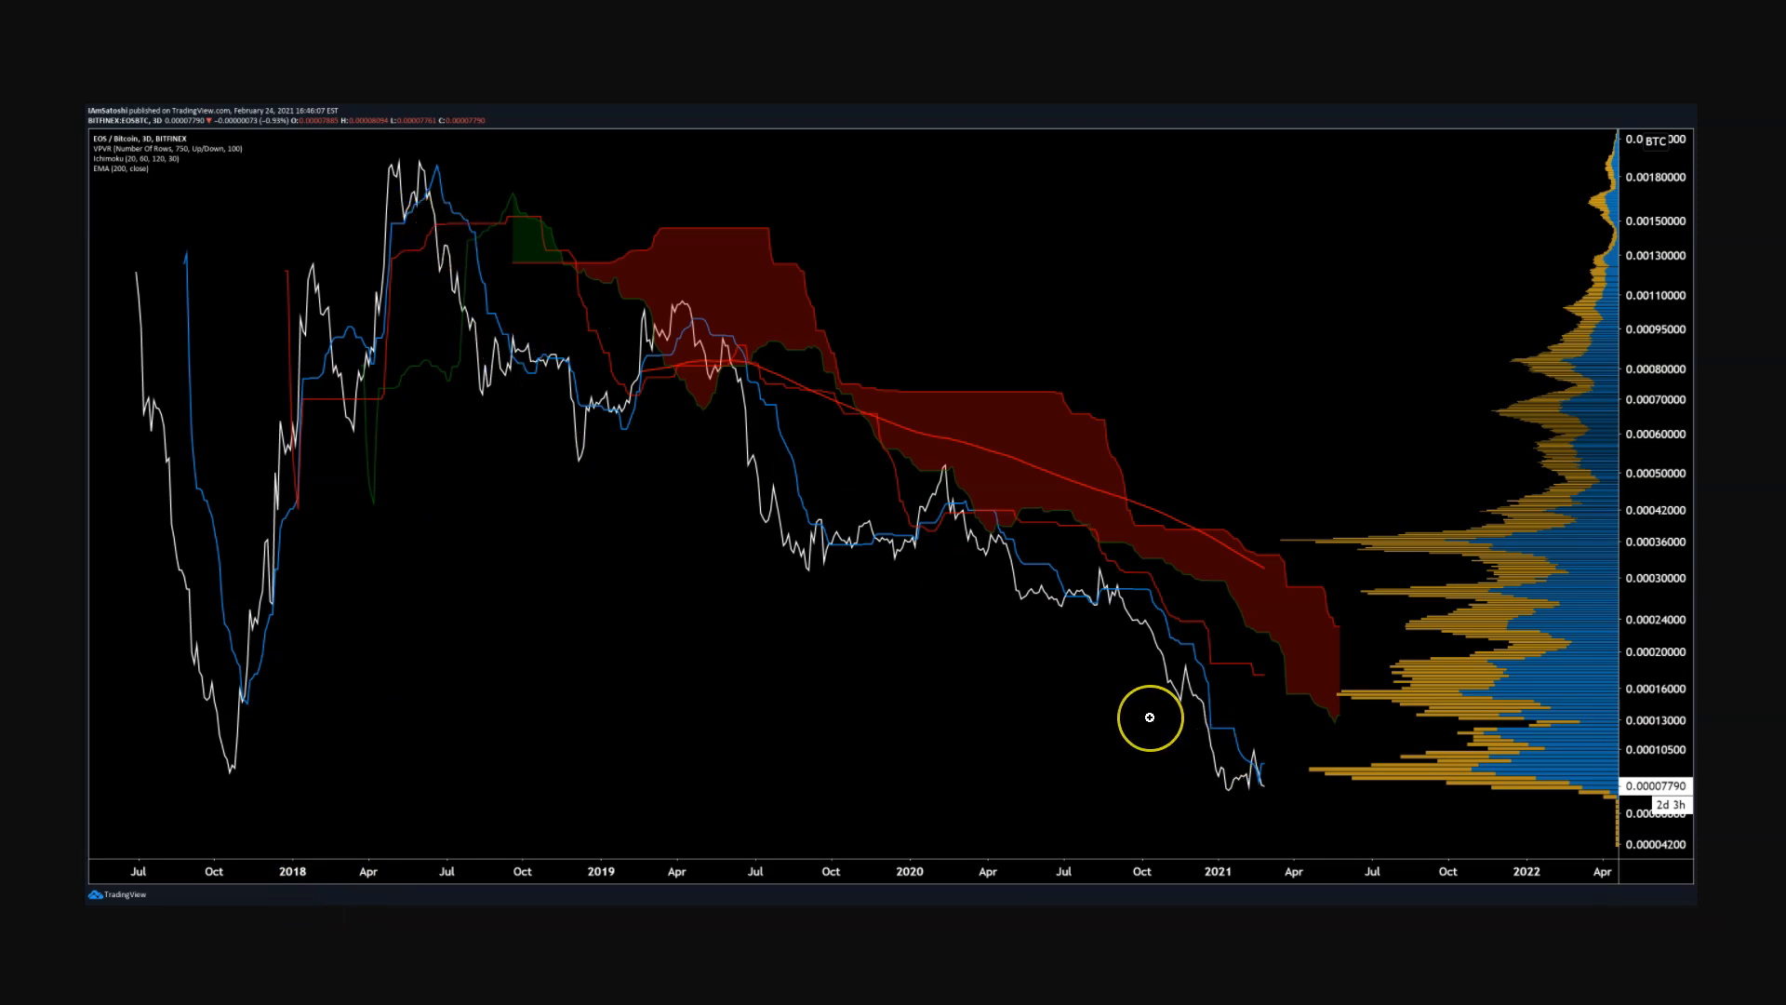
mouse_move(1042, 555)
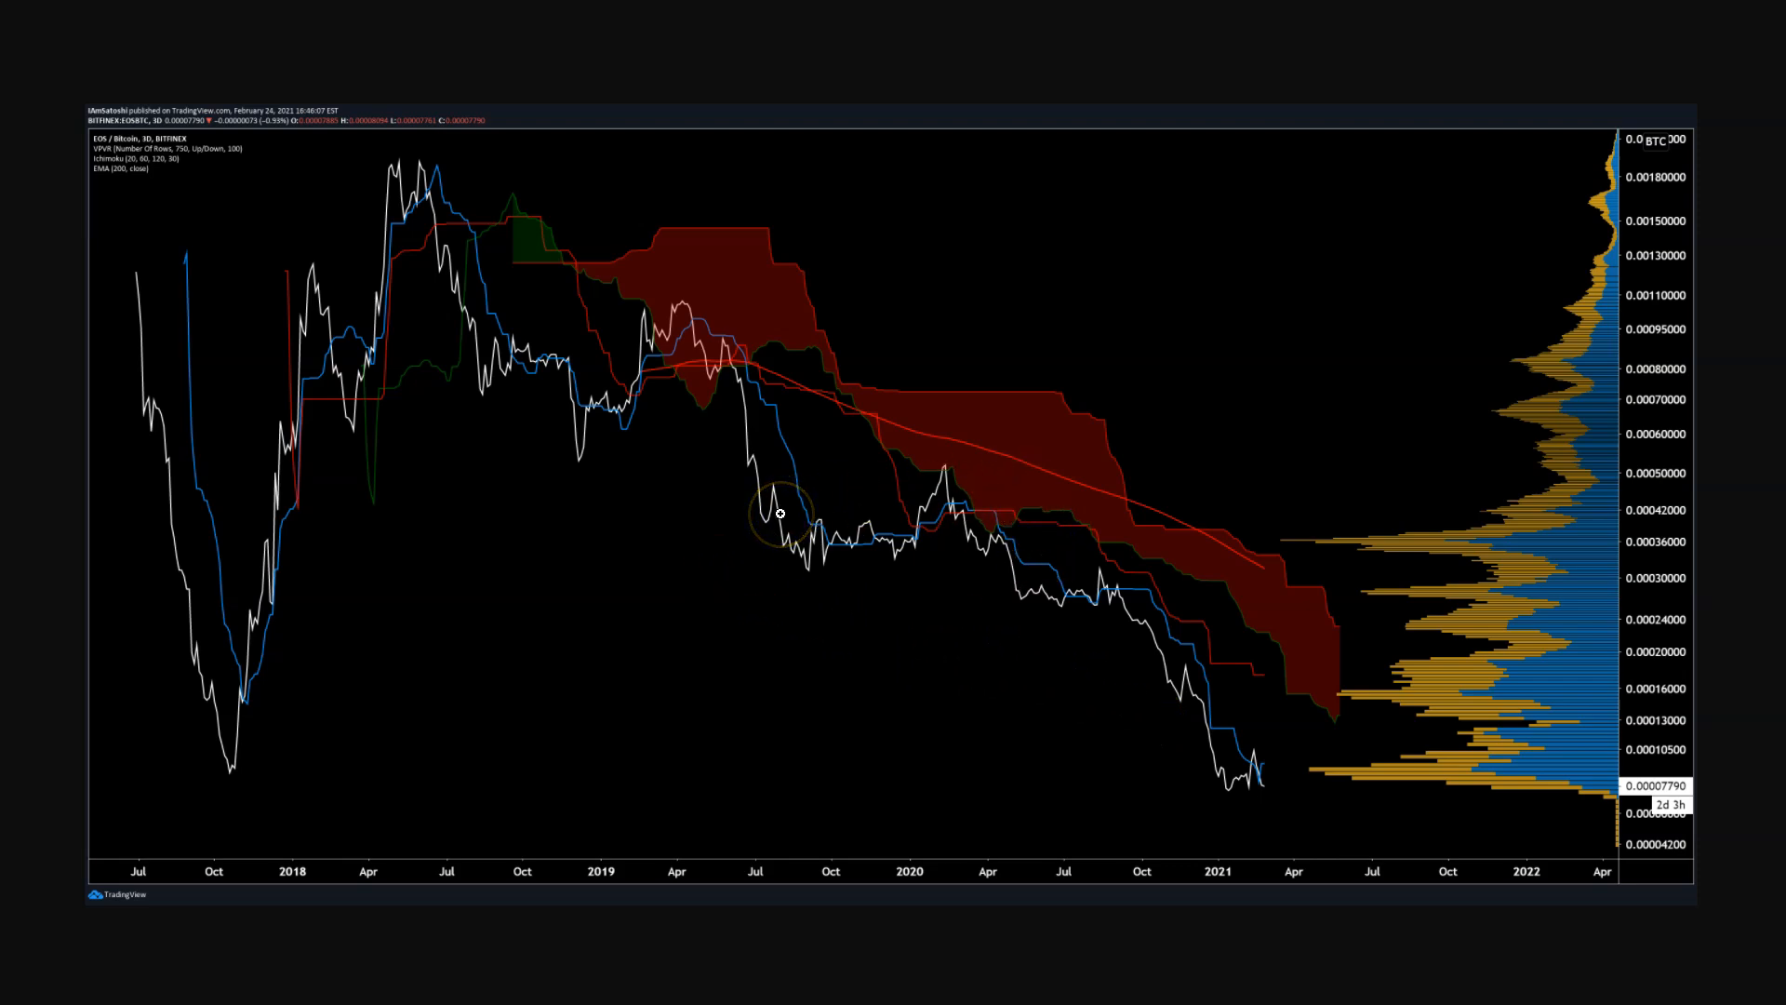
mouse_move(962, 509)
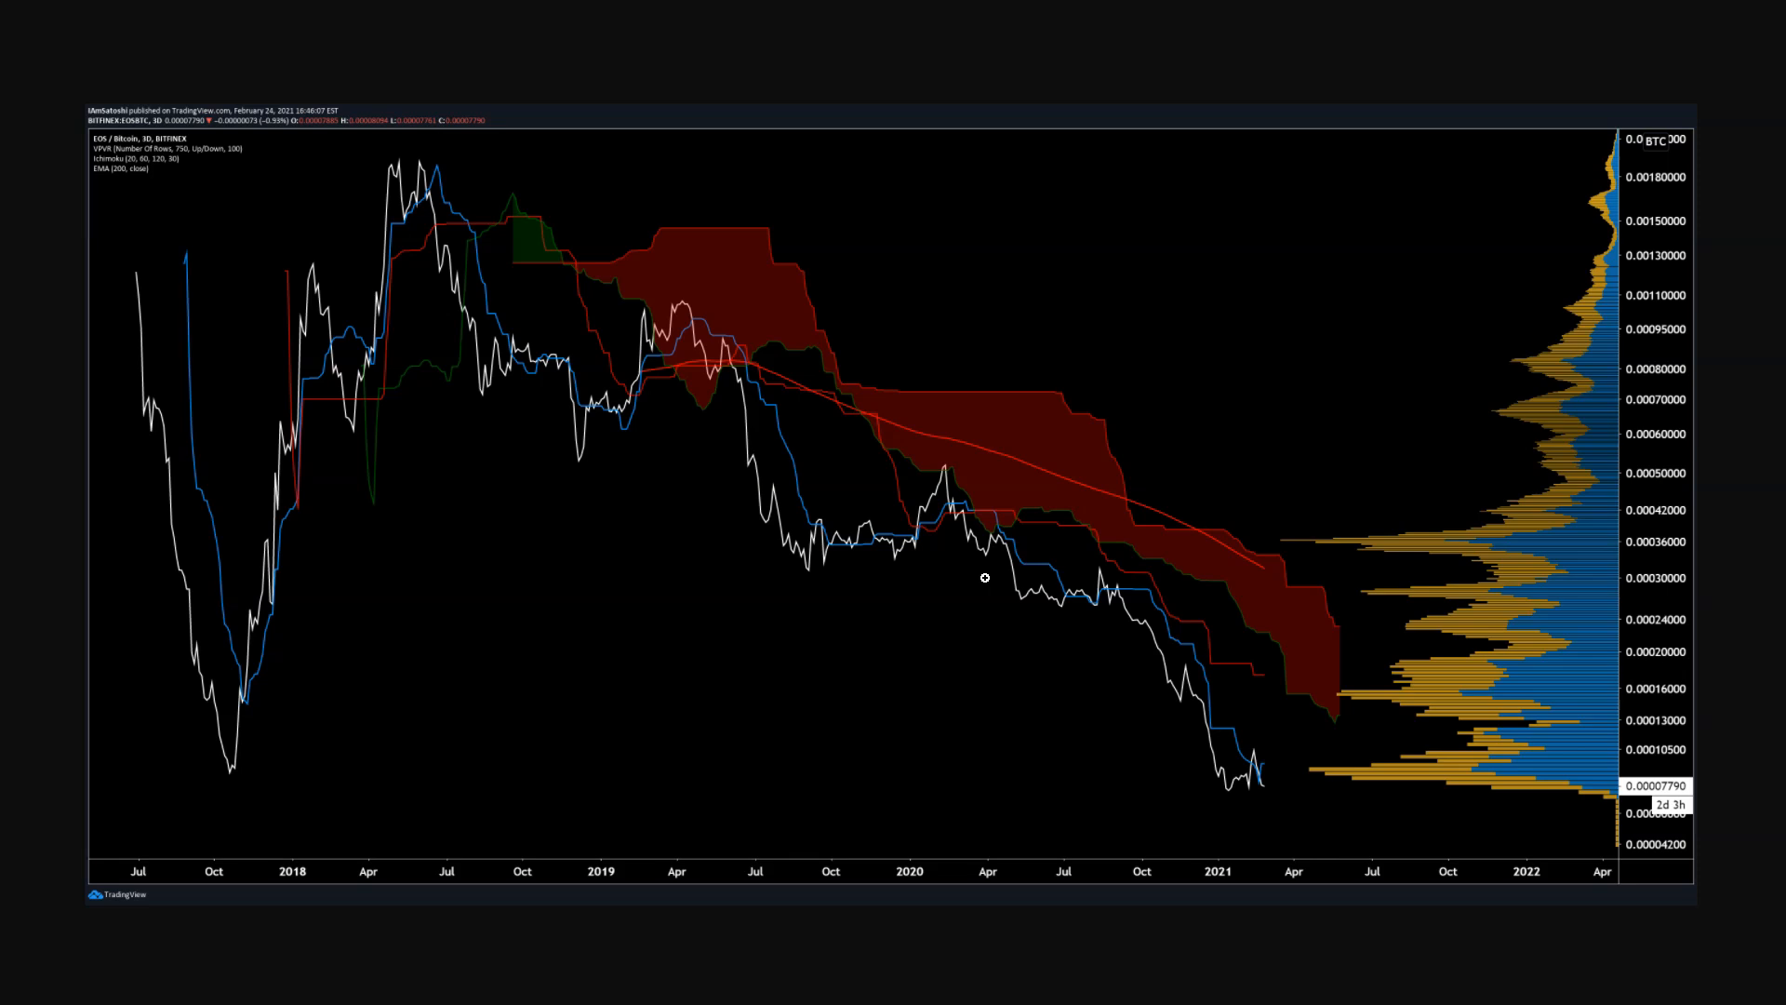
click(969, 590)
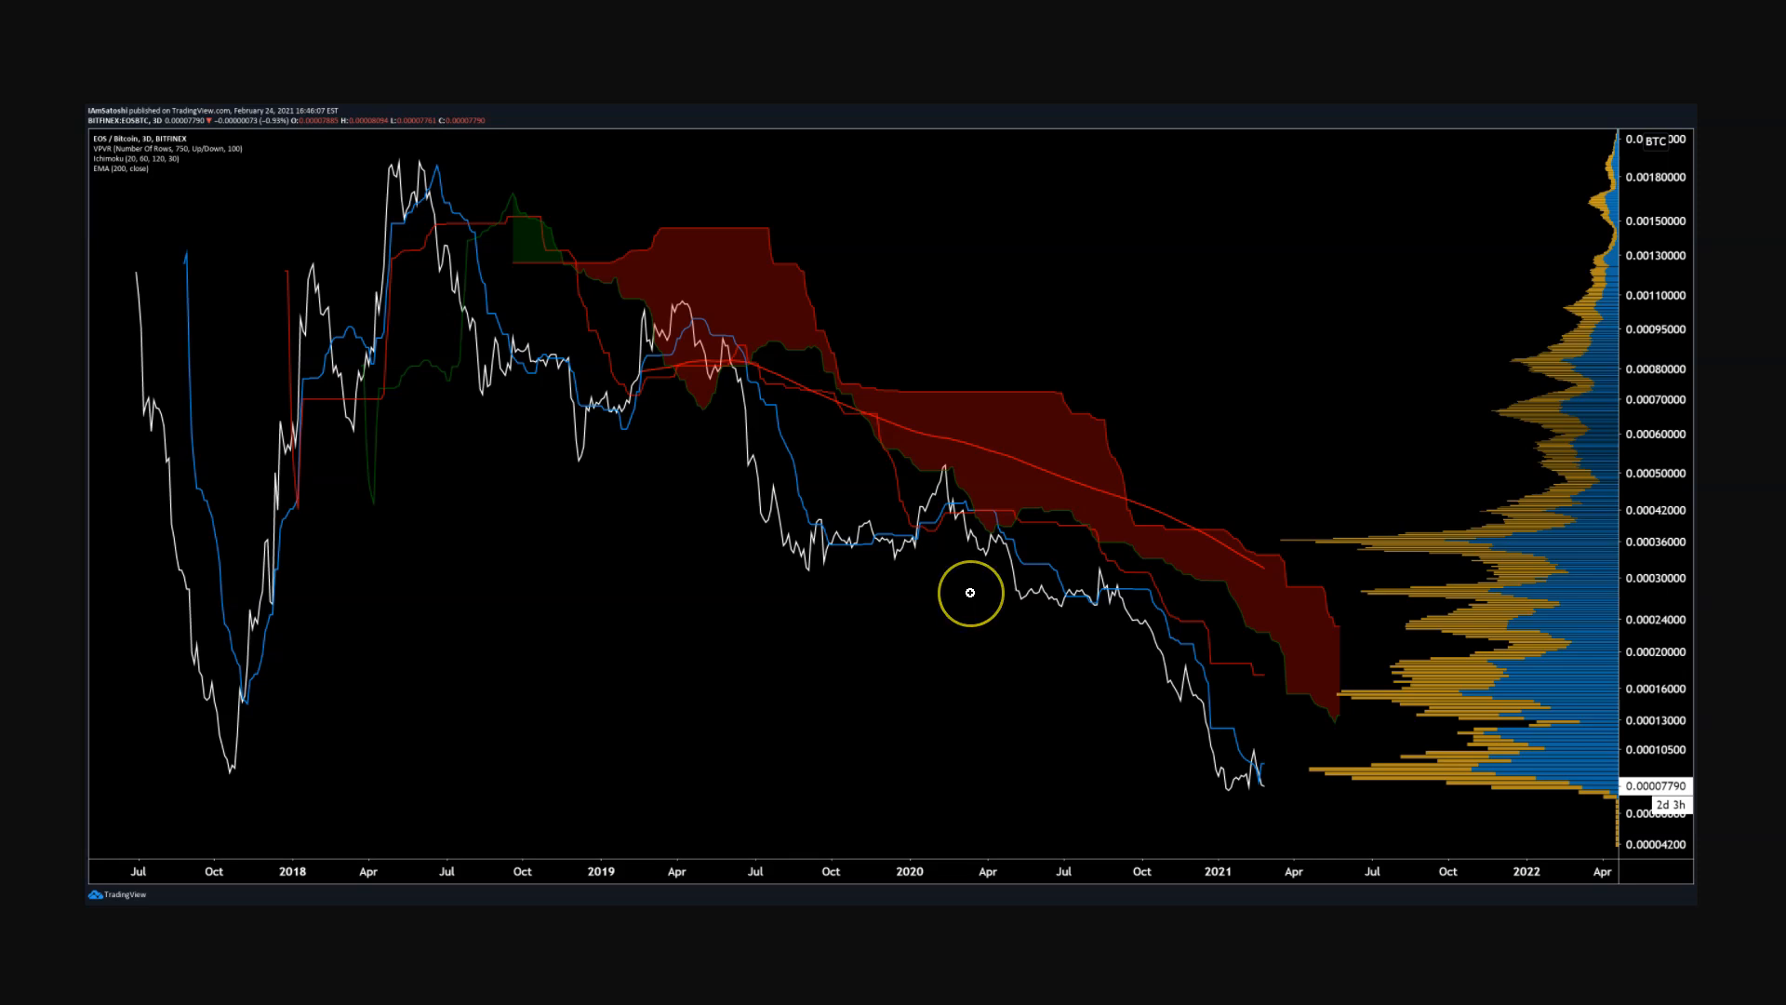
mouse_move(742, 603)
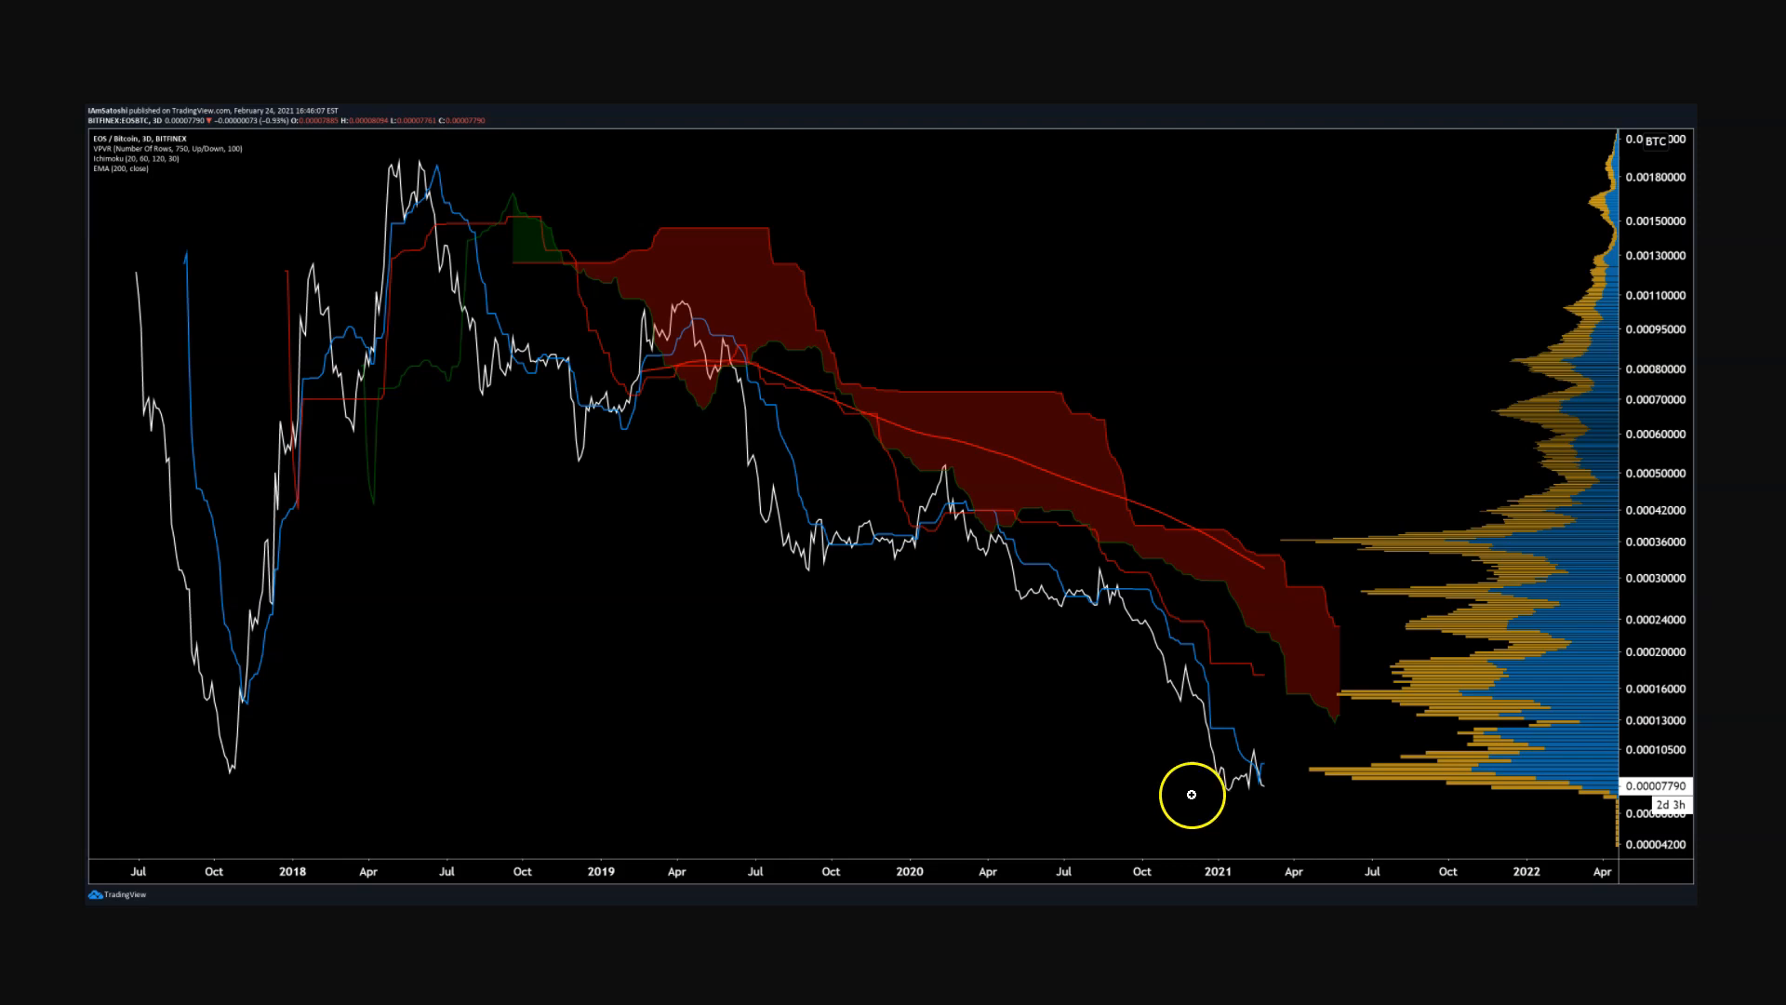
mouse_move(848, 498)
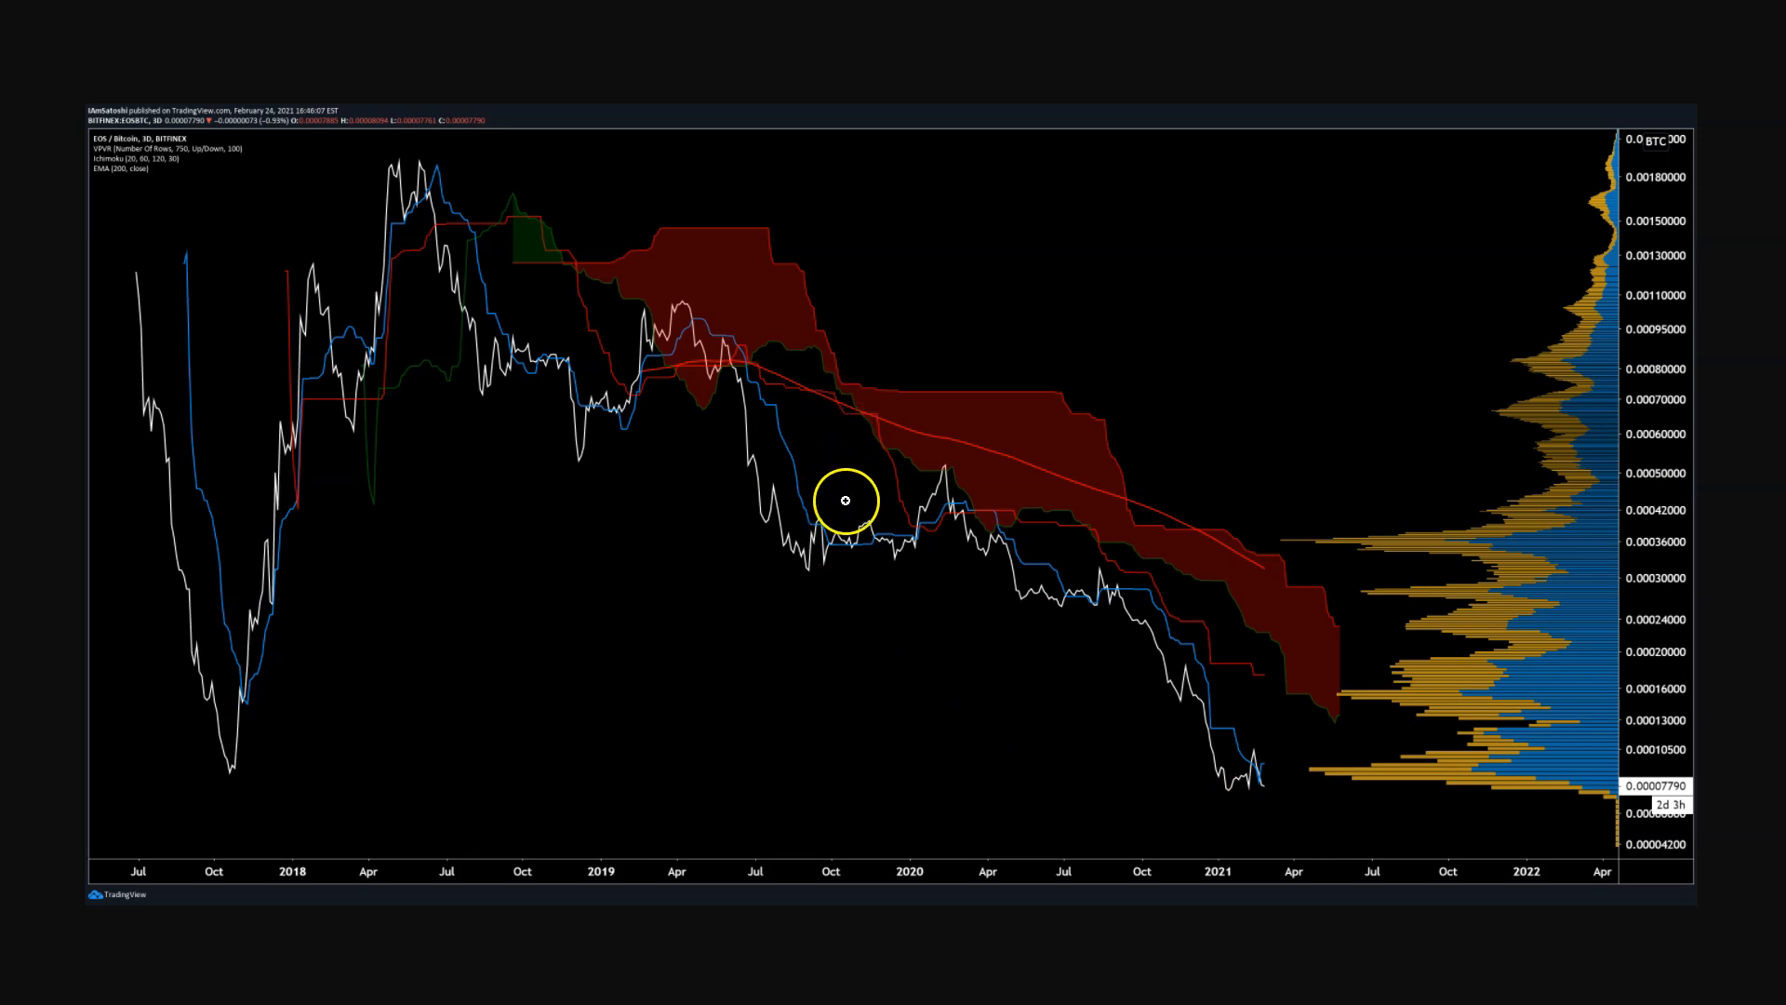
mouse_move(1271, 705)
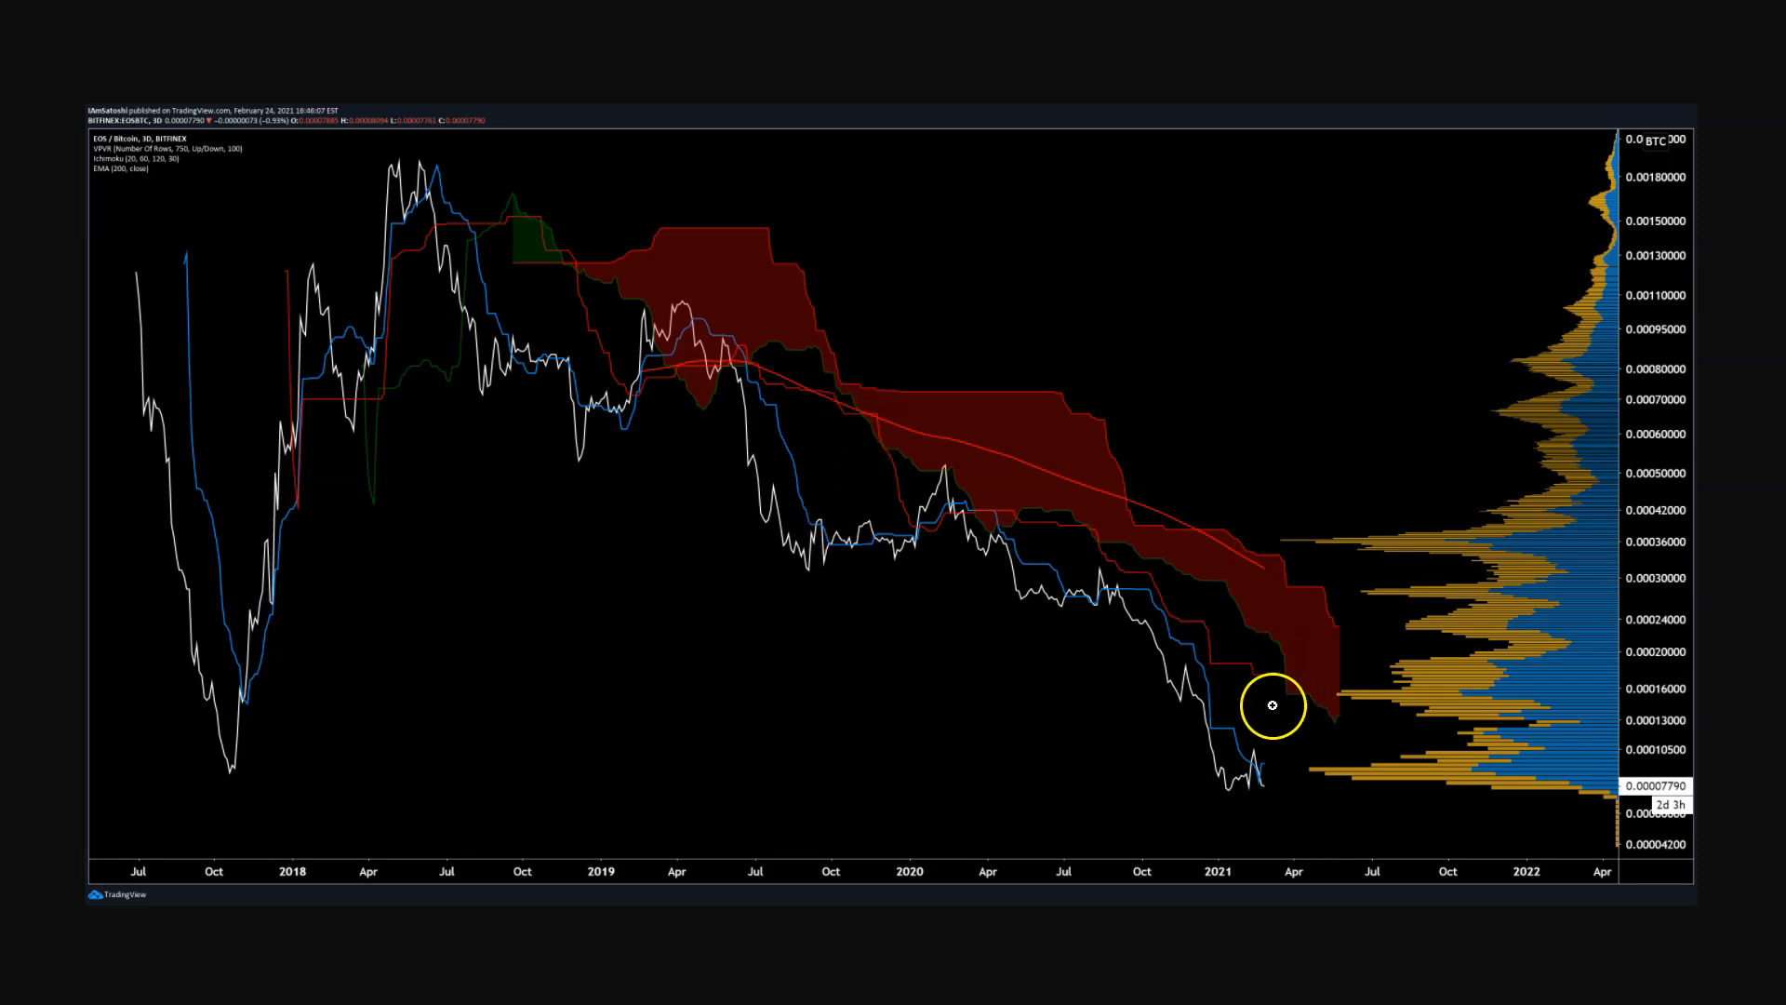
mouse_move(1265, 670)
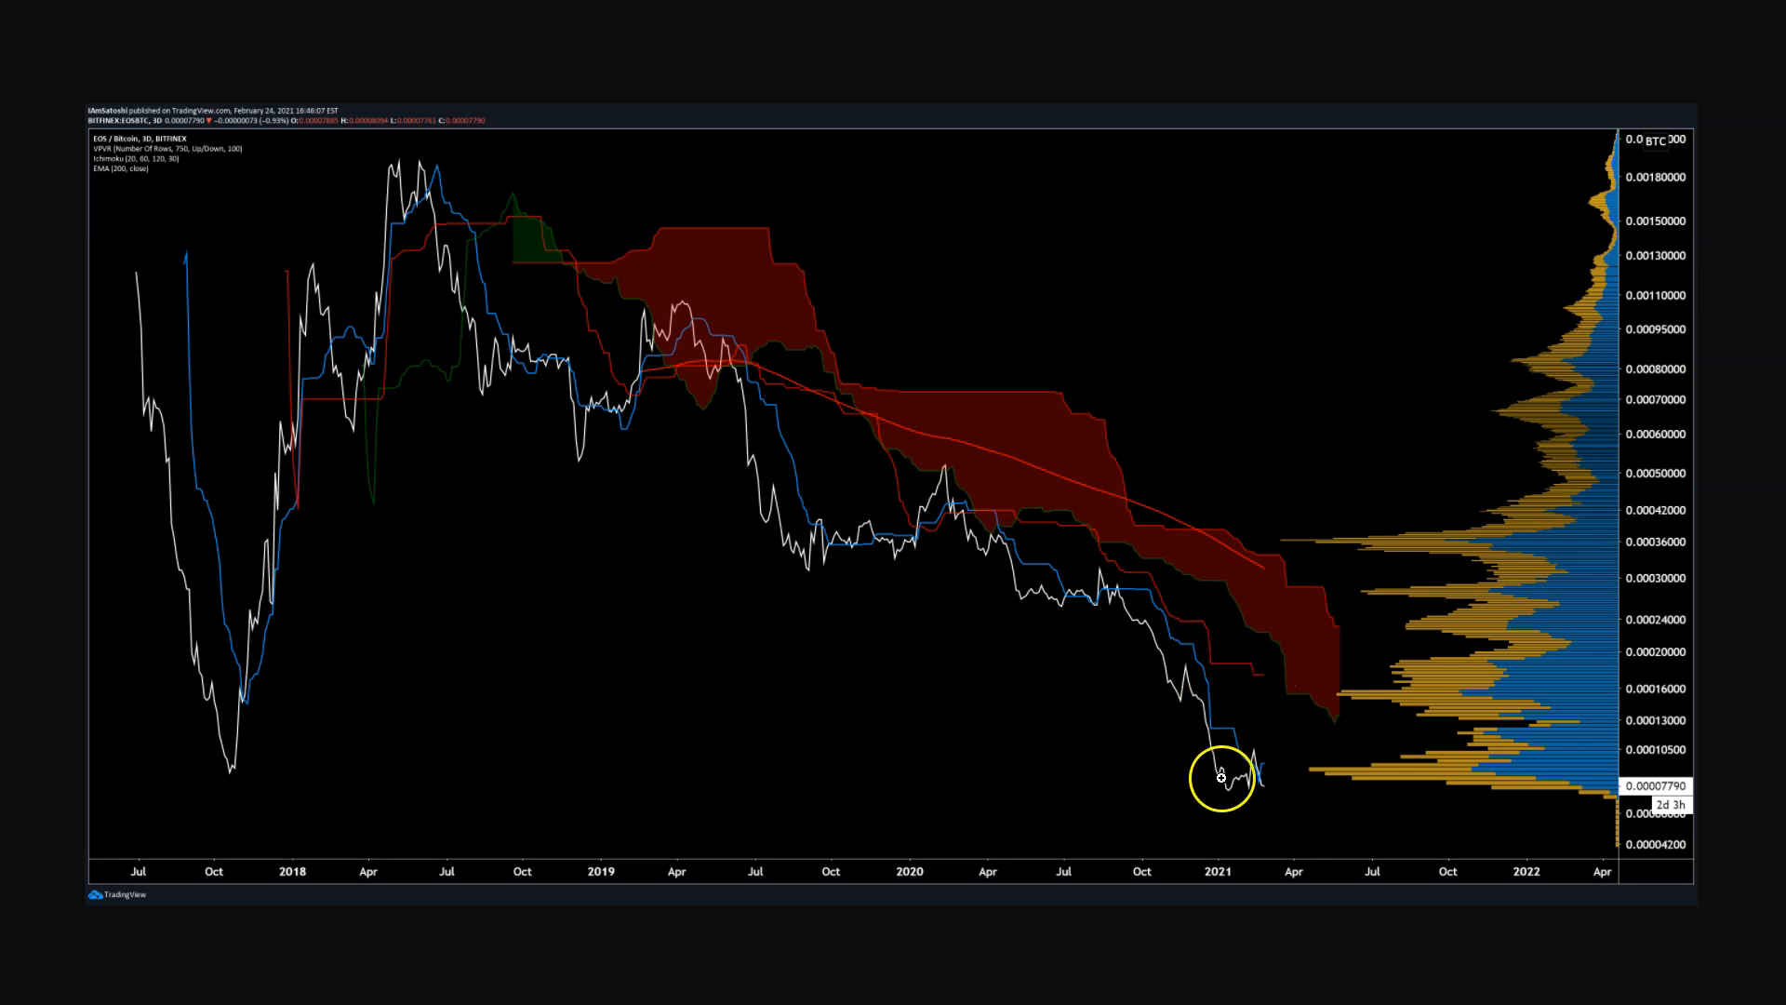
drag(1222, 780, 798, 556)
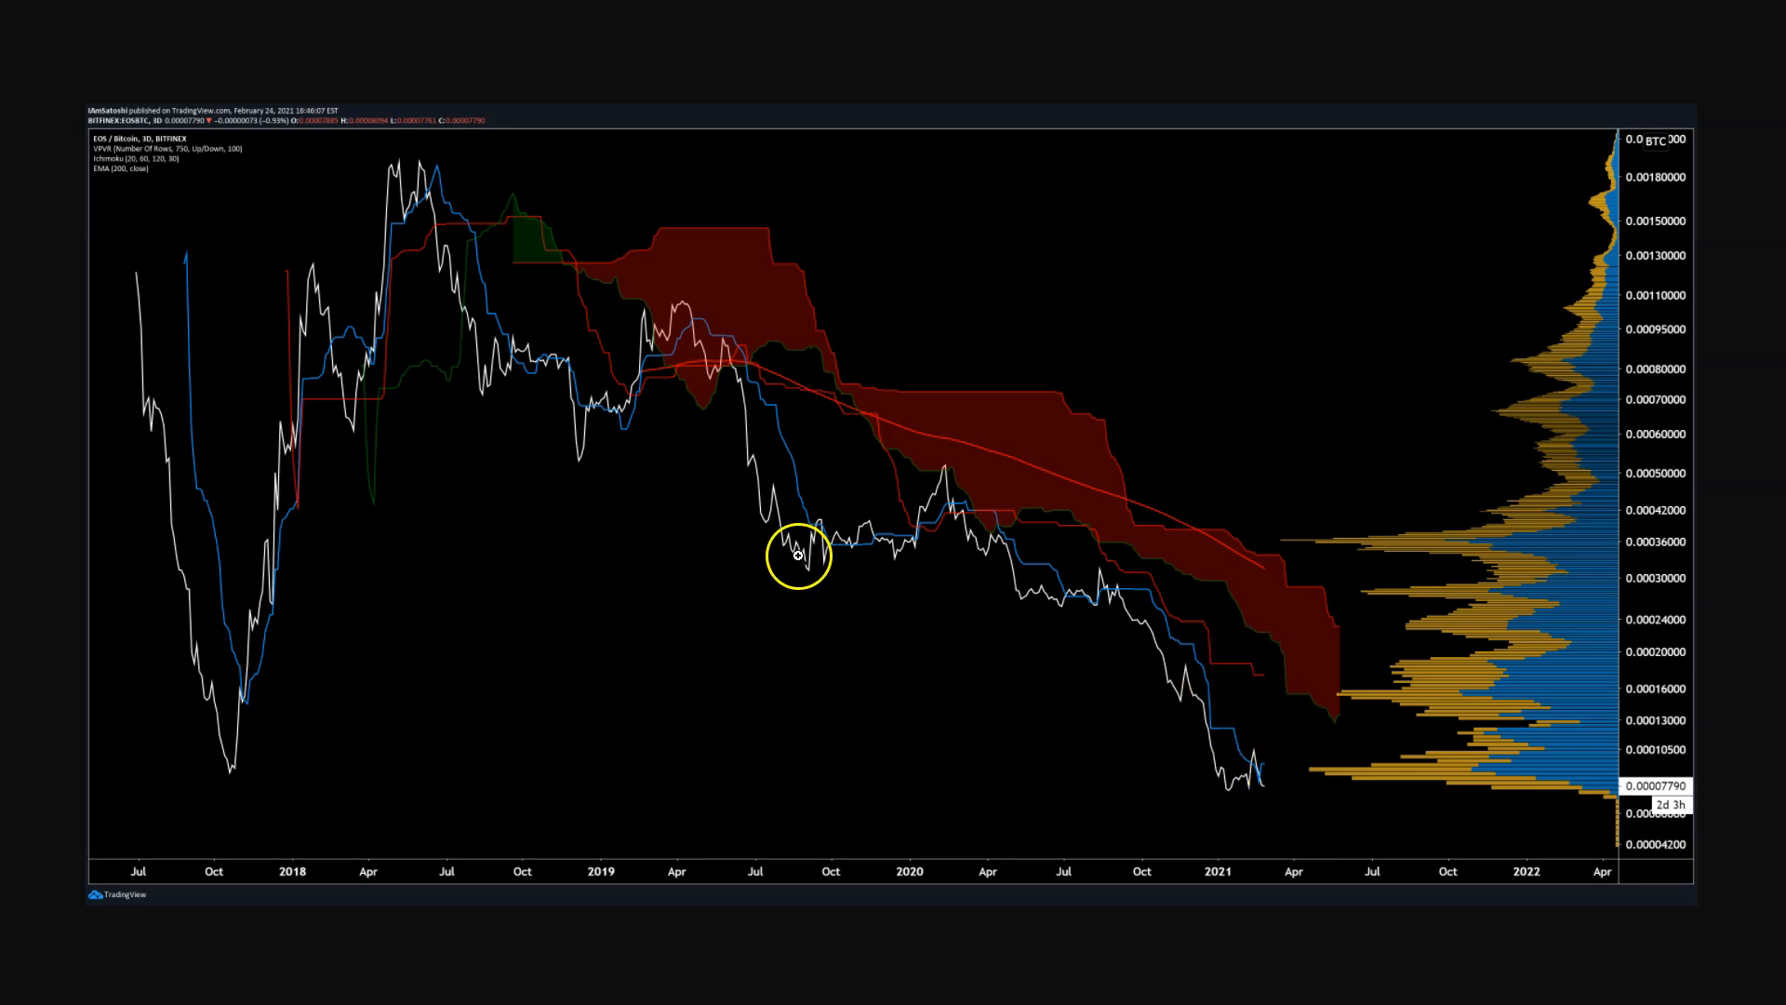
mouse_move(761, 854)
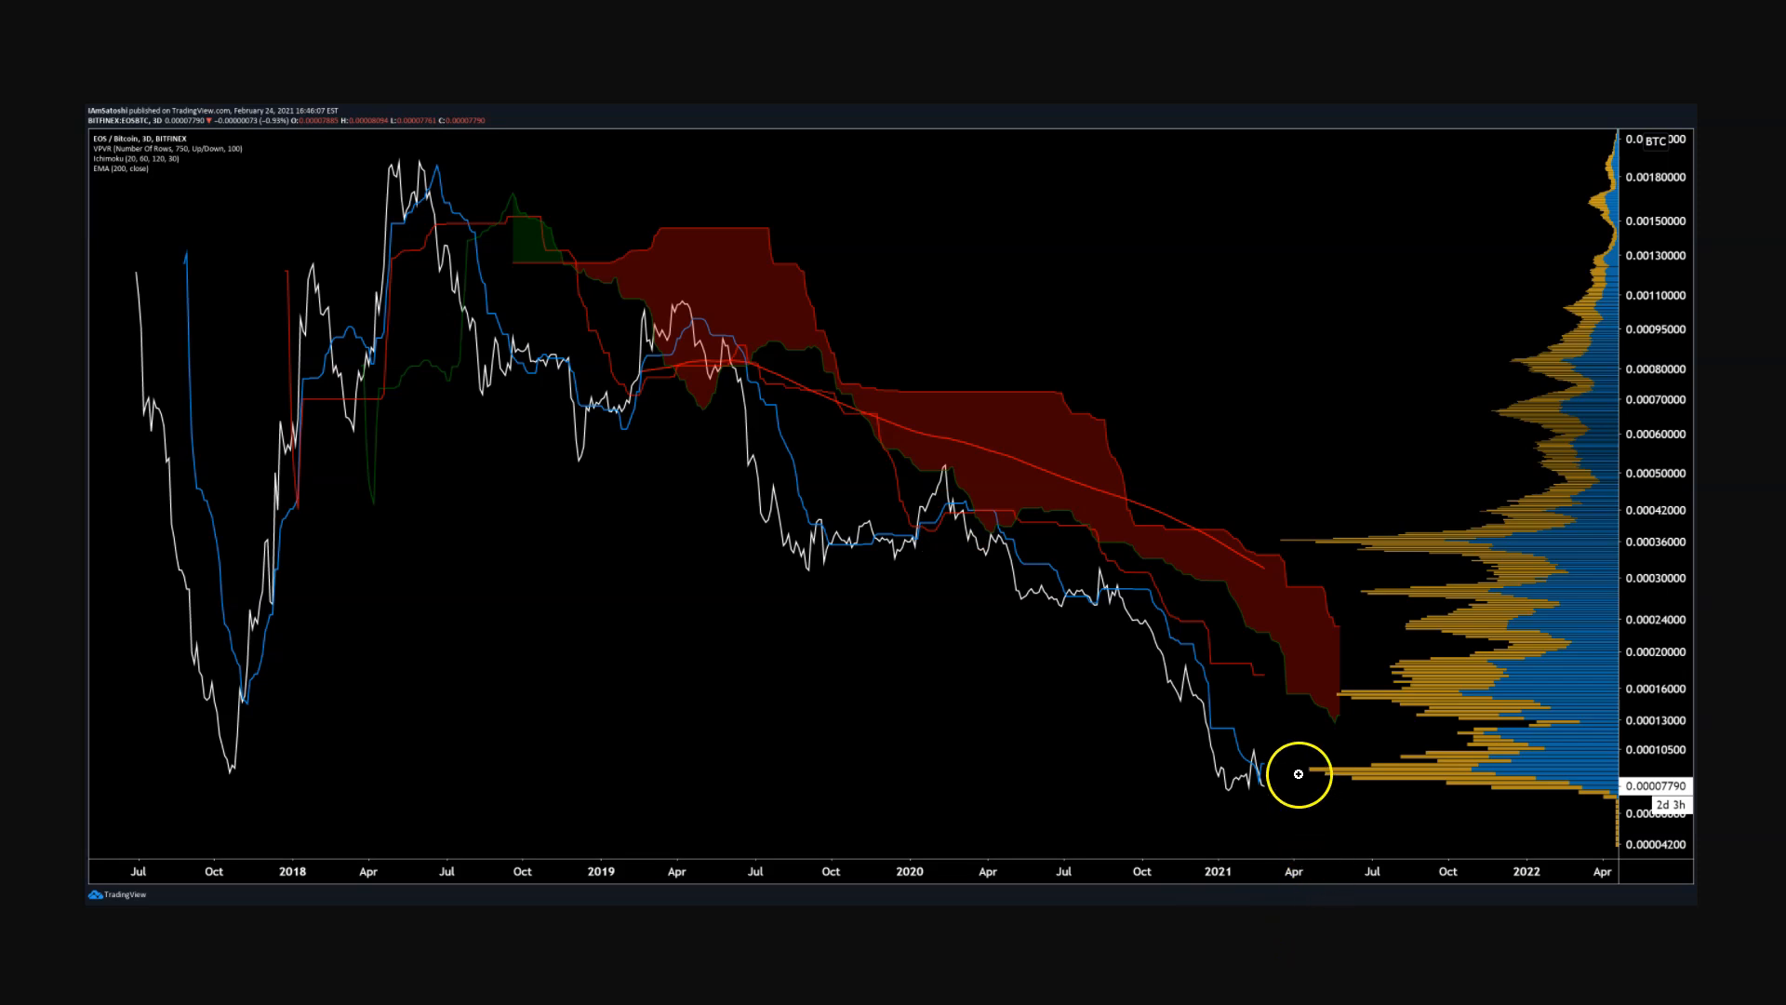
mouse_move(1111, 591)
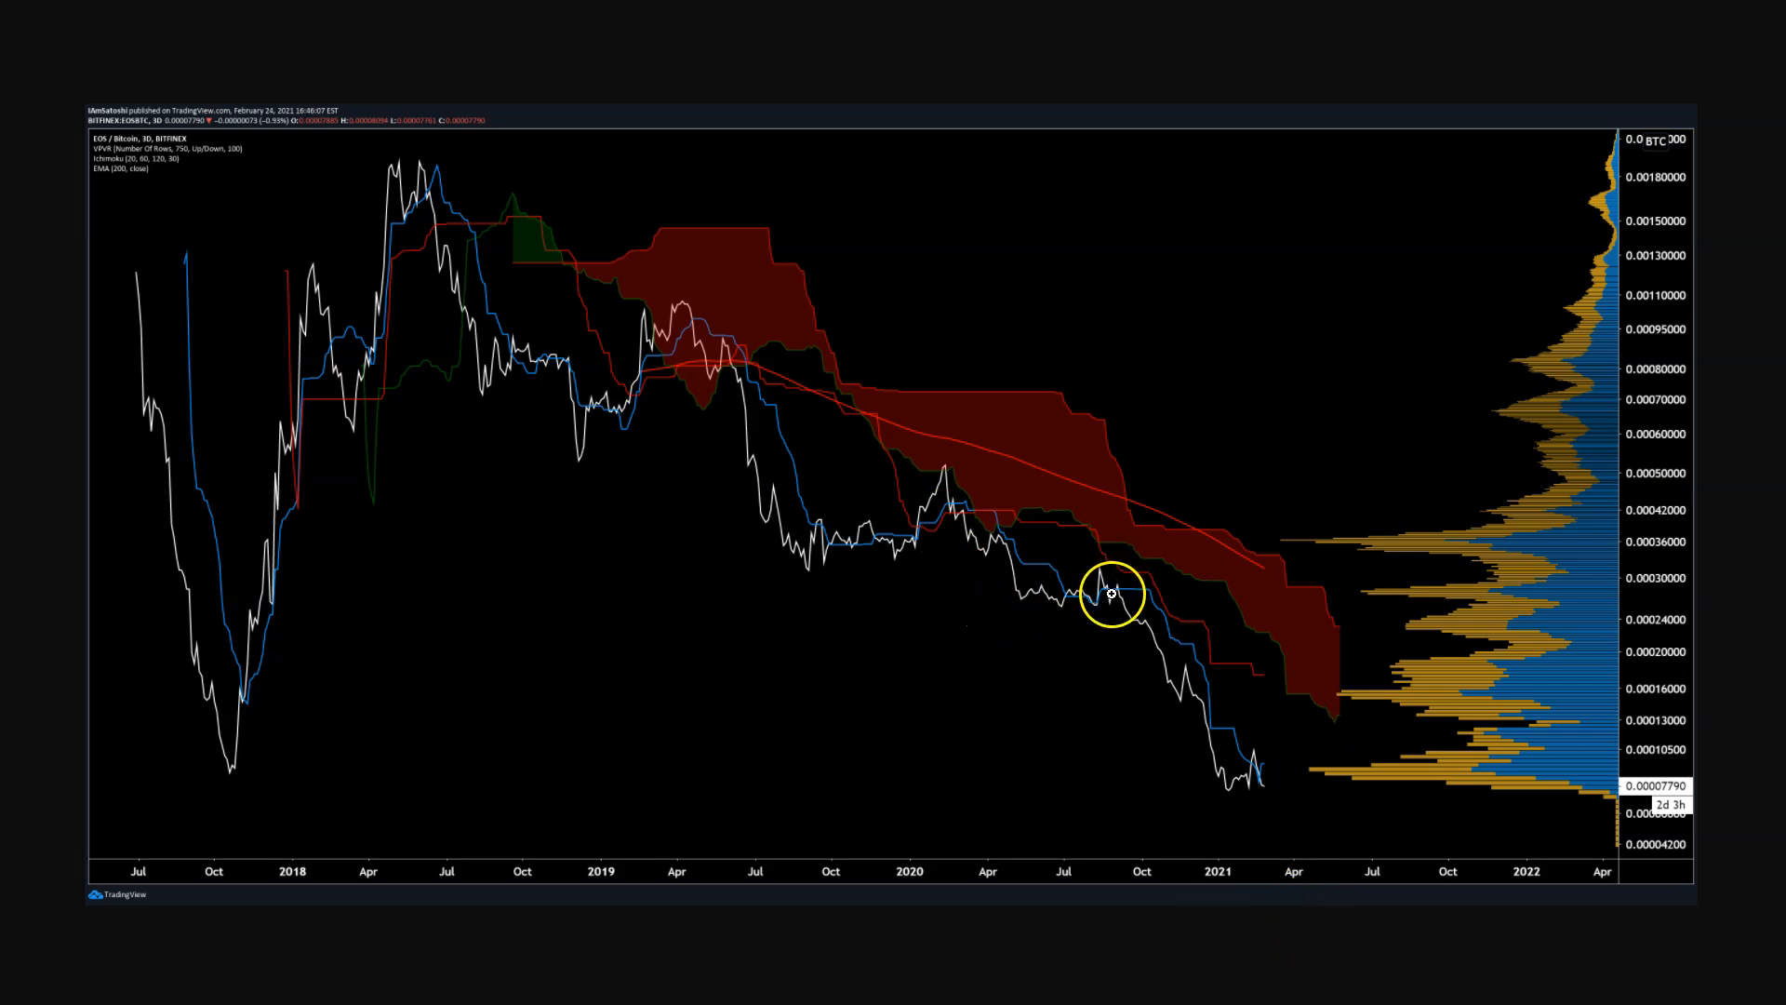
mouse_move(1295, 830)
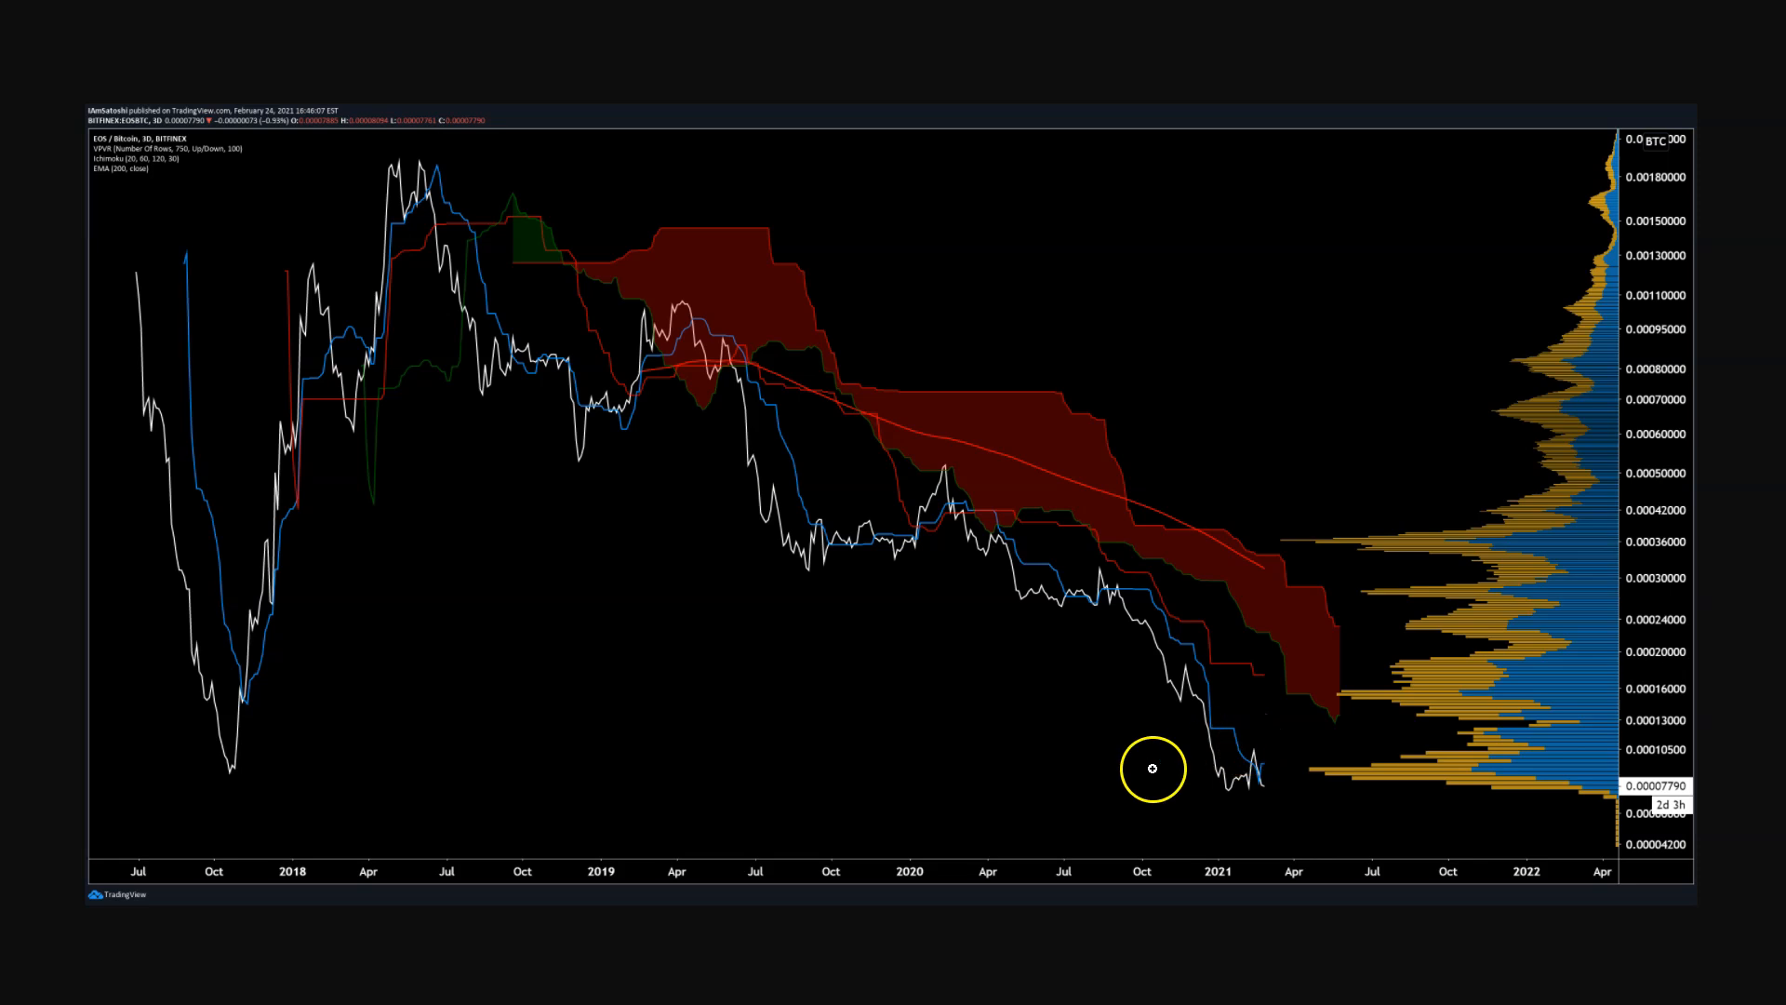
mouse_move(1293, 609)
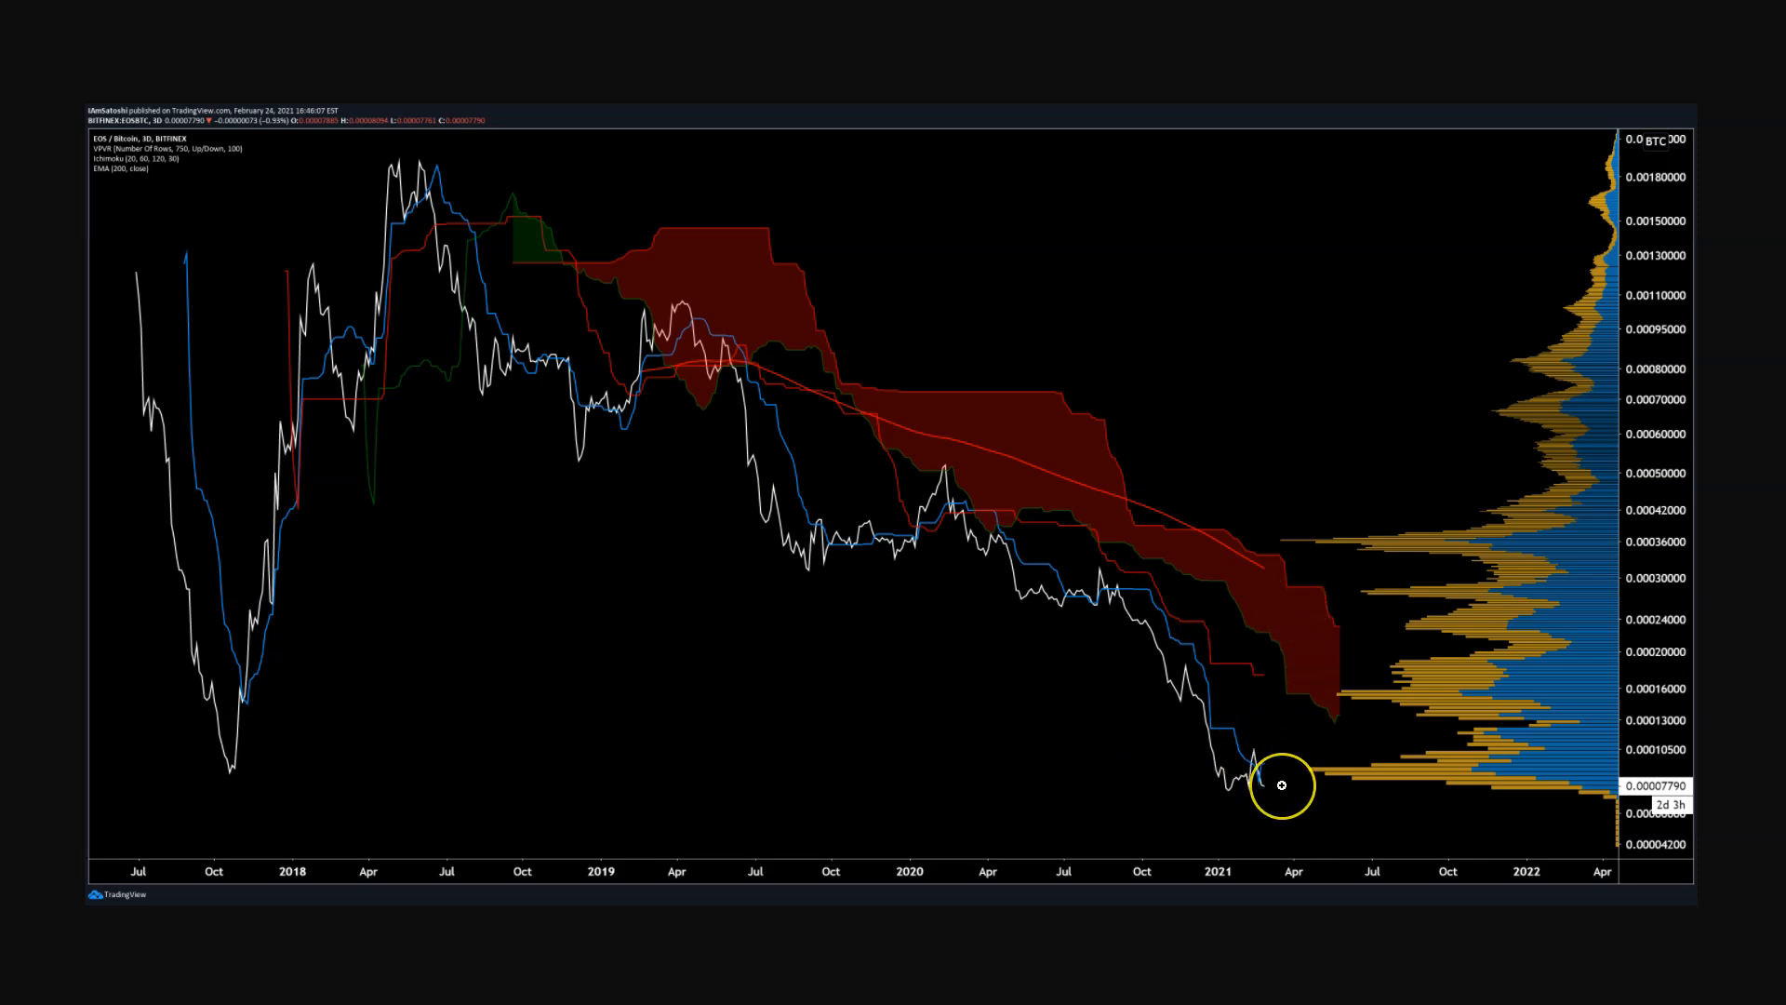
mouse_move(1444, 820)
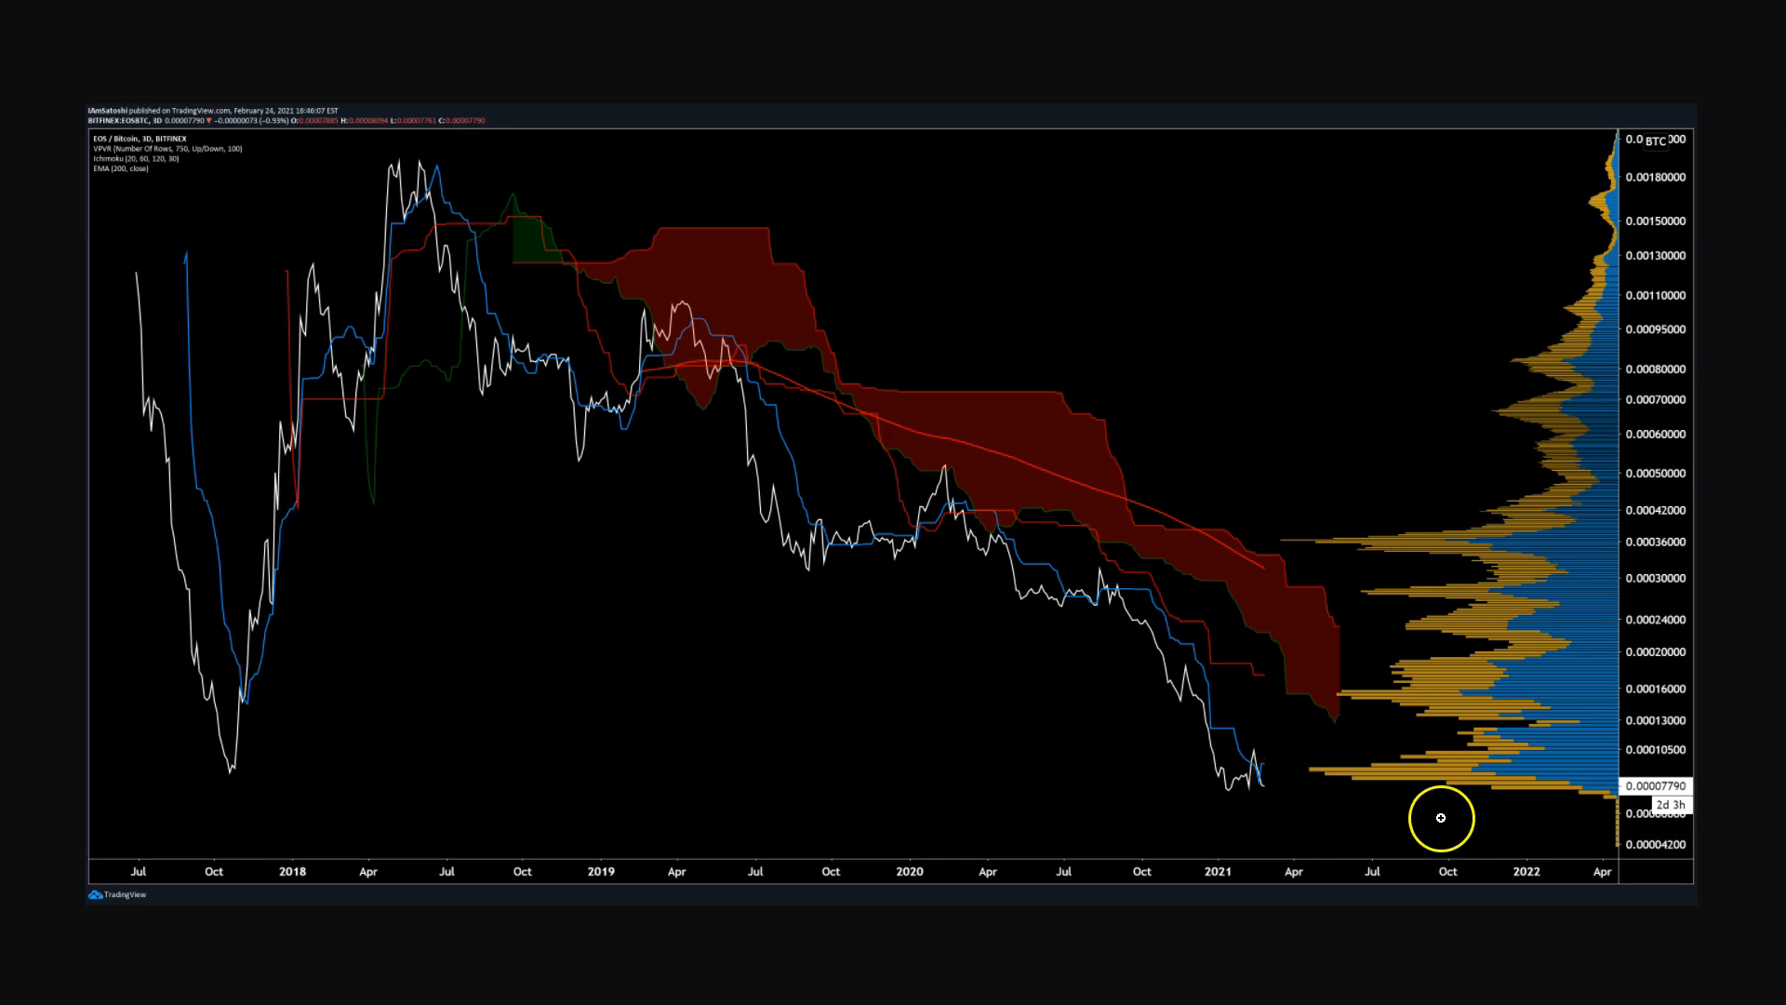
mouse_move(1408, 300)
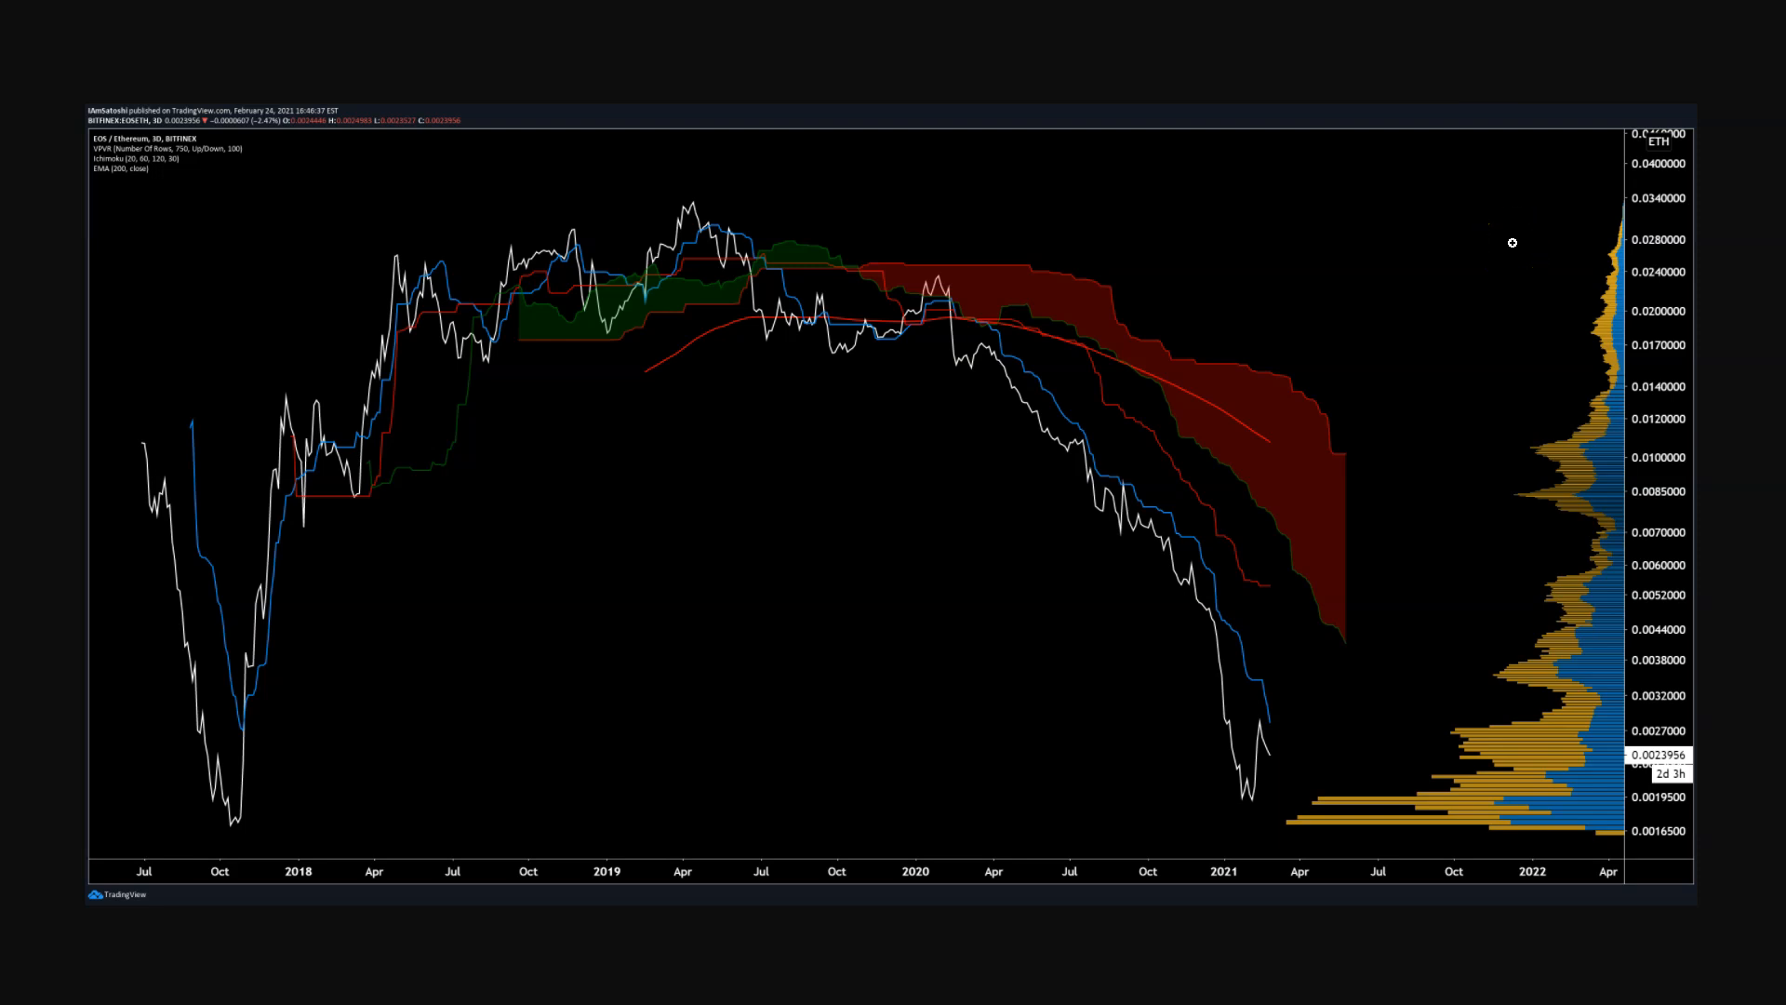
mouse_move(65, 221)
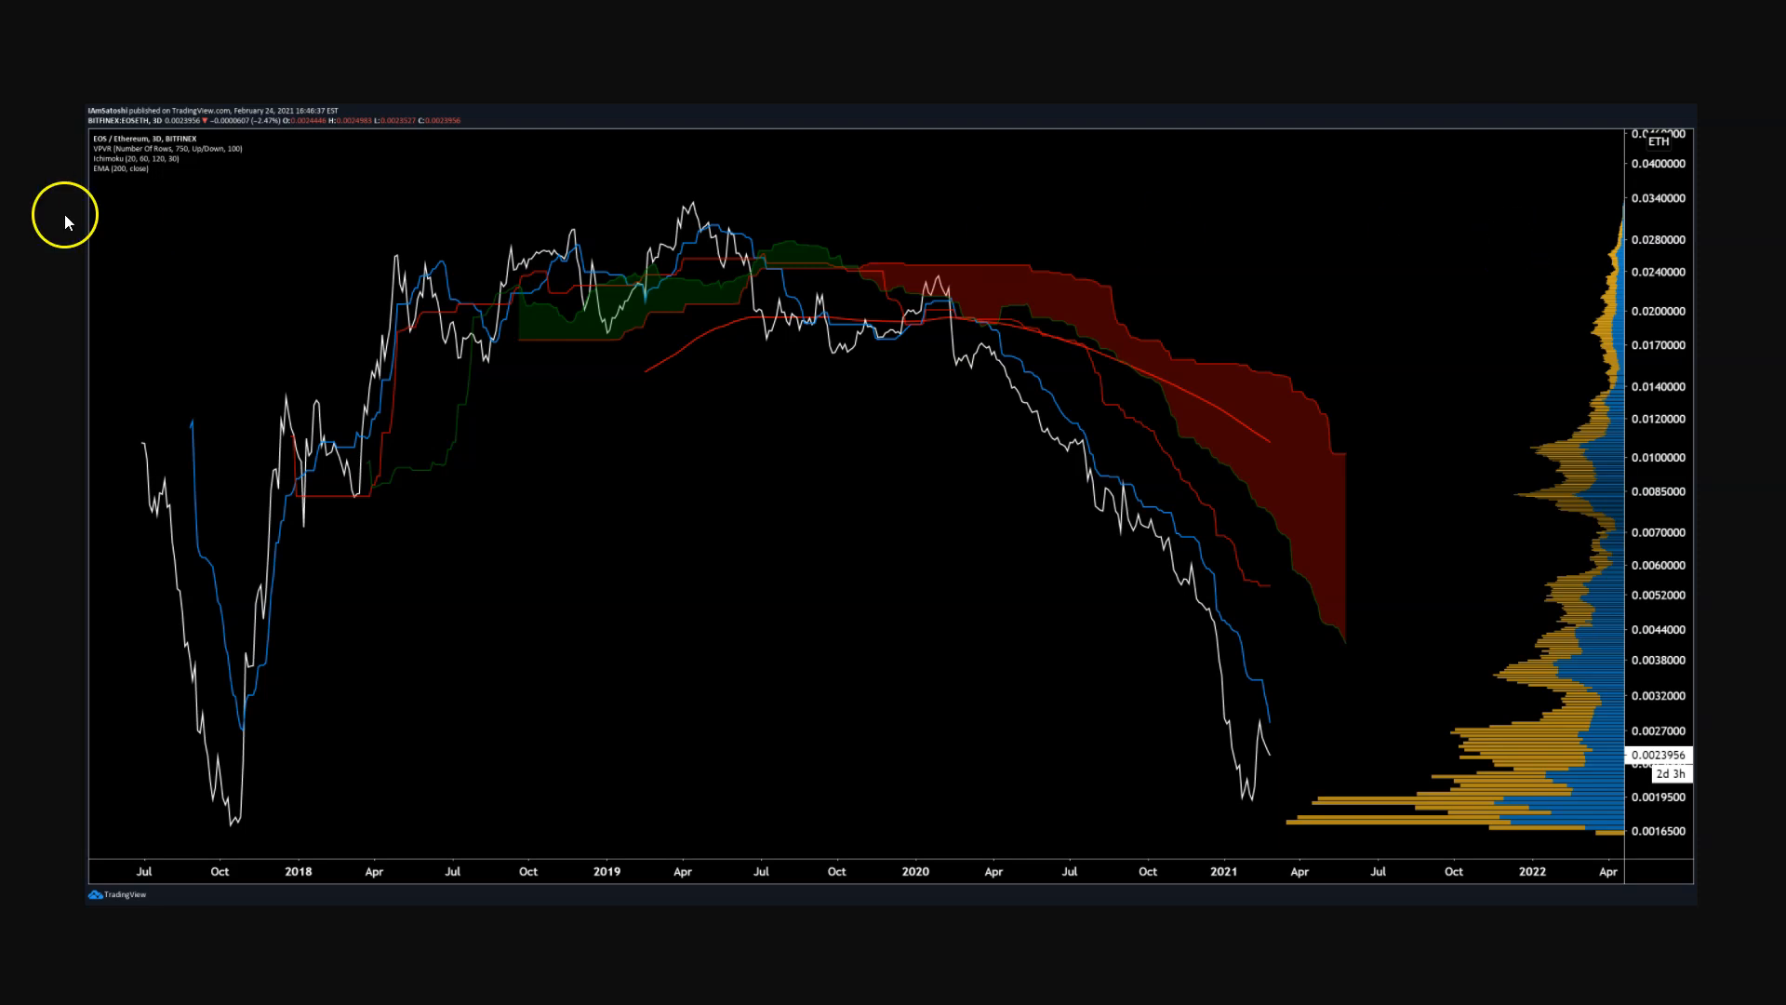
mouse_move(141, 545)
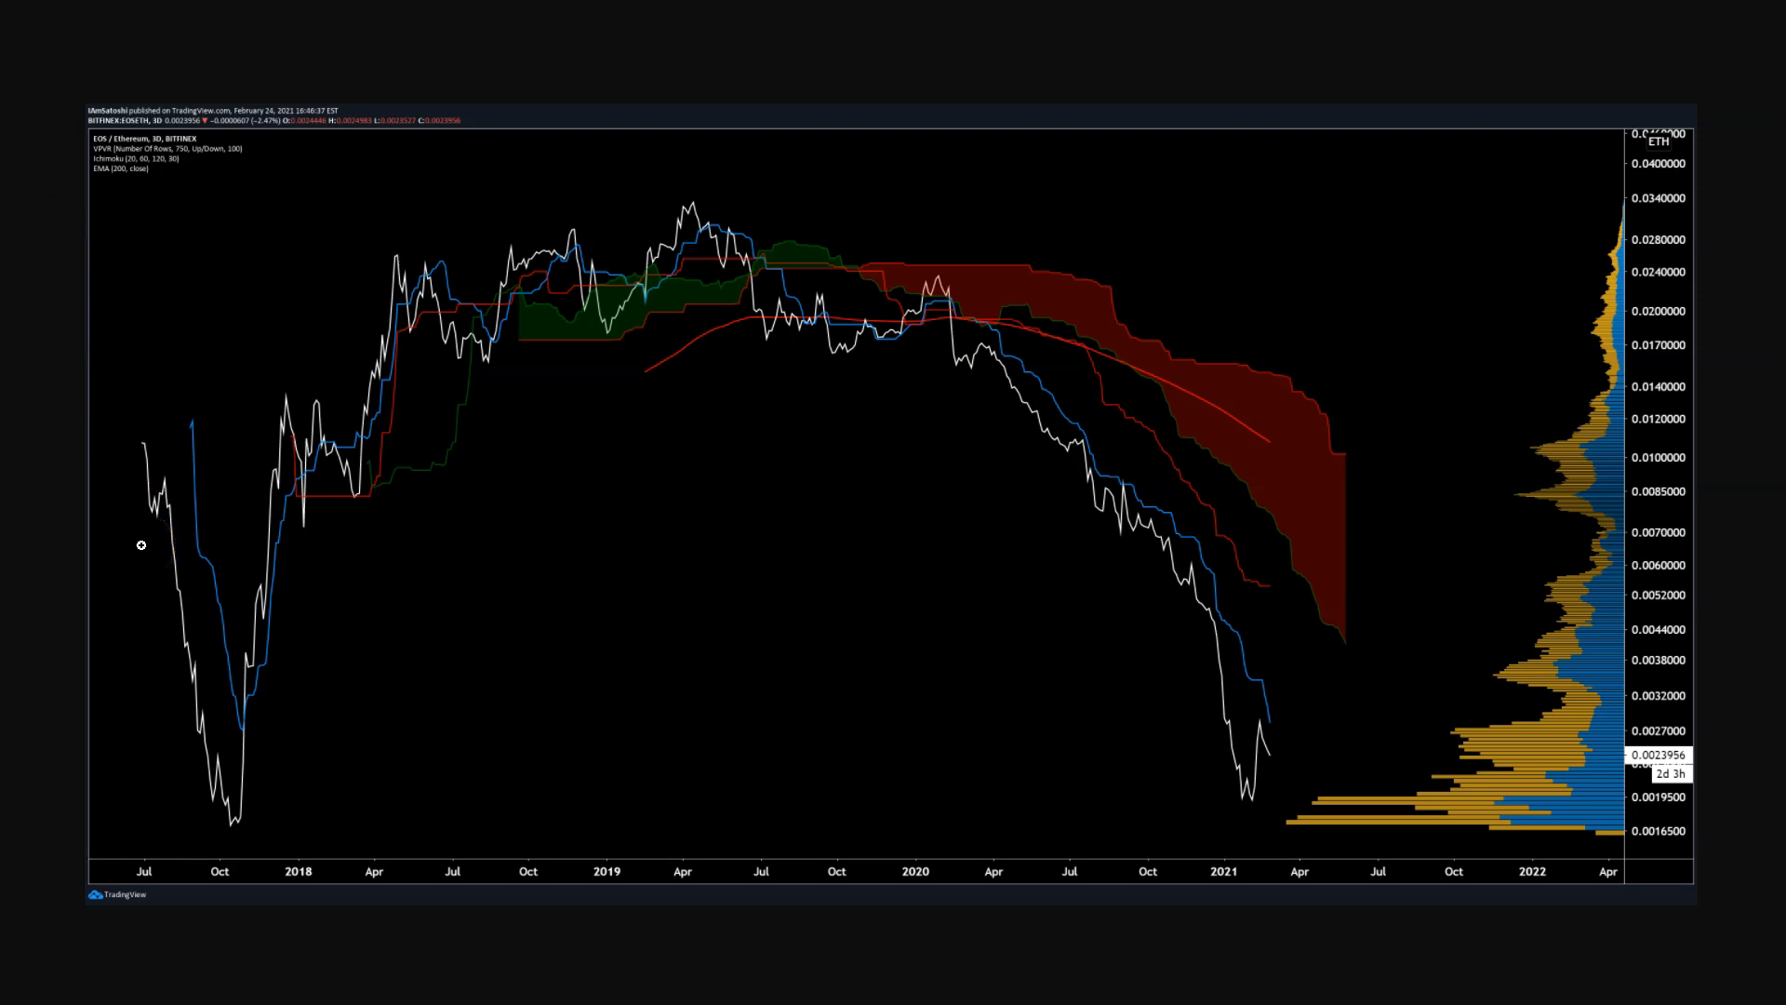
mouse_move(964, 363)
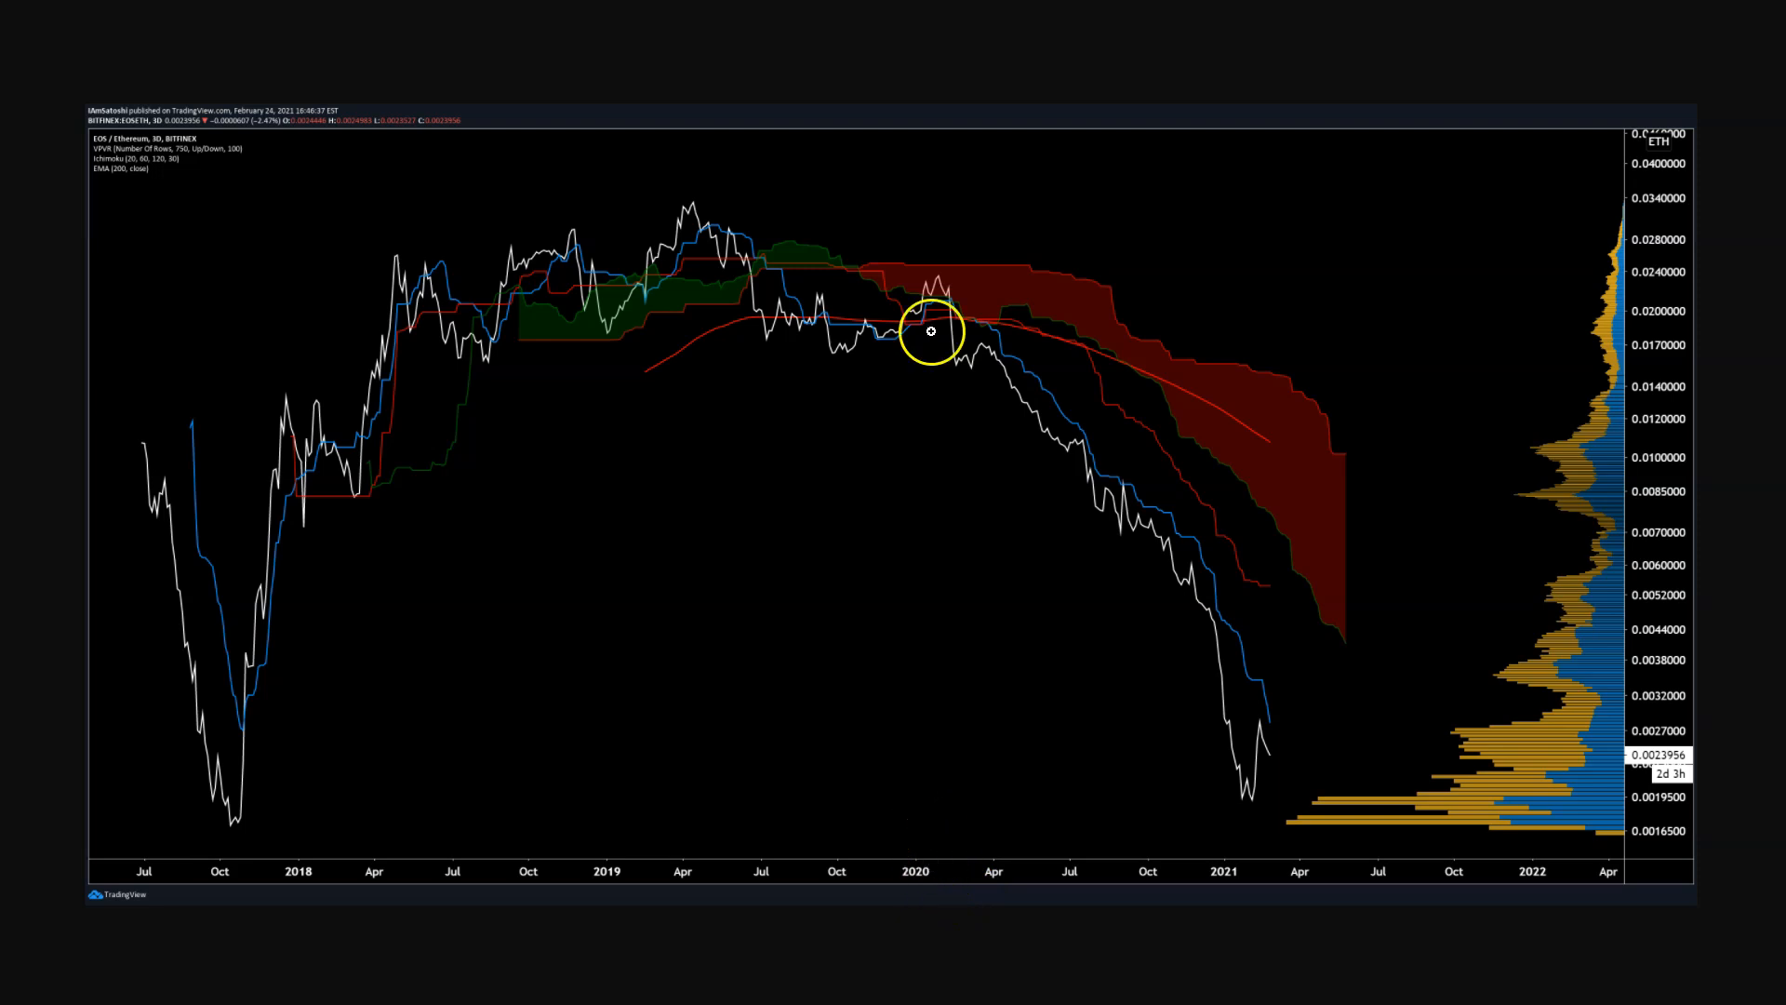
mouse_move(889, 815)
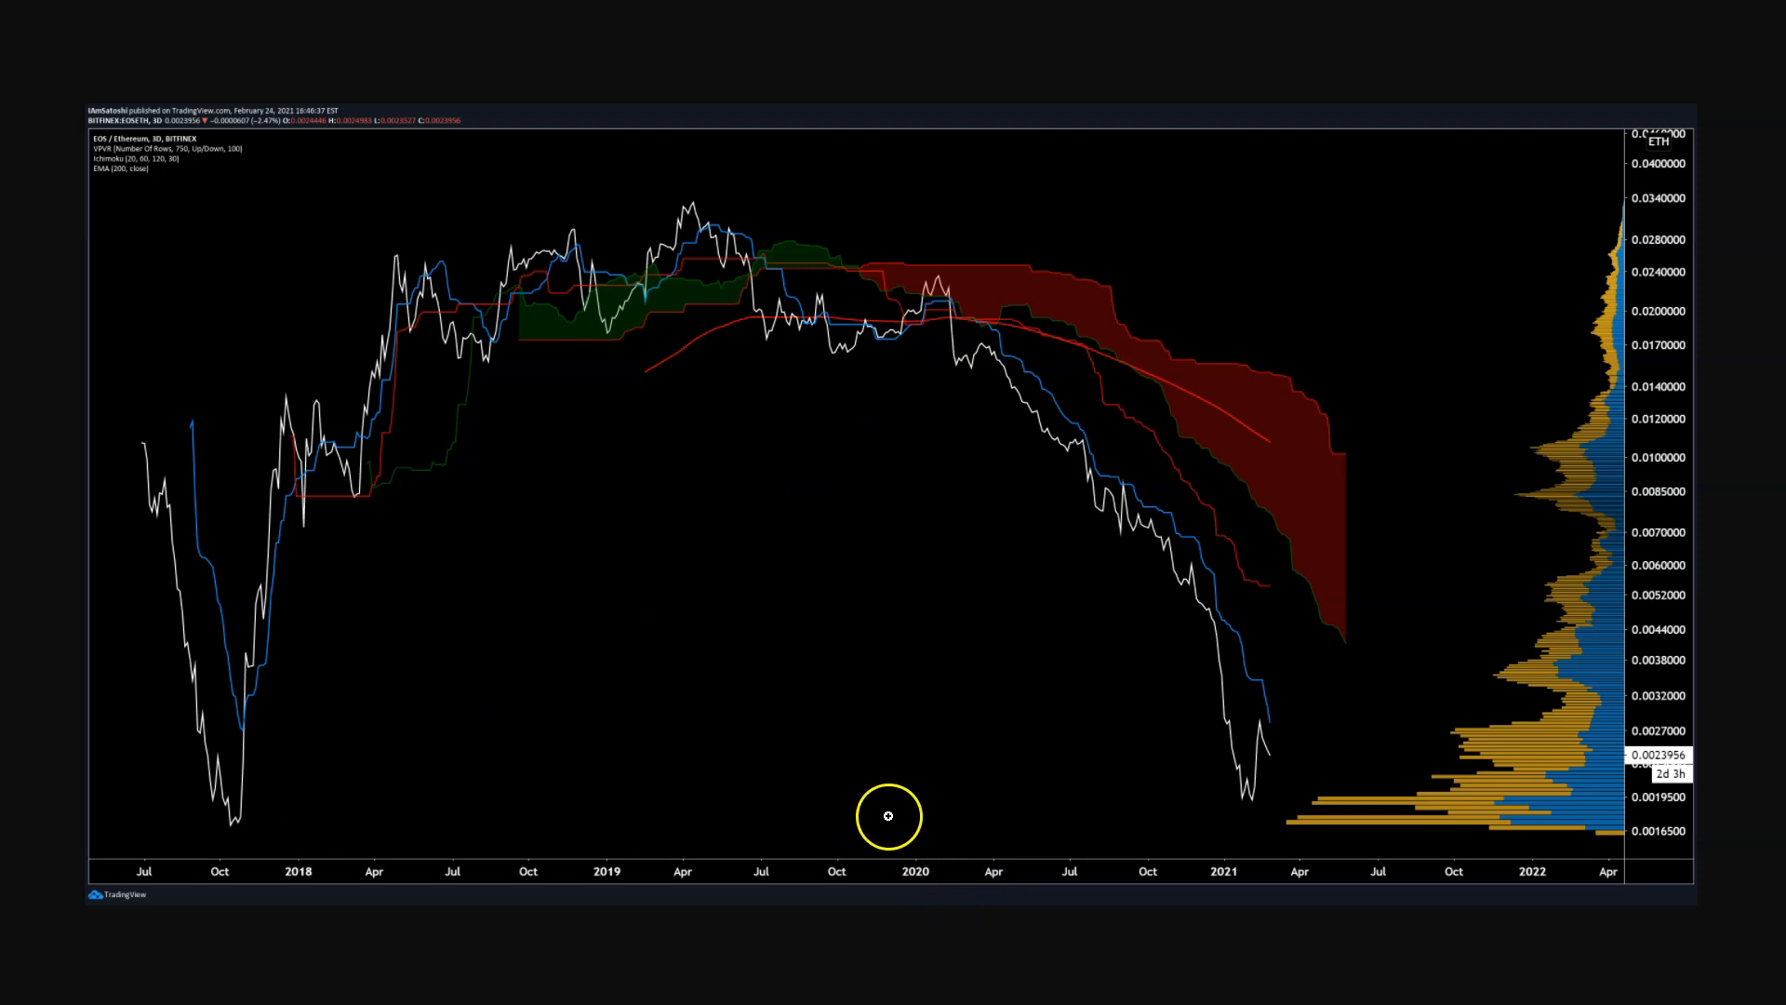
mouse_move(333, 292)
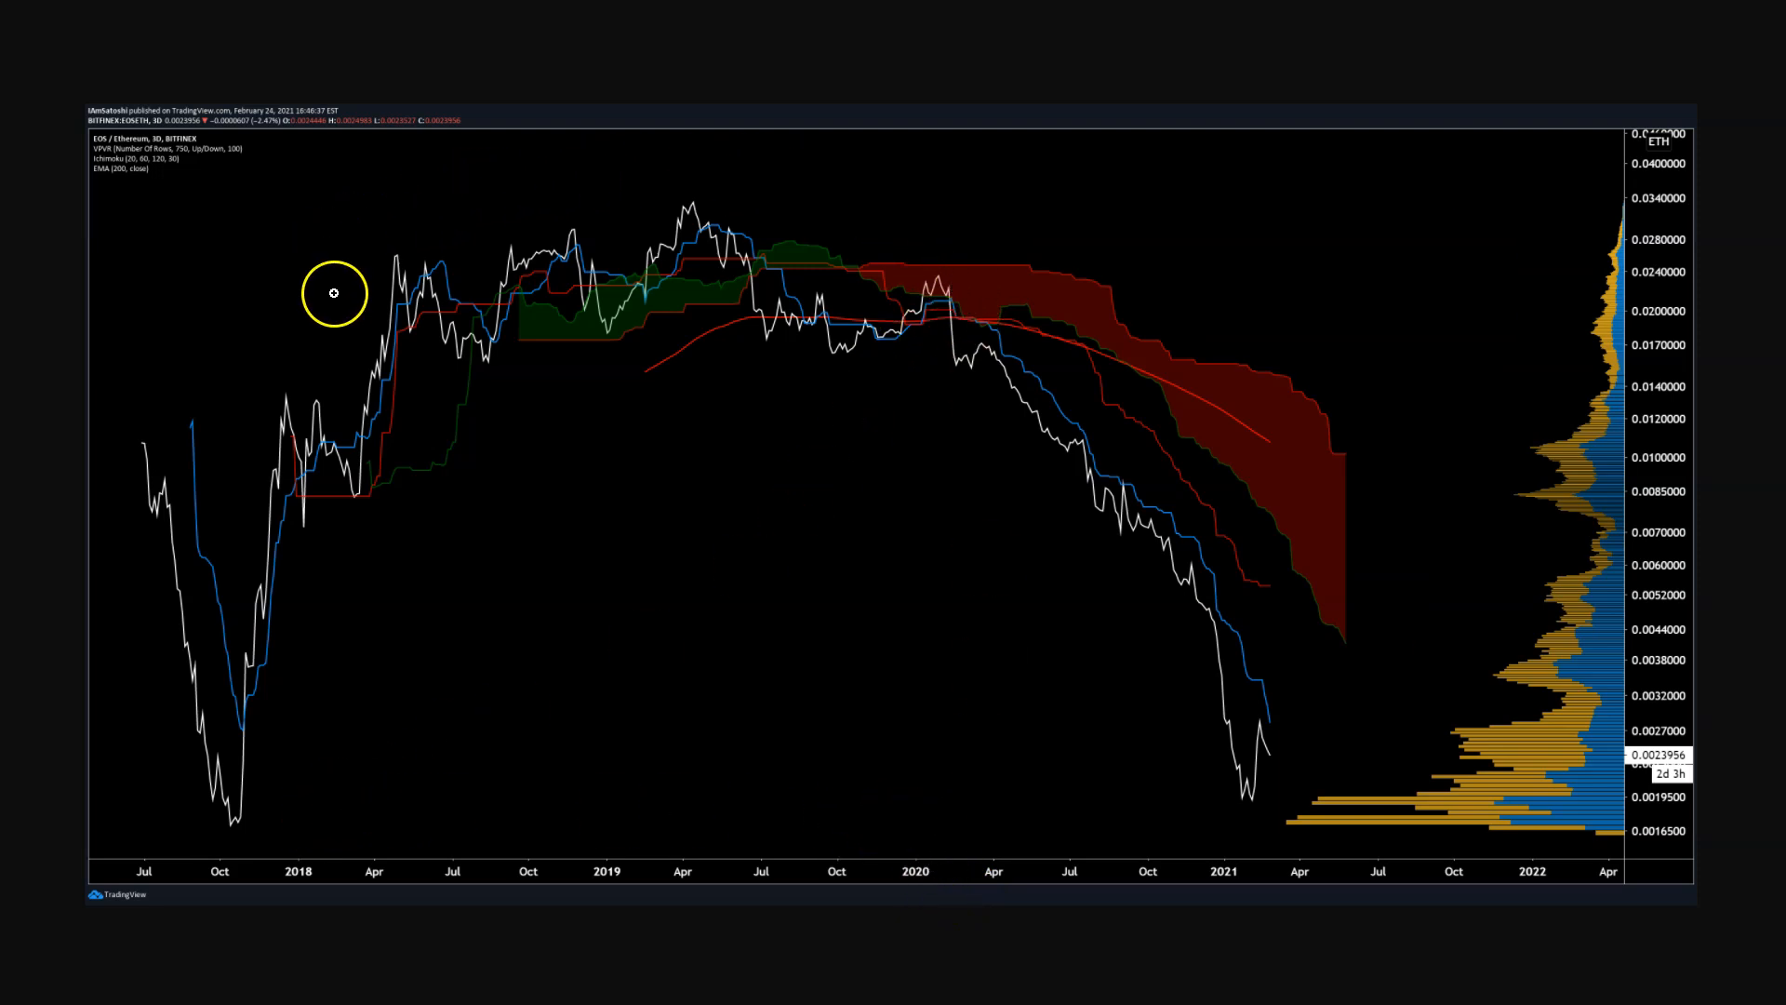
mouse_move(767, 362)
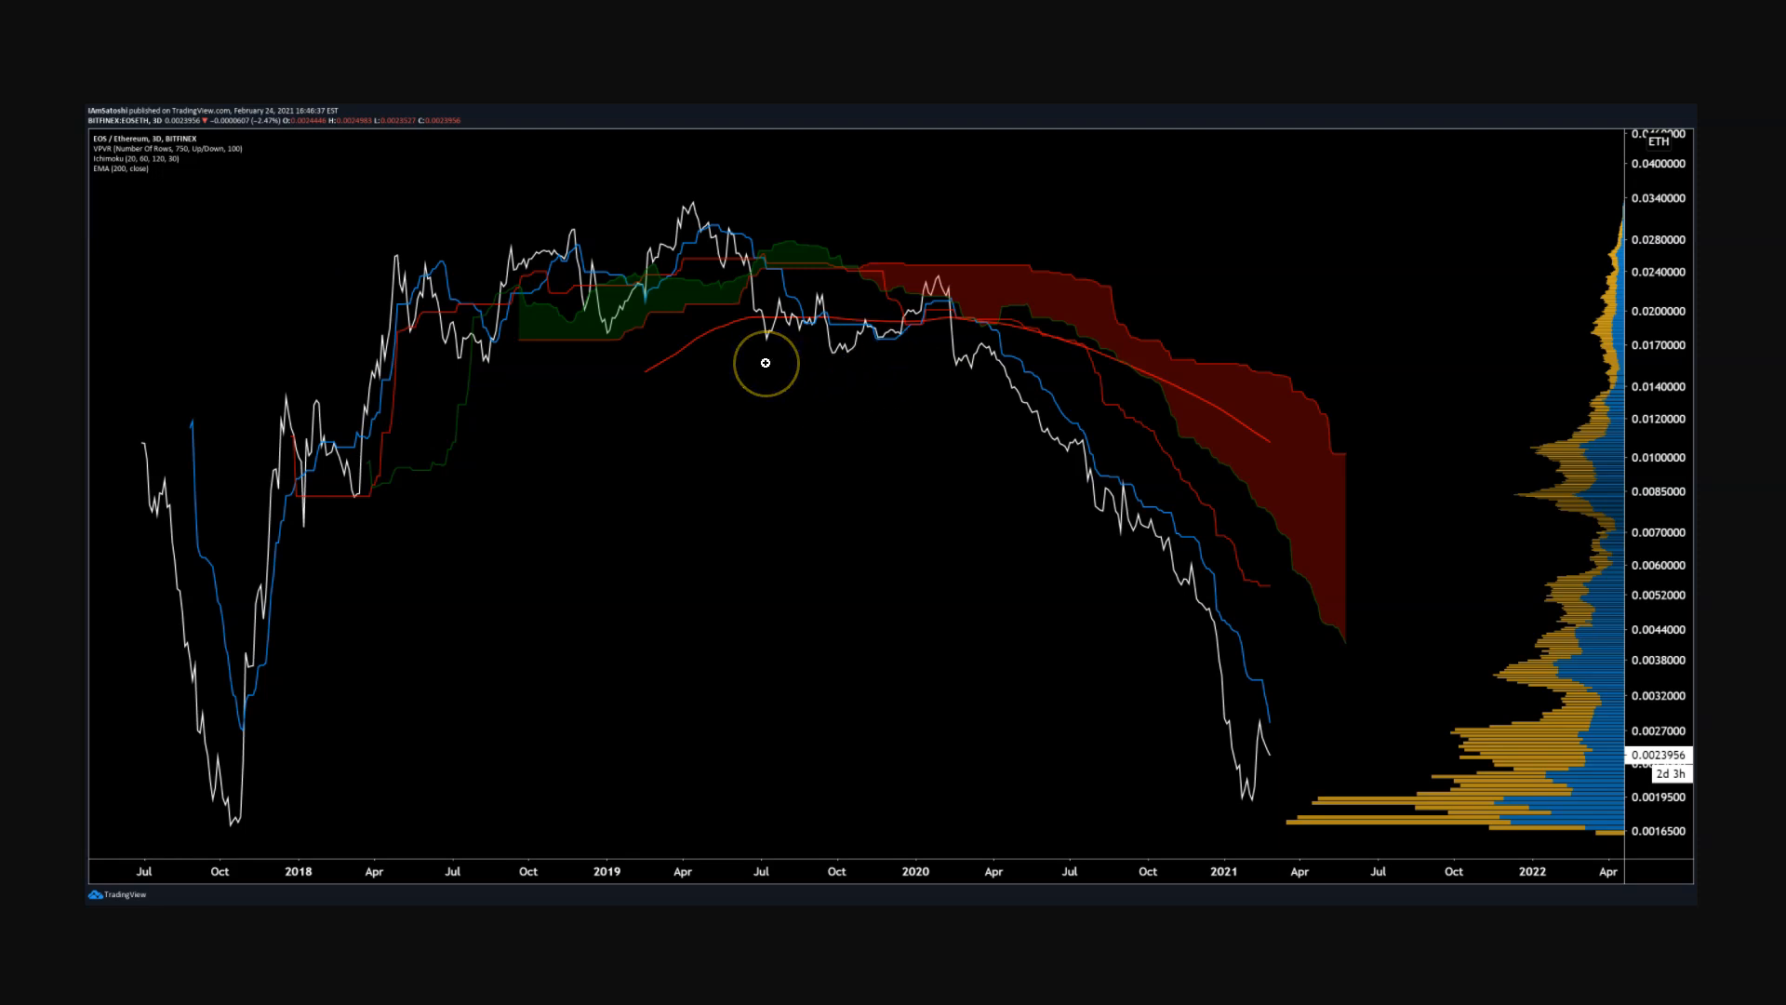
mouse_move(910, 348)
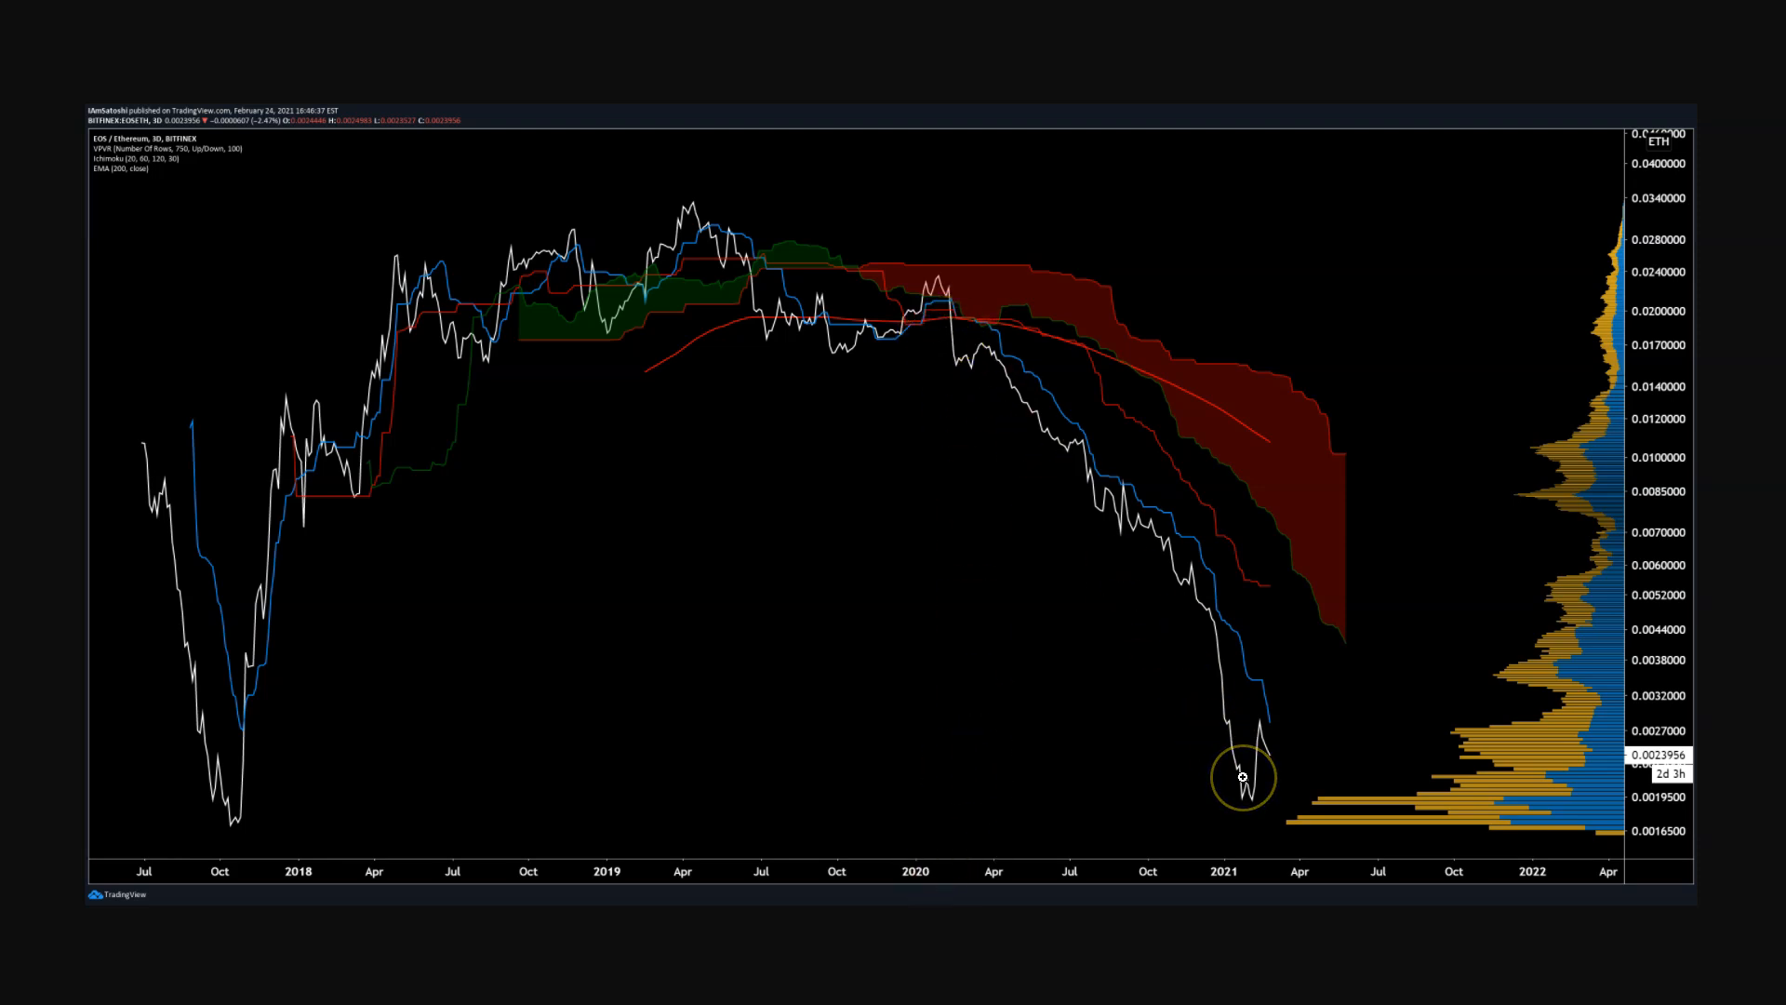
mouse_move(325, 801)
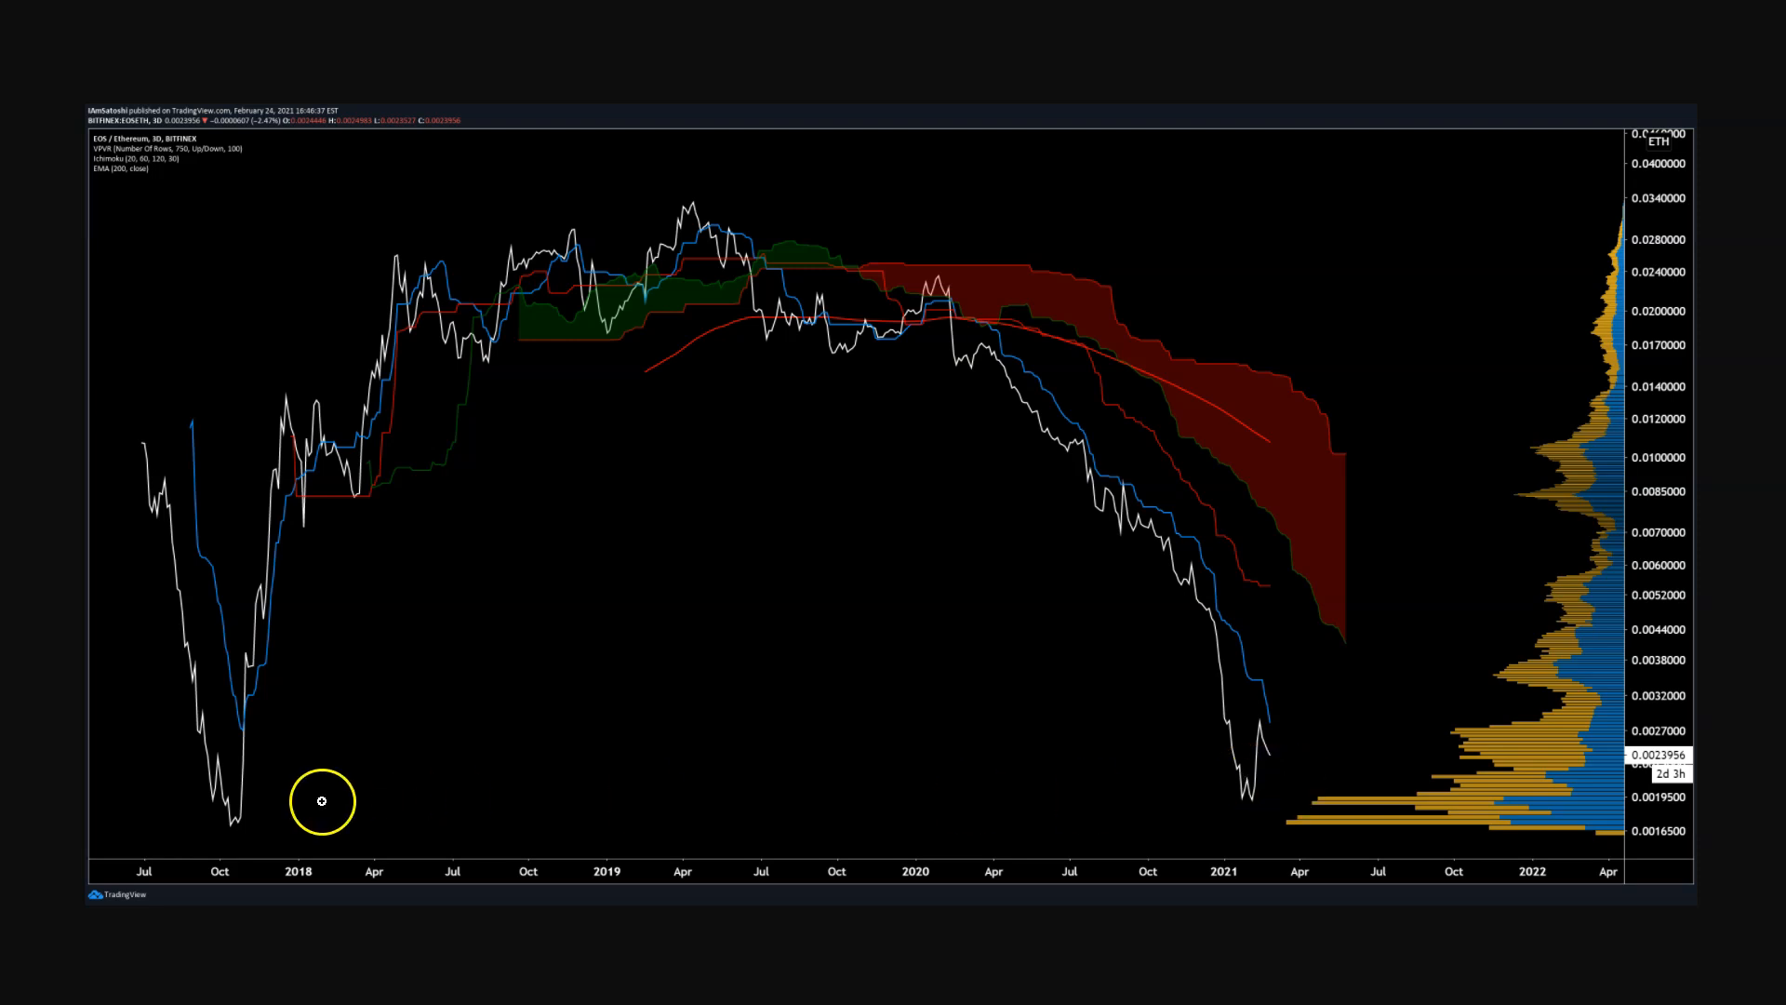
mouse_move(1392, 769)
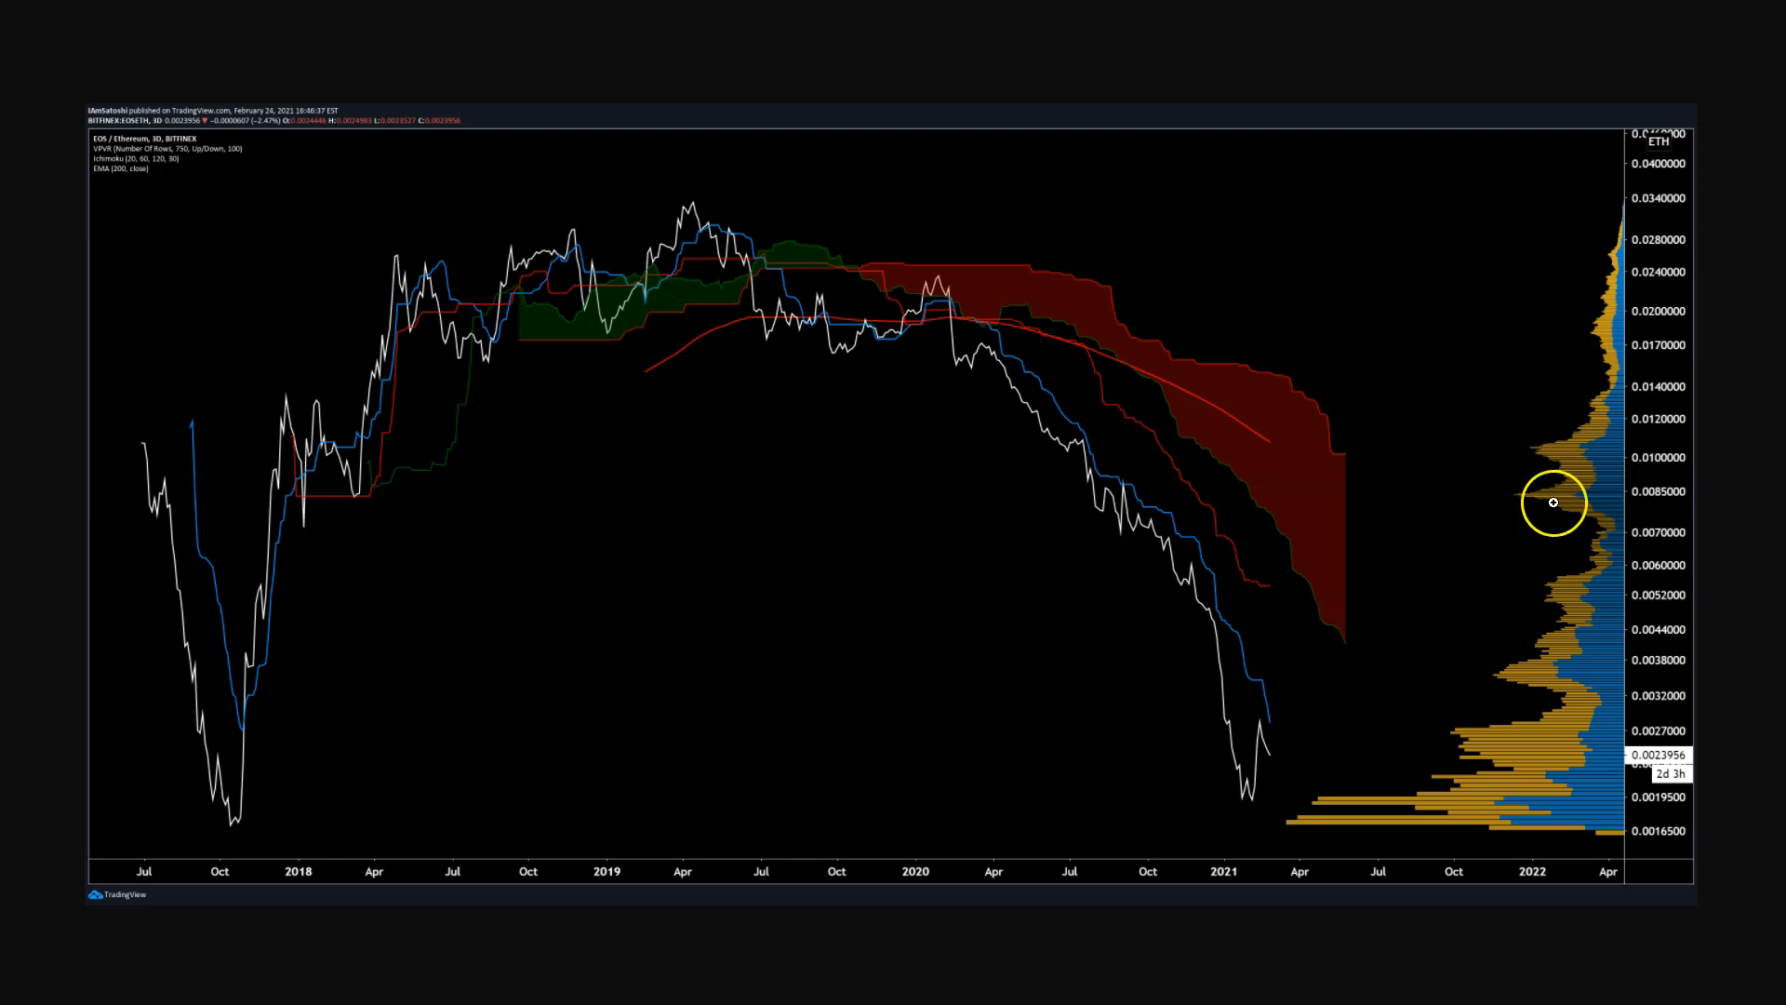
mouse_move(1279, 485)
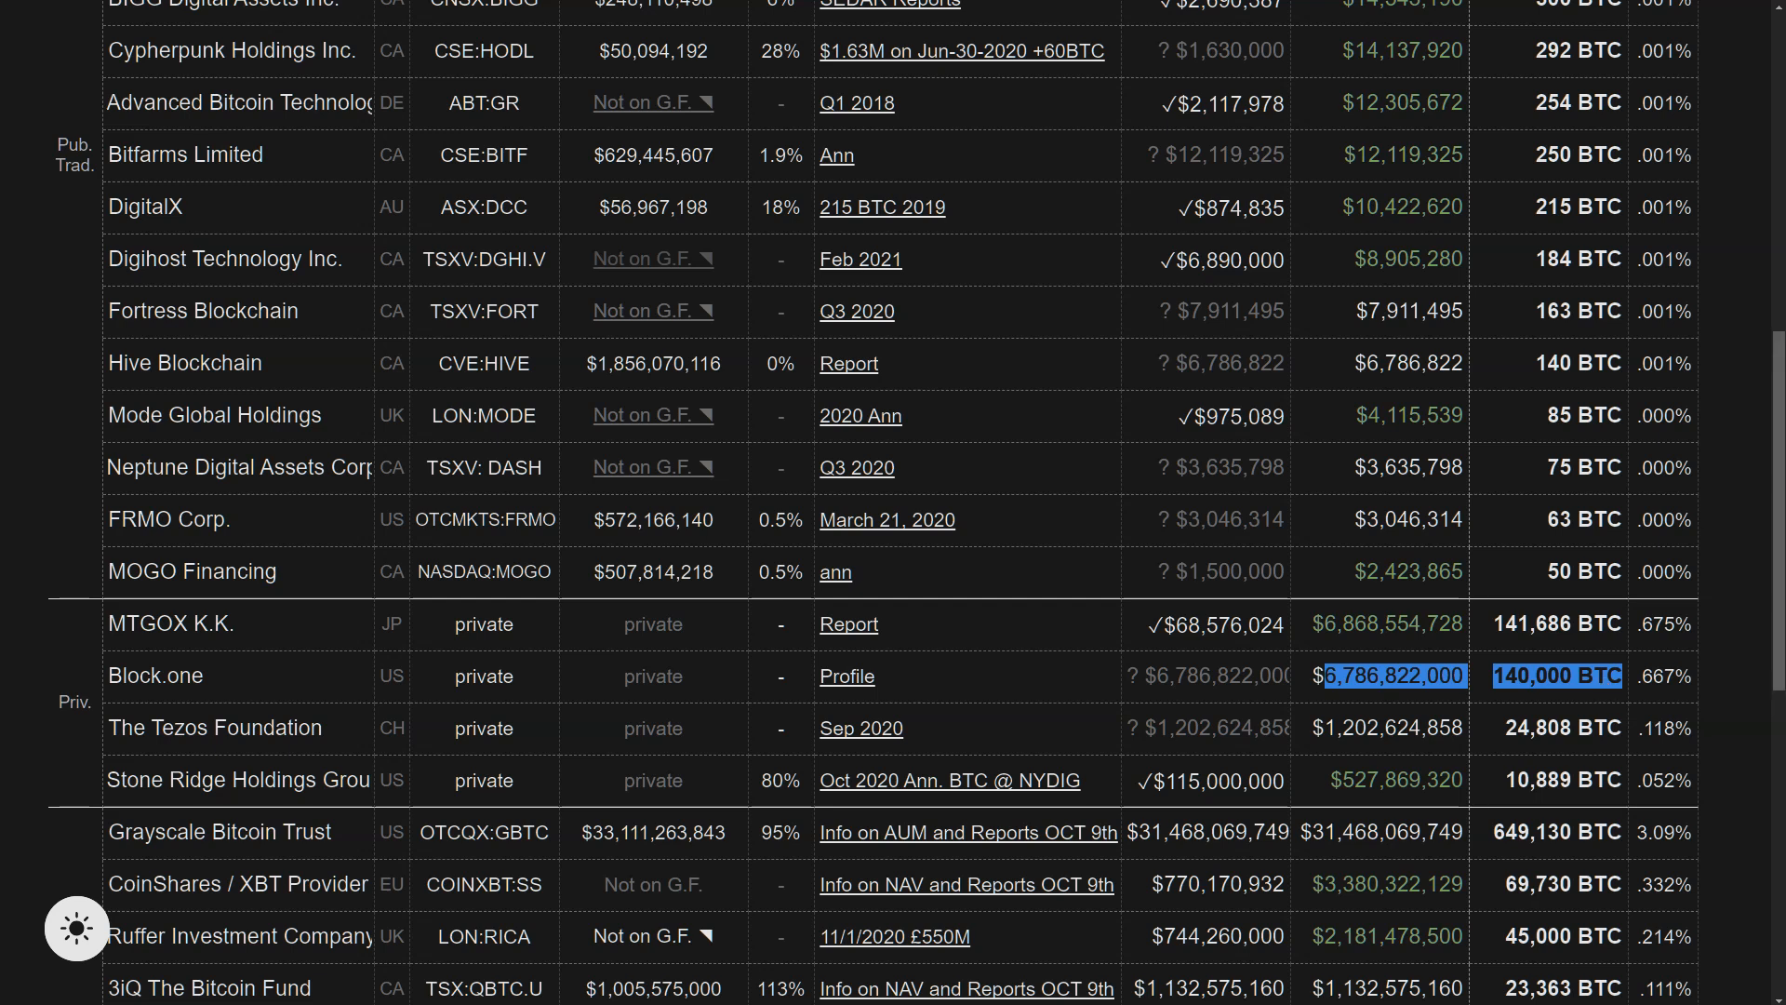
mouse_move(612, 982)
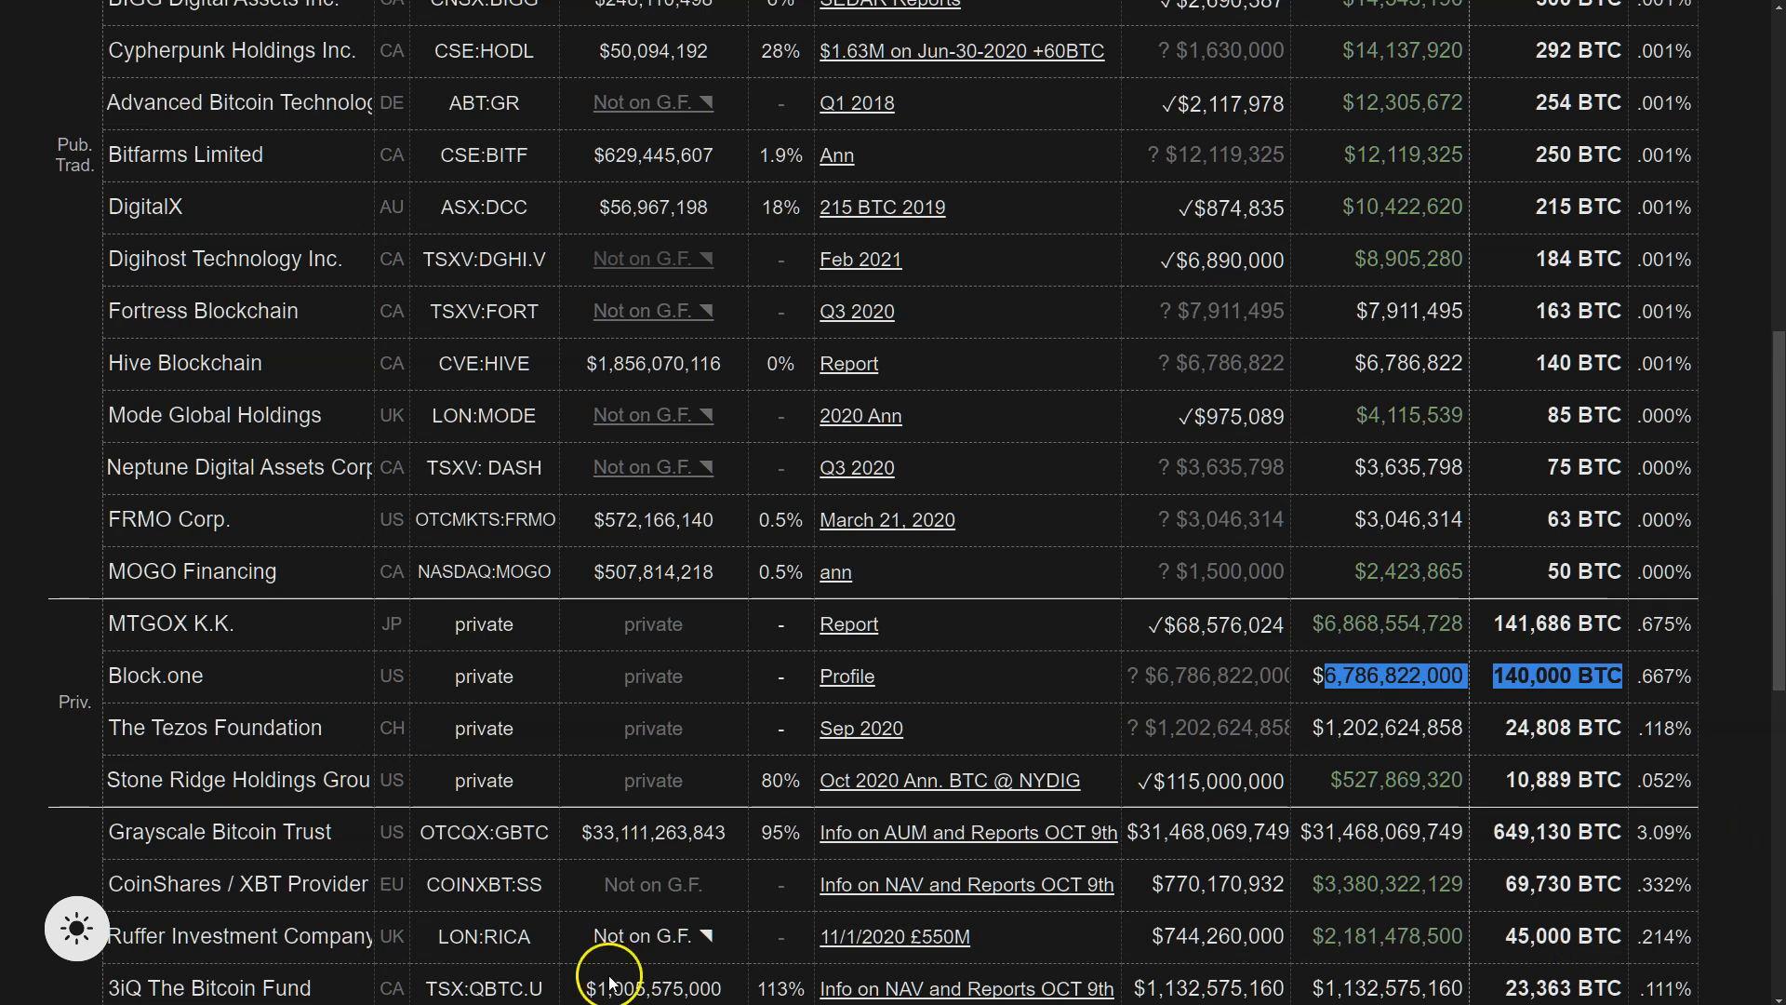